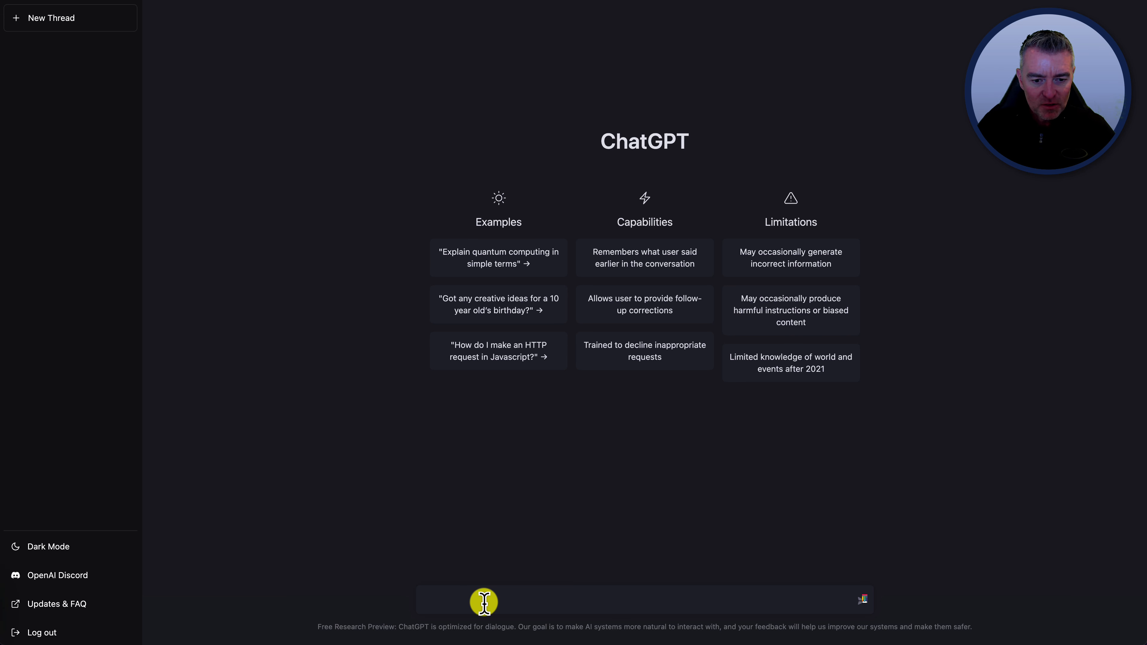
Send ChatGPT the question 'Do you understand what a lead magnet is?'
{"action": "type", "text": "Do you understand what are"}
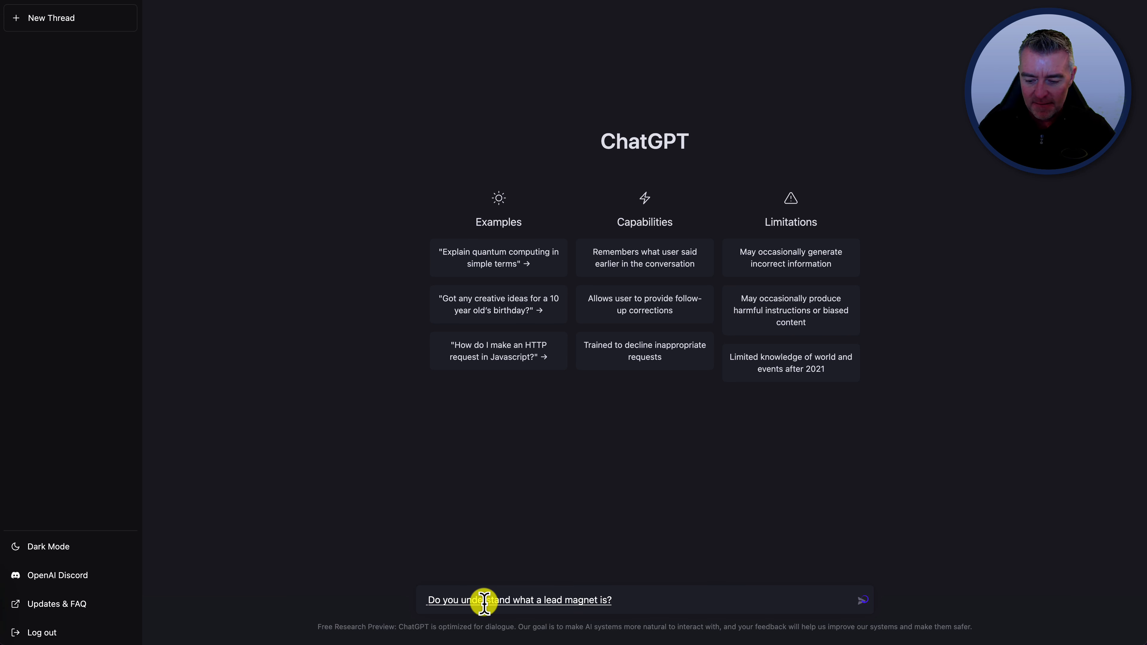
{"action": "left_click", "coordinate": [861, 600]}
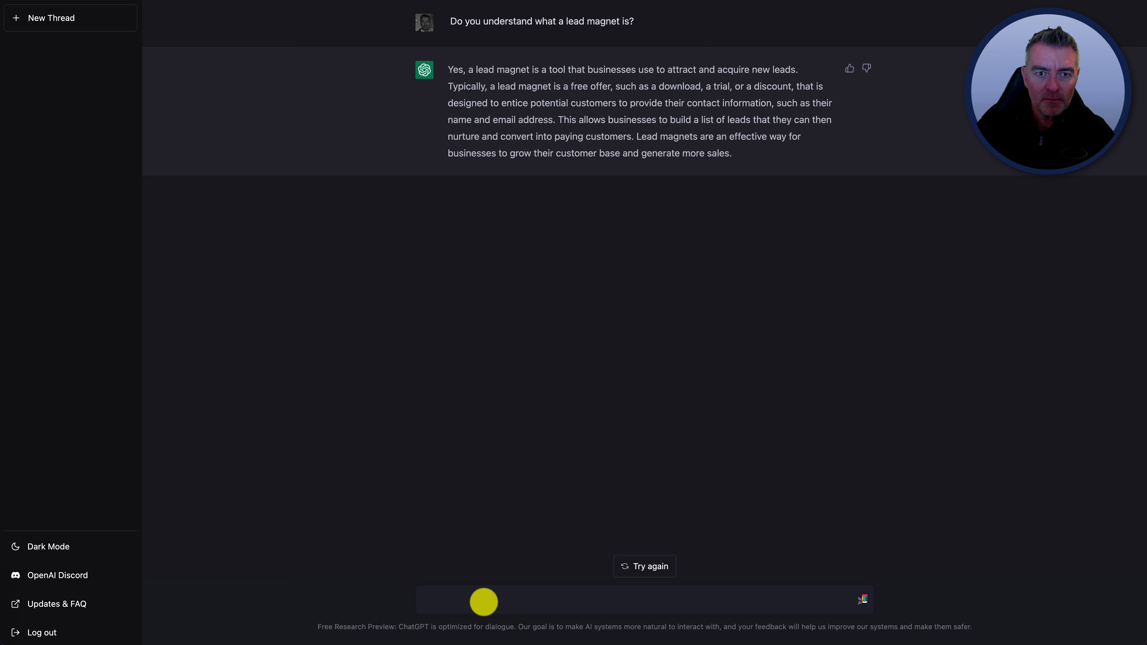
Send a request for a checklist of 10 weight-loss foods with a little detail on each
{"action": "type", "text": "Can you"}
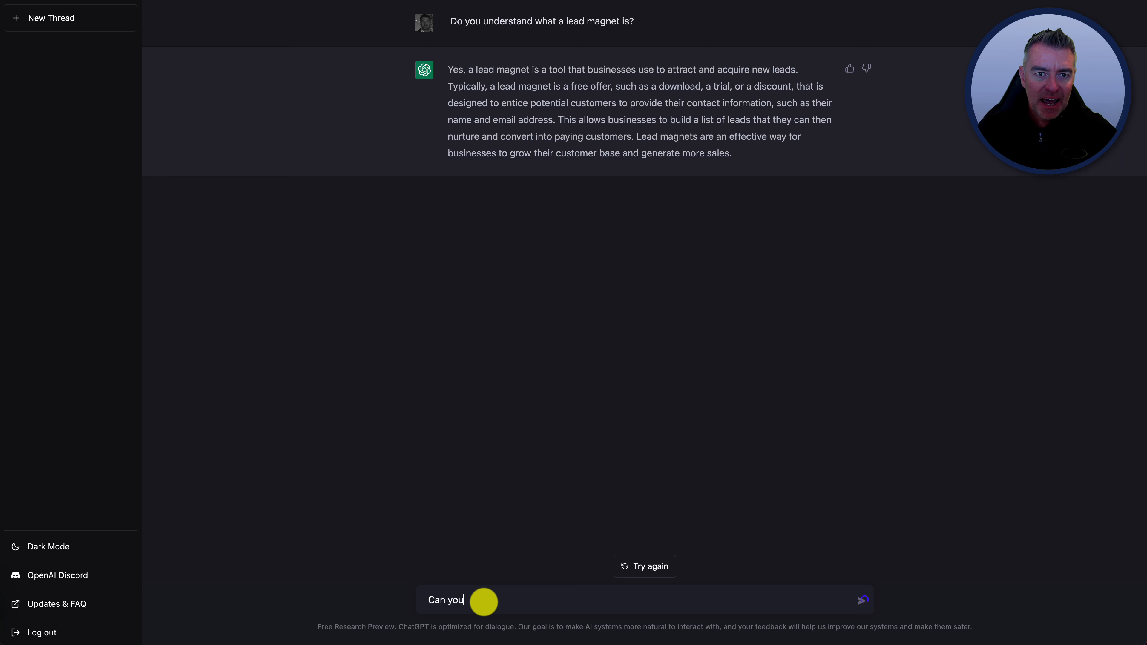
{"action": "type", "text": "create a checklist with"}
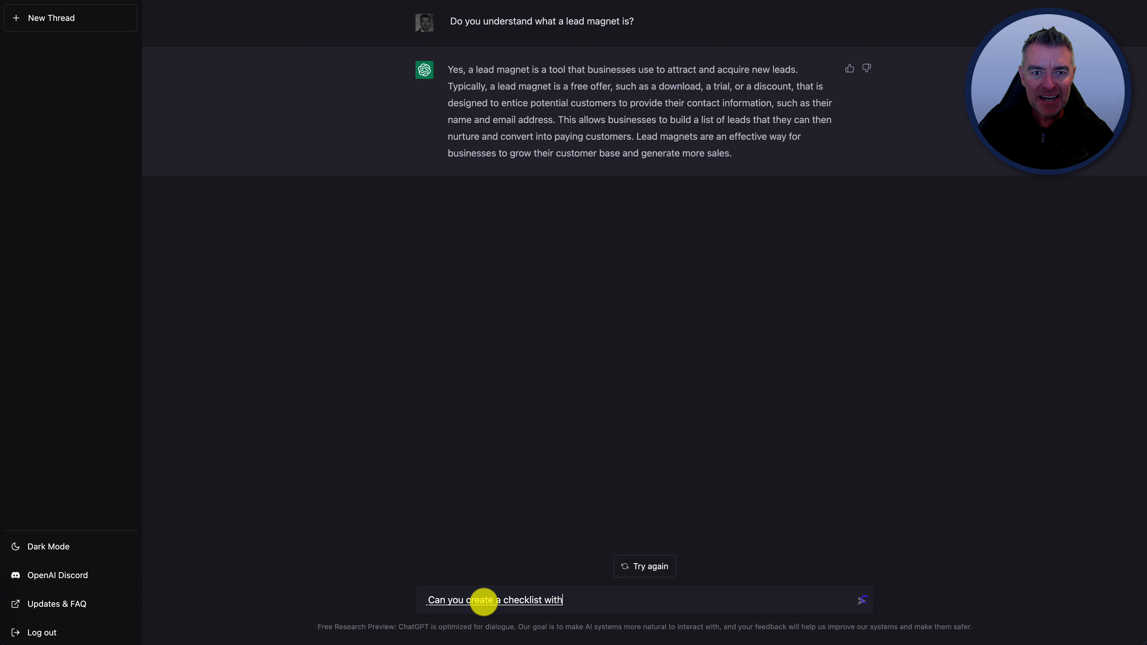
{"action": "type", "text": "10 different foods"}
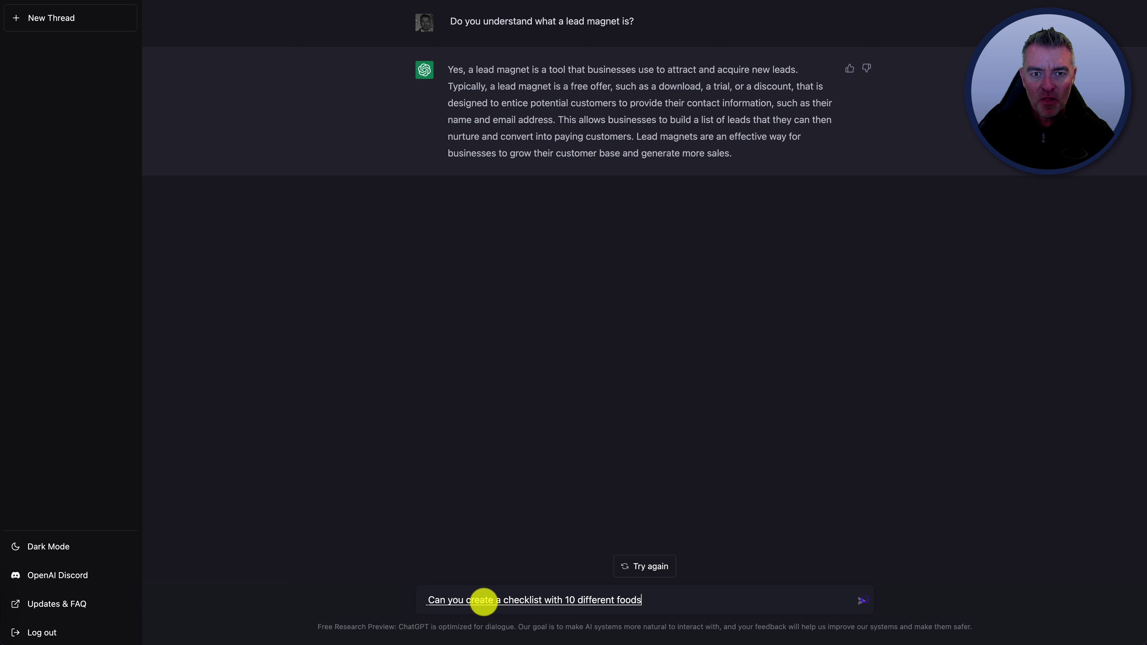
{"action": "type", "text": "that are excellent to"}
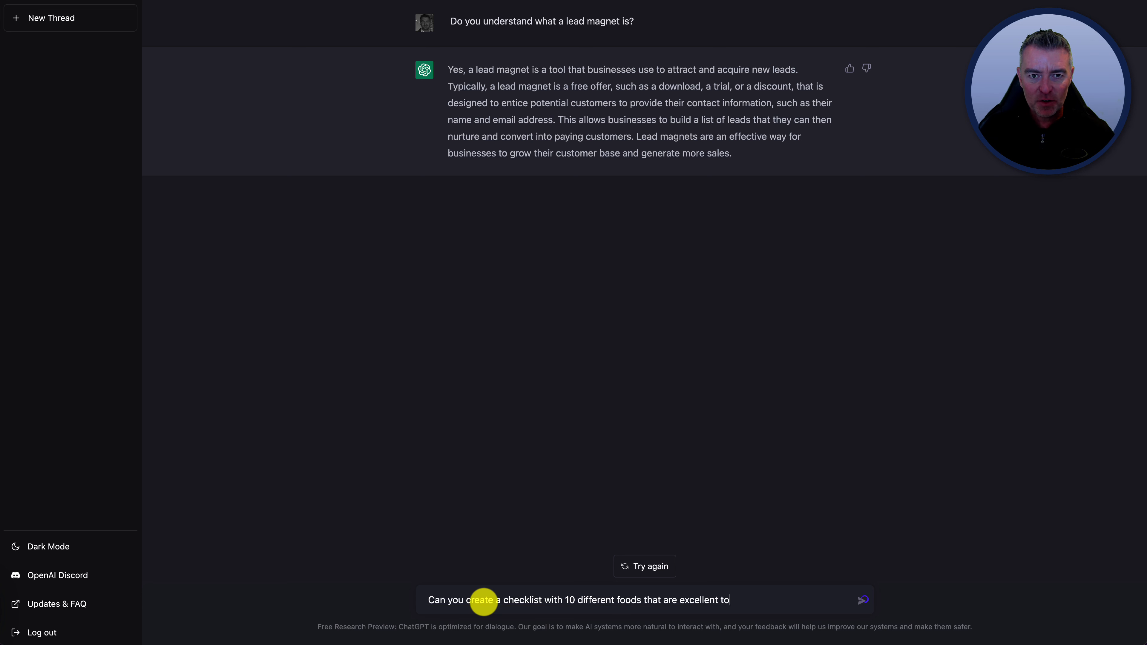
{"action": "type", "text": "eat for the purpose of weight"}
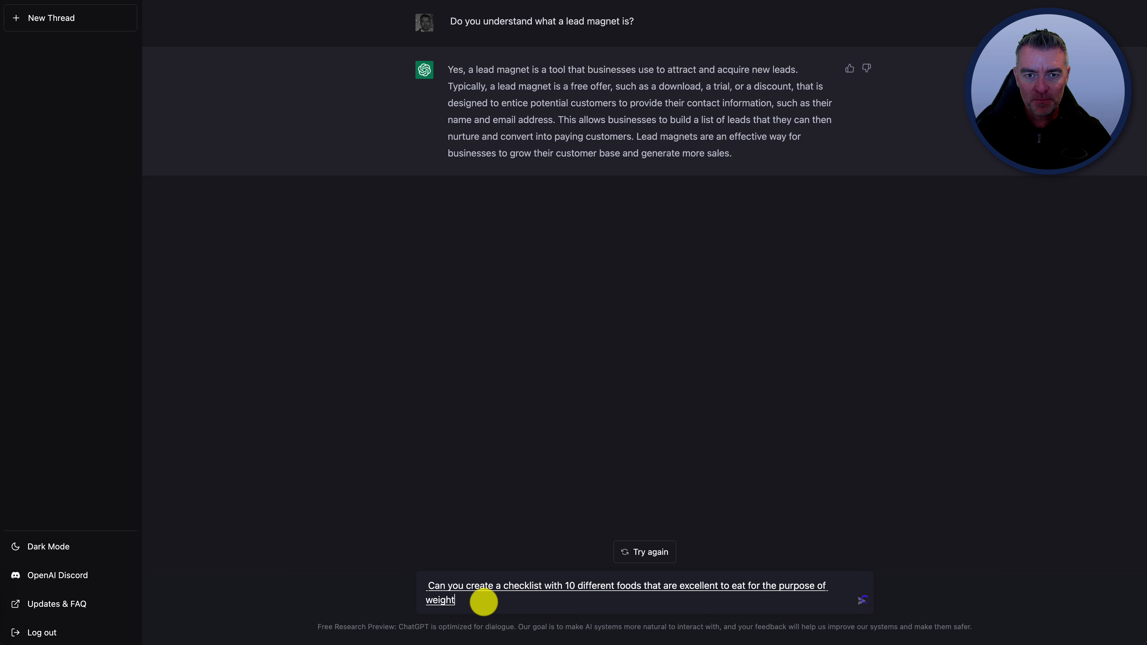
{"action": "type", "text": "loss and give a little"}
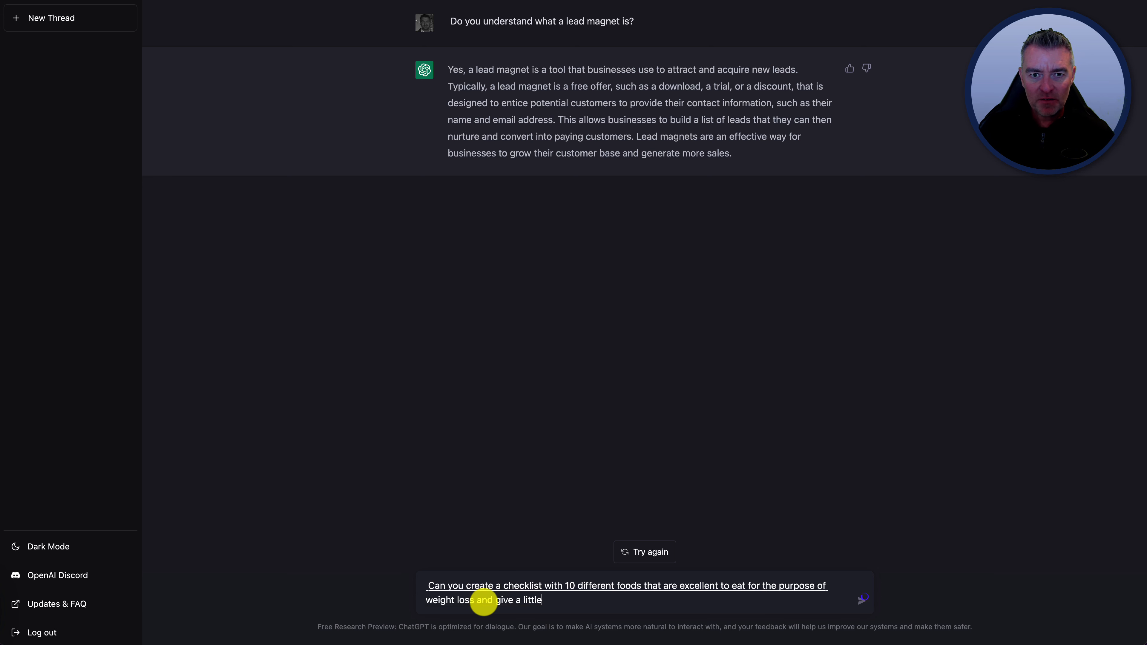
{"action": "type", "text": "bit of detail with each"}
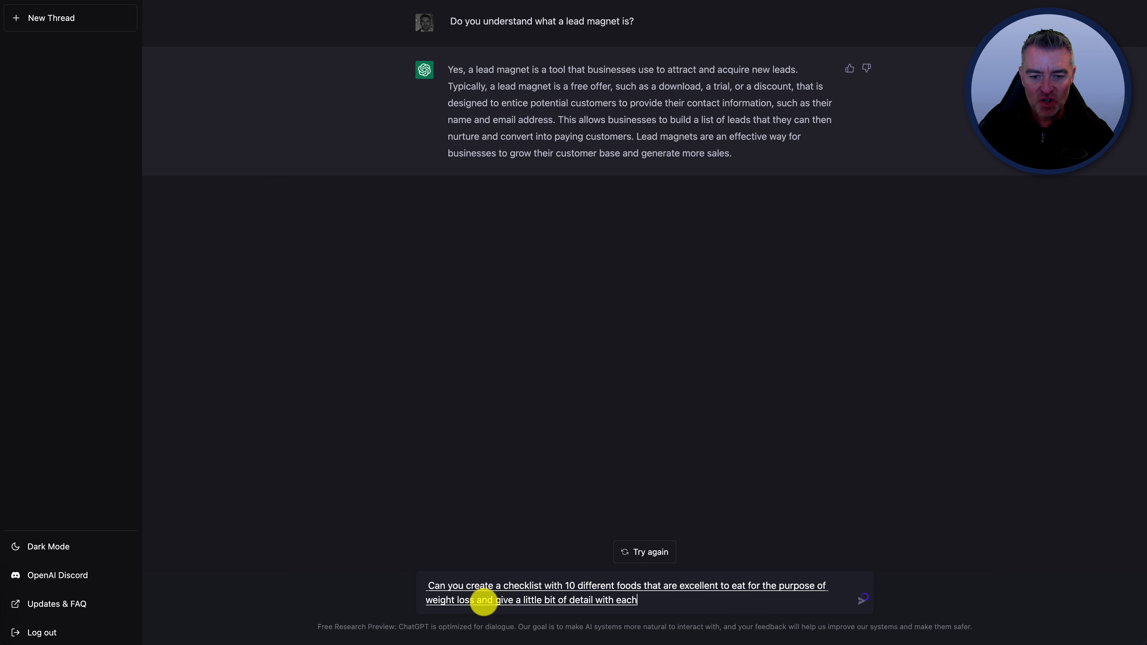
{"action": "type", "text": "suggestion?"}
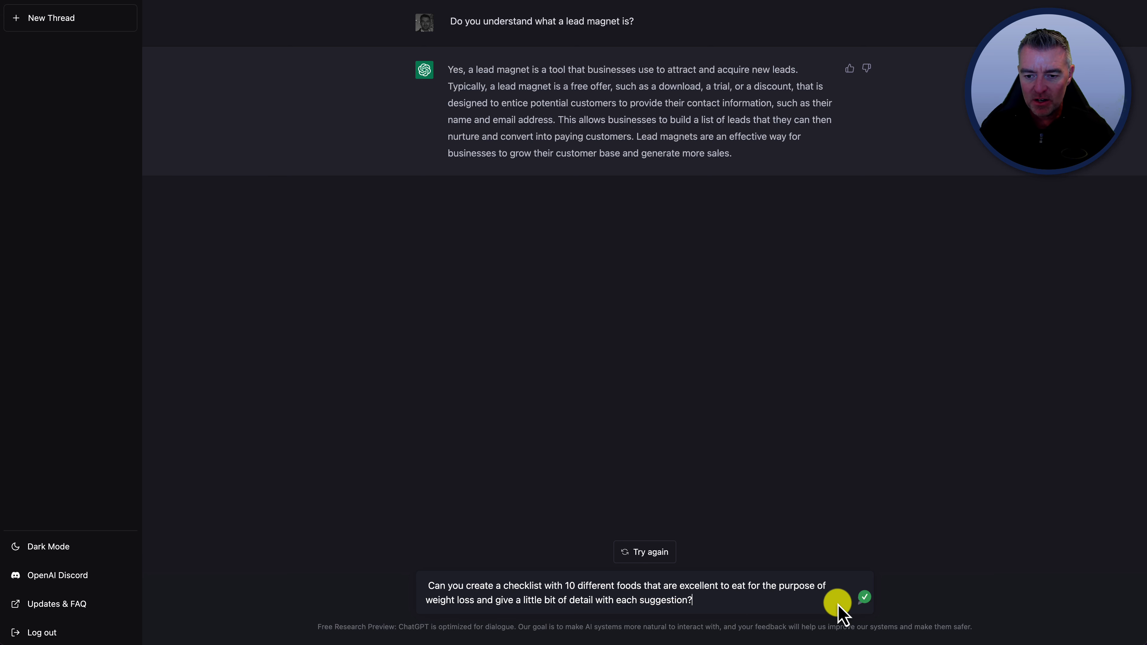
{"action": "left_click", "coordinate": [864, 597]}
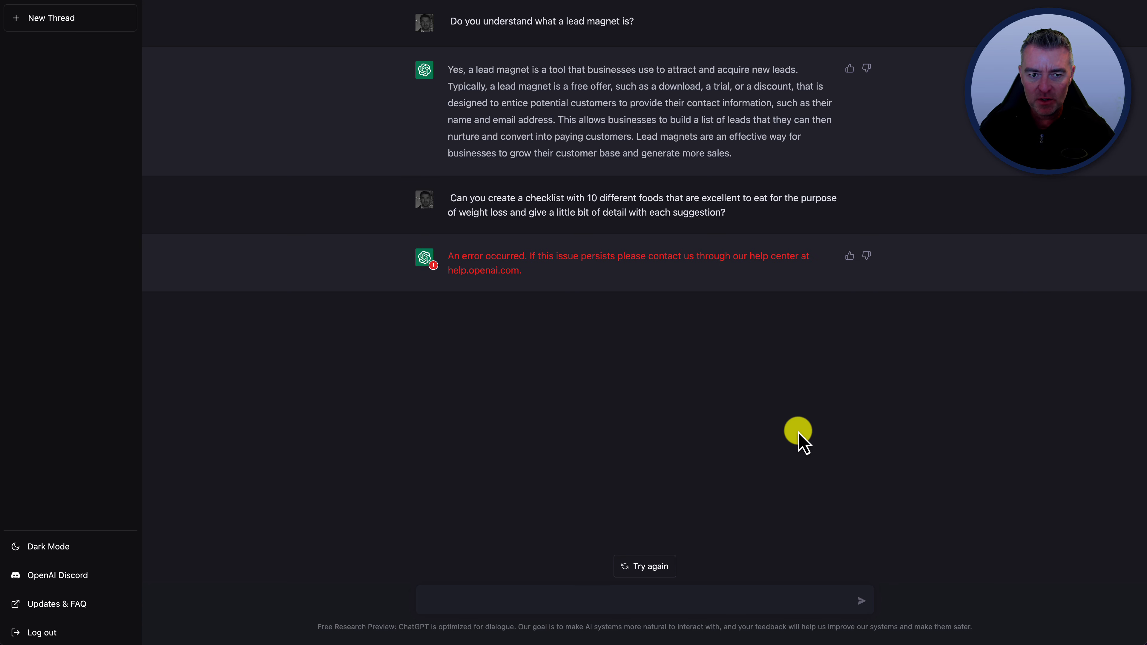
{"action": "mouse_move", "coordinate": [590, 281]}
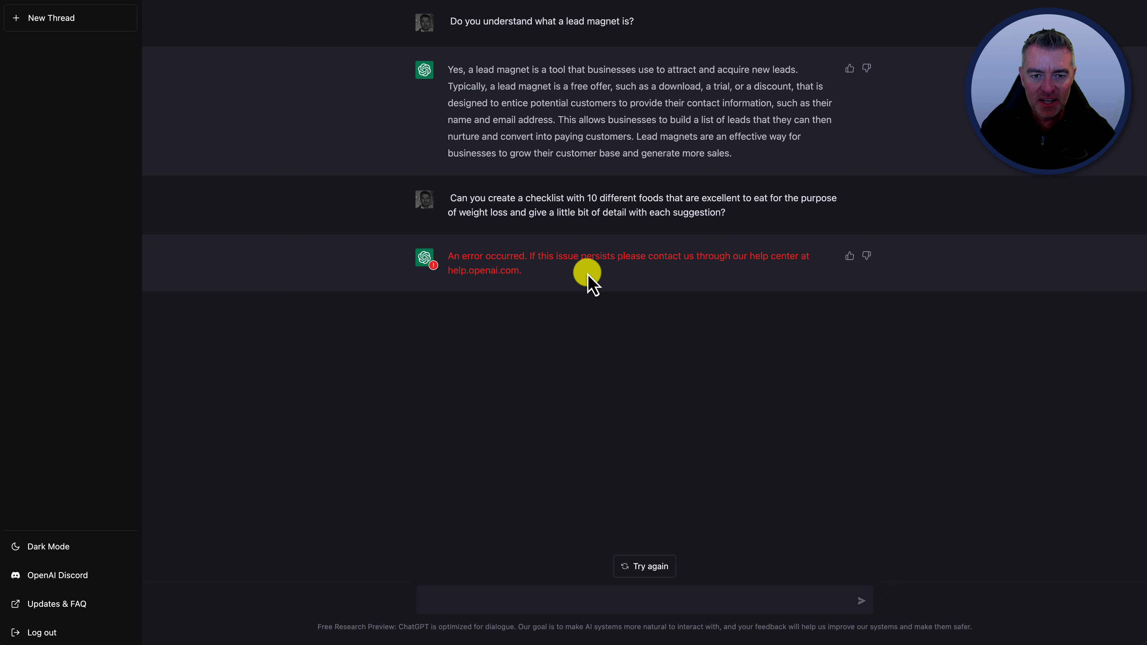
{"action": "mouse_move", "coordinate": [731, 227]}
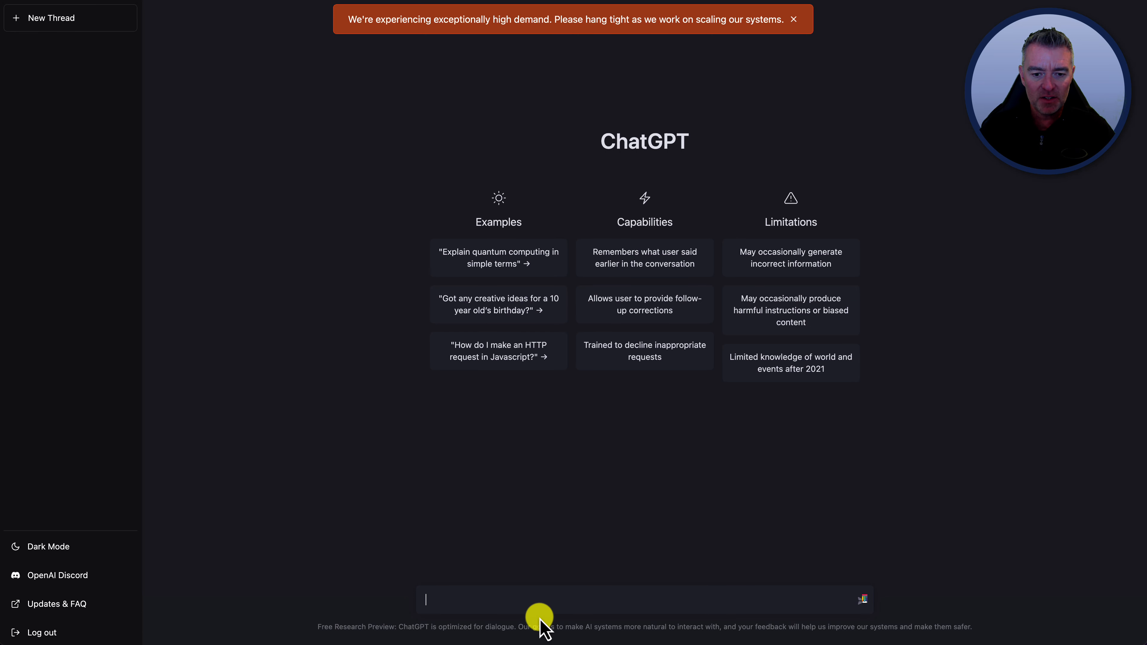
Resend the 10 weight-loss foods checklist request in the fresh conversation
{"action": "type", "text": "Can you create a checklist with 10 different foods that are excellent to eat for the purpose of weight loss and give a little bit of detail with each suggestion?"}
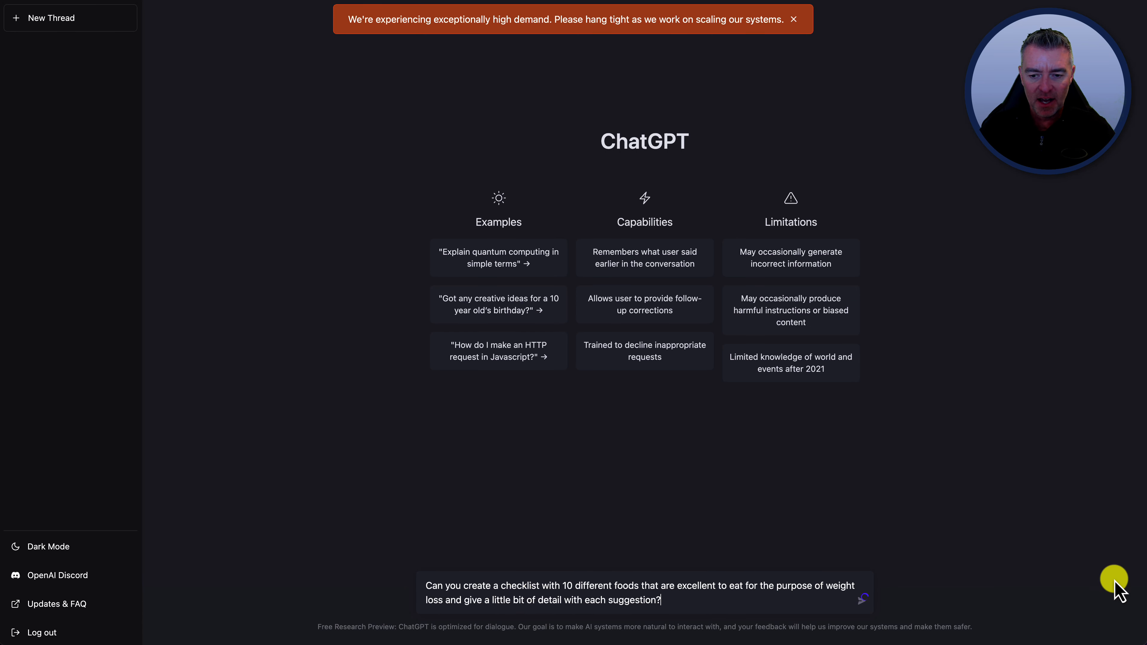
{"action": "mouse_move", "coordinate": [863, 617]}
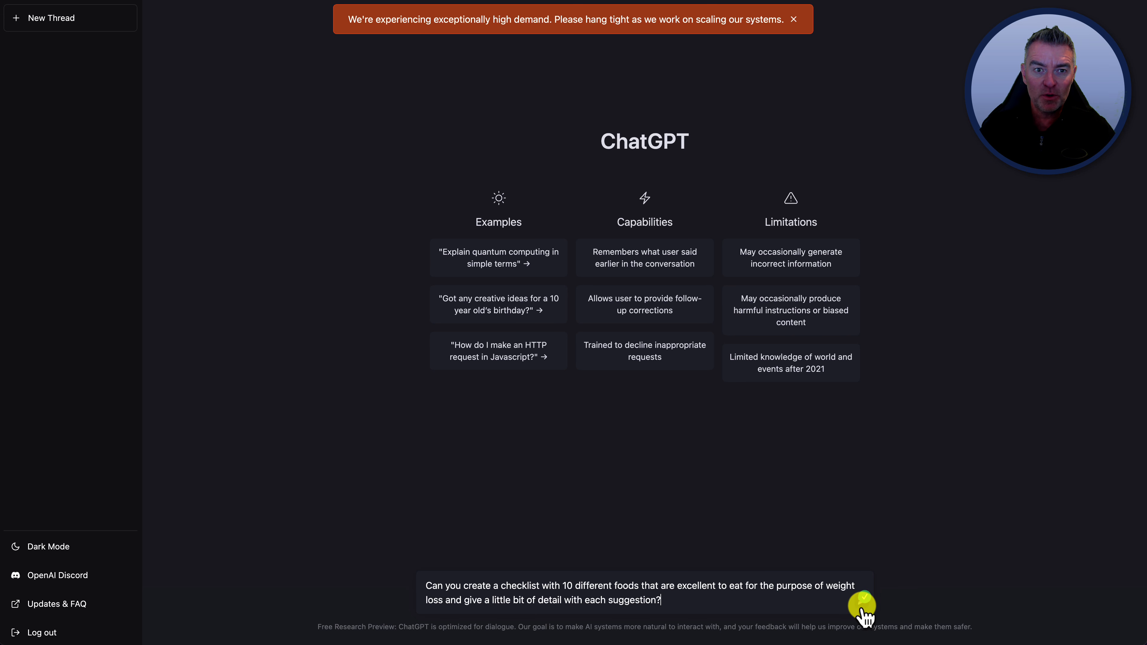
{"action": "left_click", "coordinate": [864, 607]}
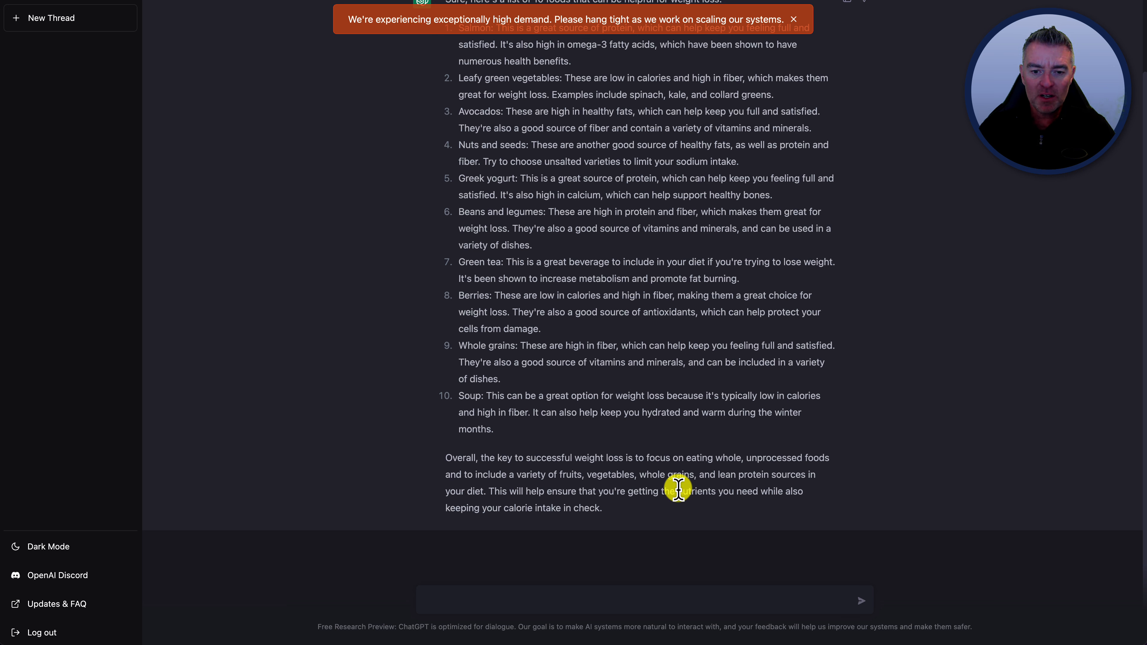
{"action": "mouse_move", "coordinate": [722, 509]}
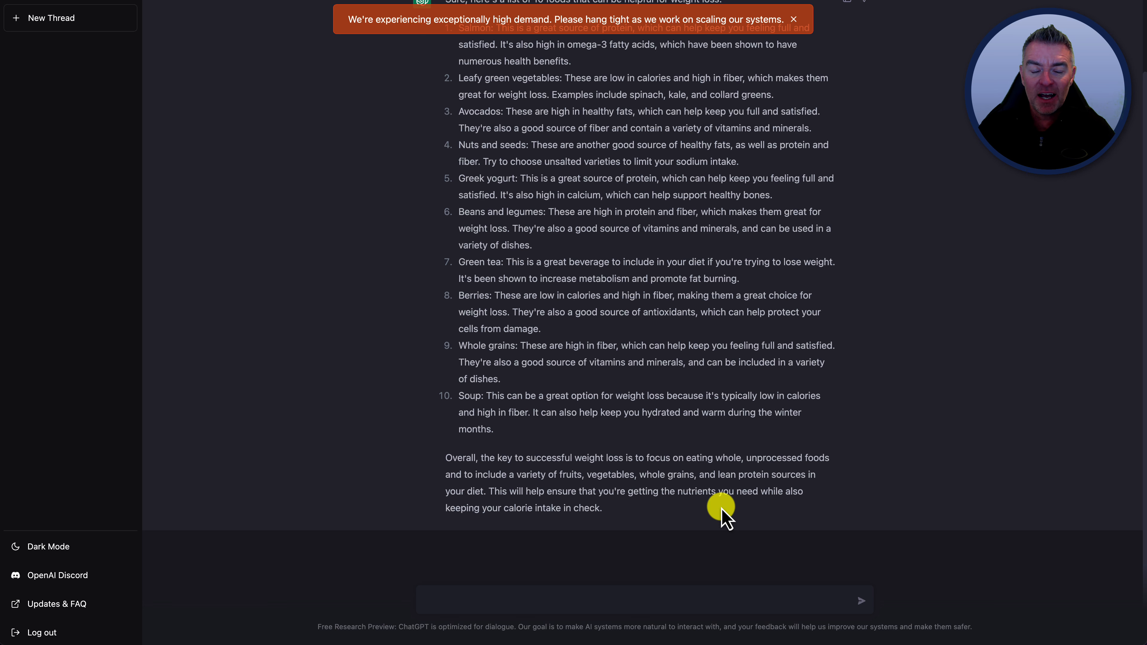
{"action": "scroll", "scroll_direction": "up", "scroll_amount": 3}
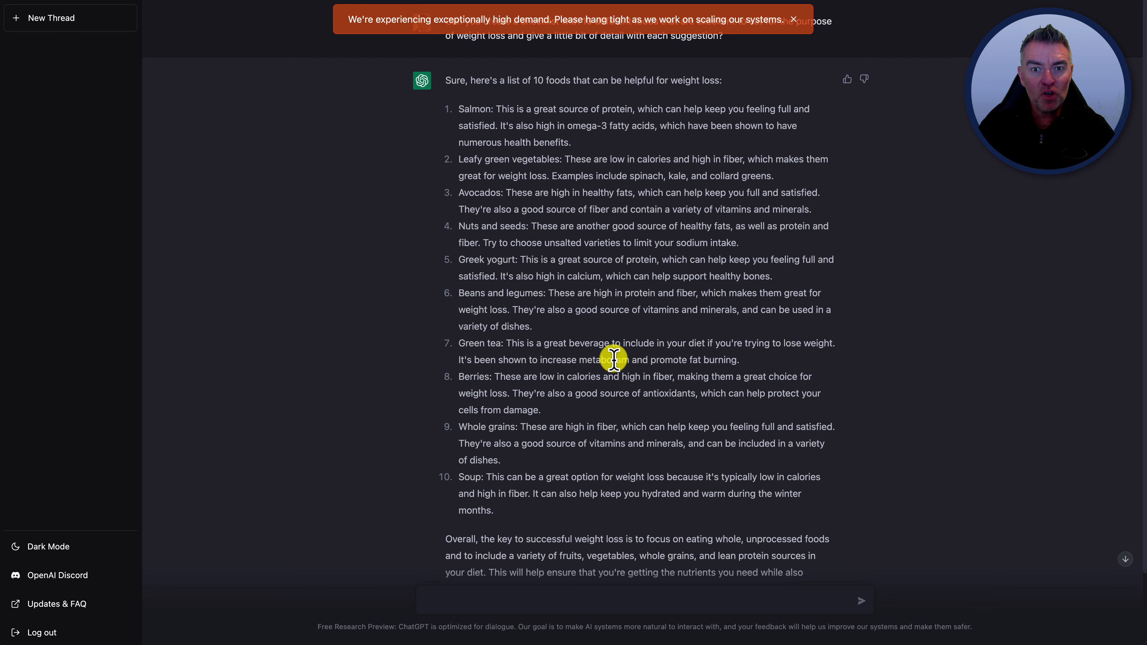
{"action": "scroll", "scroll_direction": "down", "scroll_amount": 3}
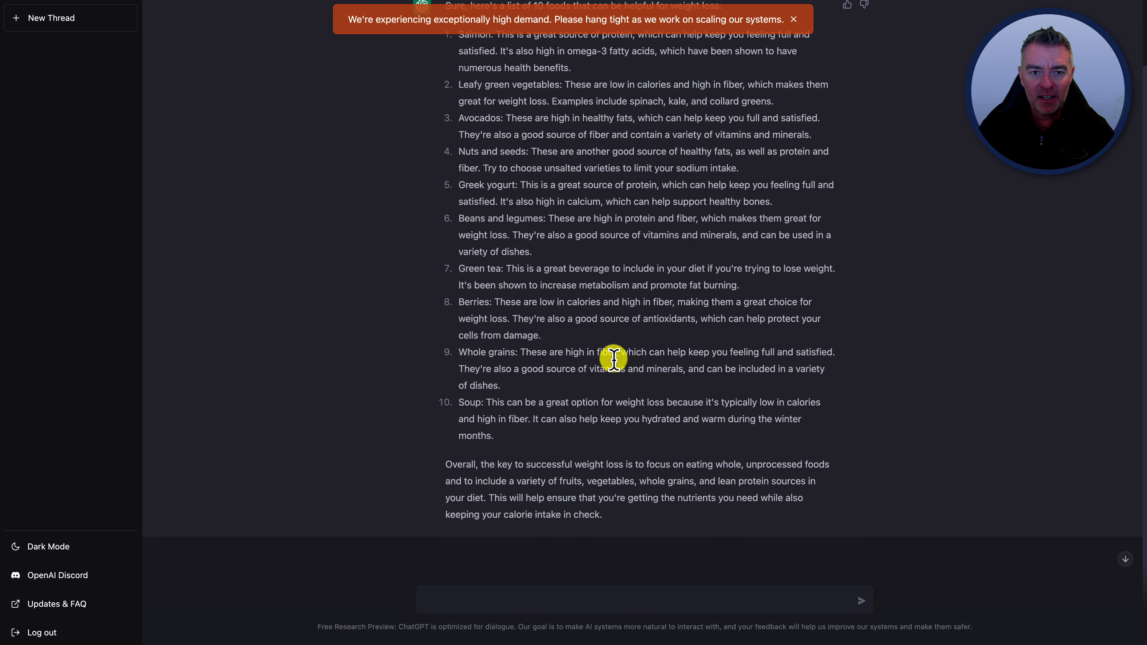
{"action": "scroll", "scroll_direction": "up", "scroll_amount": 3}
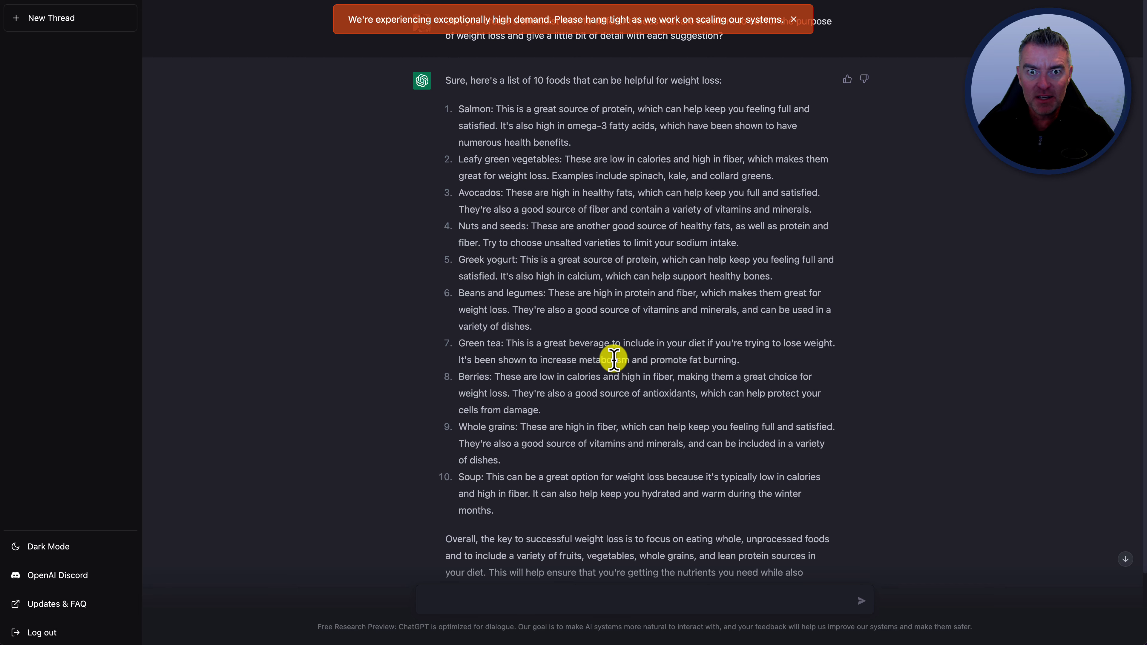
{"action": "mouse_move", "coordinate": [525, 624]}
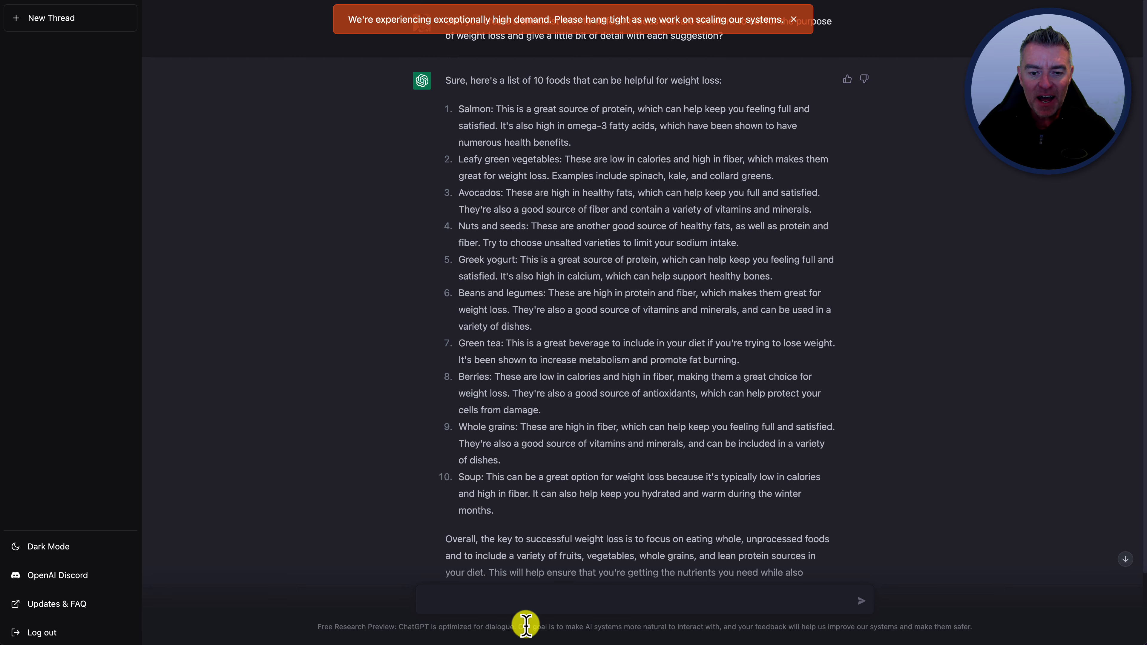
{"action": "mouse_move", "coordinate": [556, 344]}
{"action": "type", "text": "What would be"}
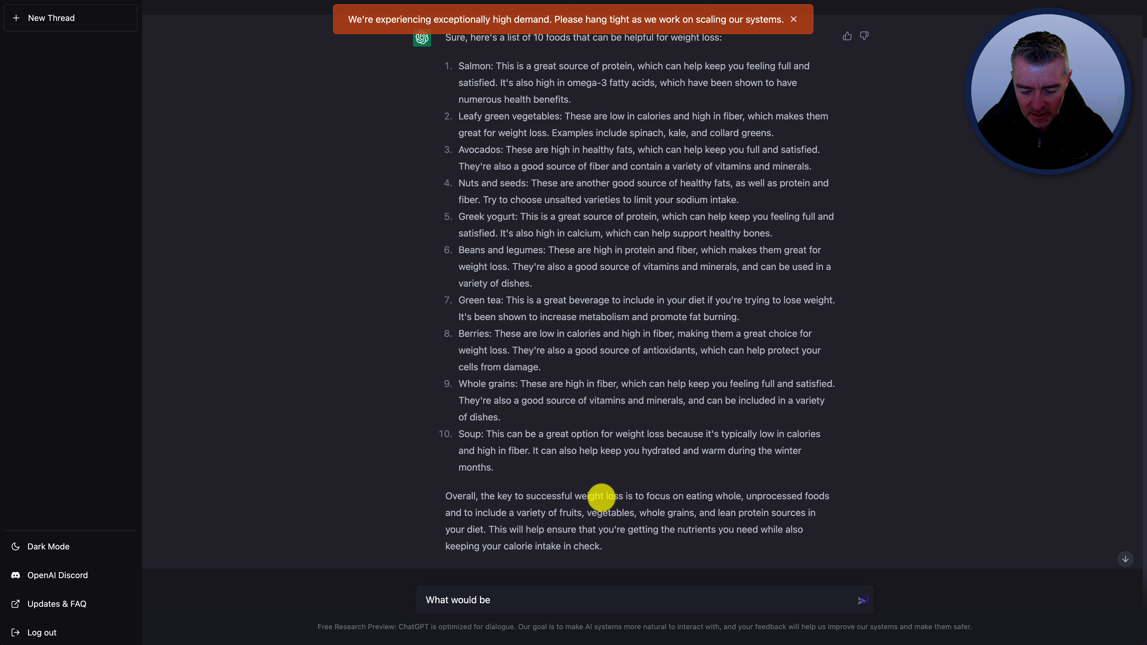
Ask ChatGPT for an enticing name for this lead magnet
{"action": "type", "text": "an enticing n"}
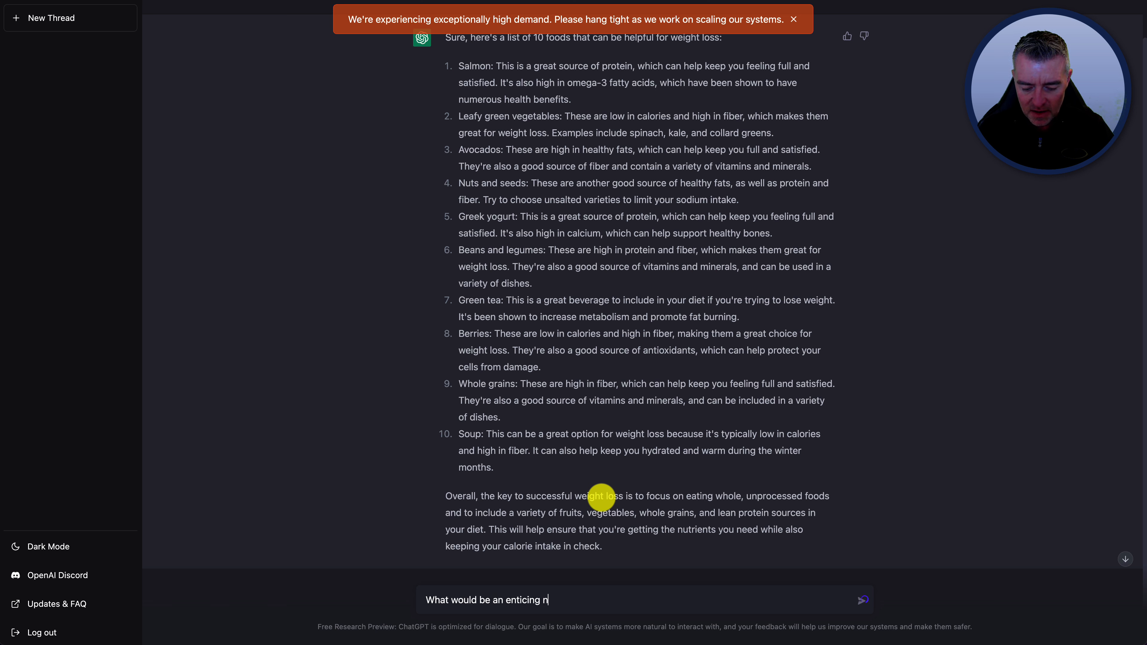
{"action": "type", "text": "ame for this lead"}
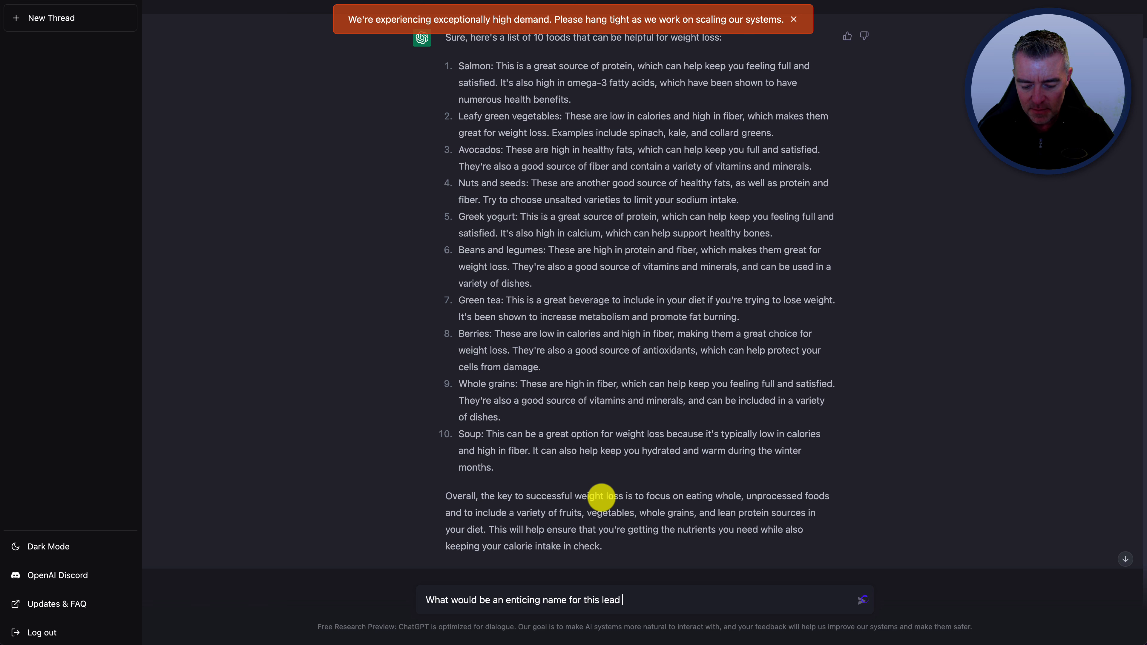
{"action": "type", "text": "magnet"}
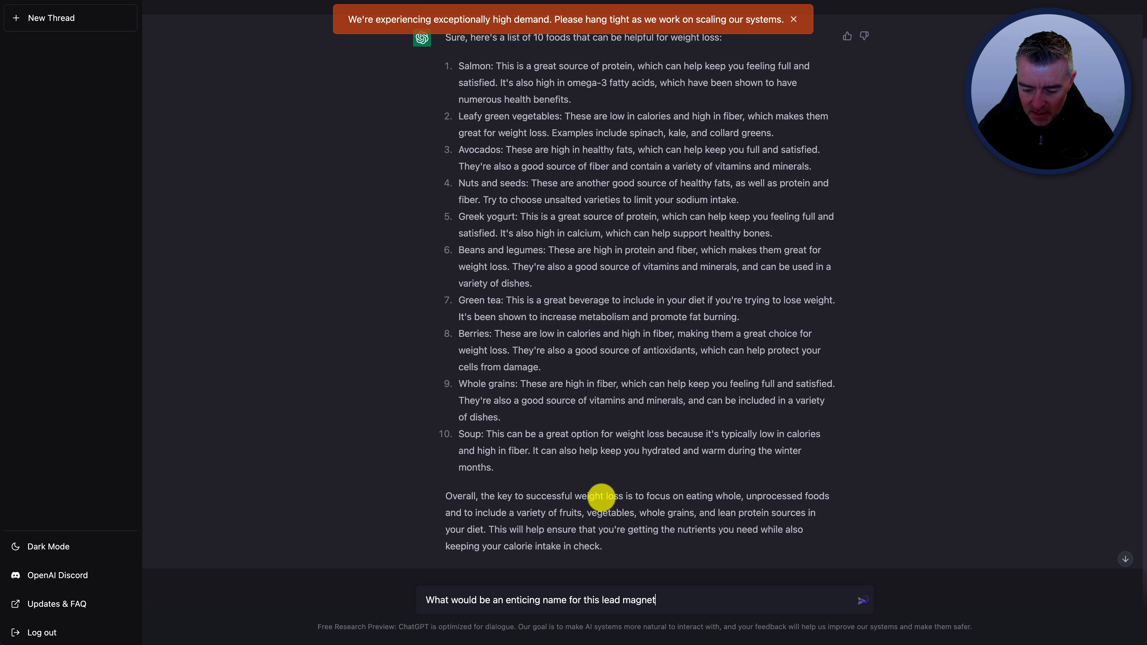
{"action": "left_click", "coordinate": [862, 599]}
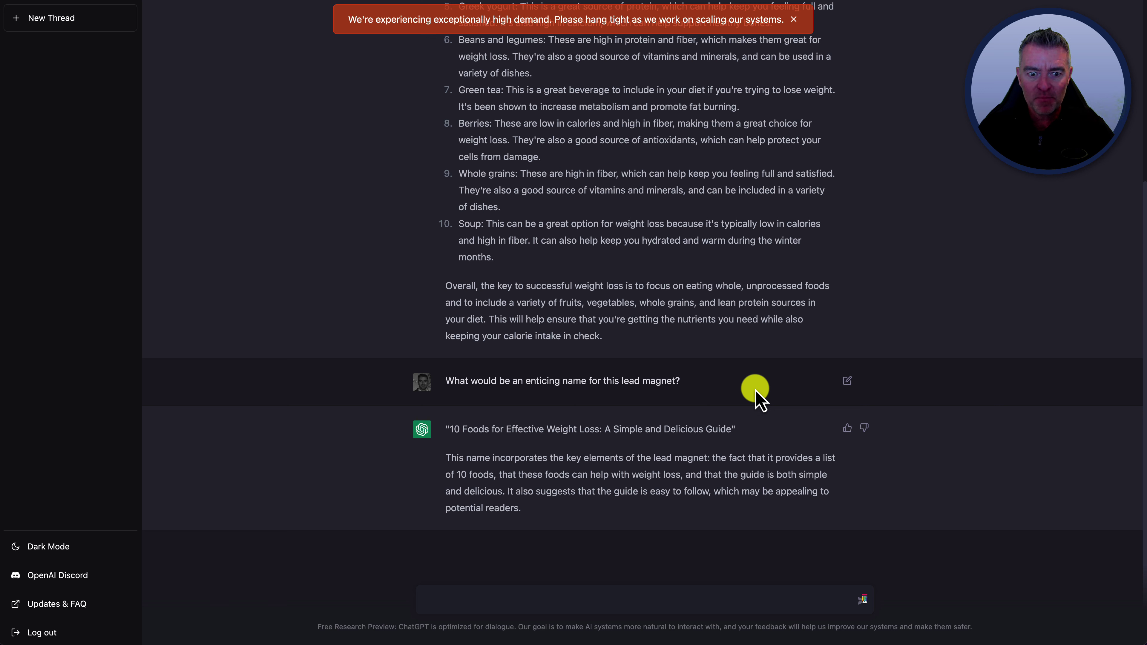
{"action": "mouse_move", "coordinate": [475, 460]}
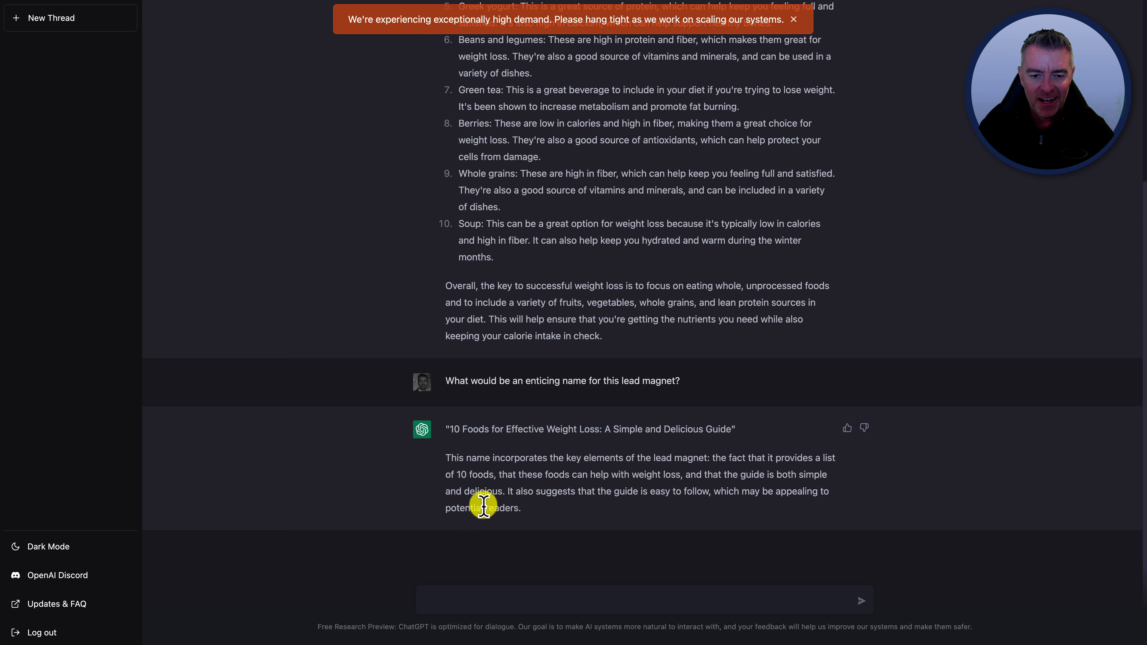
{"action": "mouse_move", "coordinate": [565, 502]}
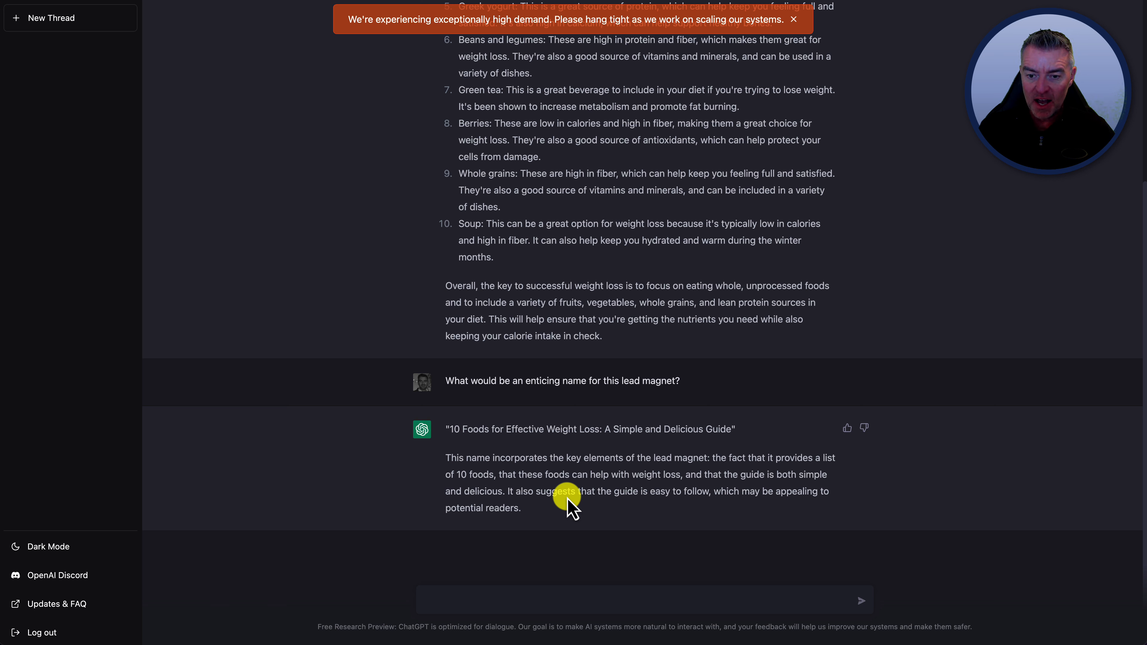
{"action": "mouse_move", "coordinate": [640, 510]}
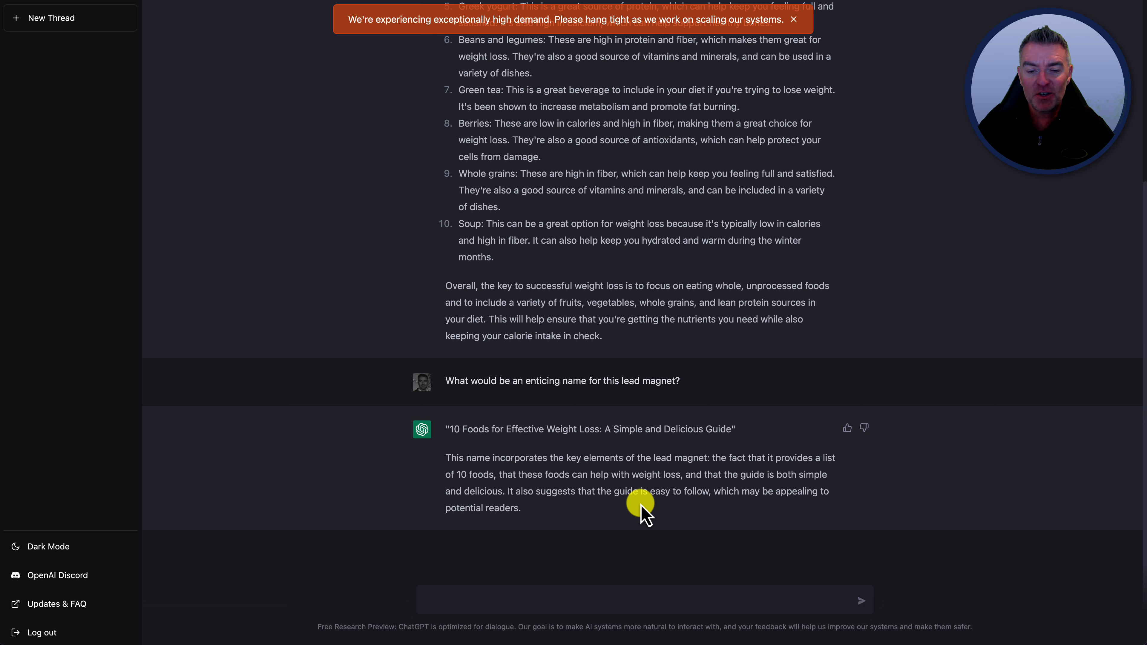
{"action": "mouse_move", "coordinate": [706, 480]}
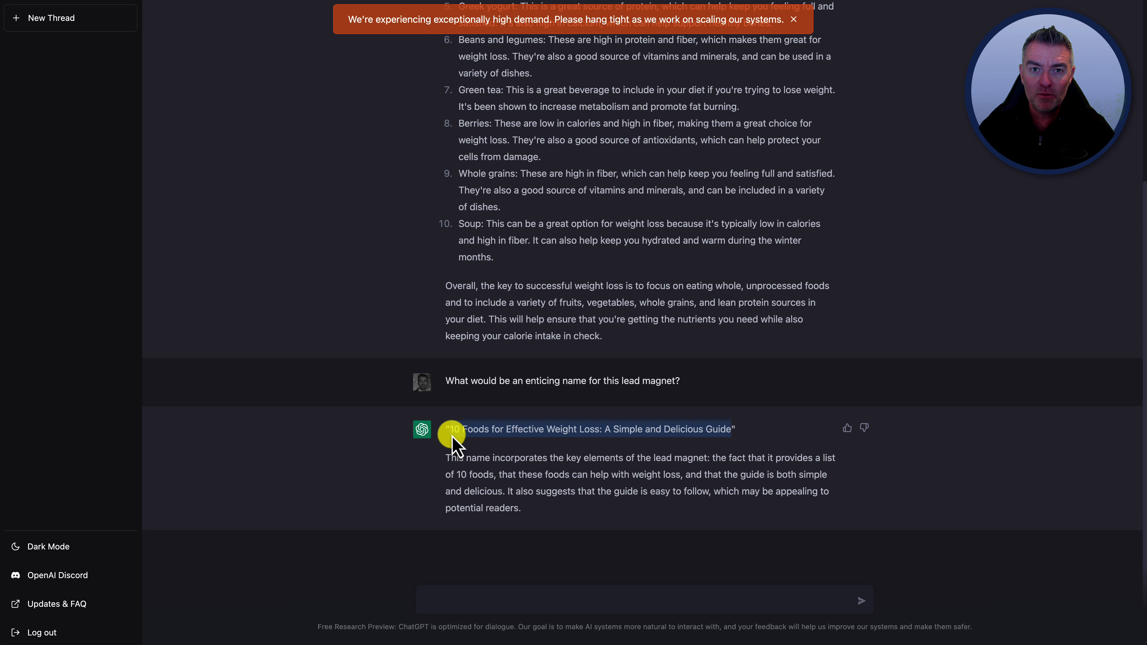
{"action": "mouse_move", "coordinate": [749, 35]}
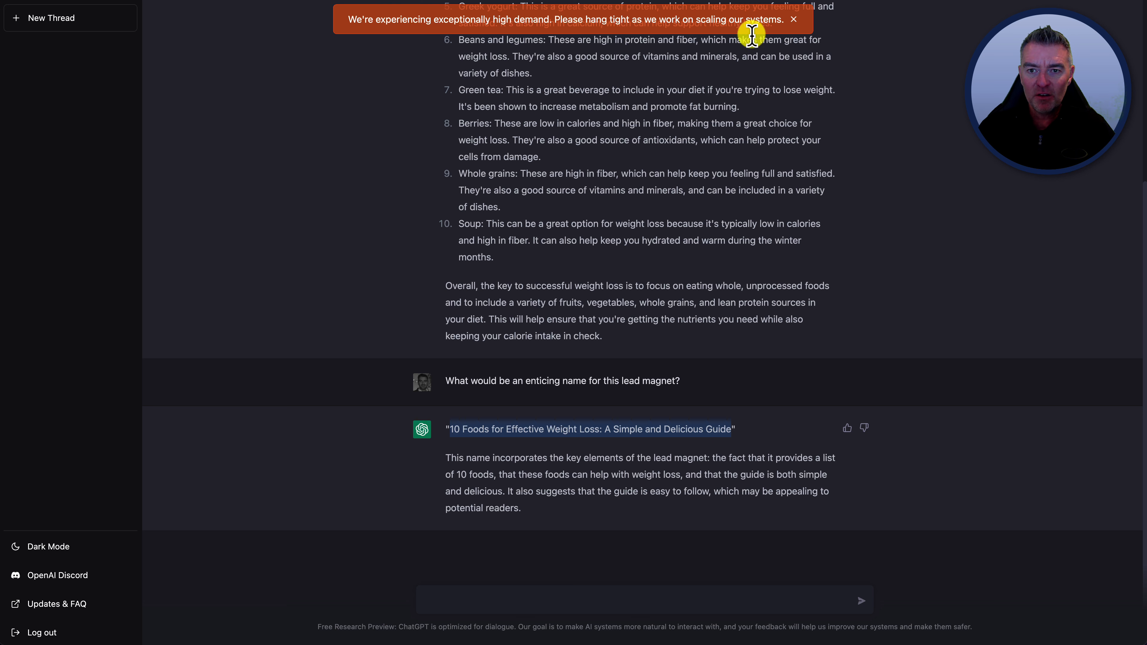
Dismiss the red high-demand warning notice
{"action": "left_click", "coordinate": [794, 19]}
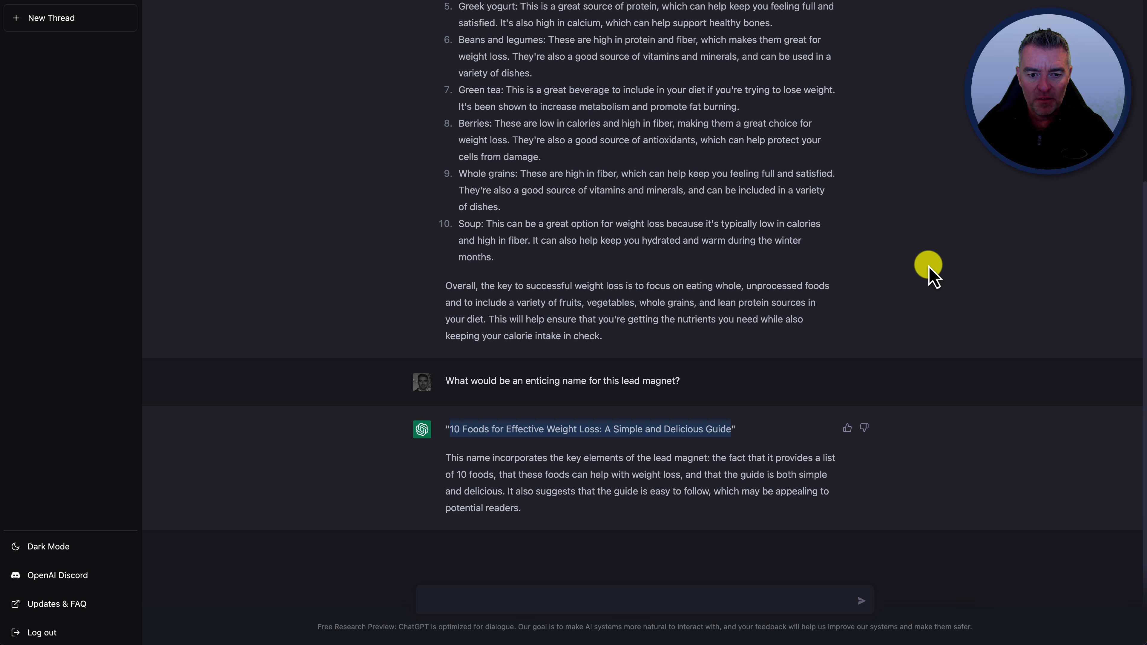
{"action": "mouse_move", "coordinate": [617, 429]}
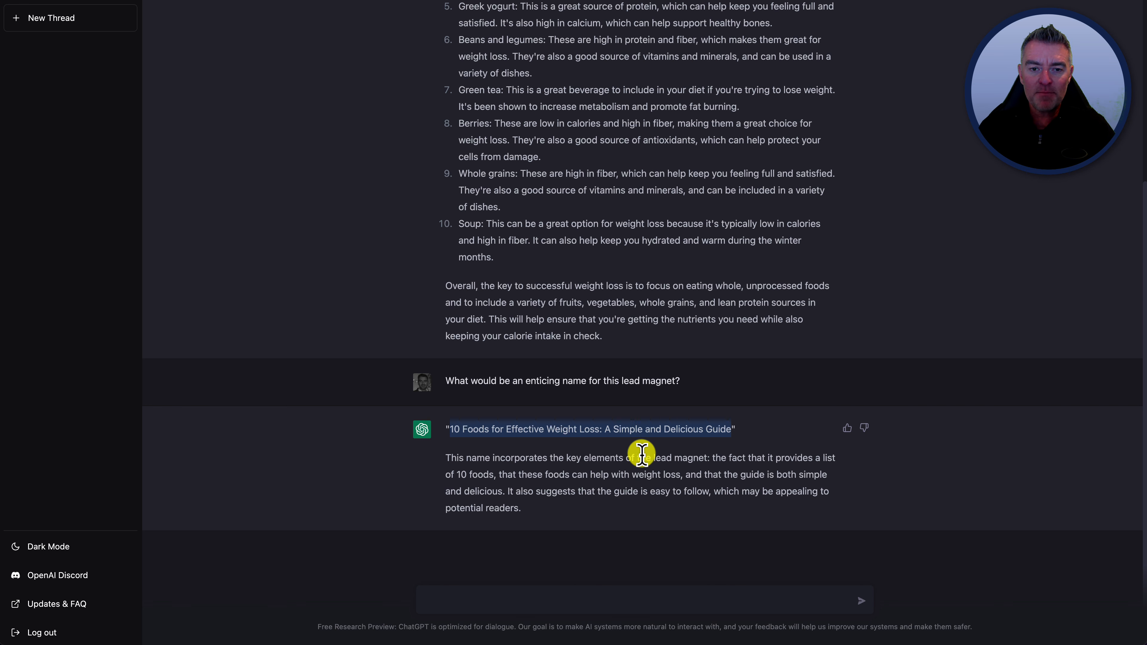
{"action": "scroll", "scroll_direction": "up", "scroll_amount": 3}
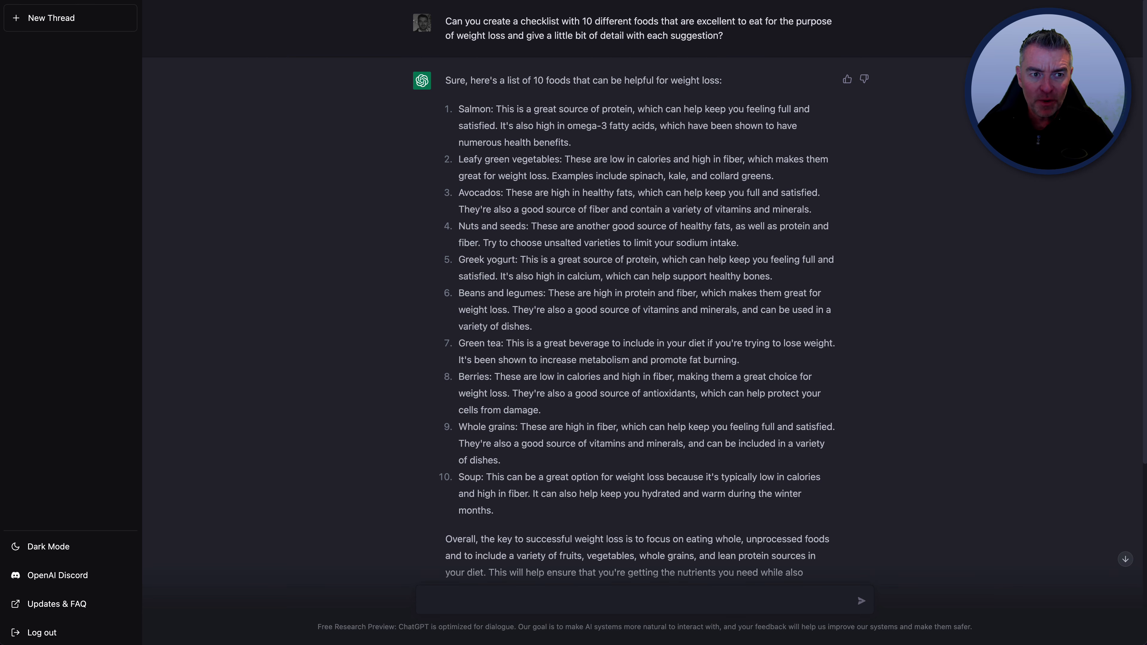
{"action": "mouse_move", "coordinate": [647, 182]}
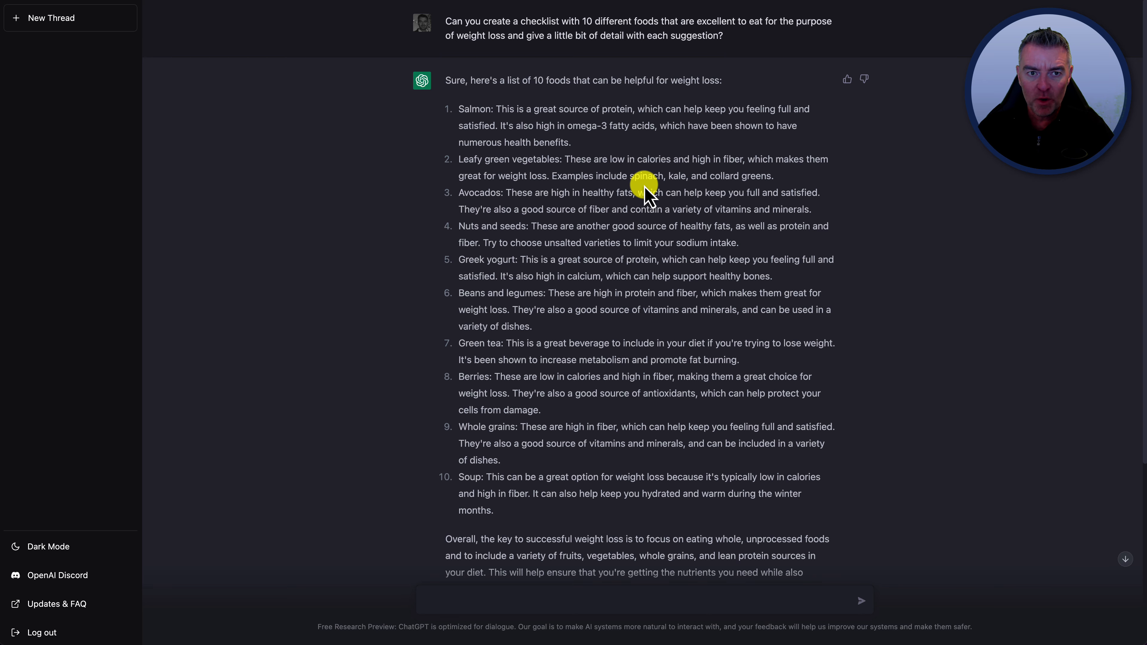
{"action": "mouse_move", "coordinate": [669, 207]}
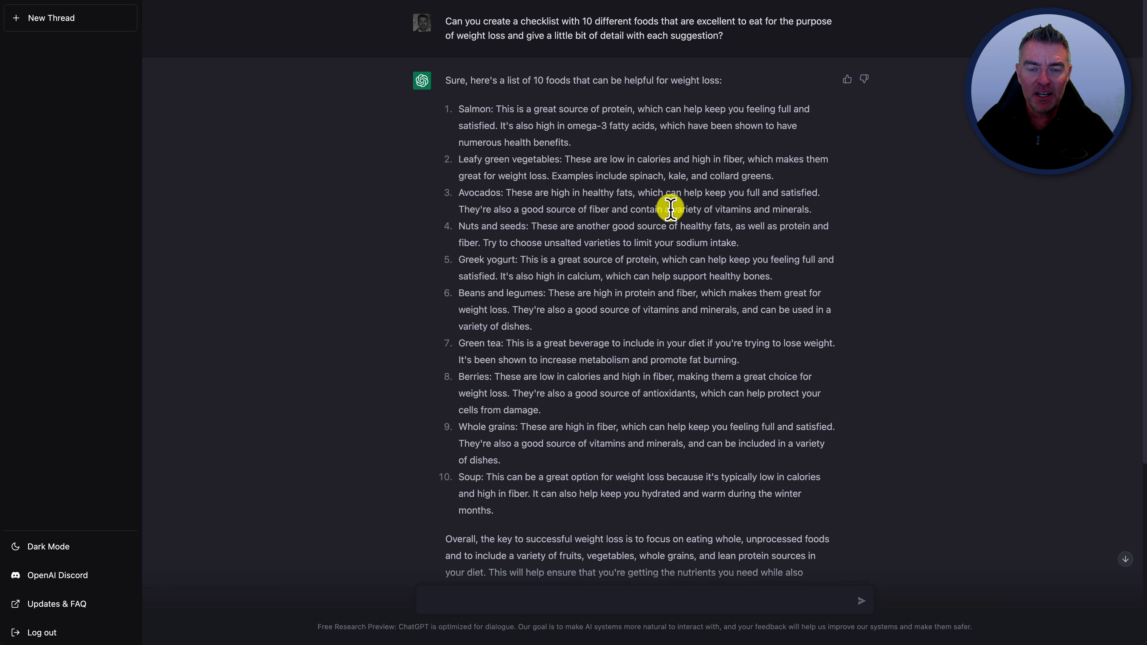
{"action": "scroll", "scroll_direction": "down", "scroll_amount": 3}
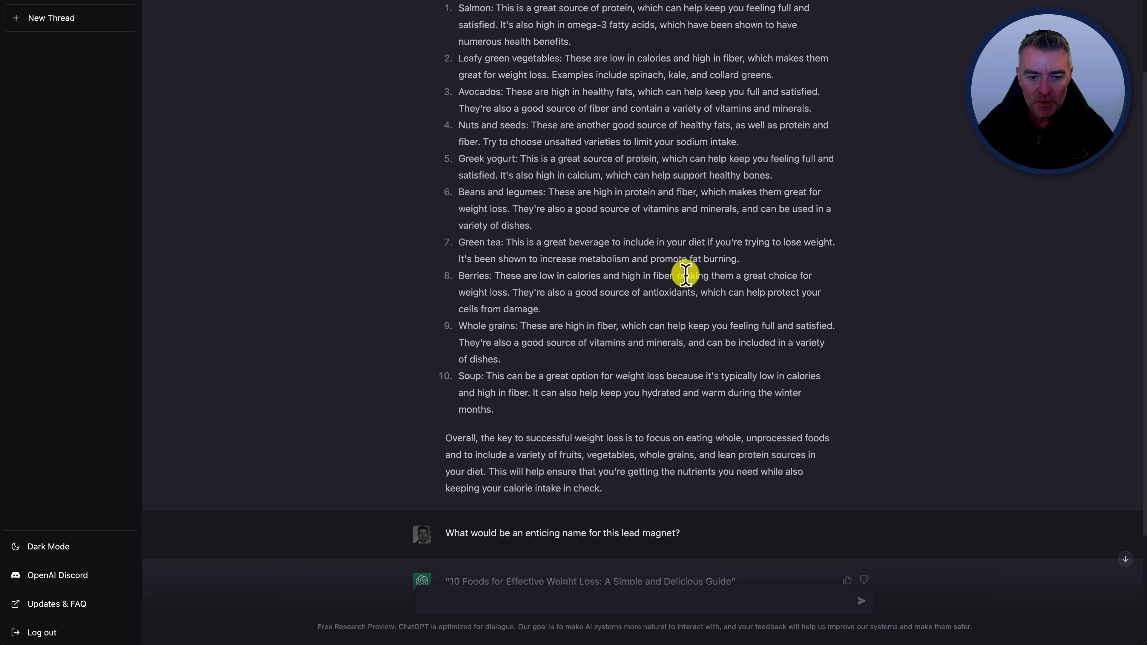
{"action": "scroll", "scroll_direction": "down", "scroll_amount": 3}
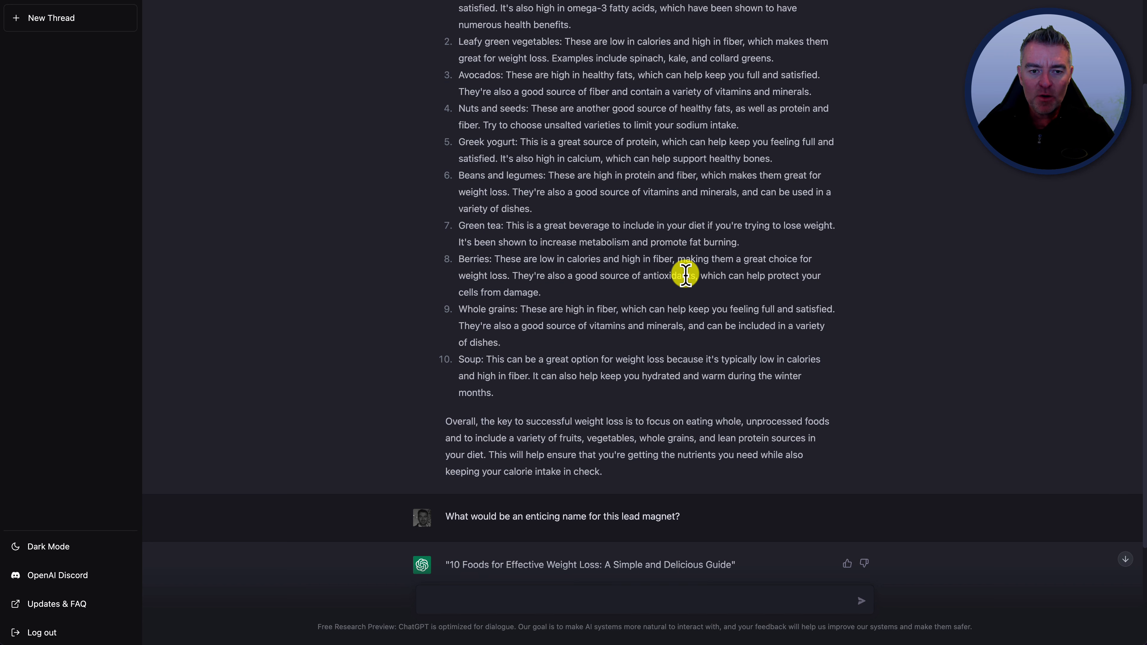
Request sales copy enticing downloads of '10 foods for effective weight loss, a simple and delicious guide'
{"action": "scroll", "scroll_direction": "down", "scroll_amount": 3}
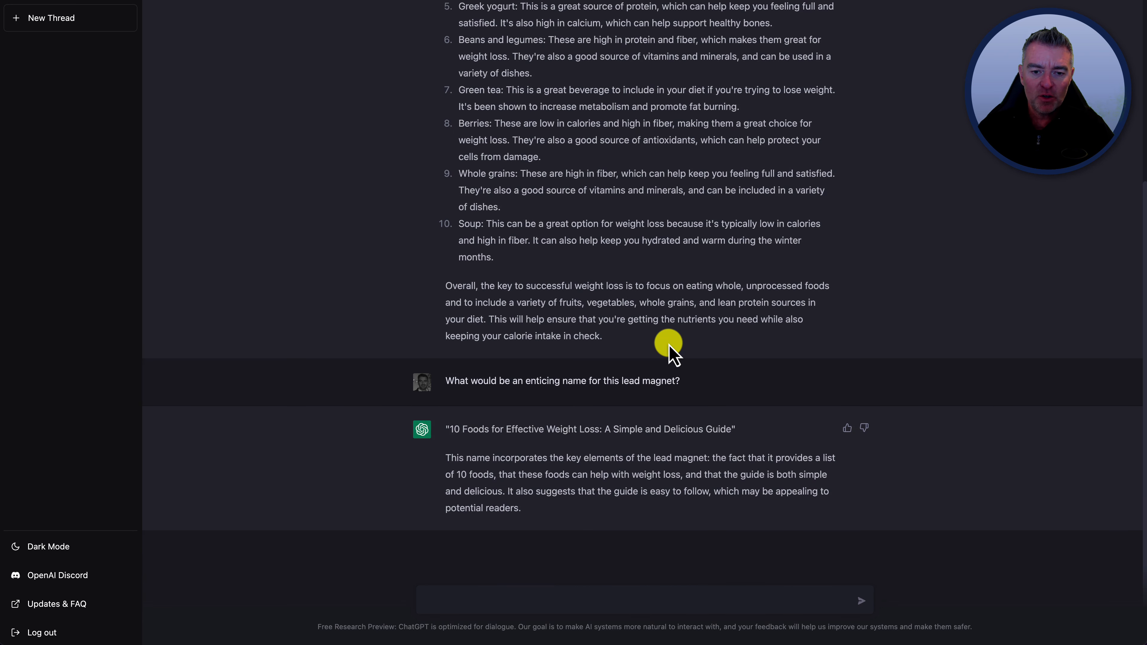
{"action": "mouse_move", "coordinate": [482, 604]}
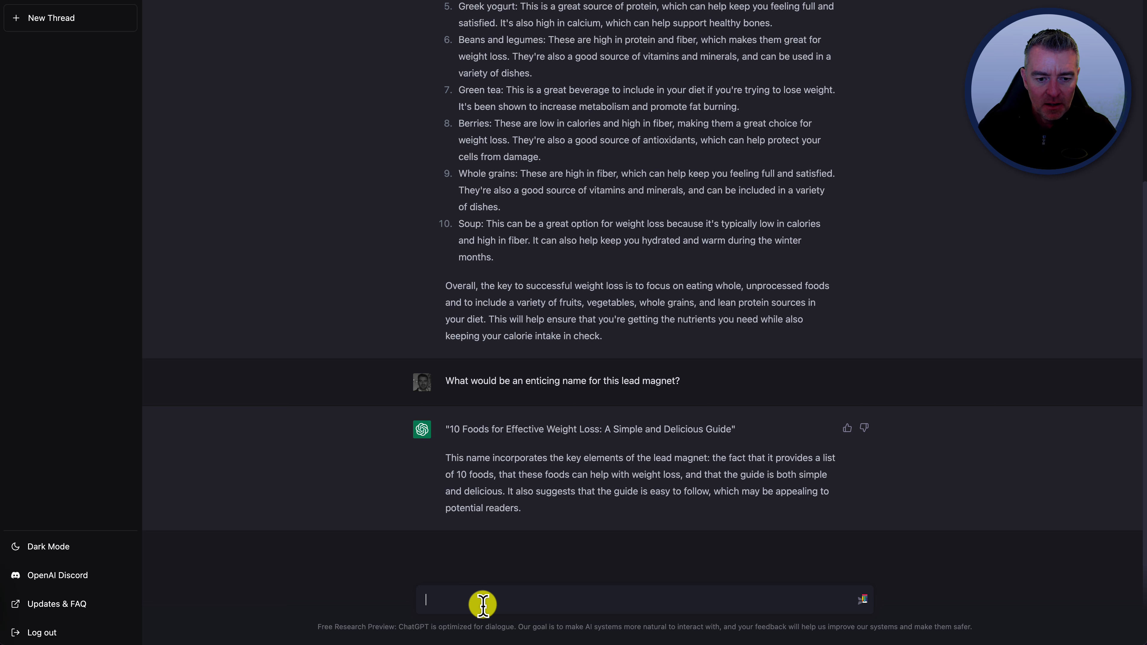
{"action": "type", "text": "Can you create some sales copy that would"}
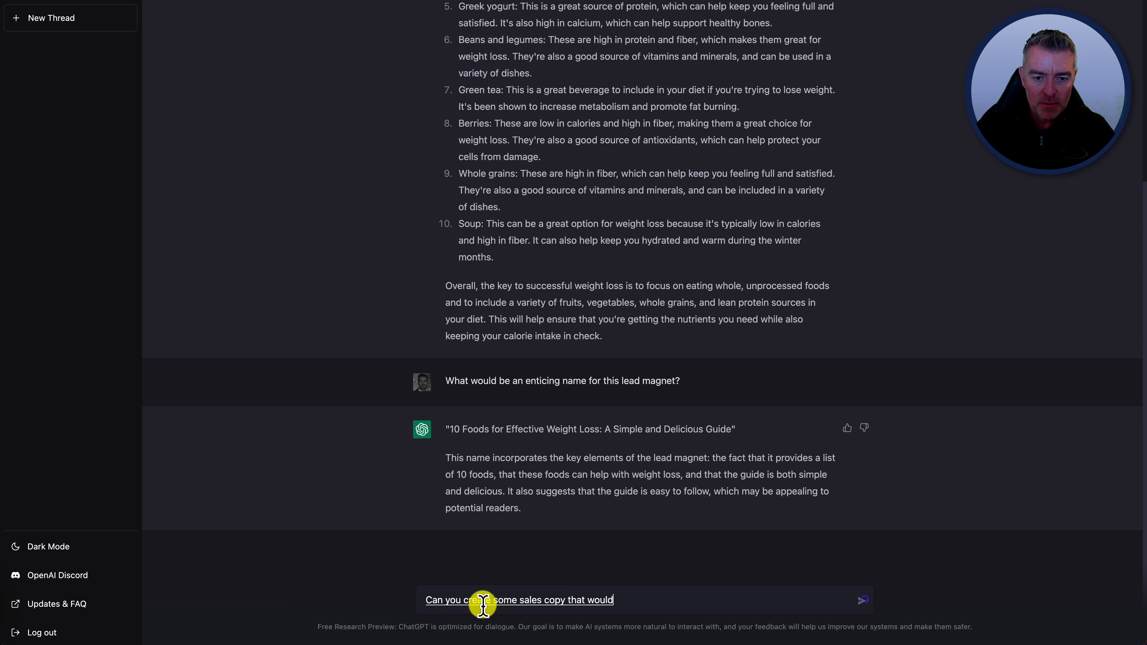
{"action": "type", "text": "entice people to download"}
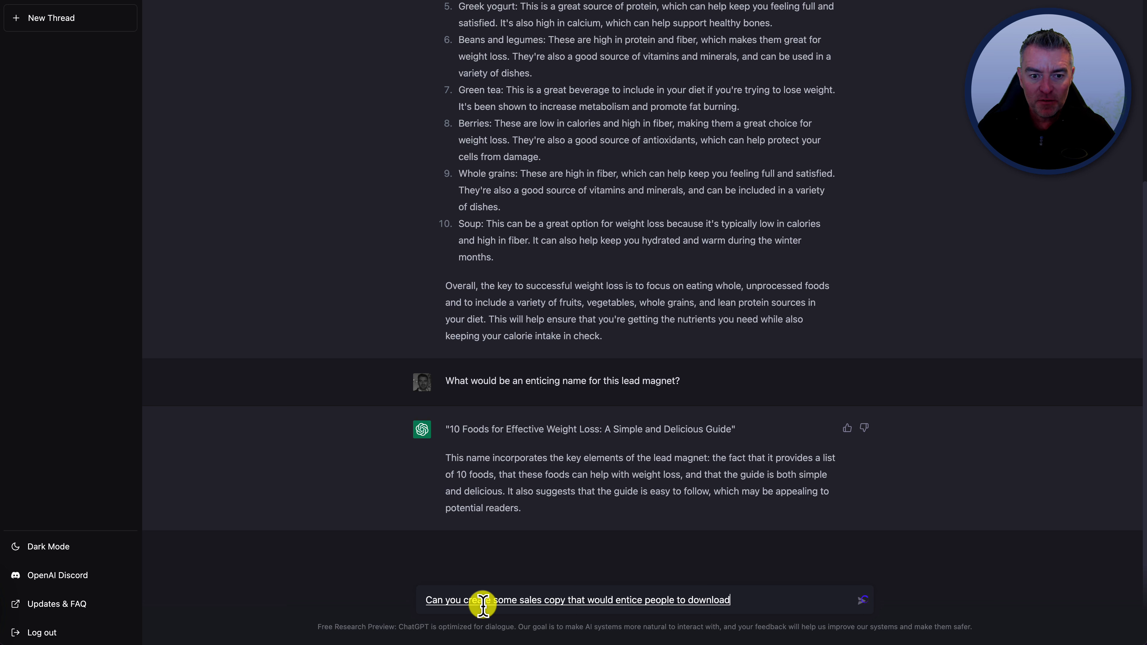
{"action": "type", "text": "this free lead magnet"}
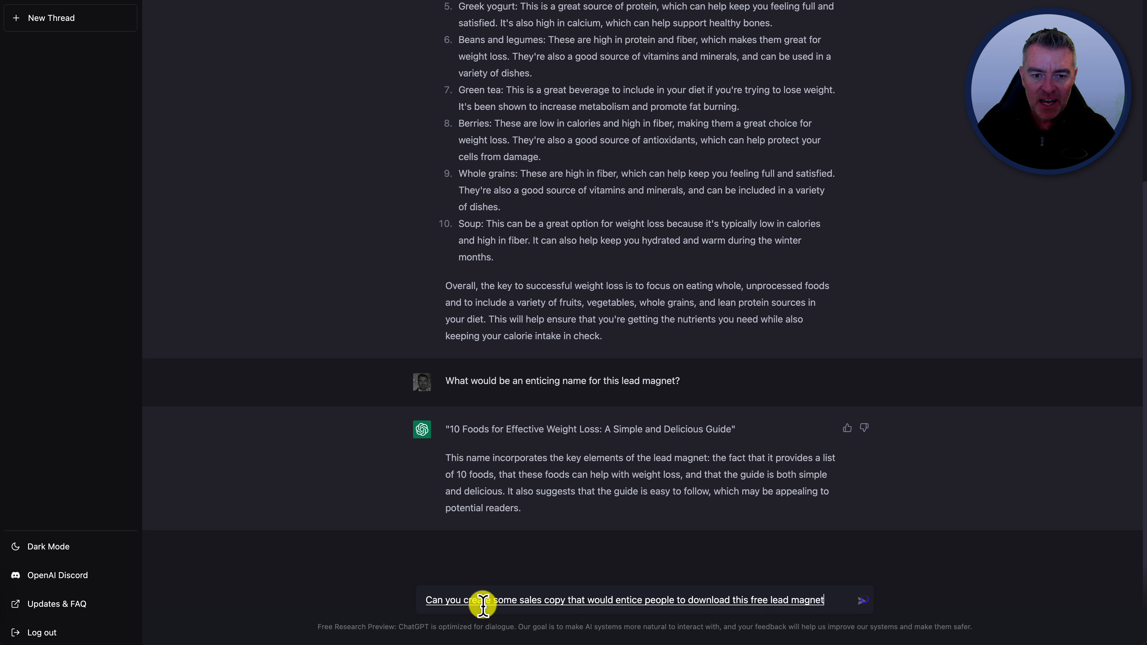
{"action": "type", "text": "called 10 foods for effective weight loss"}
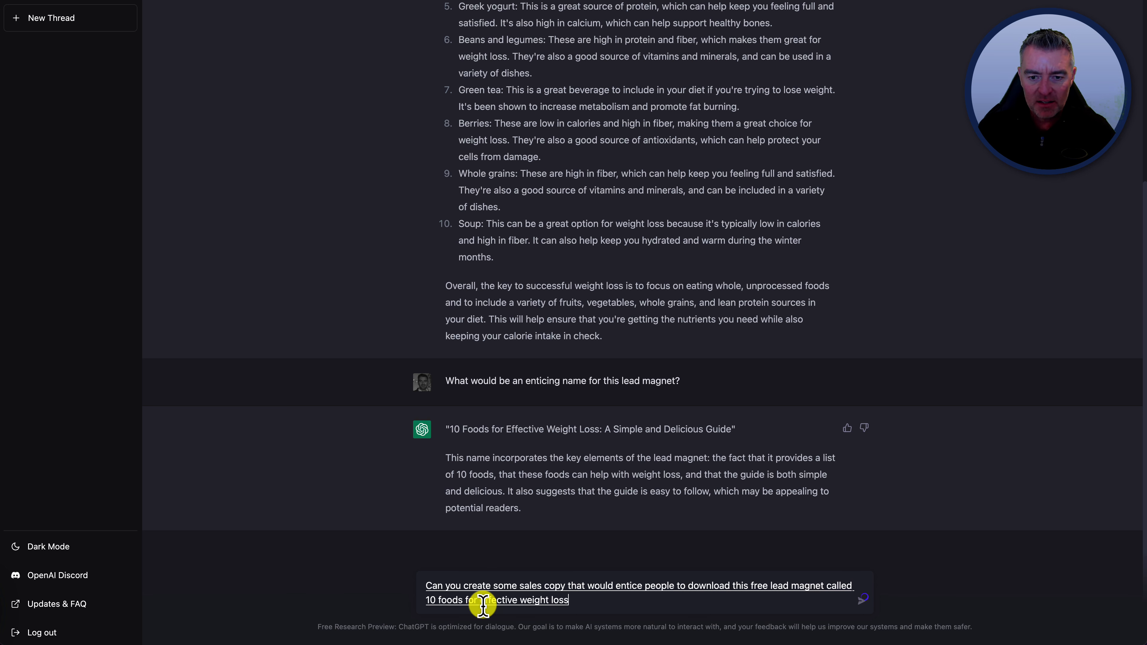
{"action": "type", "text": ", a simple and delicious guide?"}
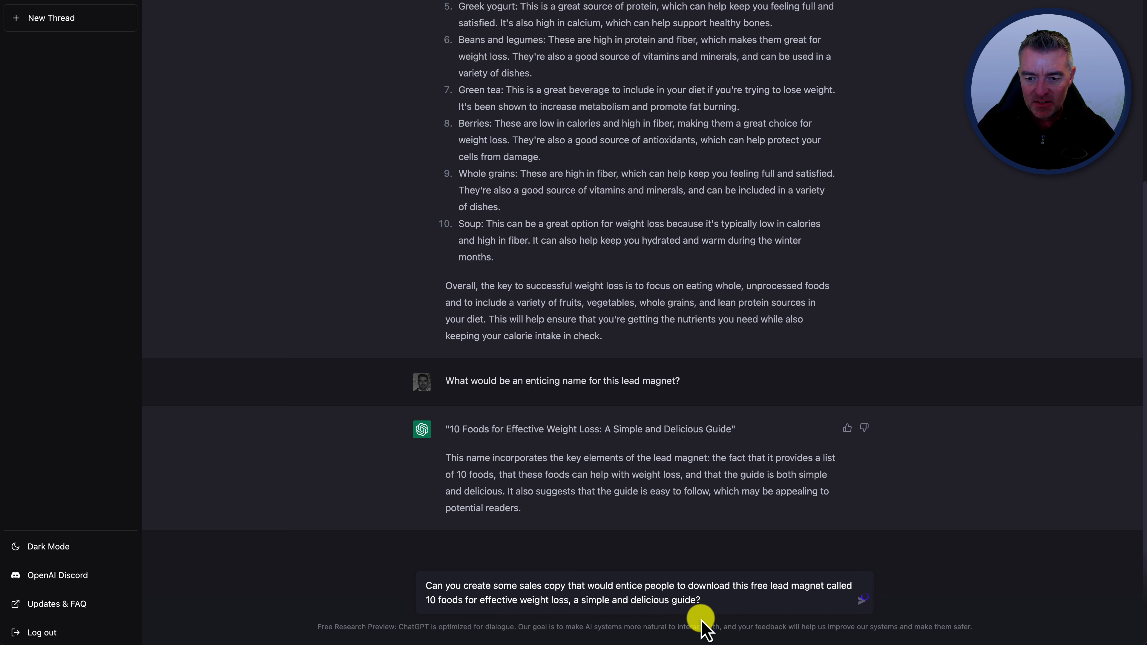
{"action": "left_click", "coordinate": [862, 600]}
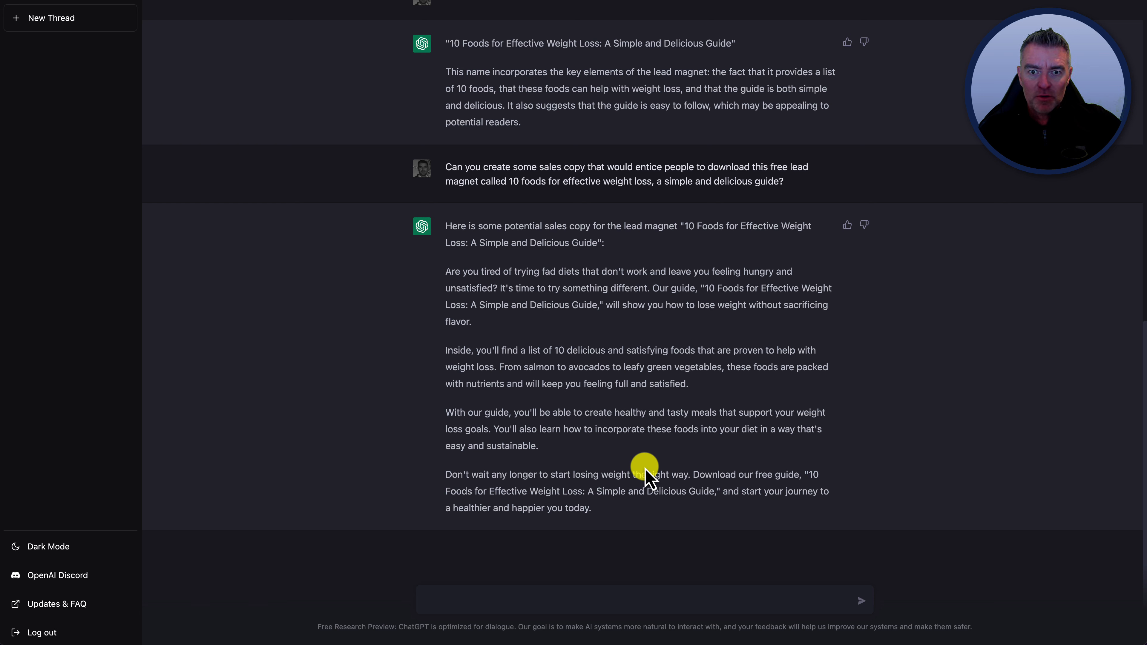
{"action": "mouse_move", "coordinate": [489, 297]}
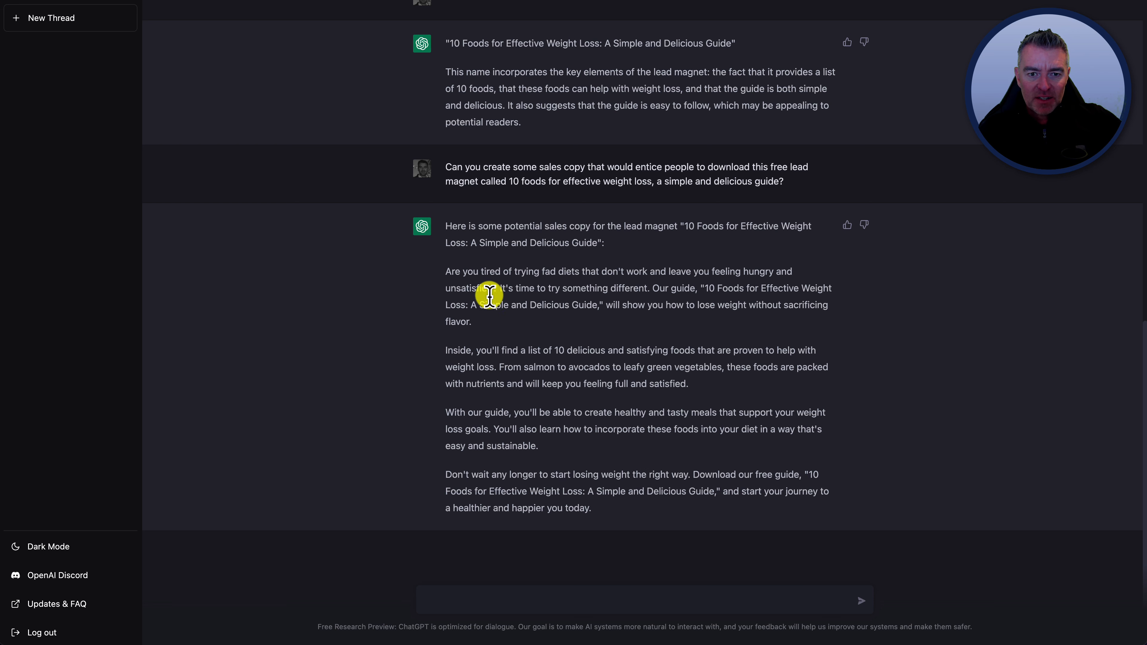
{"action": "mouse_move", "coordinate": [808, 359]}
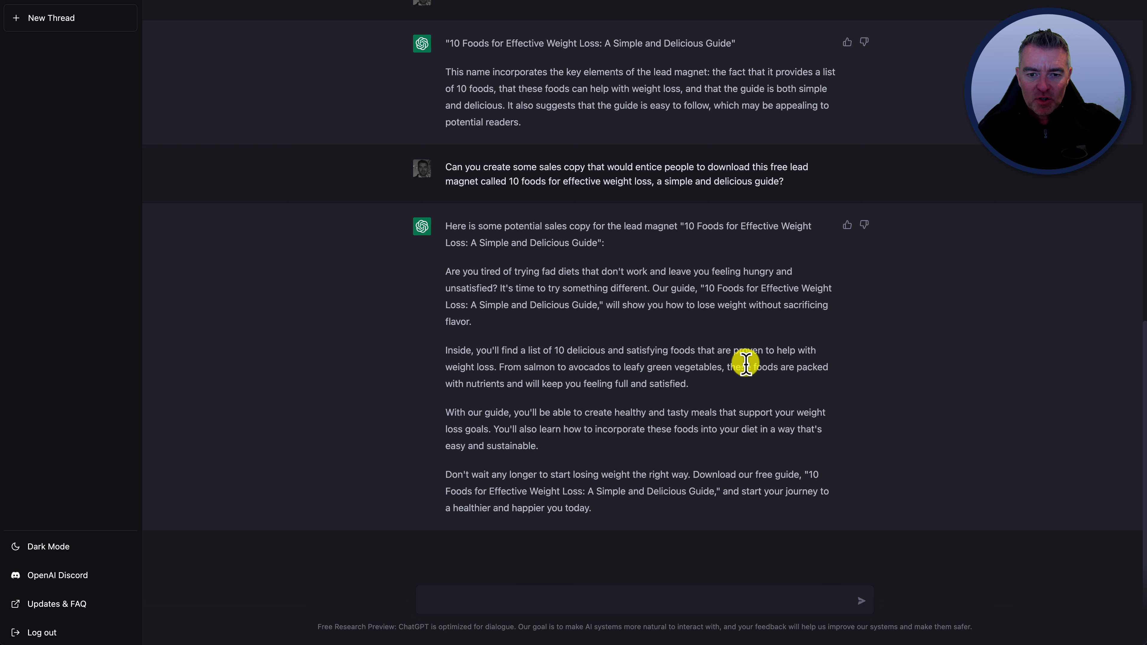
{"action": "mouse_move", "coordinate": [703, 406]}
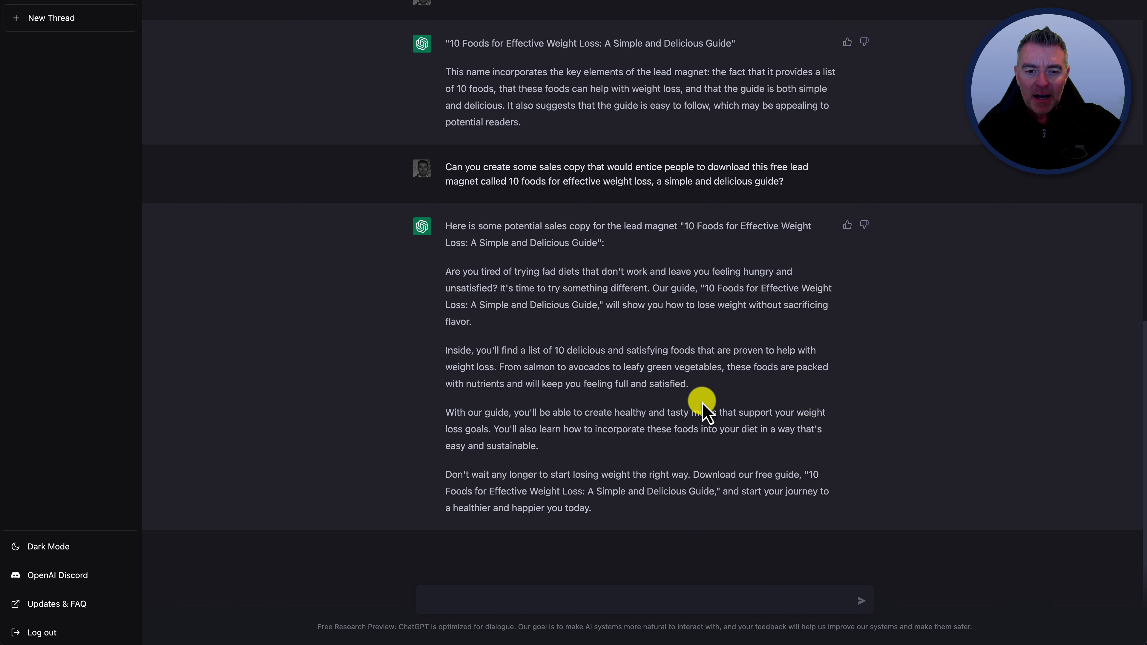
{"action": "mouse_move", "coordinate": [757, 442]}
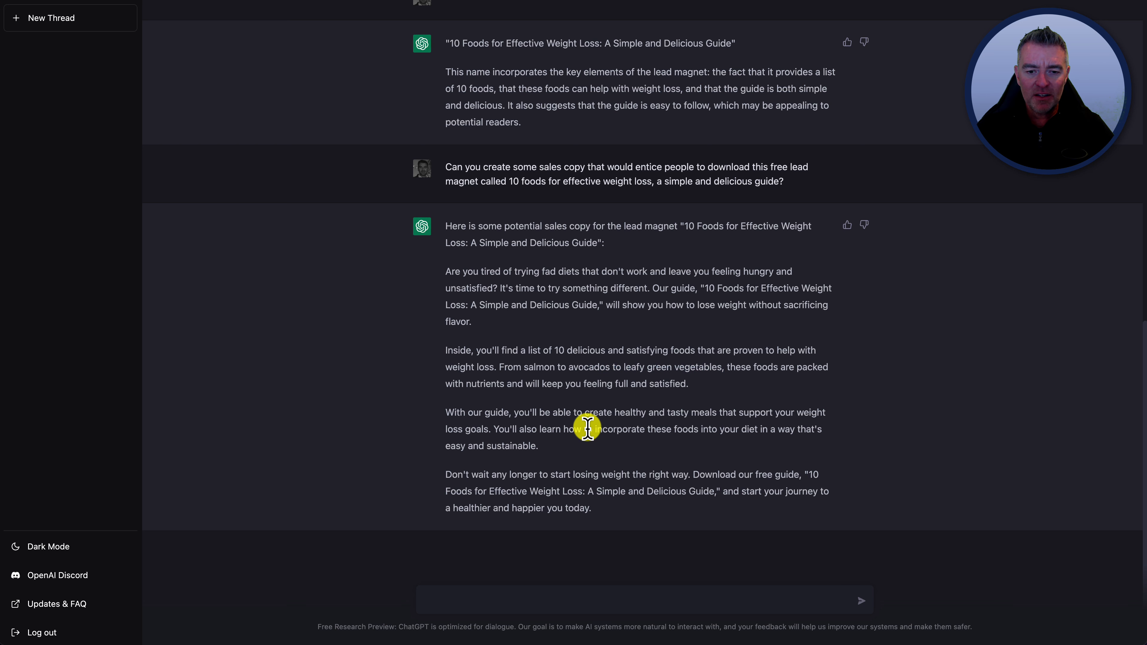
{"action": "mouse_move", "coordinate": [651, 490]}
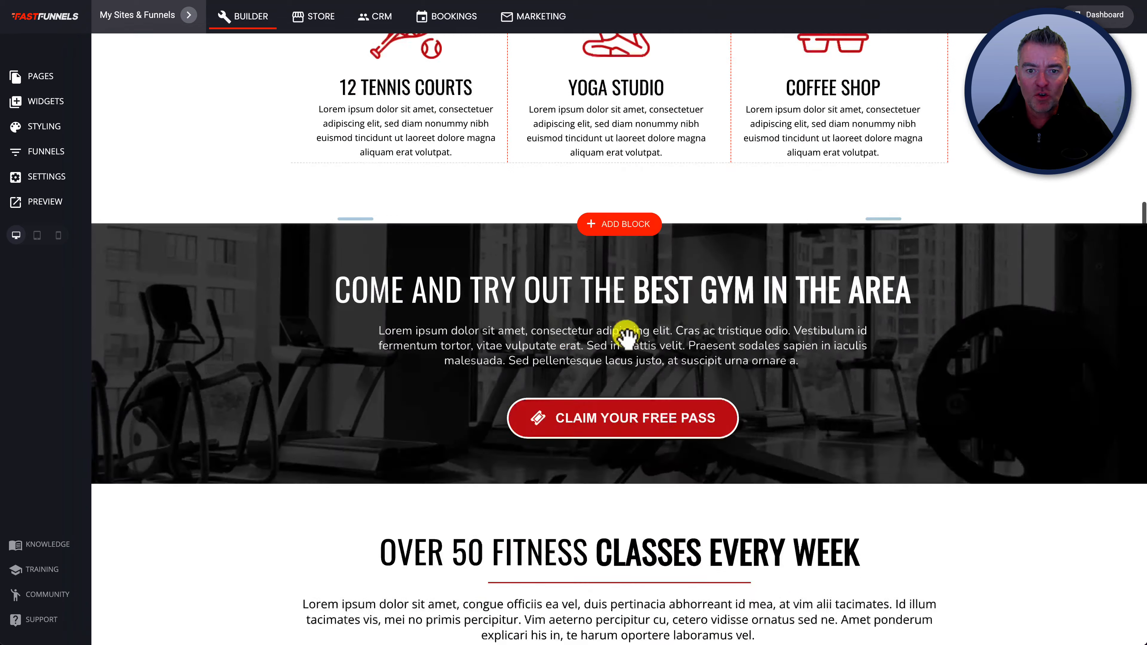
Place the generated sales copy in the gym page text block and finish editing
{"action": "scroll", "scroll_direction": "down", "scroll_amount": 3}
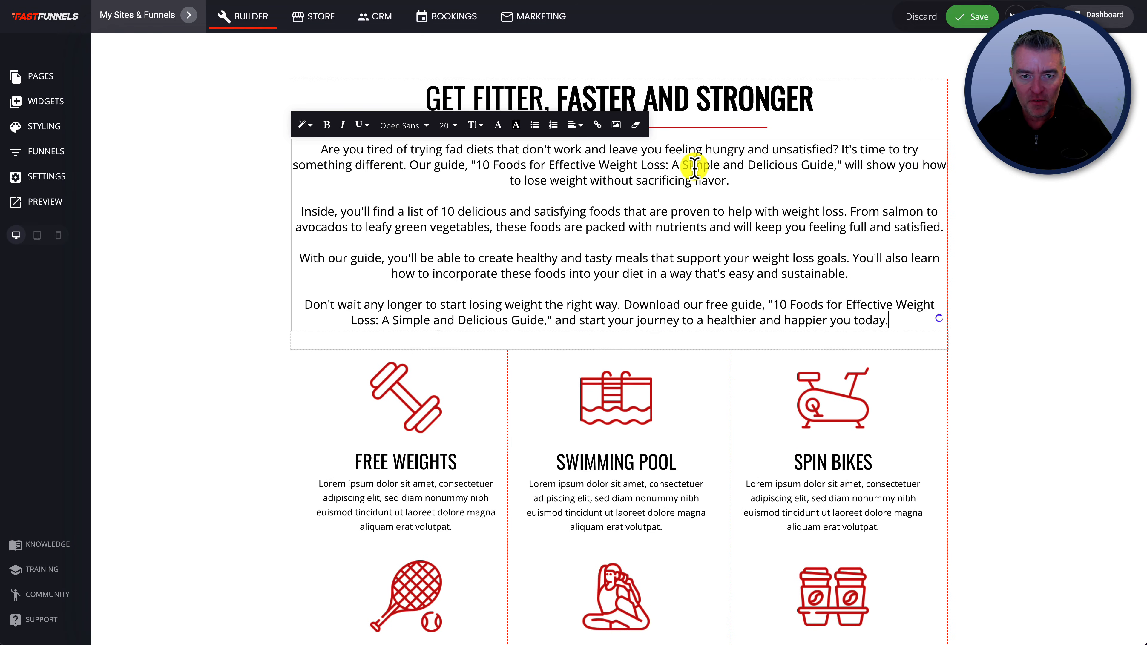
{"action": "left_click", "coordinate": [789, 18]}
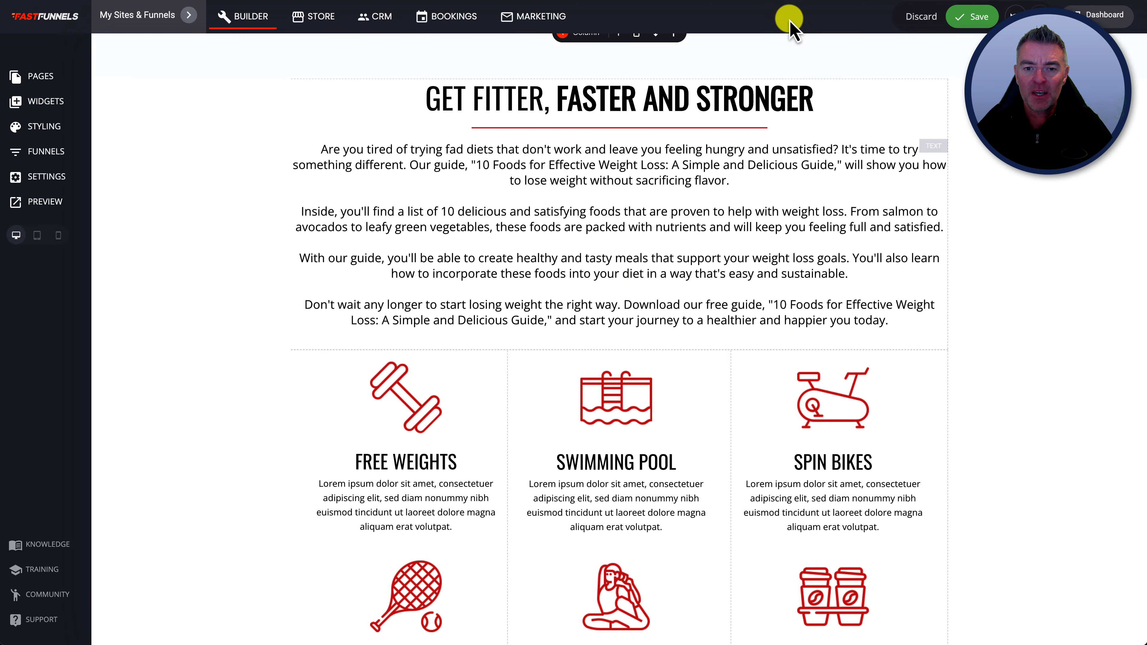
{"action": "mouse_move", "coordinate": [383, 16]}
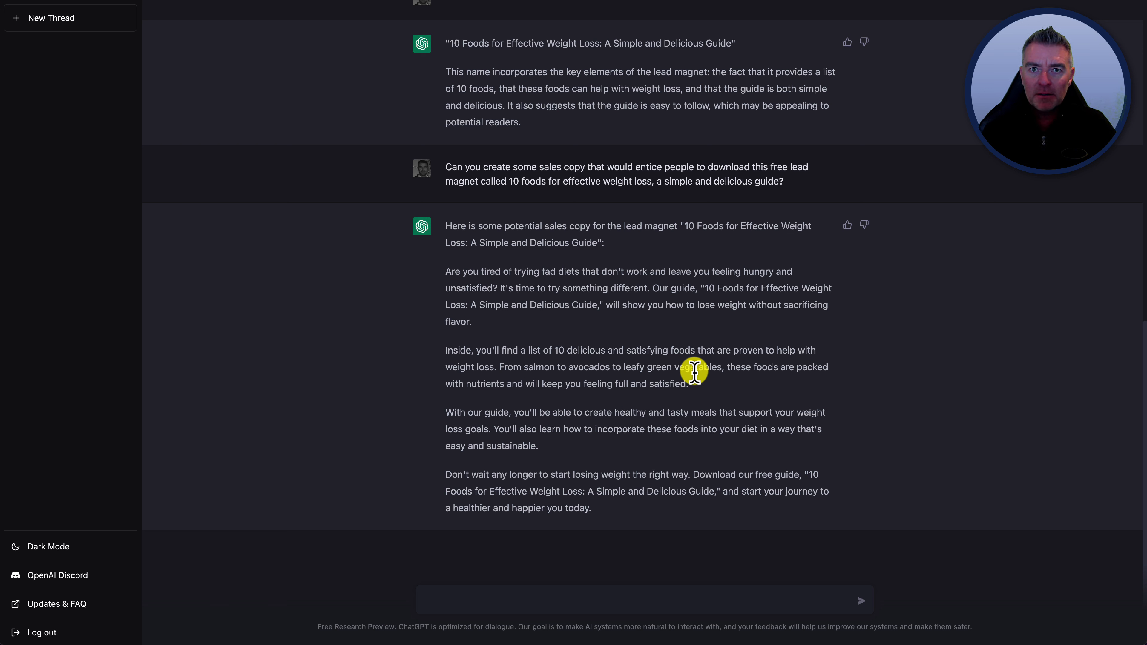
{"action": "mouse_move", "coordinate": [909, 212]}
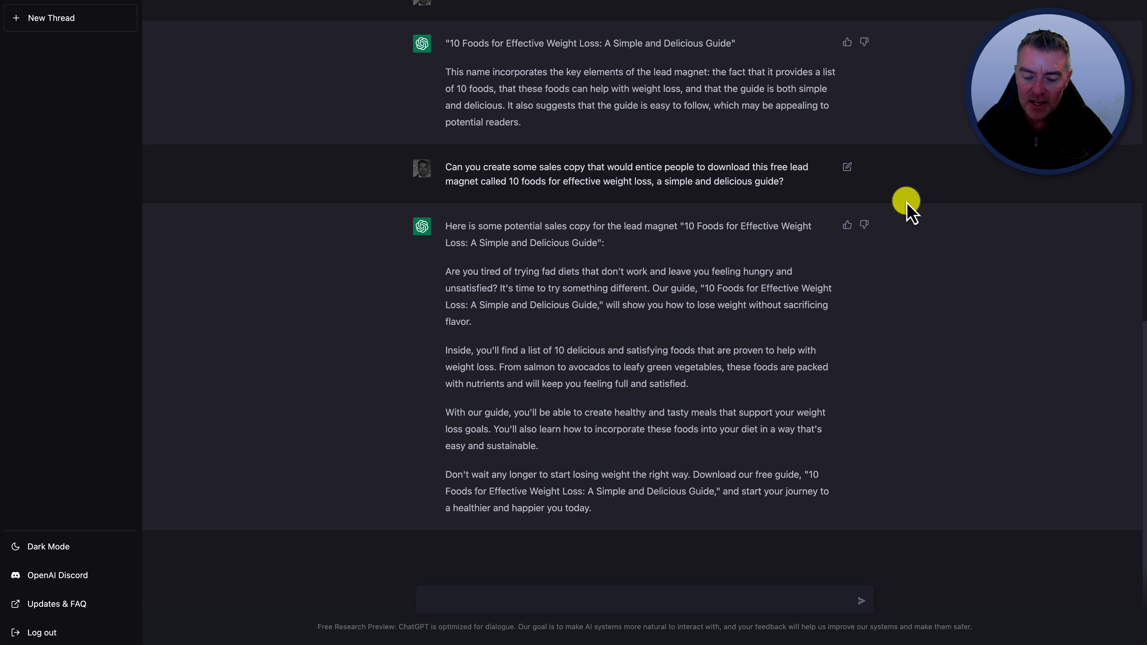
{"action": "mouse_move", "coordinate": [642, 252]}
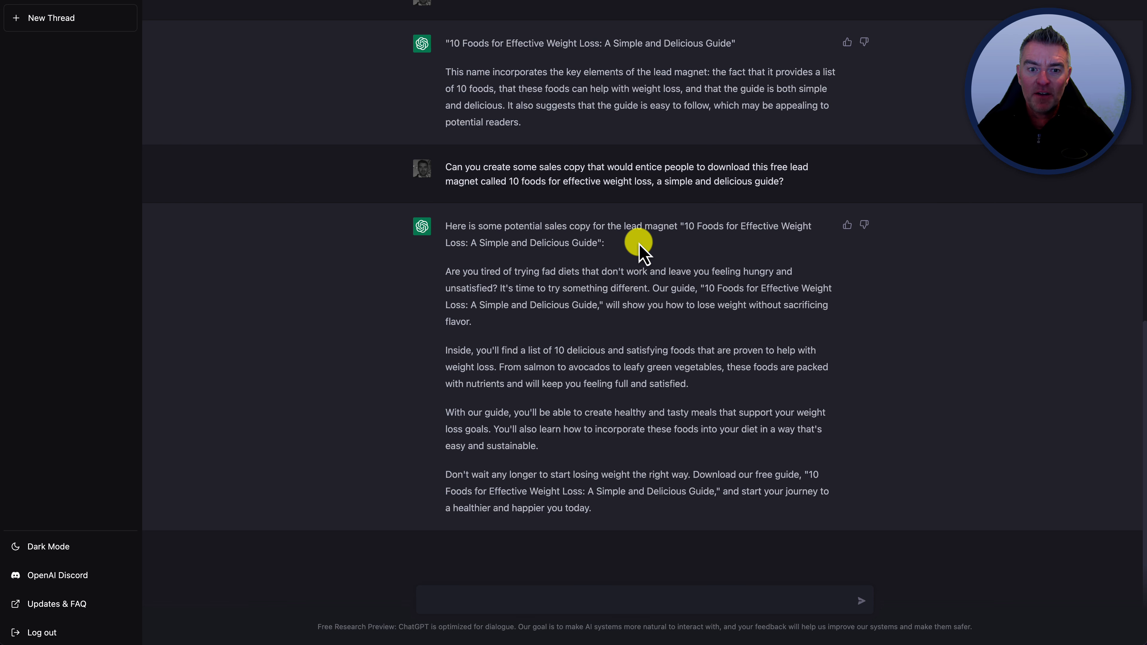
{"action": "mouse_move", "coordinate": [644, 300]}
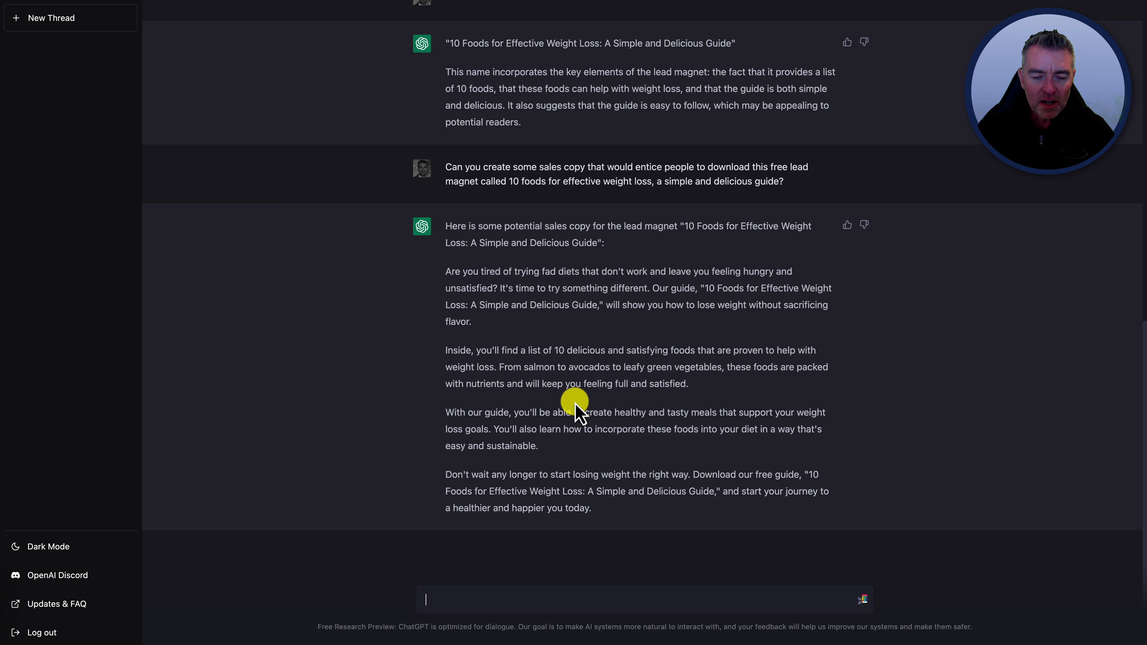
Send 'Write an email that would promote this lead magnet and encourage them to download it'
{"action": "type", "text": "Write an email"}
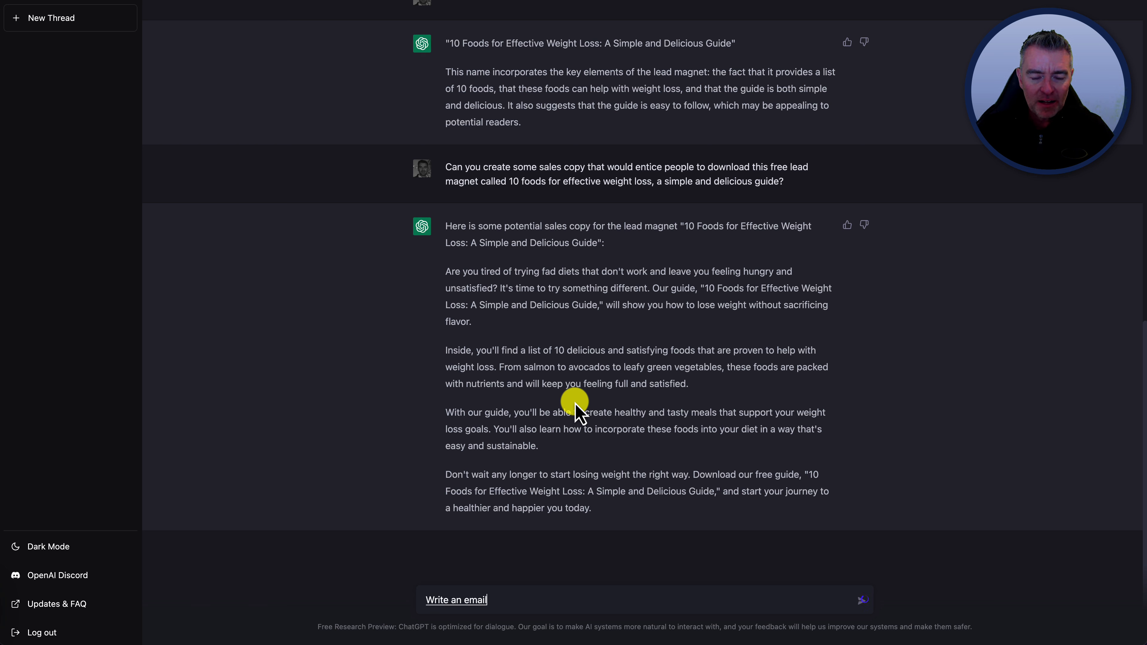
{"action": "type", "text": "that would promote"}
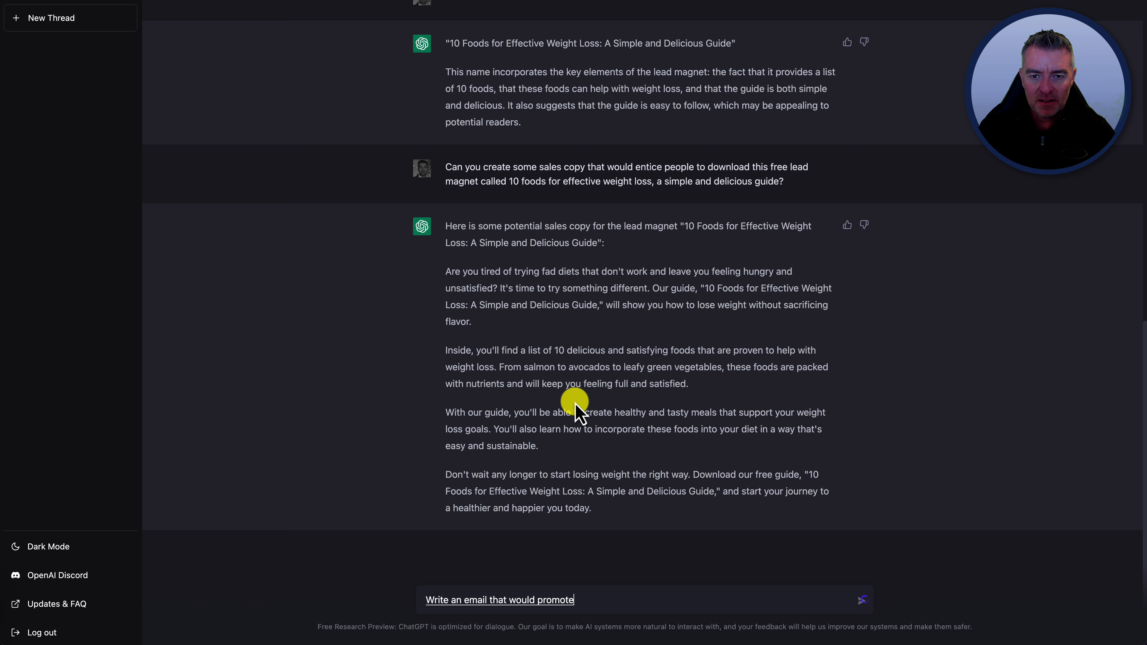
{"action": "type", "text": "this lead magnet and"}
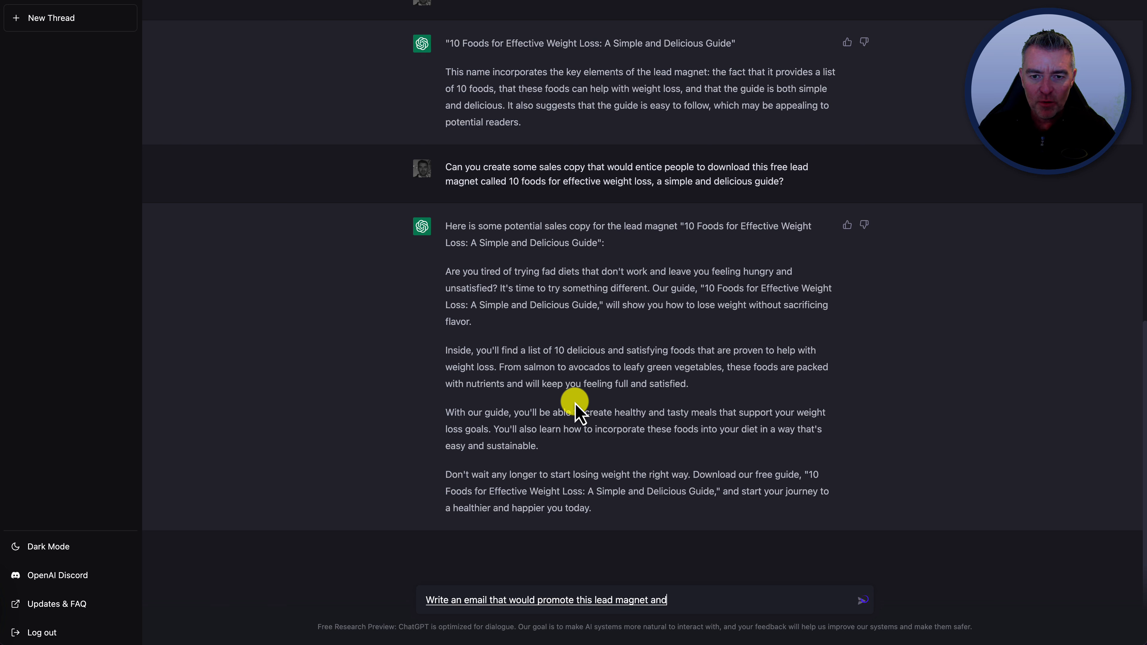
{"action": "type", "text": "encourage them to"}
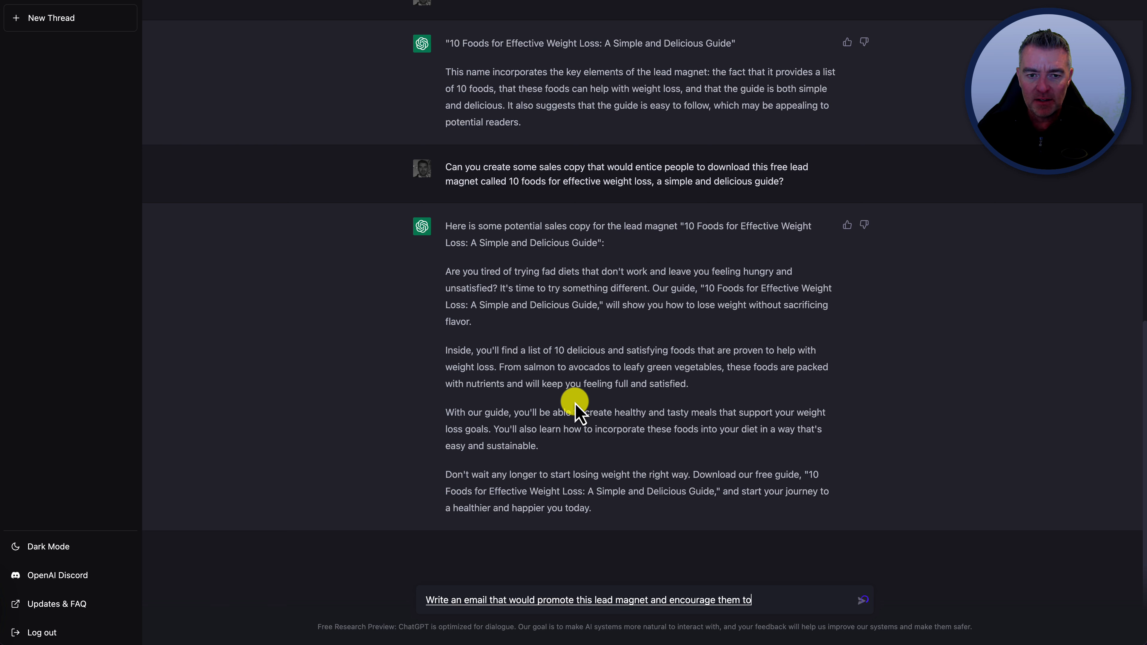
{"action": "type", "text": "download it."}
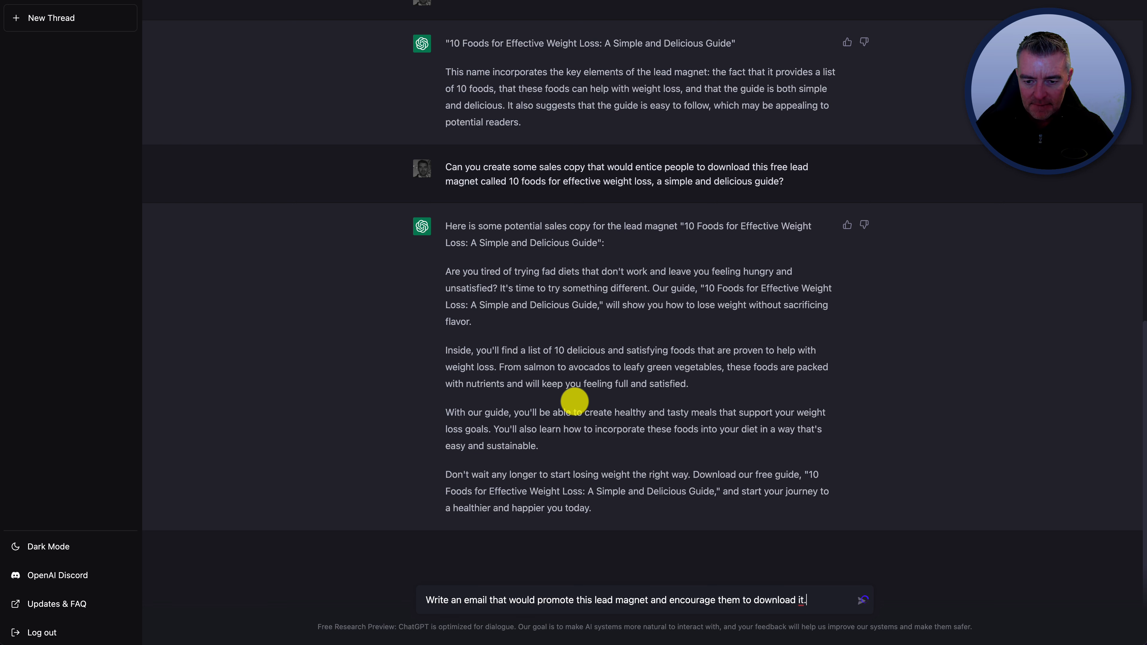
{"action": "left_click", "coordinate": [863, 599]}
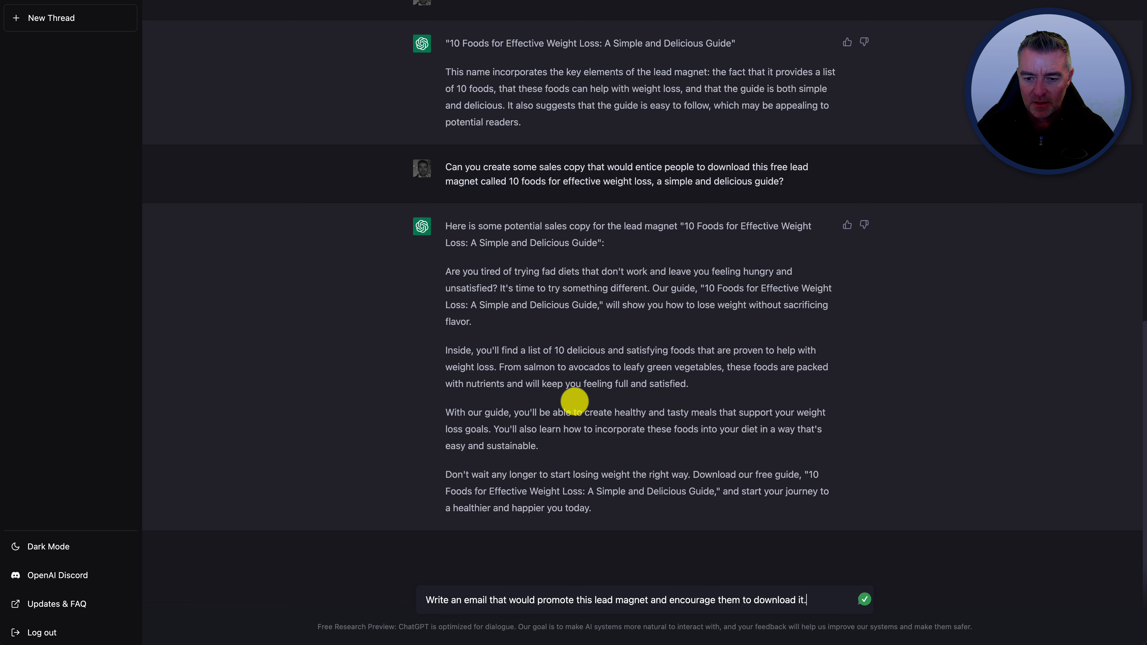
{"action": "left_click", "coordinate": [864, 599]}
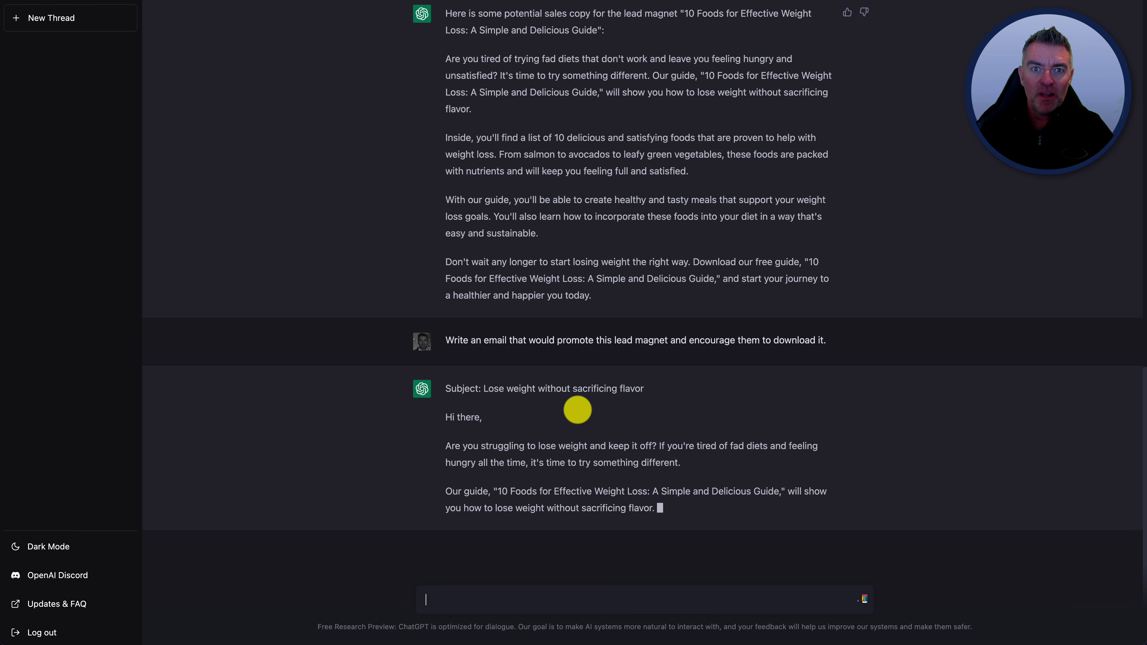
{"action": "scroll", "scroll_direction": "up", "scroll_amount": 3}
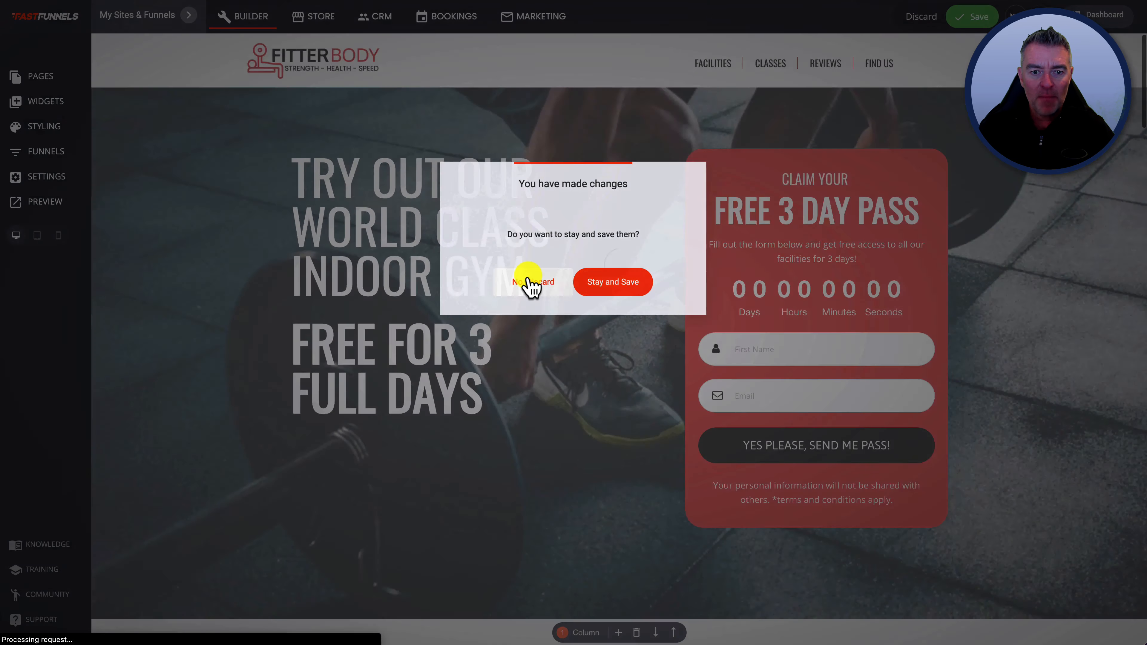
Discard the page builder changes and begin adding a new automation under Marketing > Automations
{"action": "left_click", "coordinate": [533, 281]}
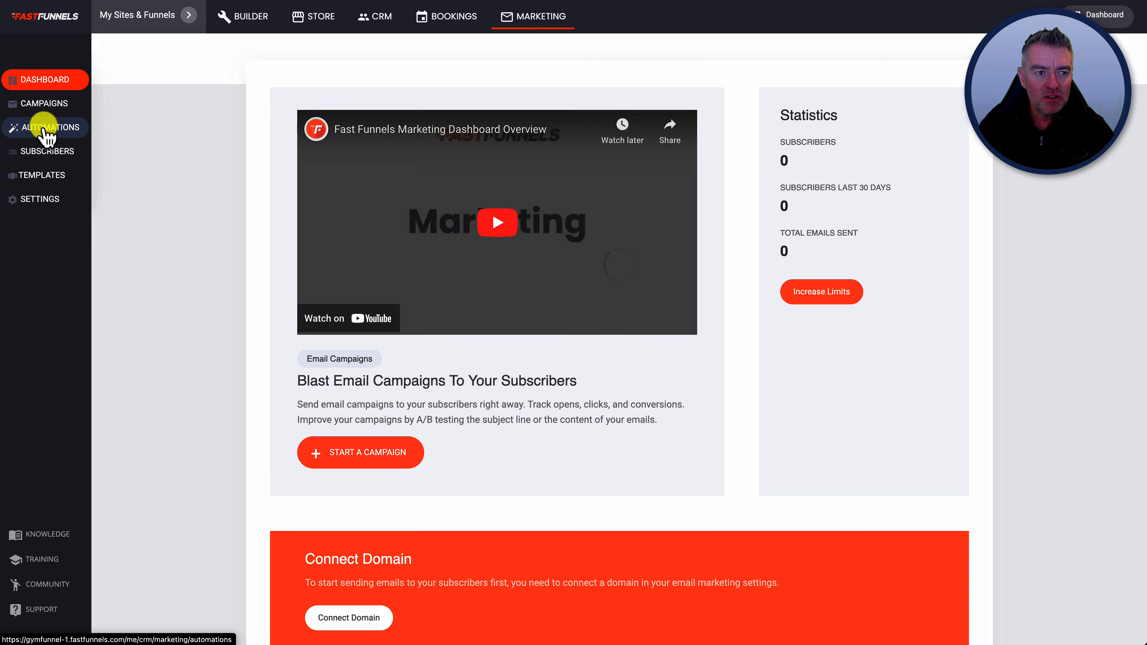
{"action": "left_click", "coordinate": [926, 65]}
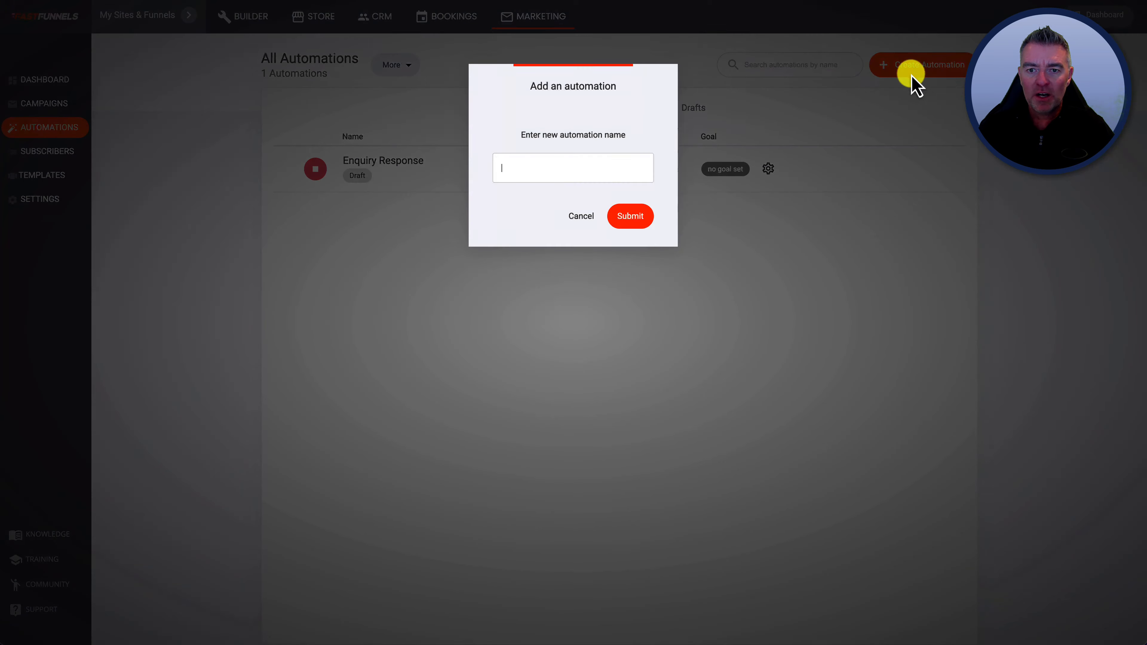
{"action": "left_click", "coordinate": [629, 215]}
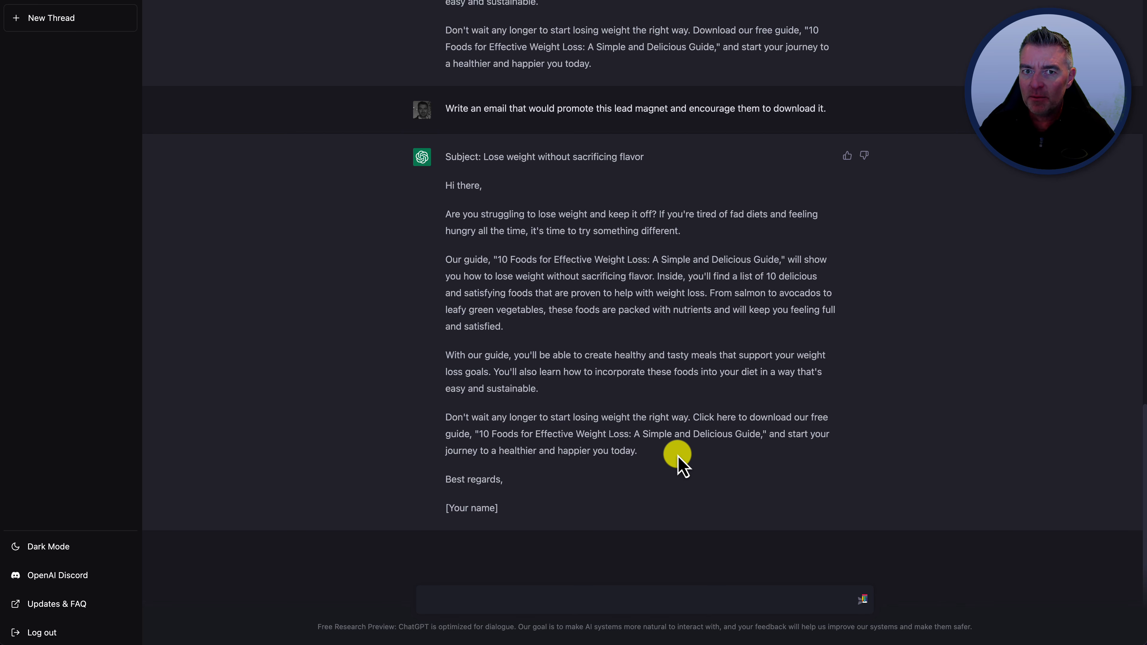
{"action": "mouse_move", "coordinate": [485, 261]}
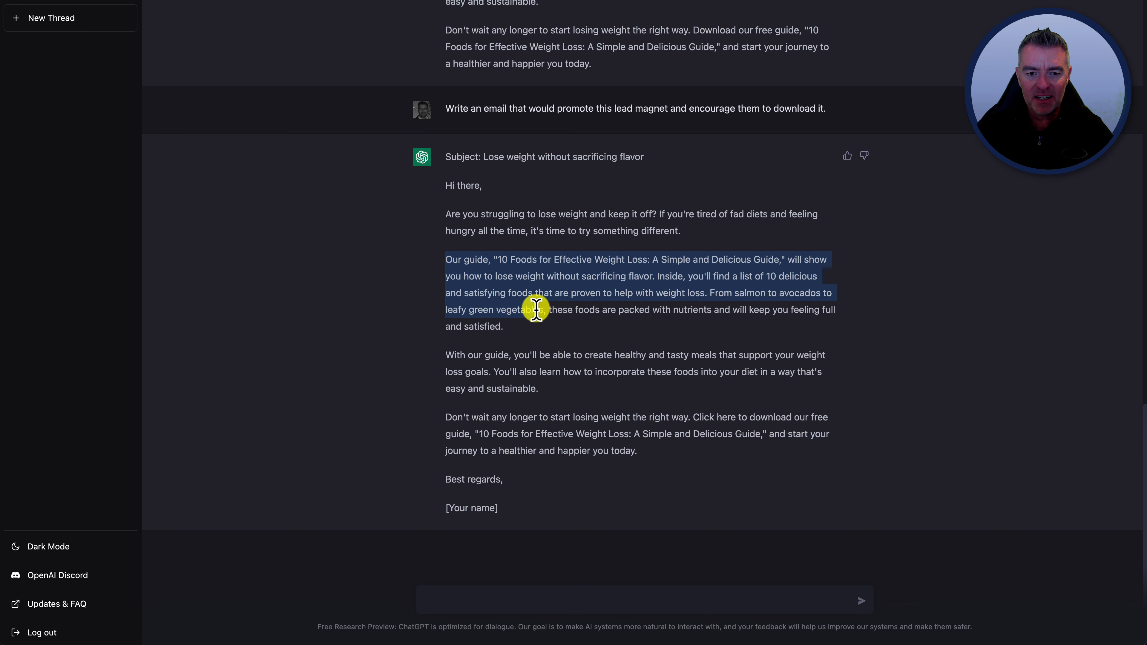
{"action": "mouse_move", "coordinate": [854, 387]}
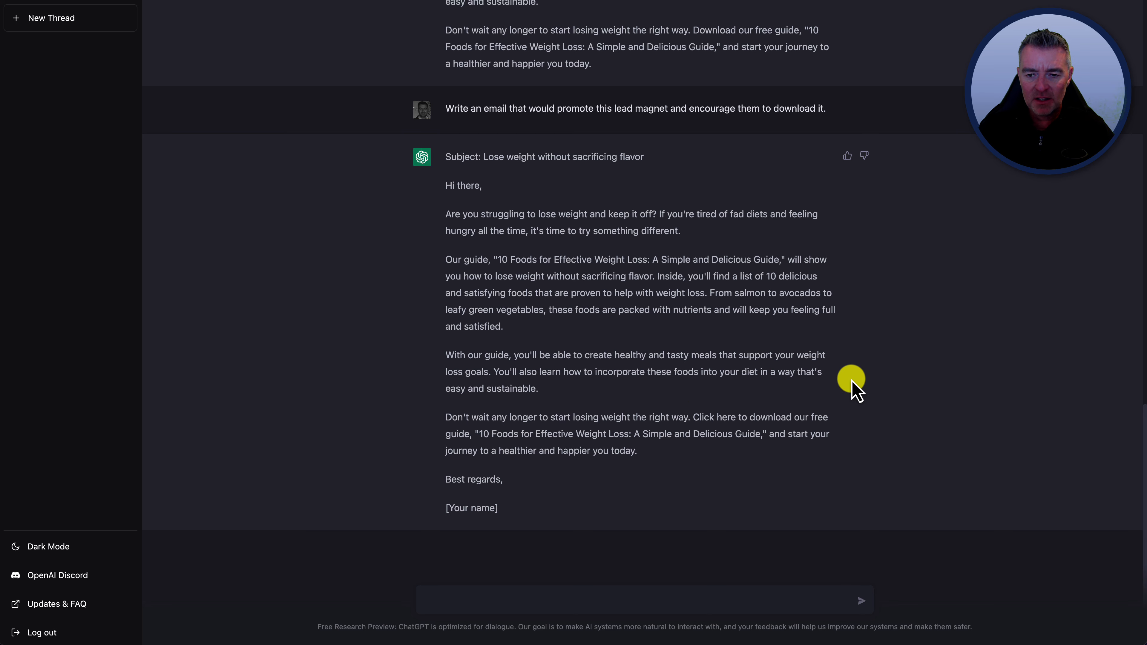
{"action": "mouse_move", "coordinate": [474, 474]}
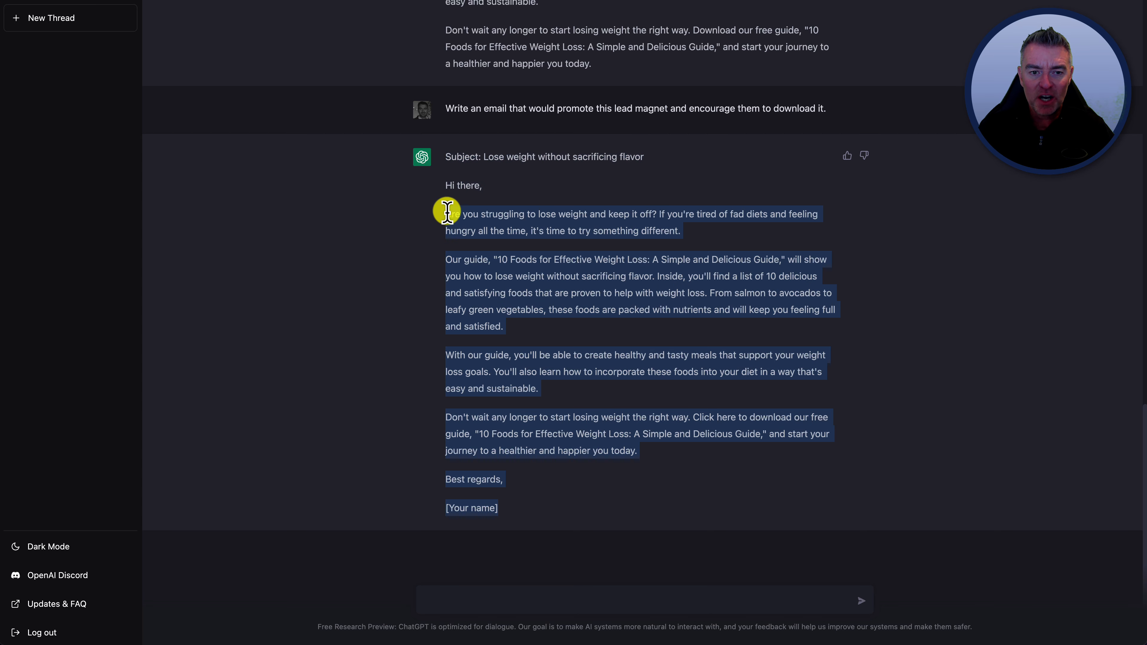
{"action": "left_click", "coordinate": [608, 355]}
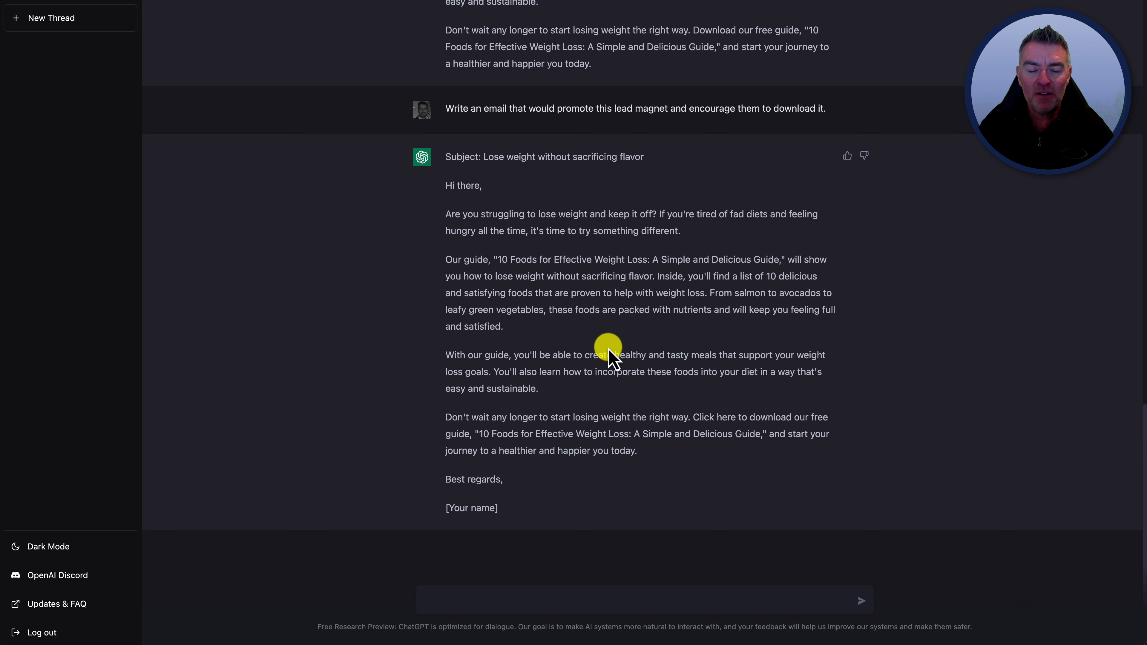
{"action": "mouse_move", "coordinate": [597, 466]}
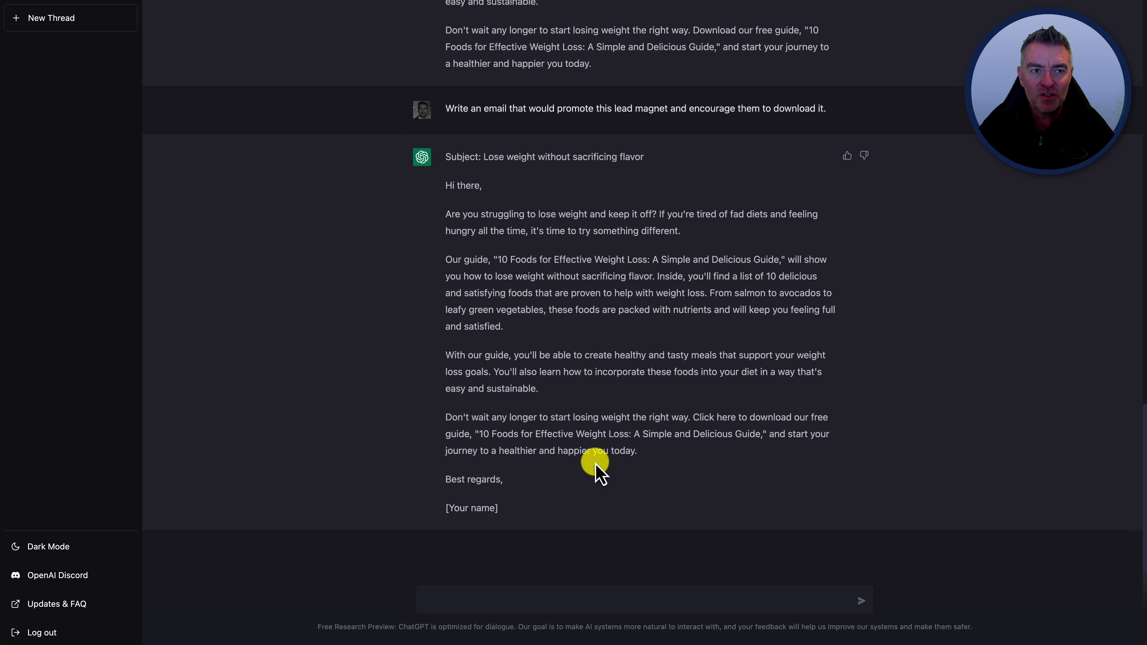
{"action": "mouse_move", "coordinate": [578, 489]}
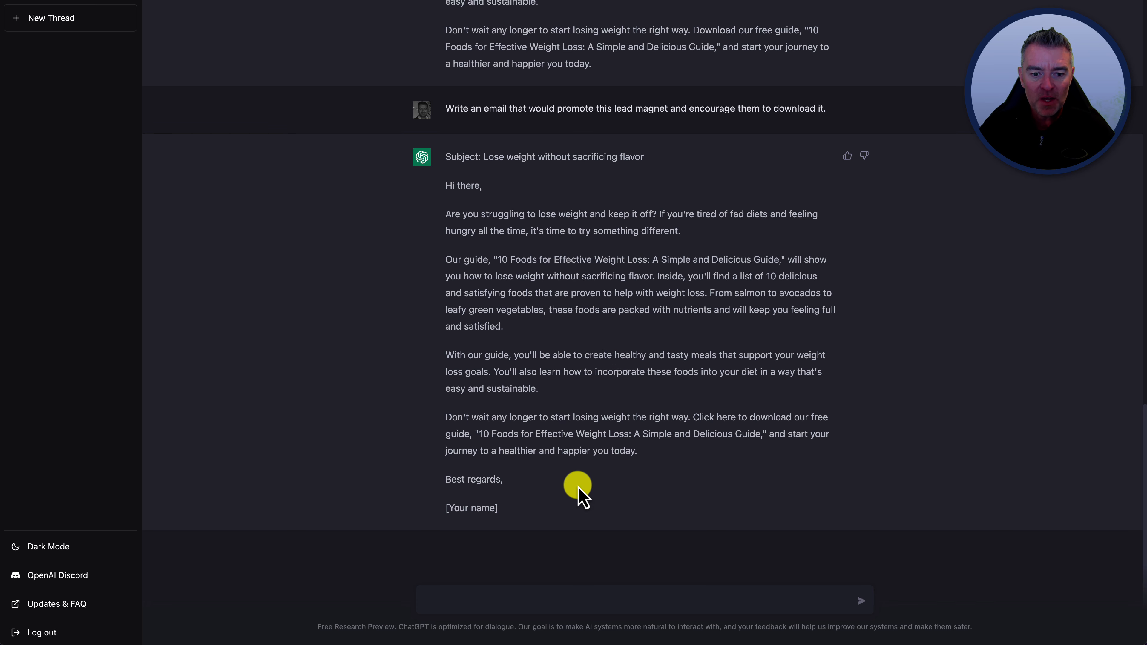
{"action": "type", "text": "What would be 5 good sub"}
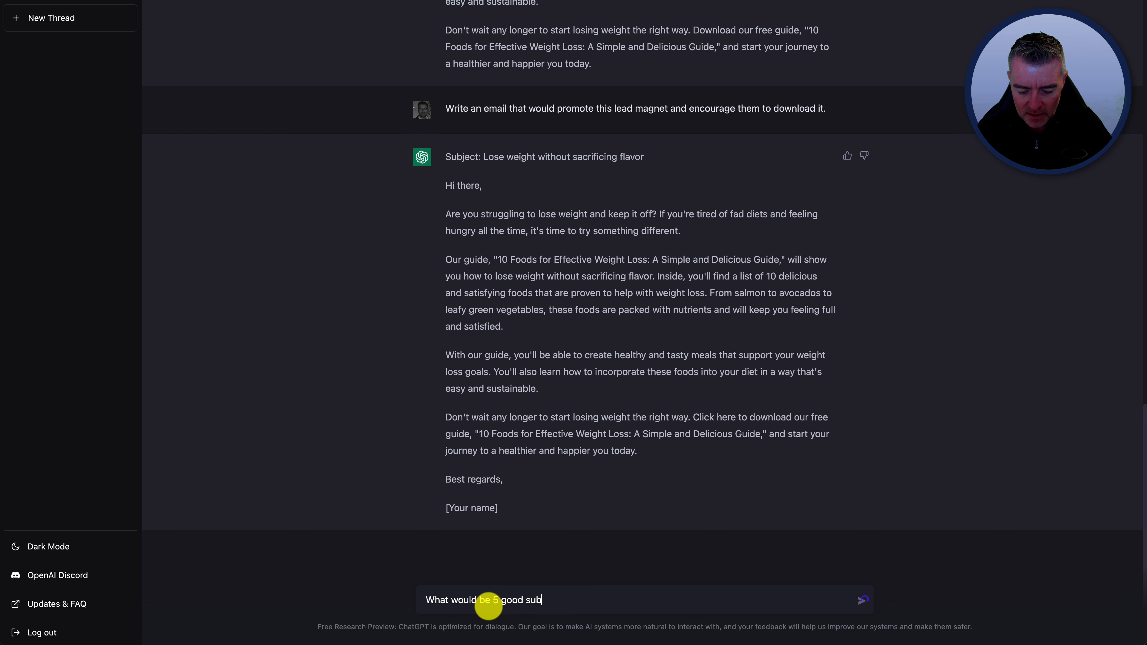
Ask ChatGPT for 5 good subject lines for that email
{"action": "type", "text": "ject lines"}
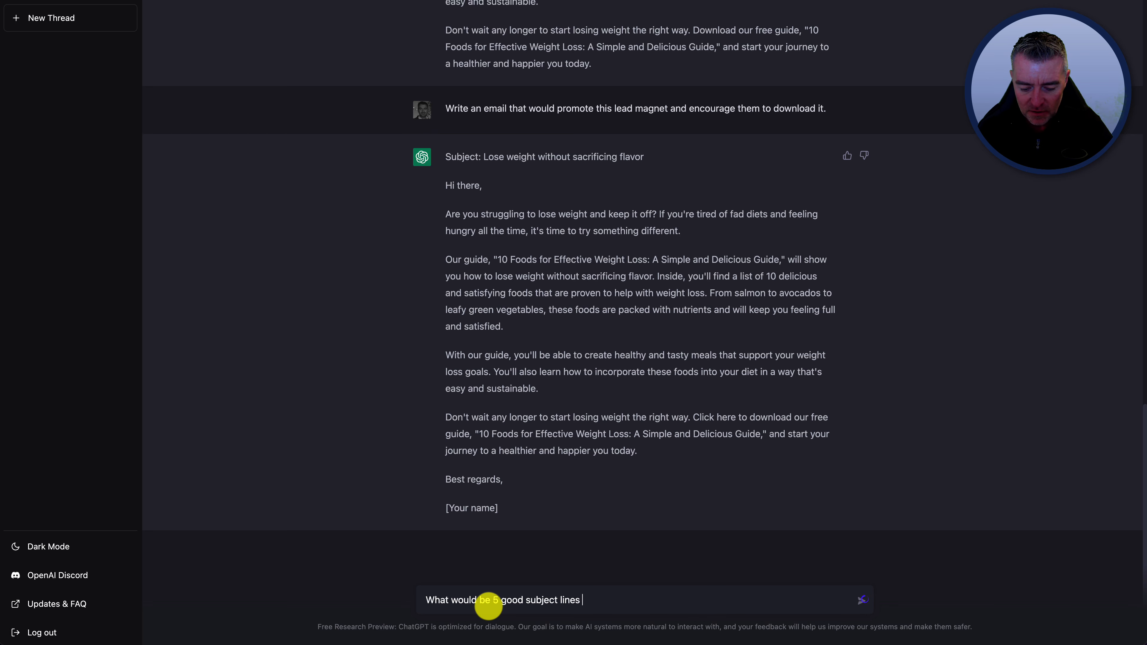
{"action": "type", "text": "for that email"}
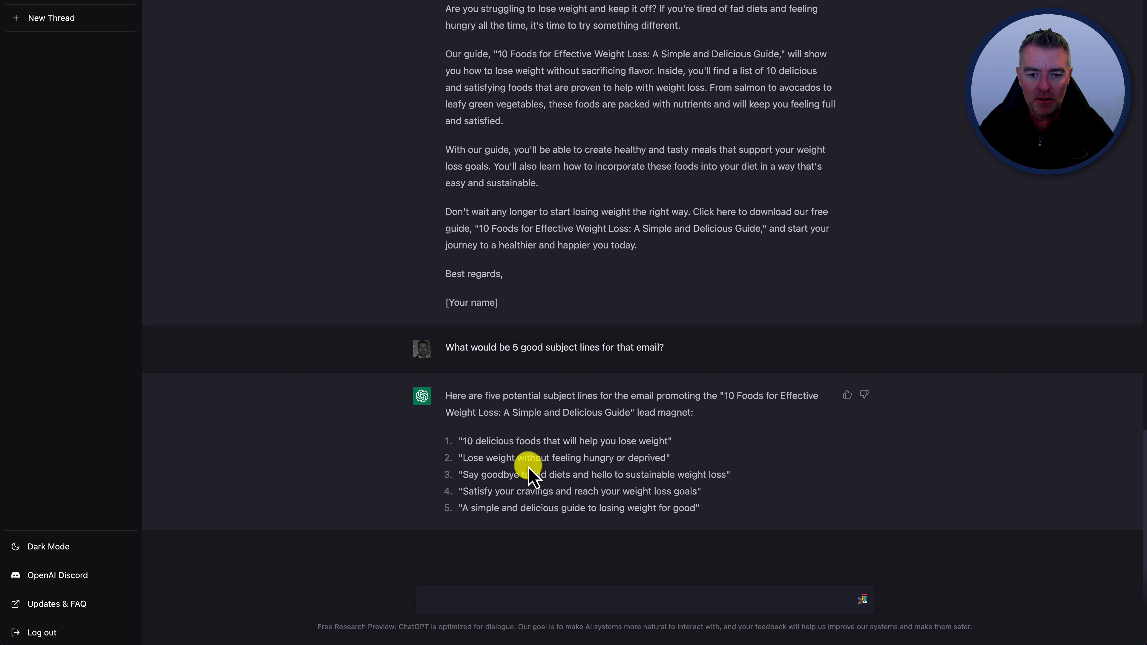
{"action": "mouse_move", "coordinate": [512, 492]}
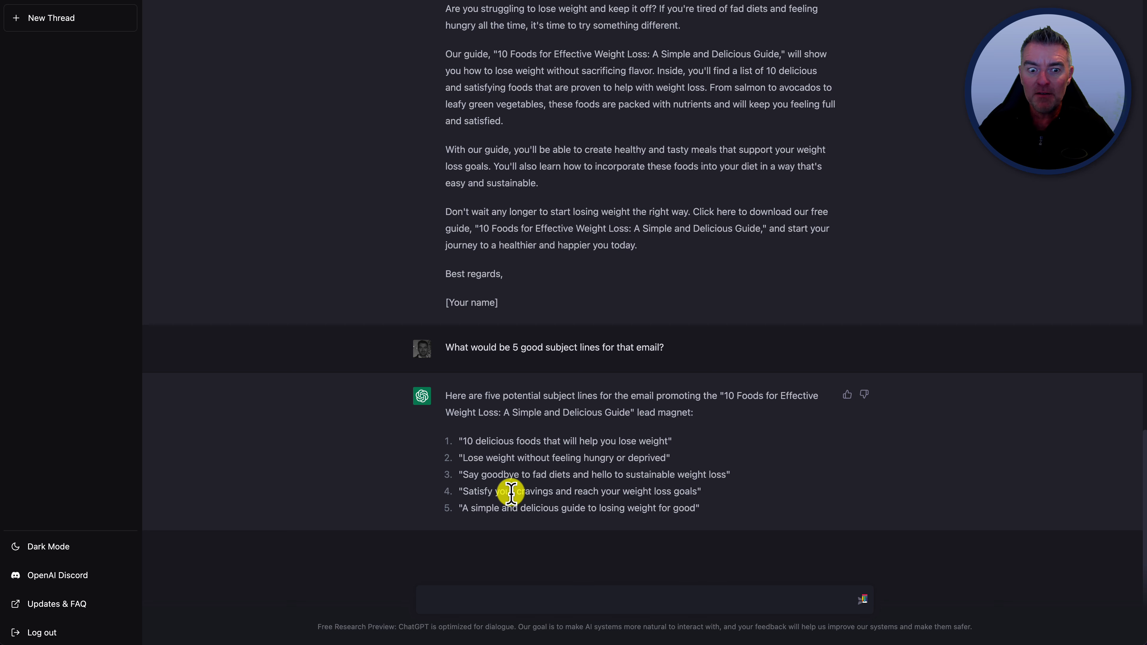
{"action": "mouse_move", "coordinate": [613, 490]}
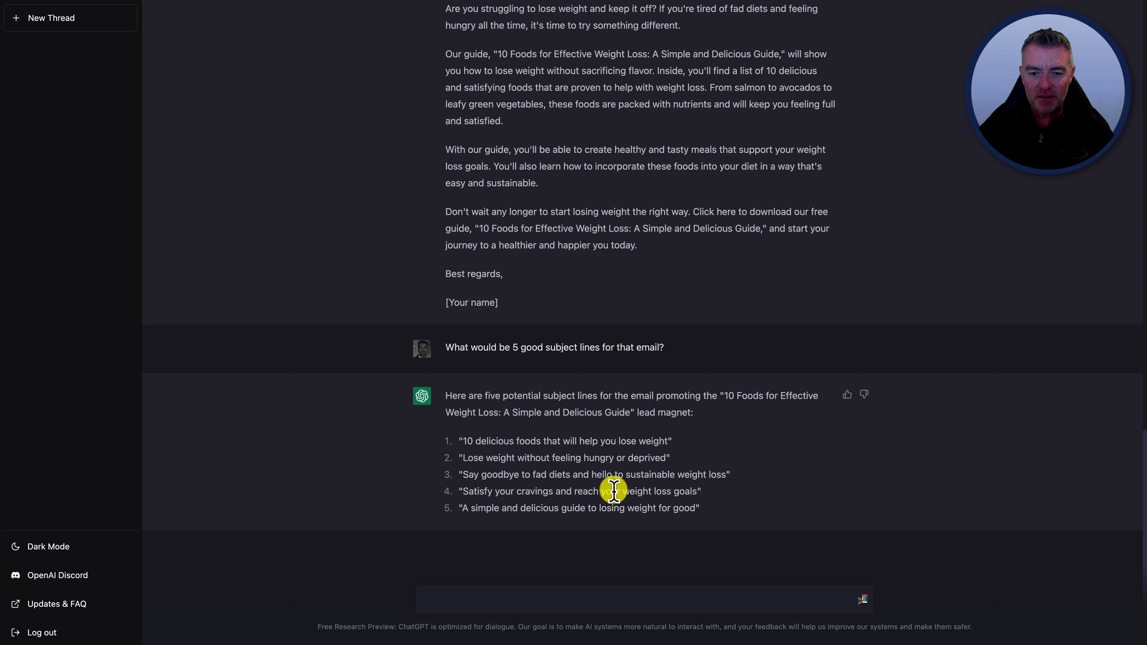
{"action": "mouse_move", "coordinate": [714, 502]}
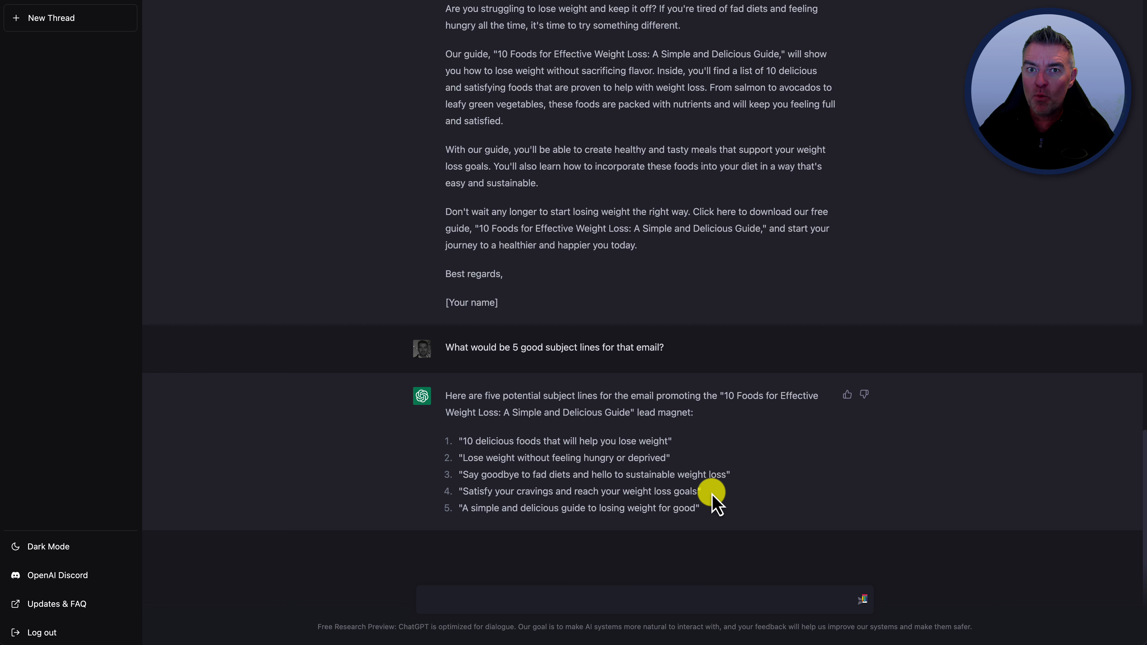
{"action": "mouse_move", "coordinate": [721, 509]}
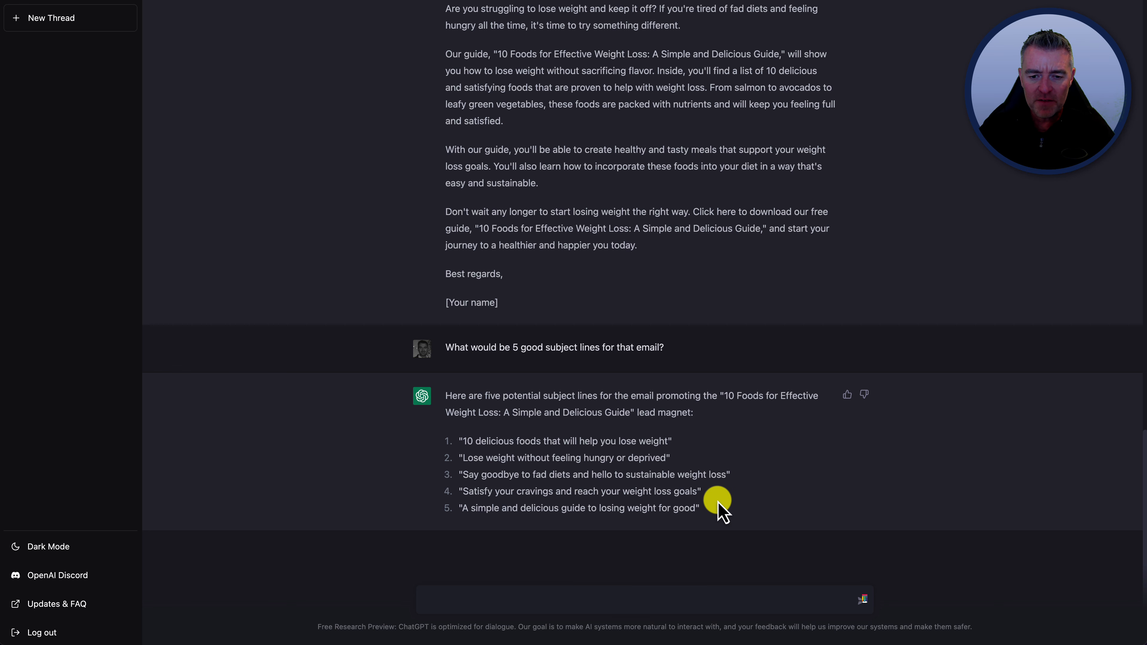
{"action": "mouse_move", "coordinate": [574, 366]}
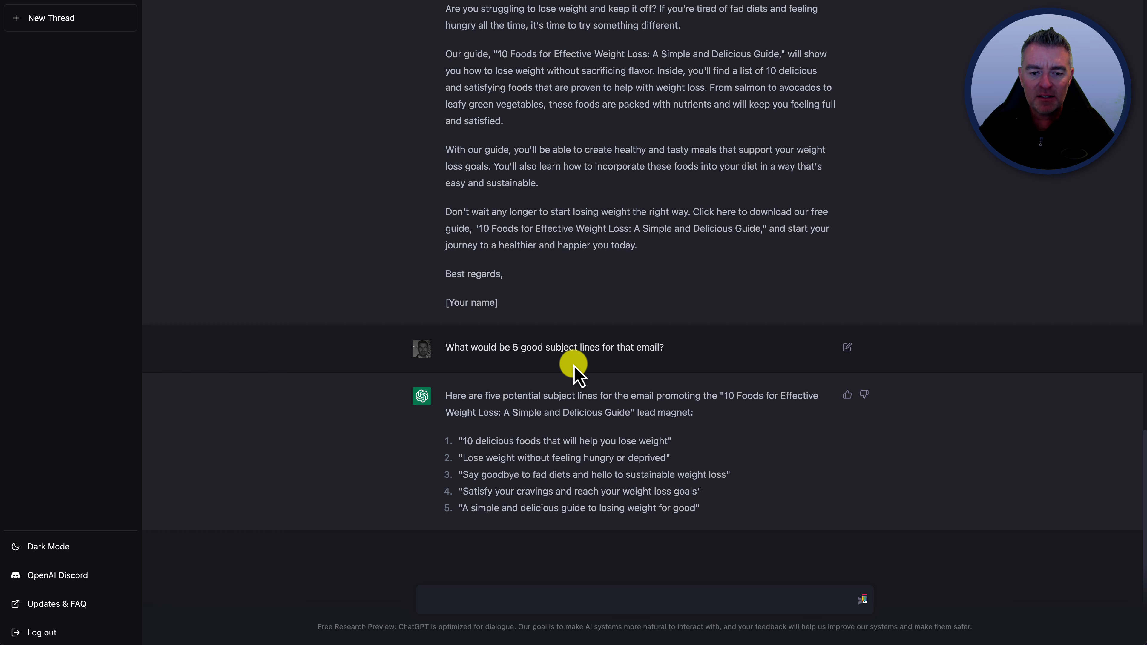
{"action": "mouse_move", "coordinate": [753, 531]}
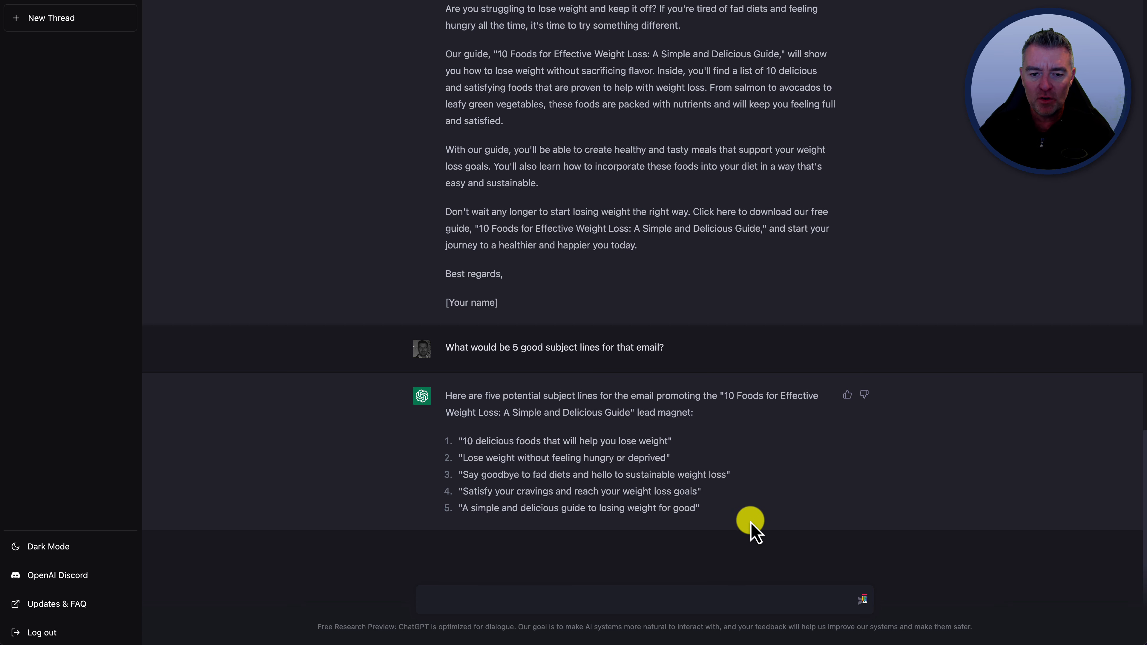
Select the first subject line, "10 delicious foods that will help you lose weight," dismissing the look-up notice
{"action": "double_click", "coordinate": [483, 441]}
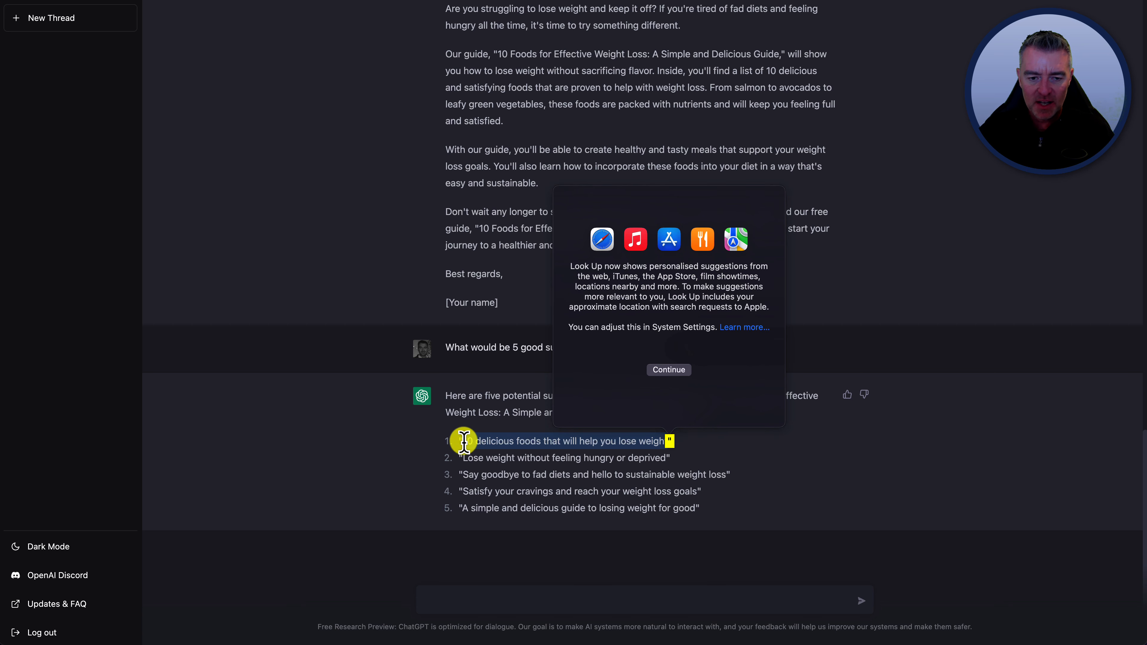
{"action": "left_click", "coordinate": [667, 370]}
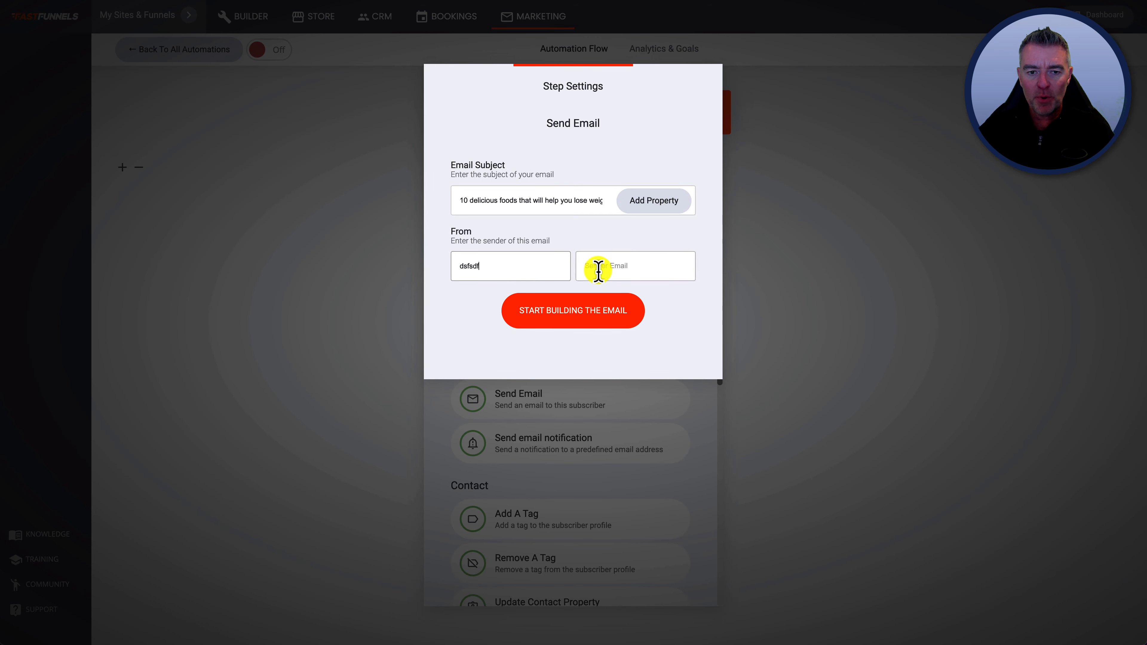
Fill placeholder sender details, then start a from-scratch email in the drag-and-drop builder with one paragraph block
{"action": "type", "text": "sddfsdfsda"}
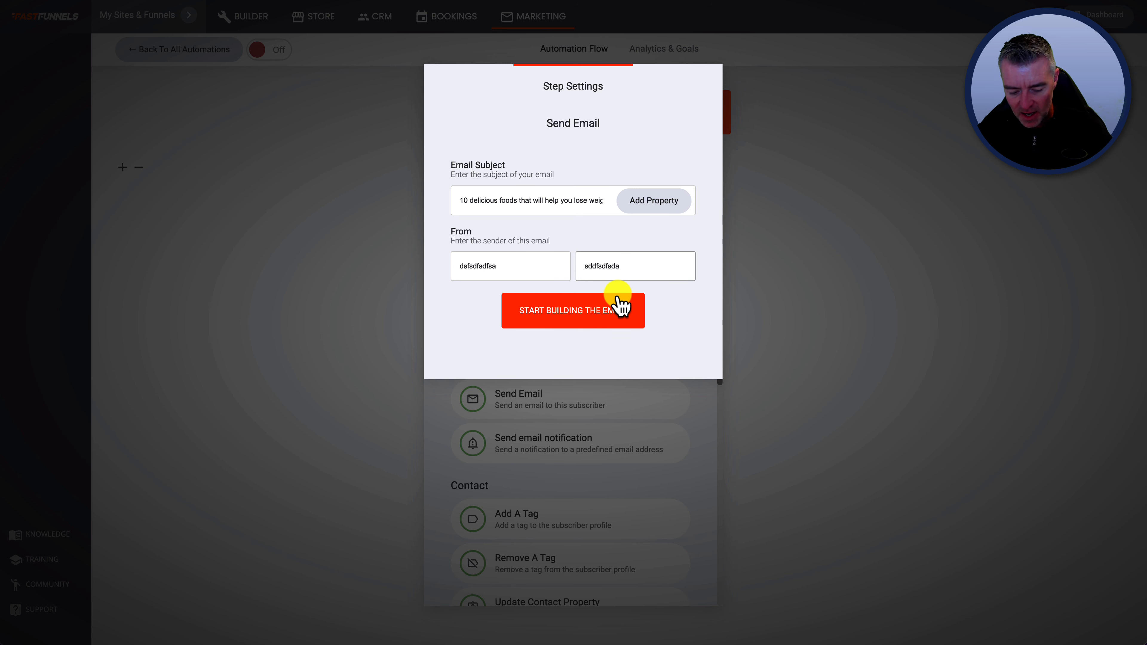
{"action": "type", "text": "@.sdfsdfsdacom"}
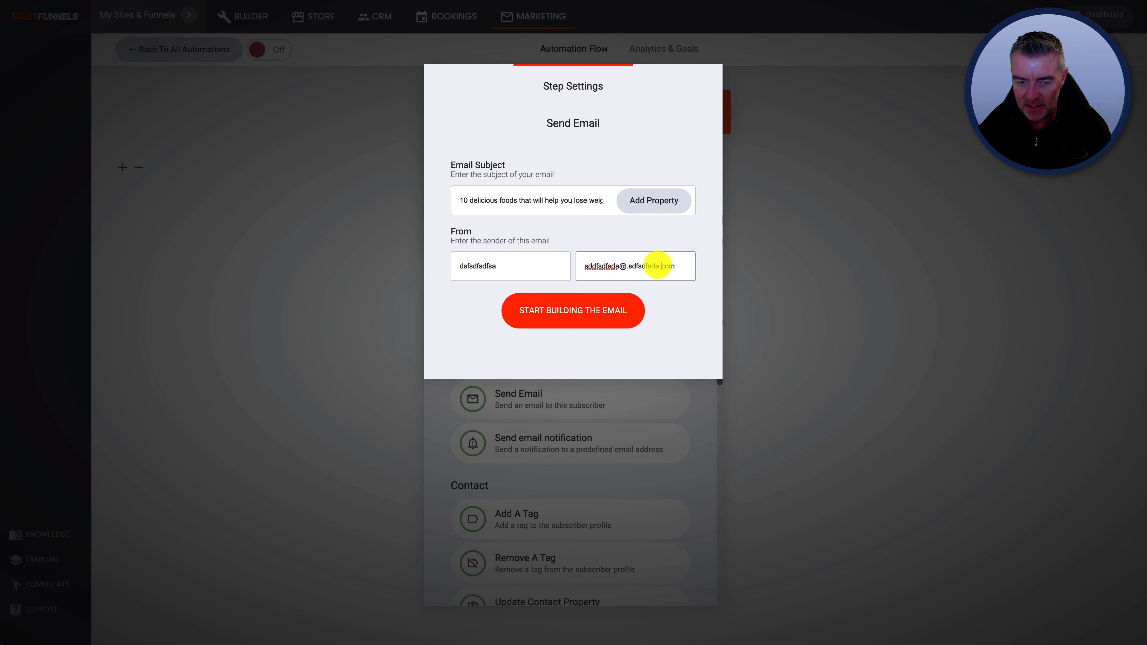
{"action": "left_click", "coordinate": [573, 310]}
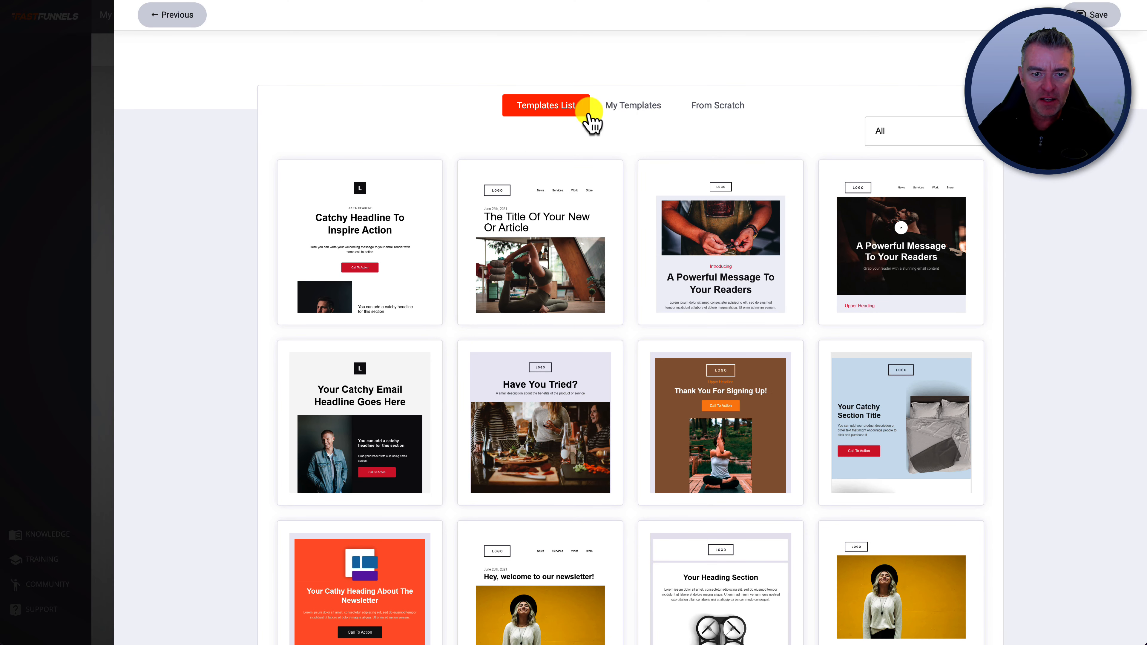
{"action": "left_click", "coordinate": [717, 106]}
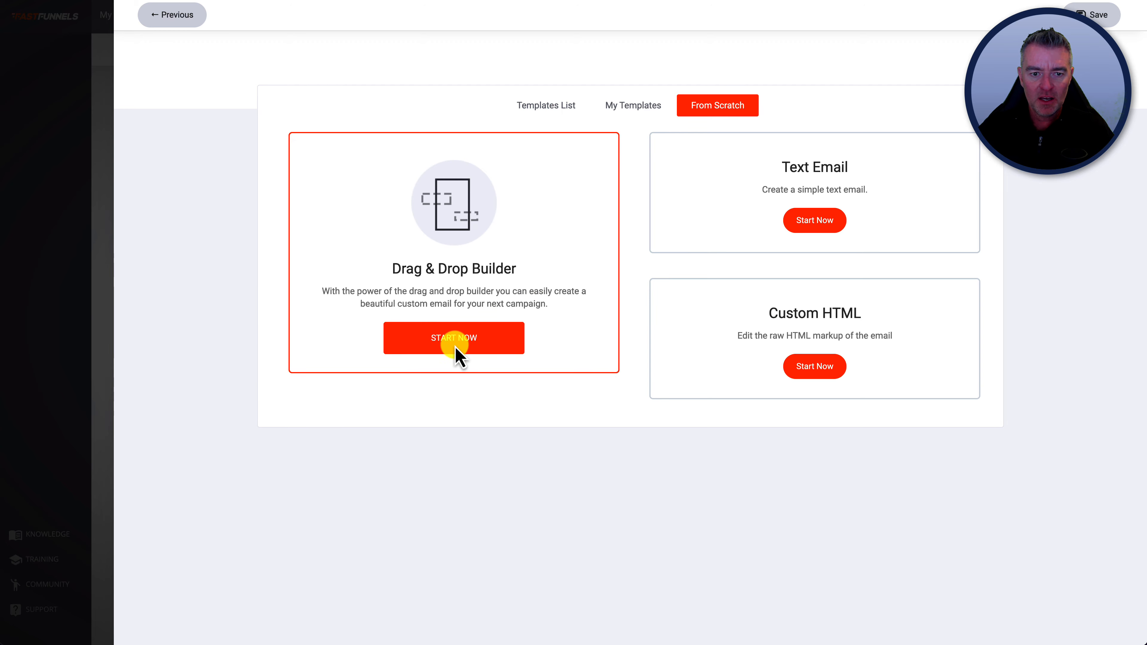
{"action": "left_click", "coordinate": [454, 337]}
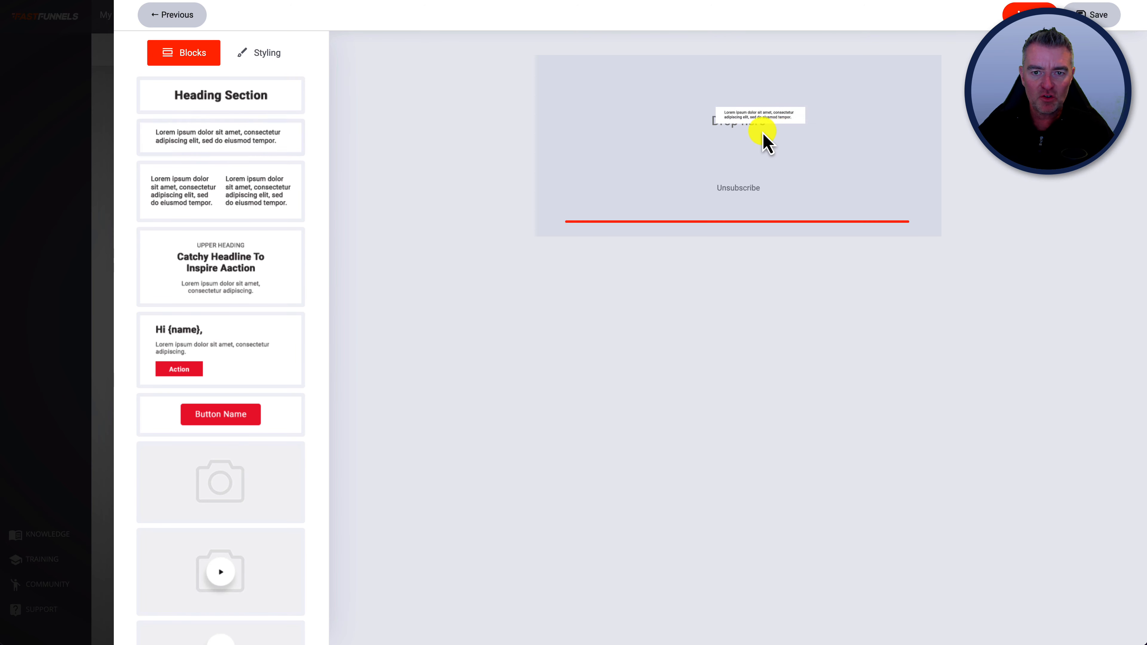
{"action": "left_click", "coordinate": [738, 123]}
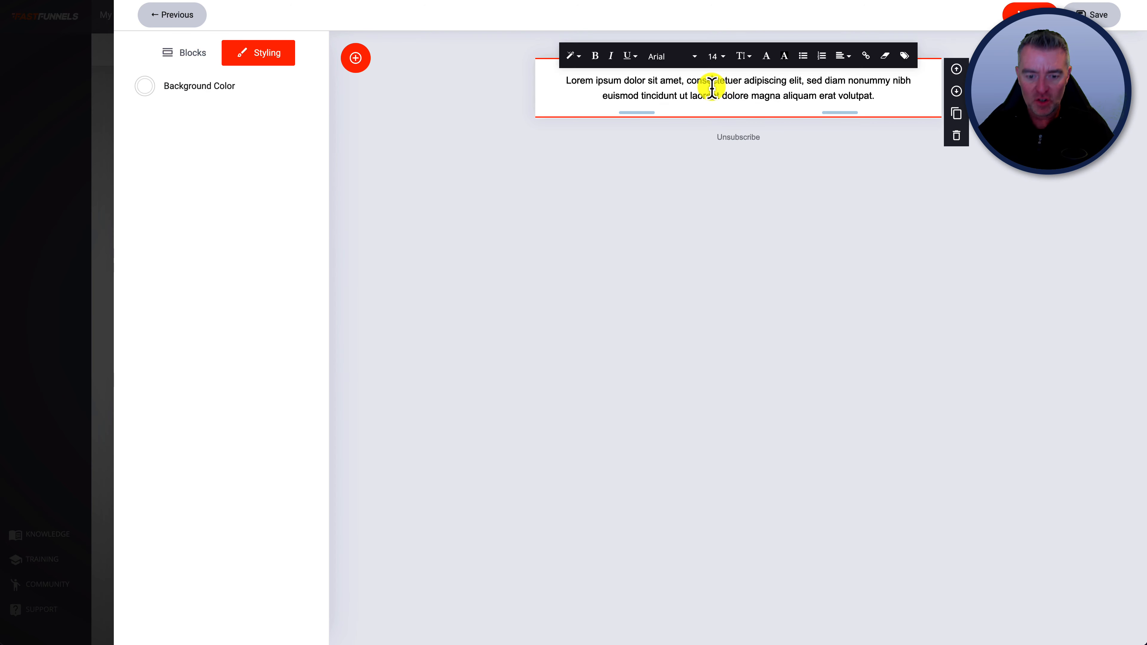
{"action": "left_click", "coordinate": [711, 56]}
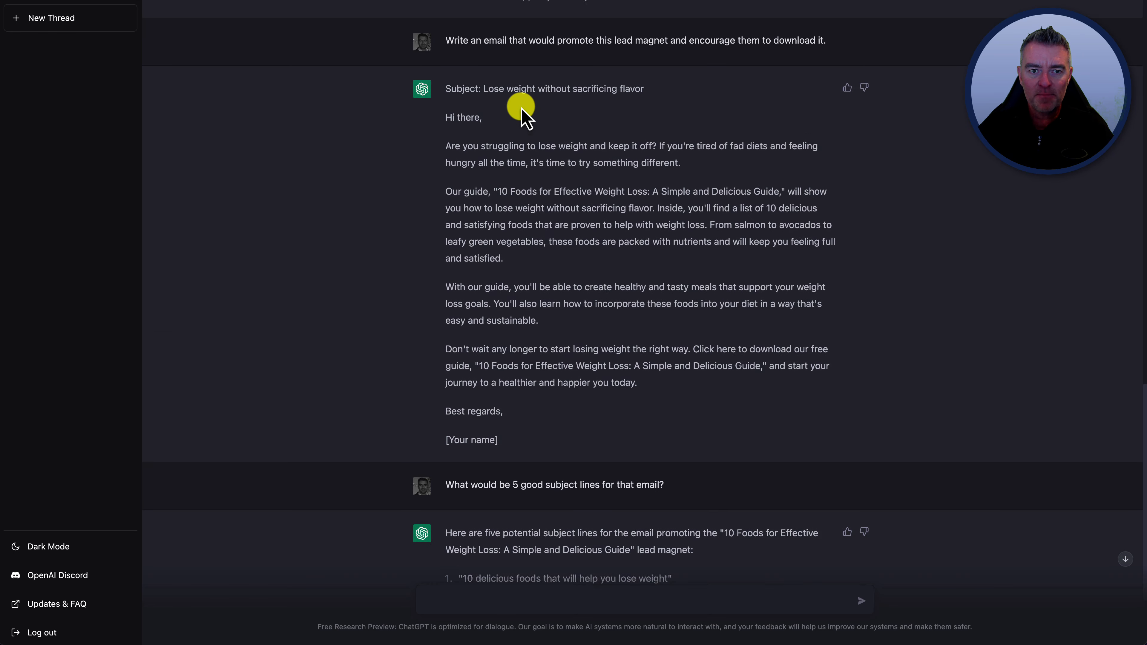
{"action": "scroll", "scroll_direction": "down", "scroll_amount": 3}
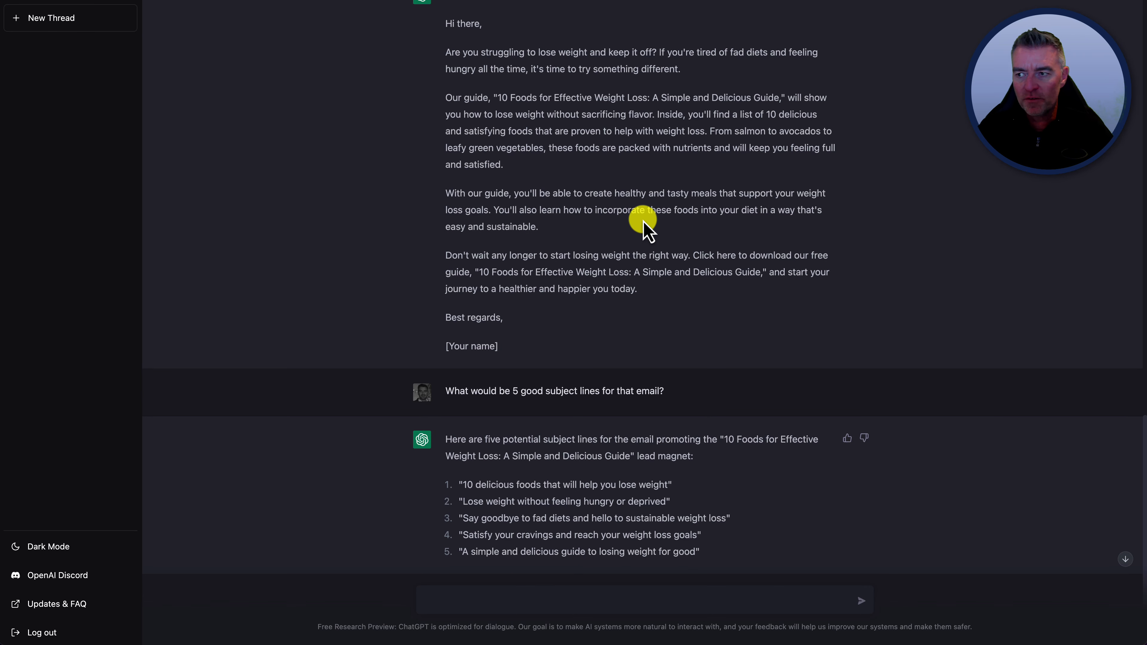
{"action": "mouse_move", "coordinate": [720, 274]}
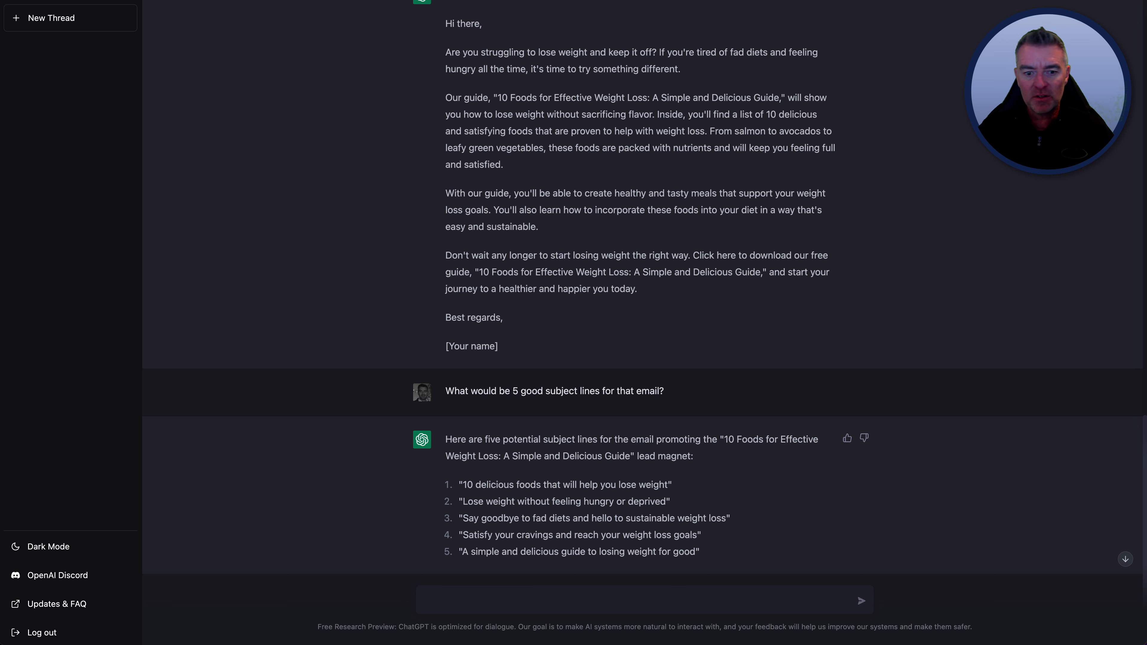
{"action": "mouse_move", "coordinate": [750, 486]}
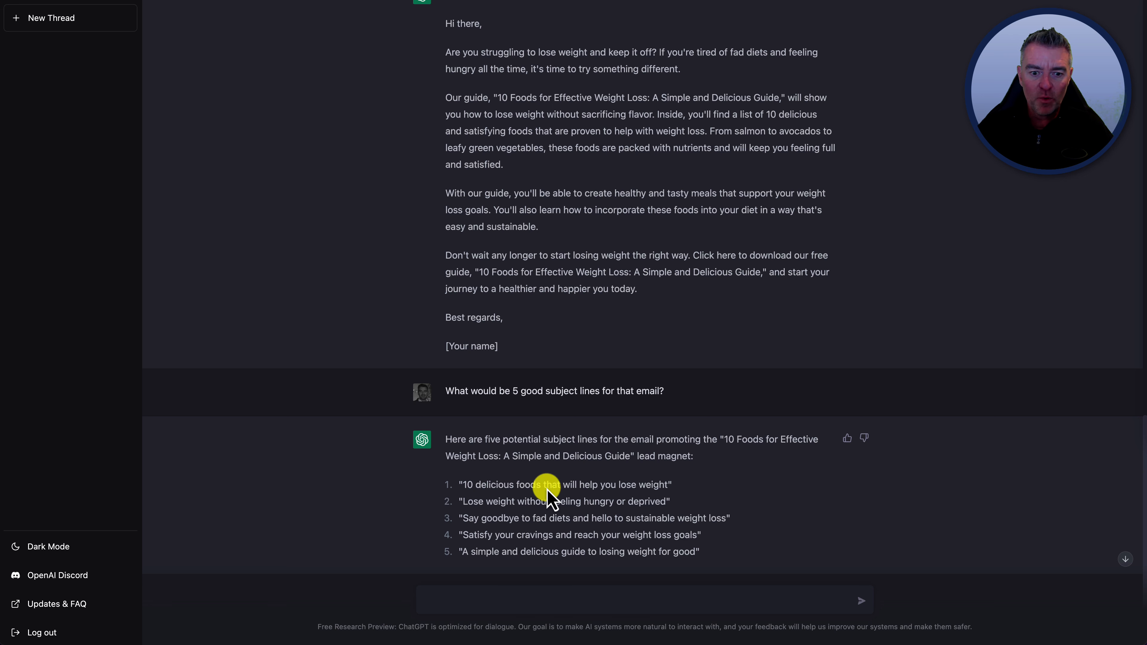
{"action": "mouse_move", "coordinate": [474, 605]}
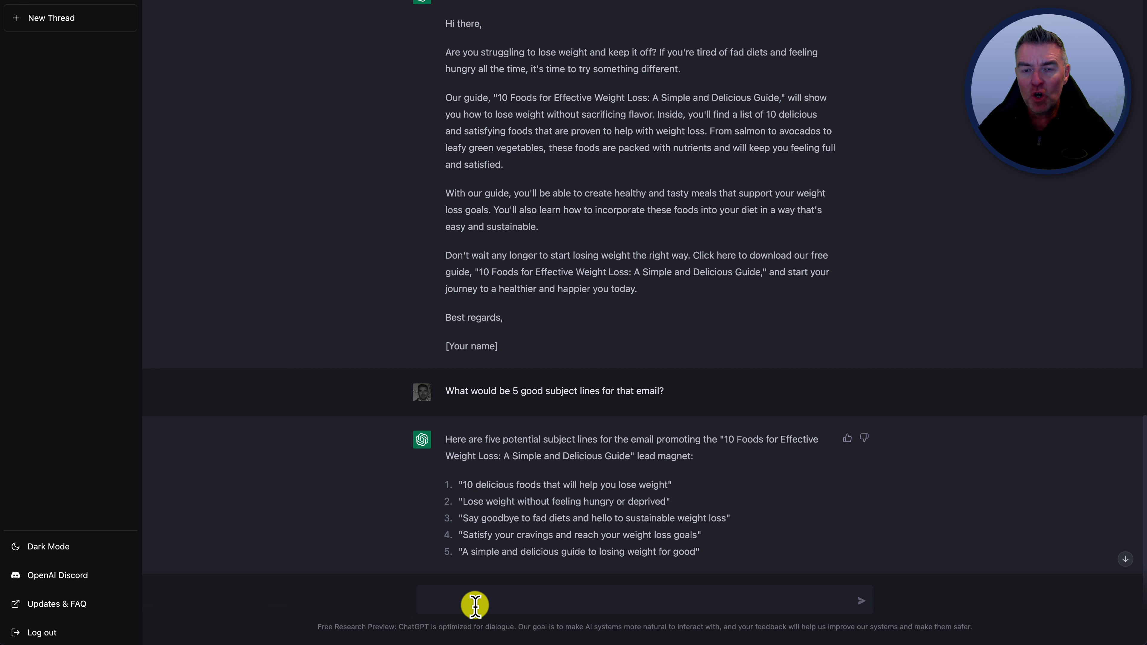
{"action": "mouse_move", "coordinate": [662, 192]}
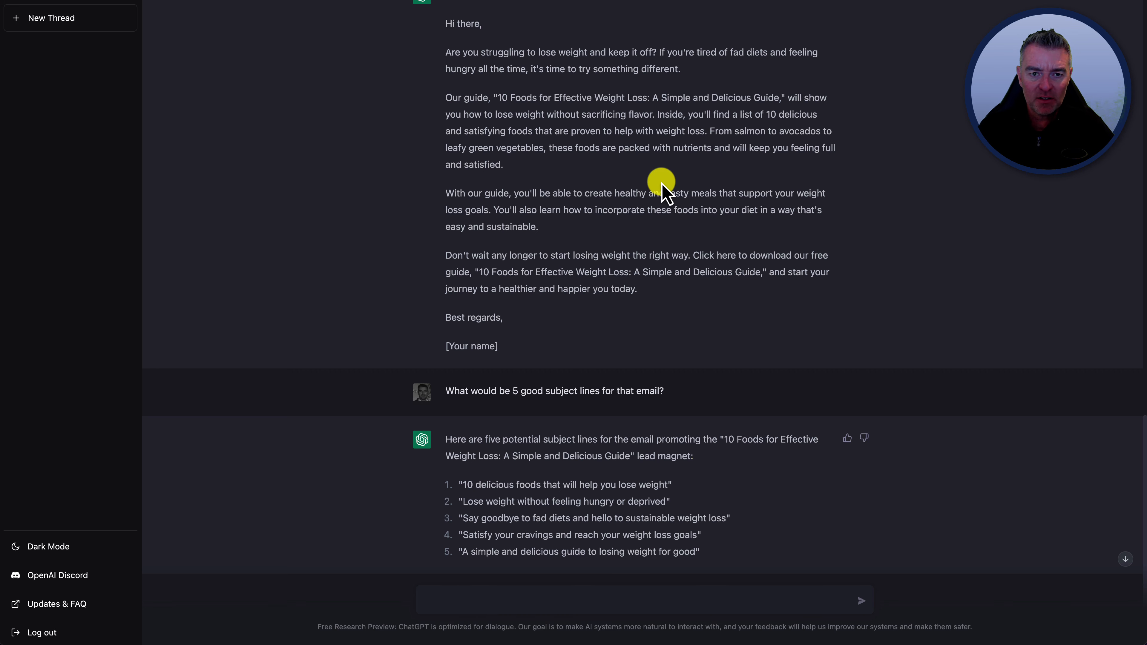
{"action": "scroll", "scroll_direction": "up", "scroll_amount": 3}
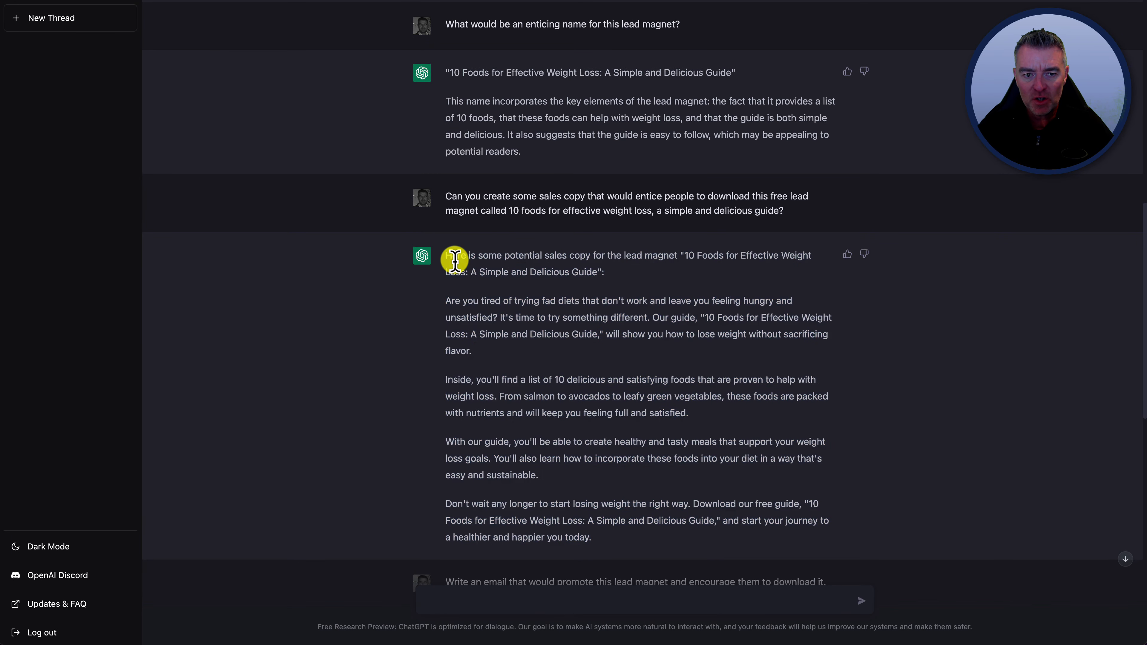
{"action": "mouse_move", "coordinate": [676, 359]}
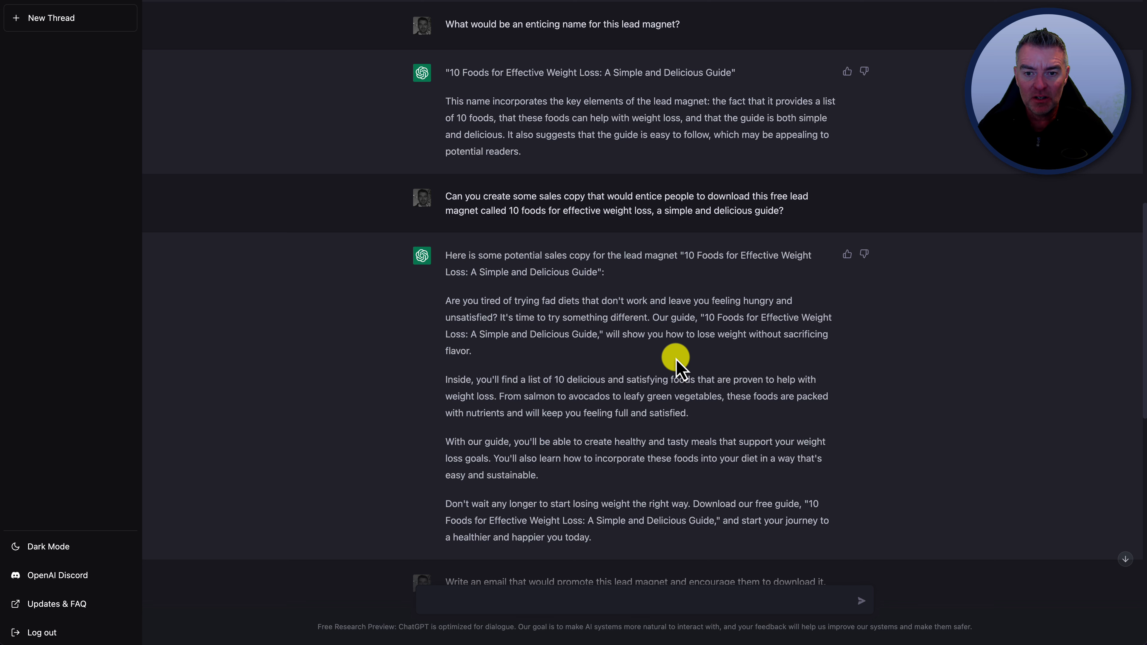
{"action": "scroll", "scroll_direction": "down", "scroll_amount": 3}
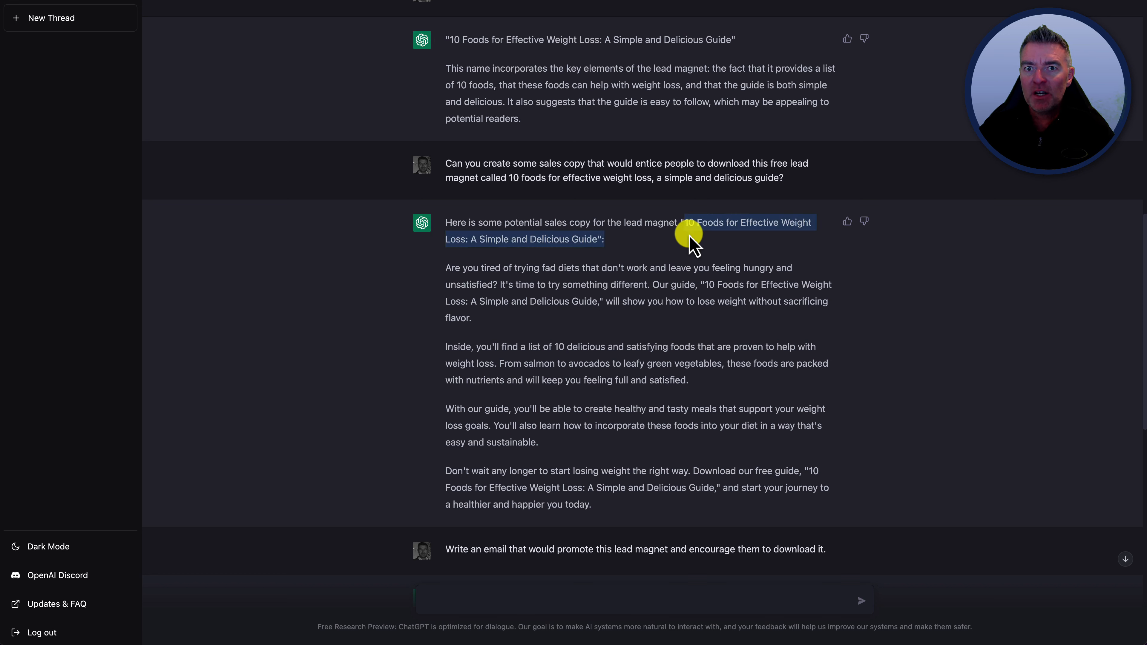
{"action": "scroll", "scroll_direction": "down", "scroll_amount": 3}
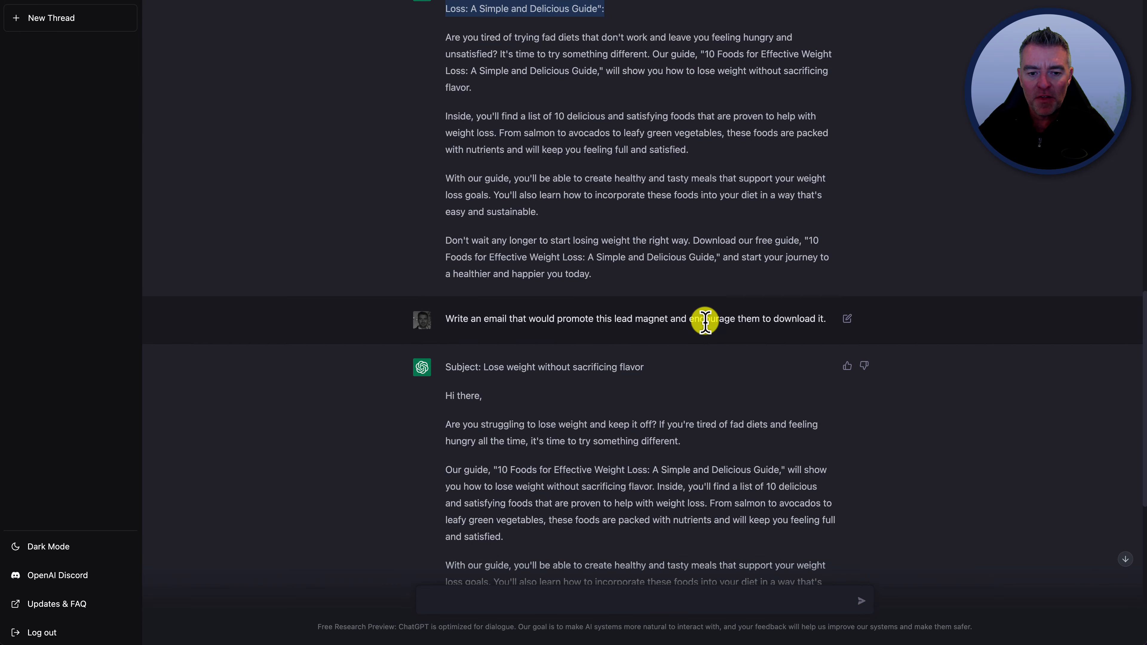
{"action": "scroll", "scroll_direction": "down", "scroll_amount": 3}
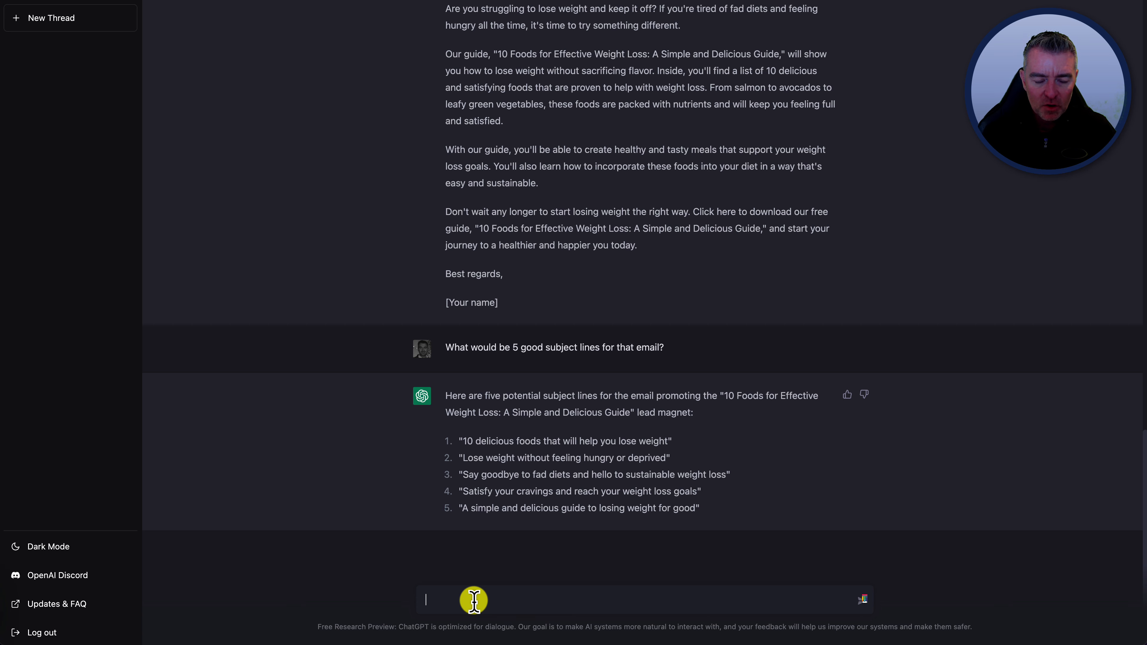
Ask ChatGPT to 'Create a headline for a weight loss e-book' and review its suggested title
{"action": "type", "text": "Create a headline"}
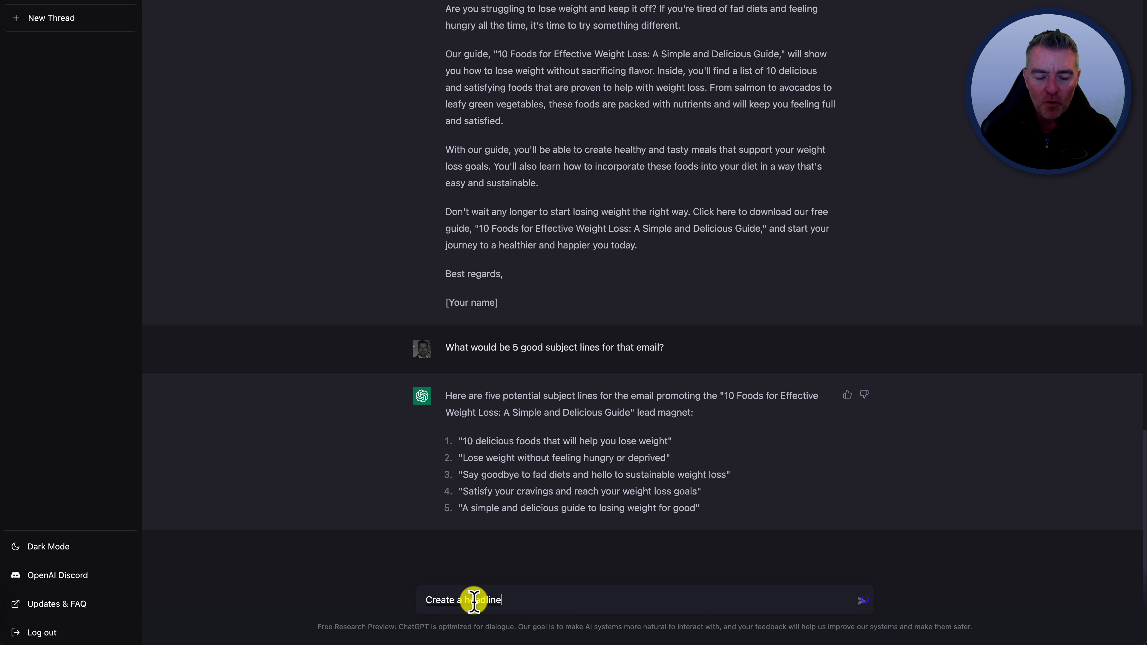
{"action": "type", "text": "for a weight"}
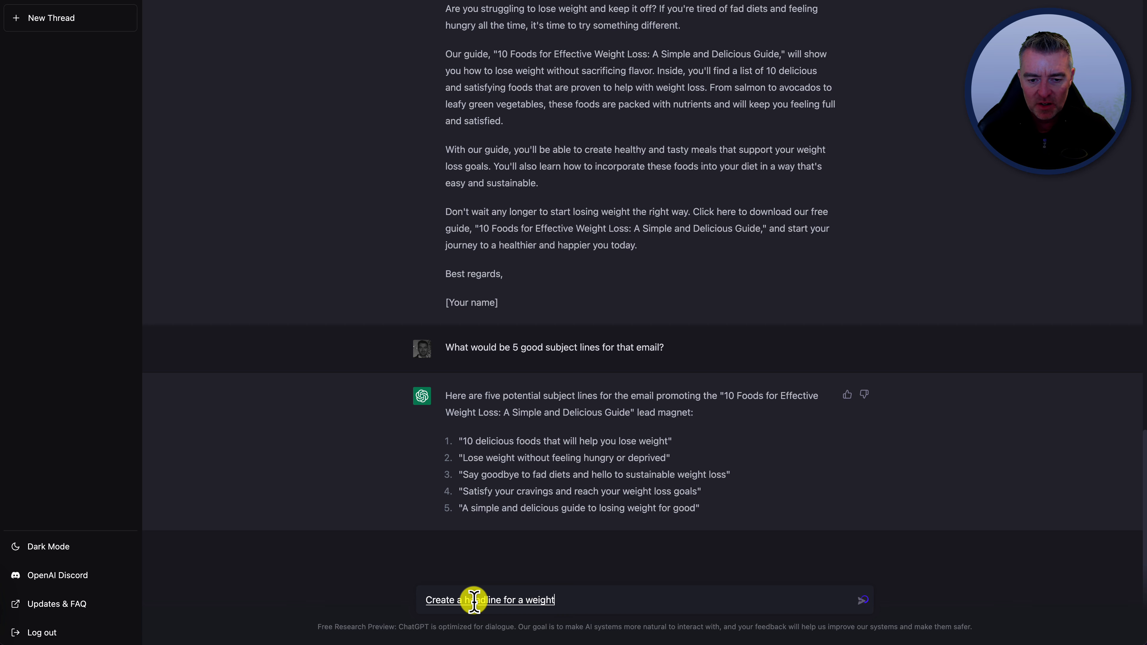
{"action": "type", "text": "loss e-book"}
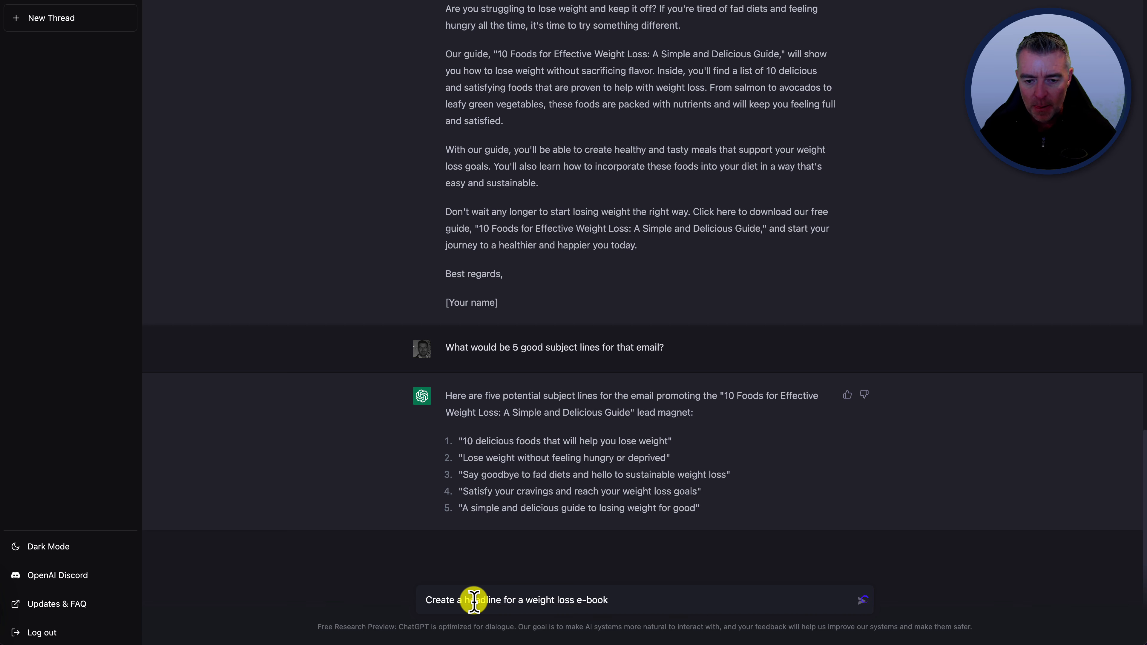
{"action": "left_click", "coordinate": [861, 599]}
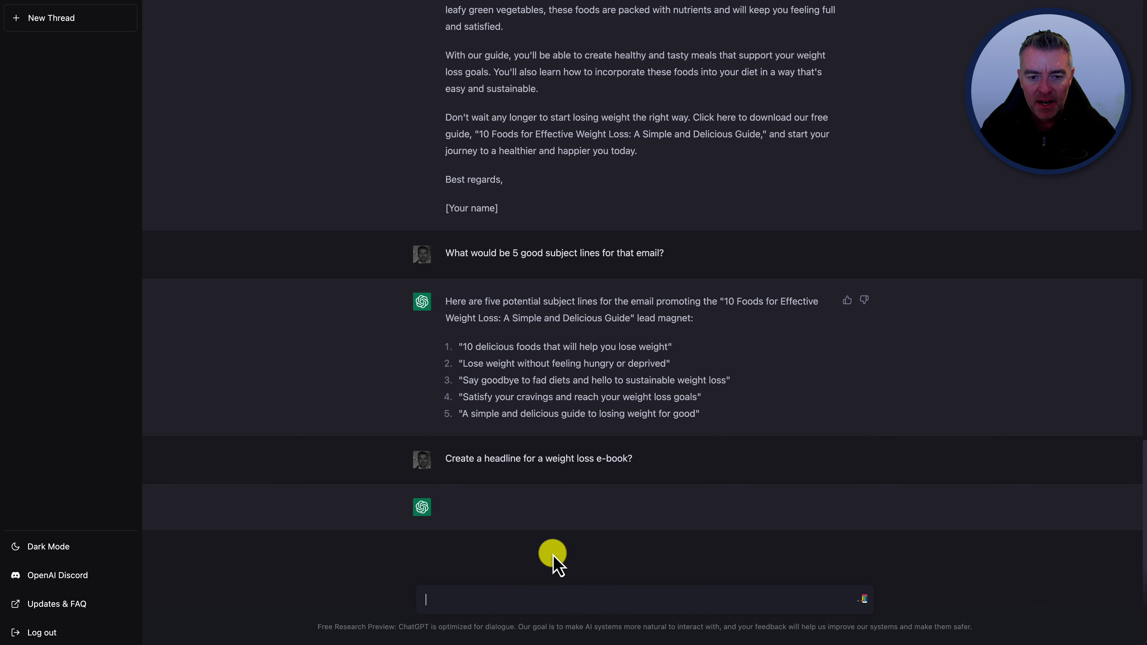
{"action": "mouse_move", "coordinate": [723, 297]}
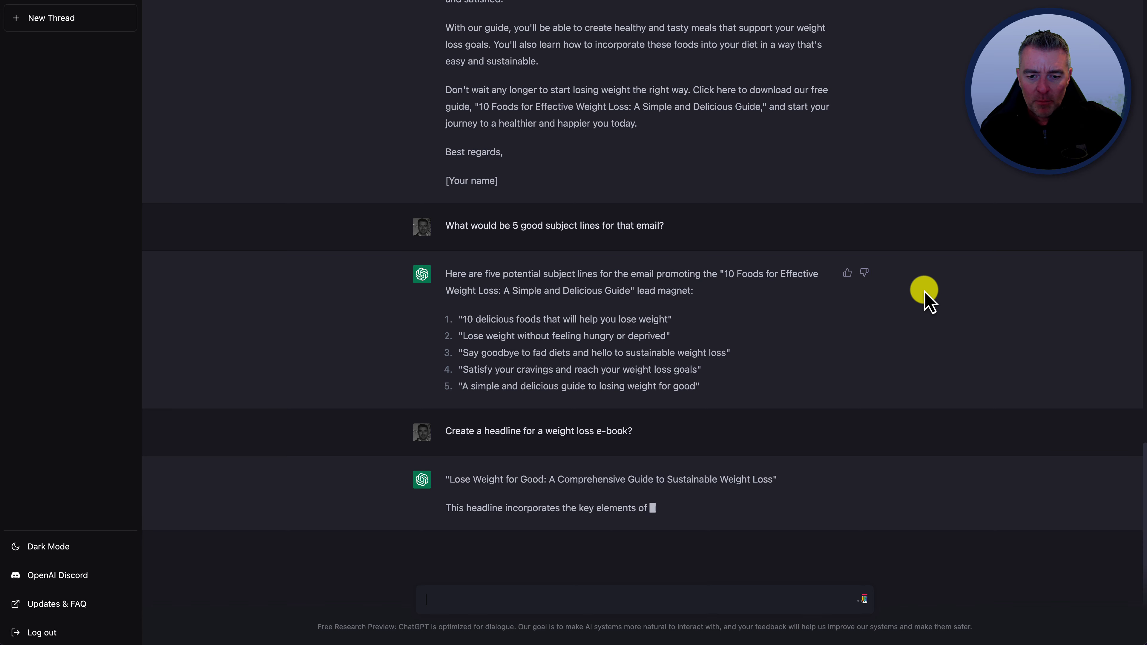
{"action": "scroll", "scroll_direction": "up", "scroll_amount": 3}
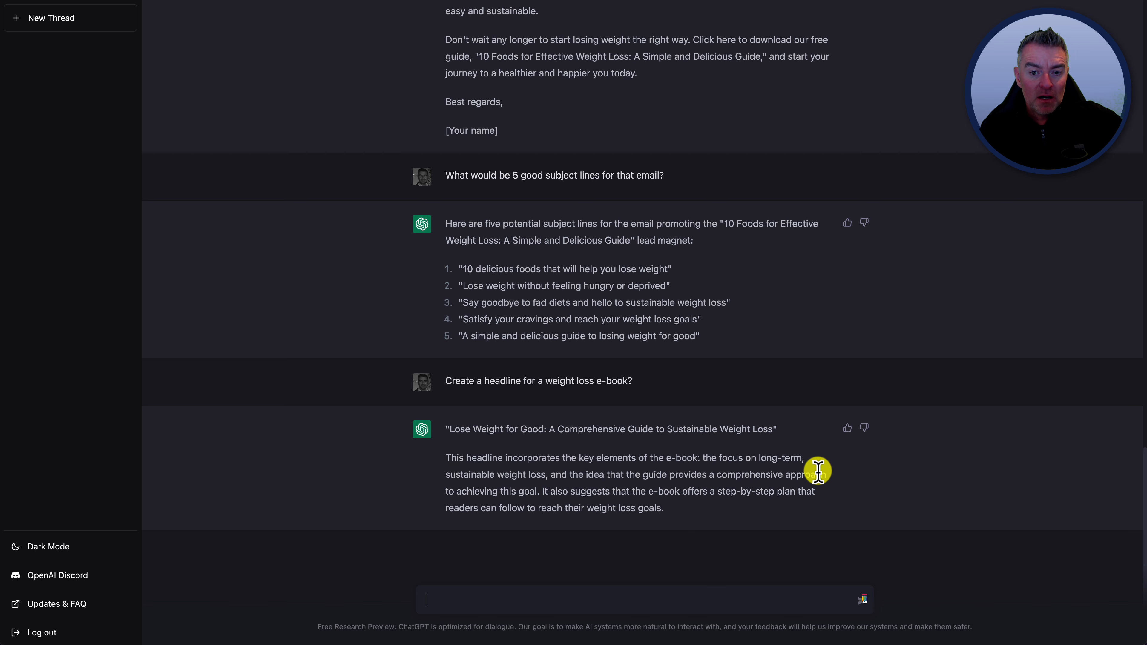
{"action": "mouse_move", "coordinate": [526, 474]}
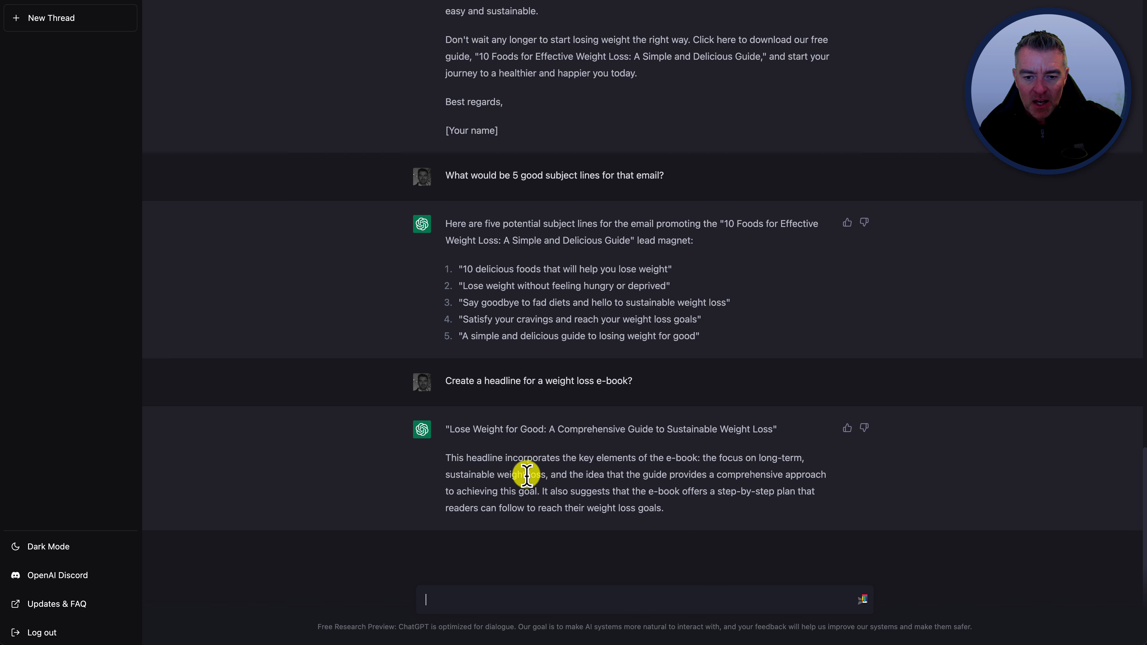
{"action": "mouse_move", "coordinate": [567, 507]}
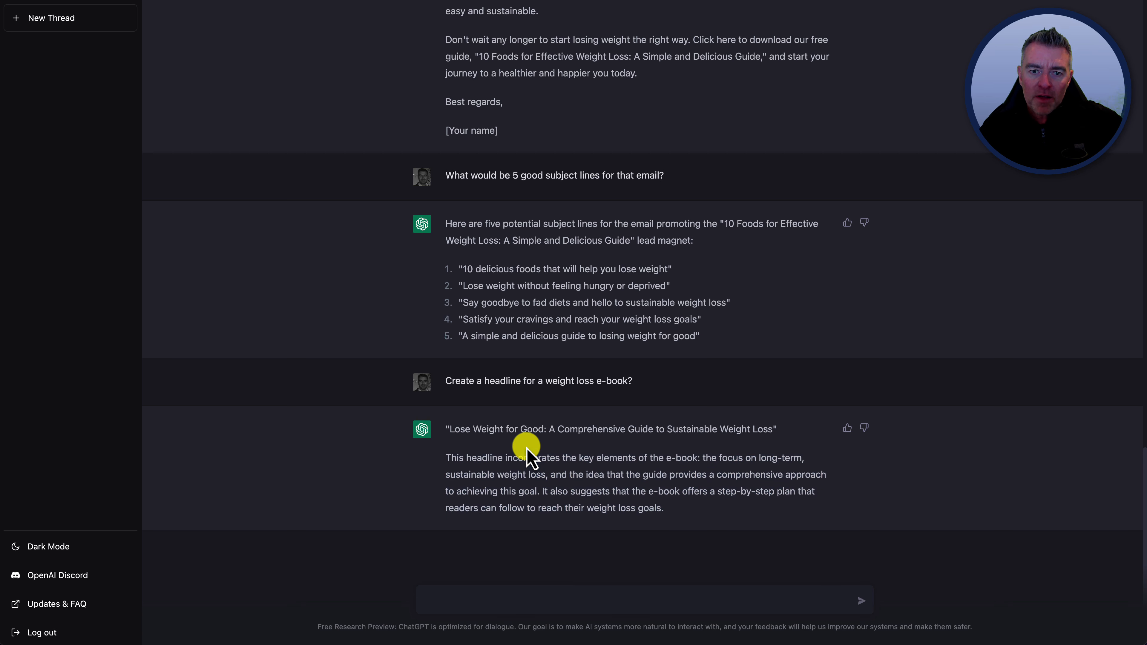
{"action": "mouse_move", "coordinate": [577, 424]}
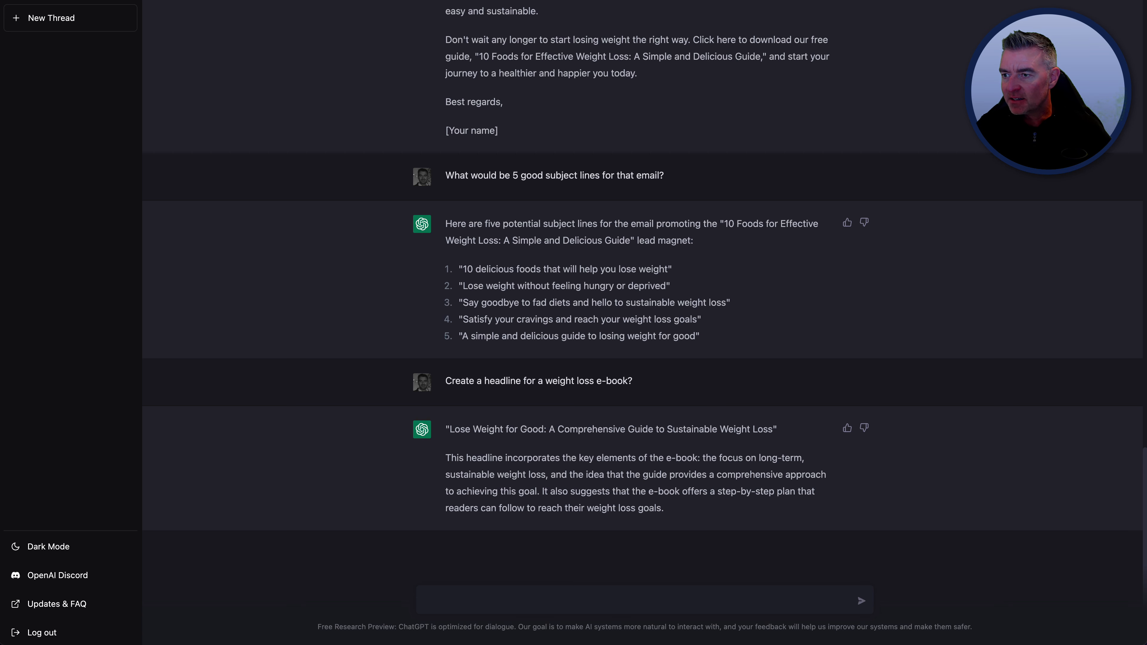
{"action": "mouse_move", "coordinate": [510, 599]}
{"action": "type", "text": "Can you create a blog post title that teaches people?"}
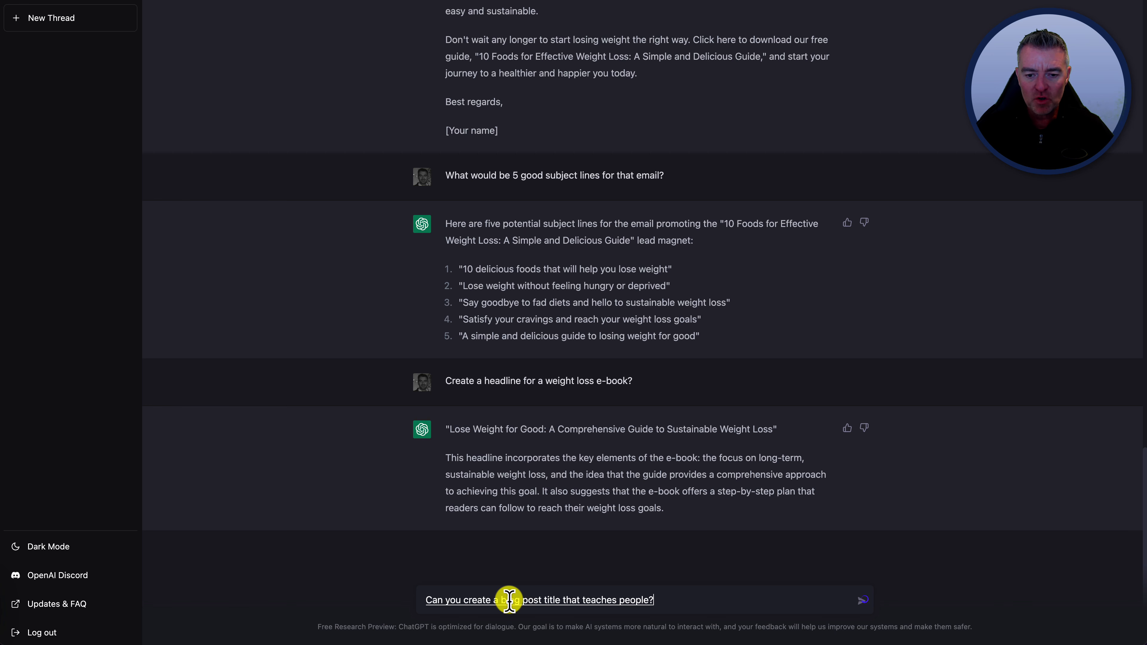
Ask for a blog title on adding muscle using only your own body weight as the exercise method
{"action": "type", "text": "how to add muscle?"}
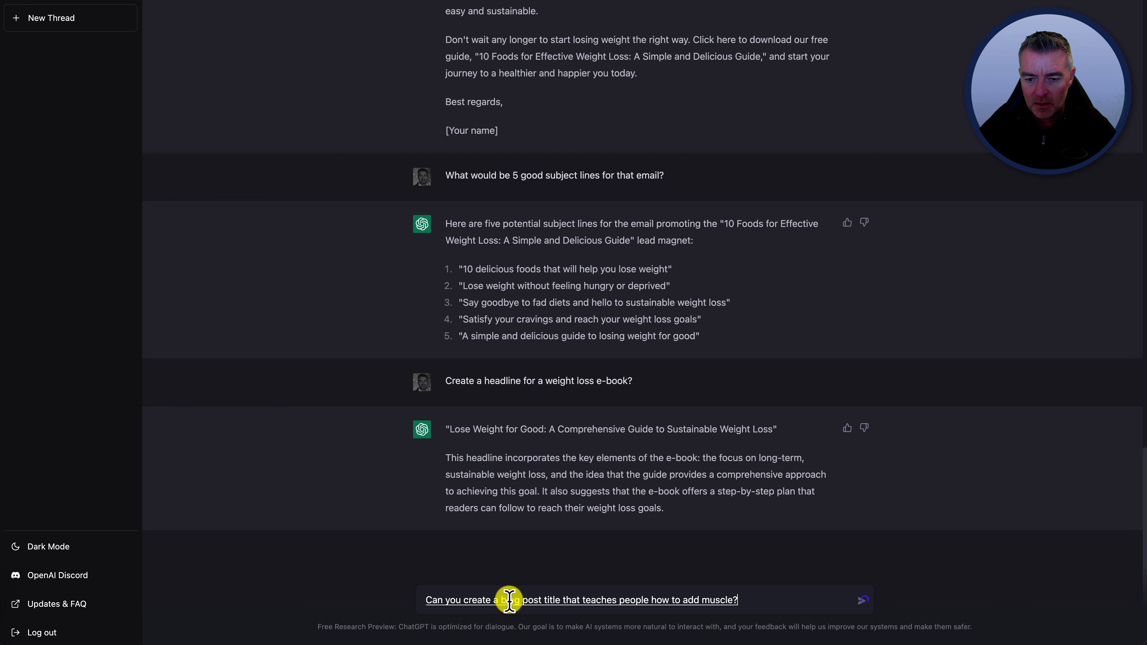
{"action": "type", "text": "by only"}
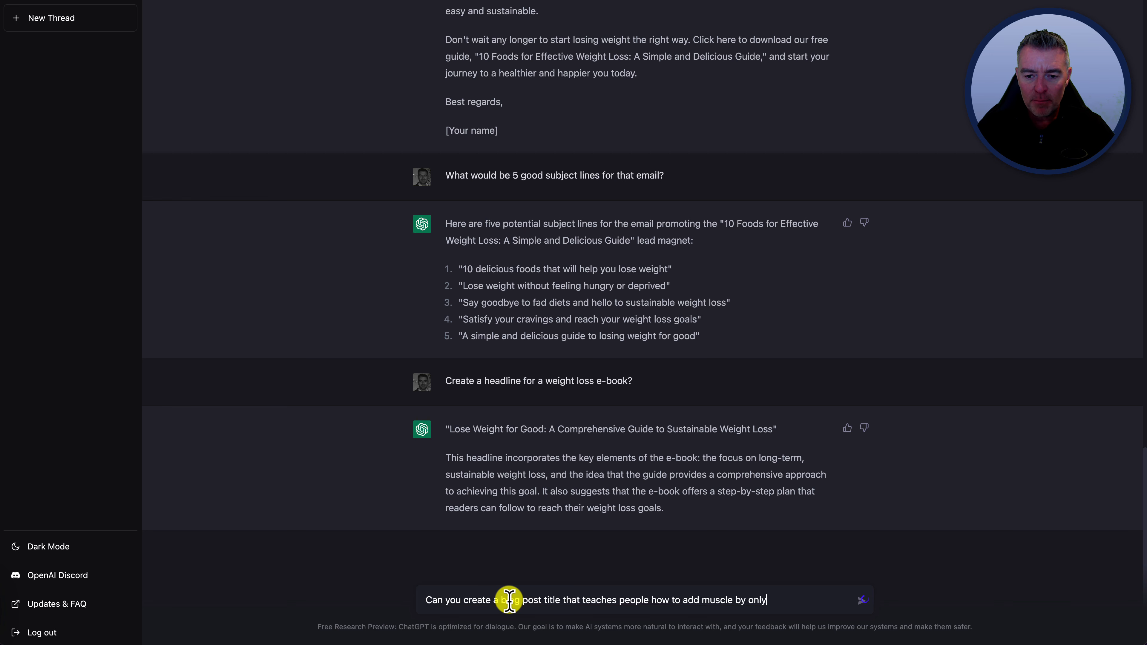
{"action": "type", "text": "using their butt own body weight"}
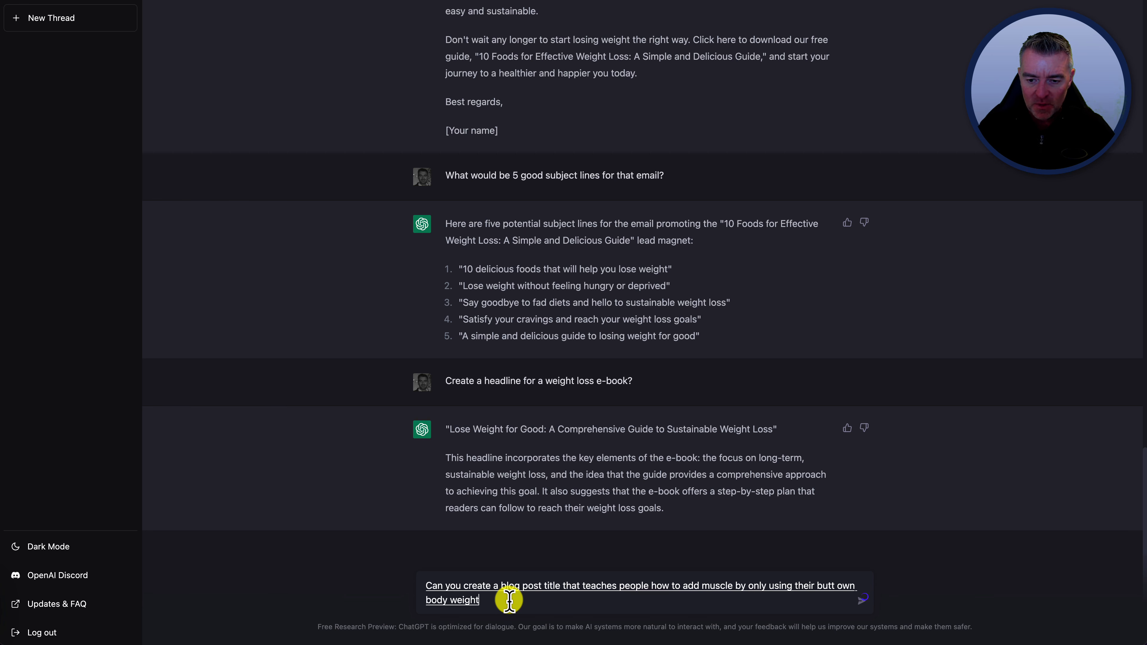
{"action": "type", "text": "for"}
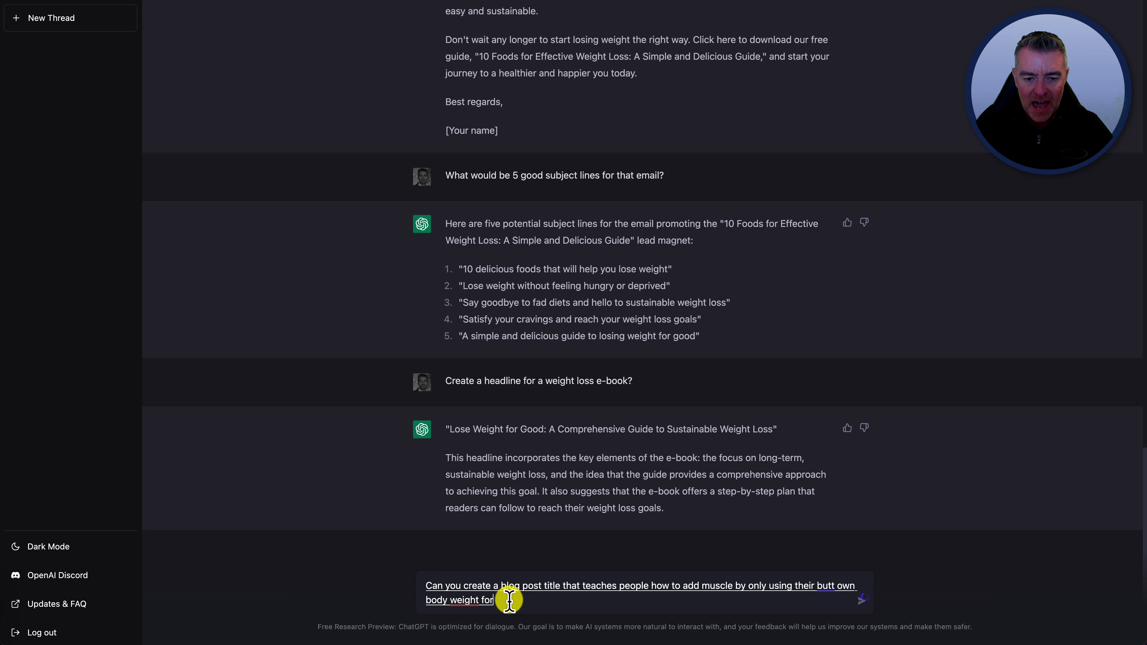
{"action": "type", "text": "the exercise method"}
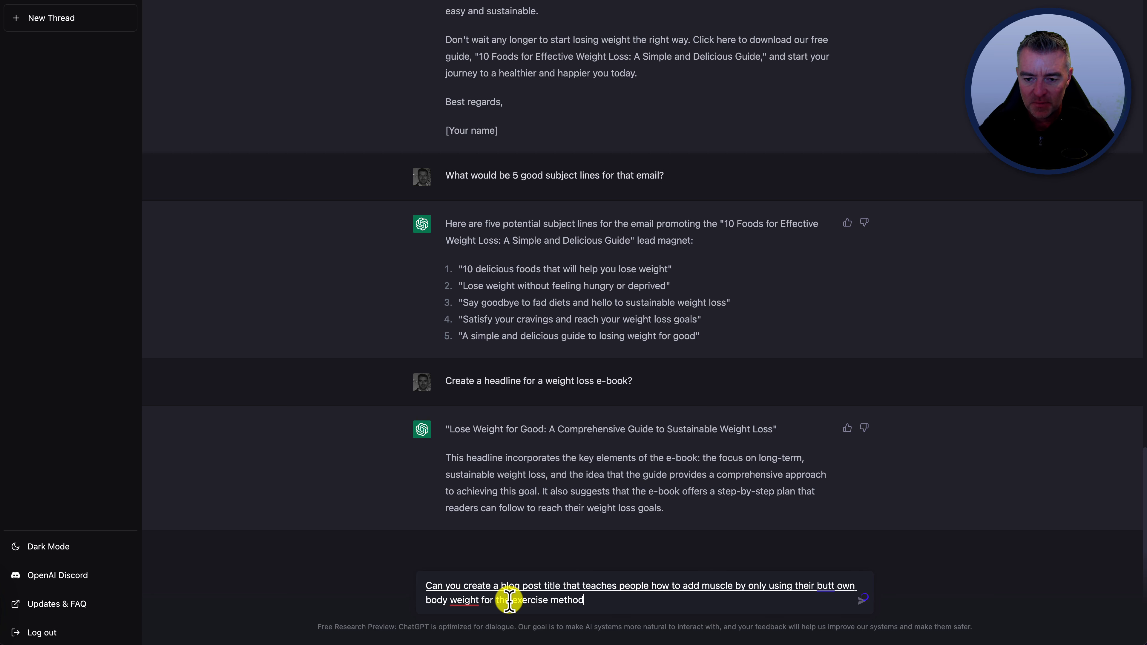
{"action": "type", "text": "?"}
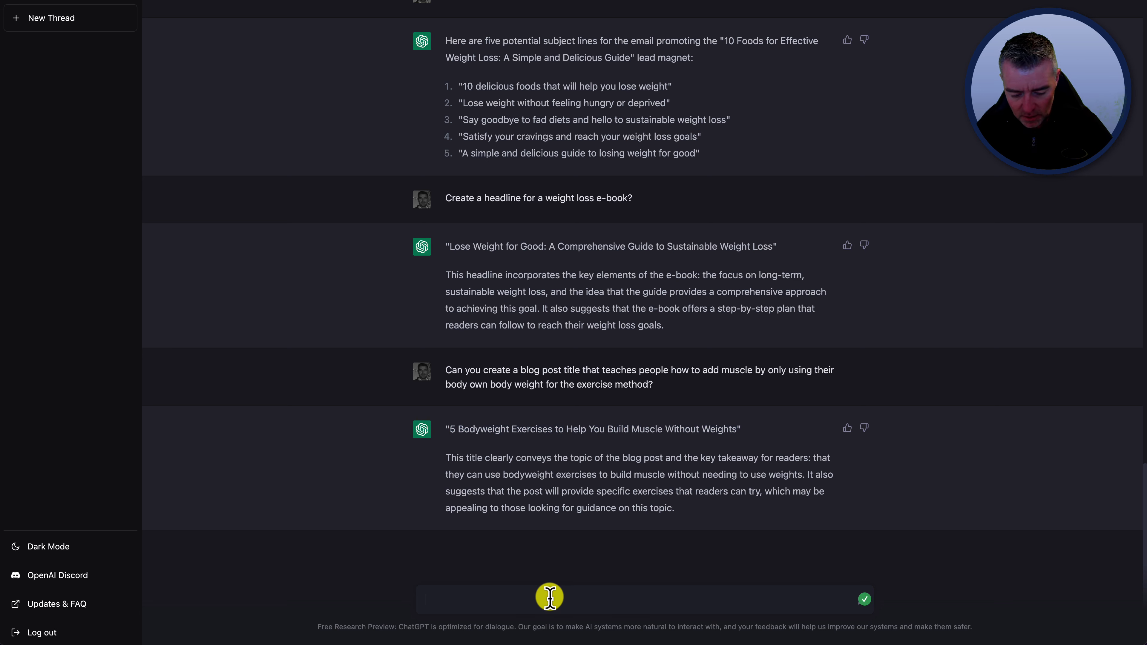
Send 'Could you create a blog outline for that blog post?' to ChatGPT
{"action": "type", "text": "Could you"}
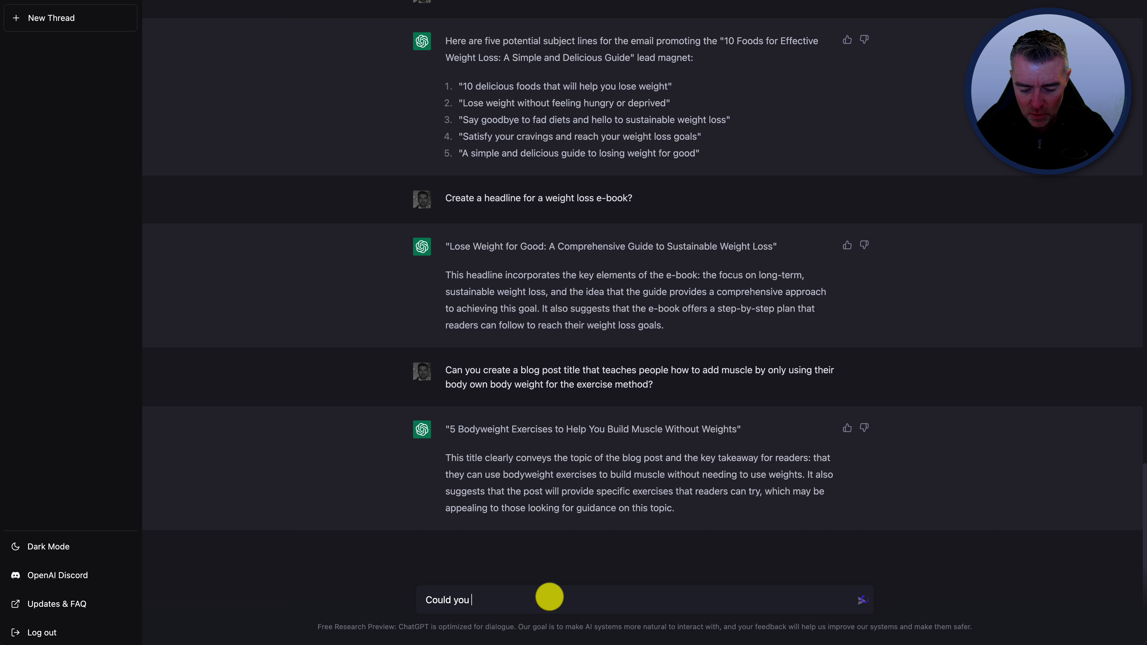
{"action": "type", "text": "create a b"}
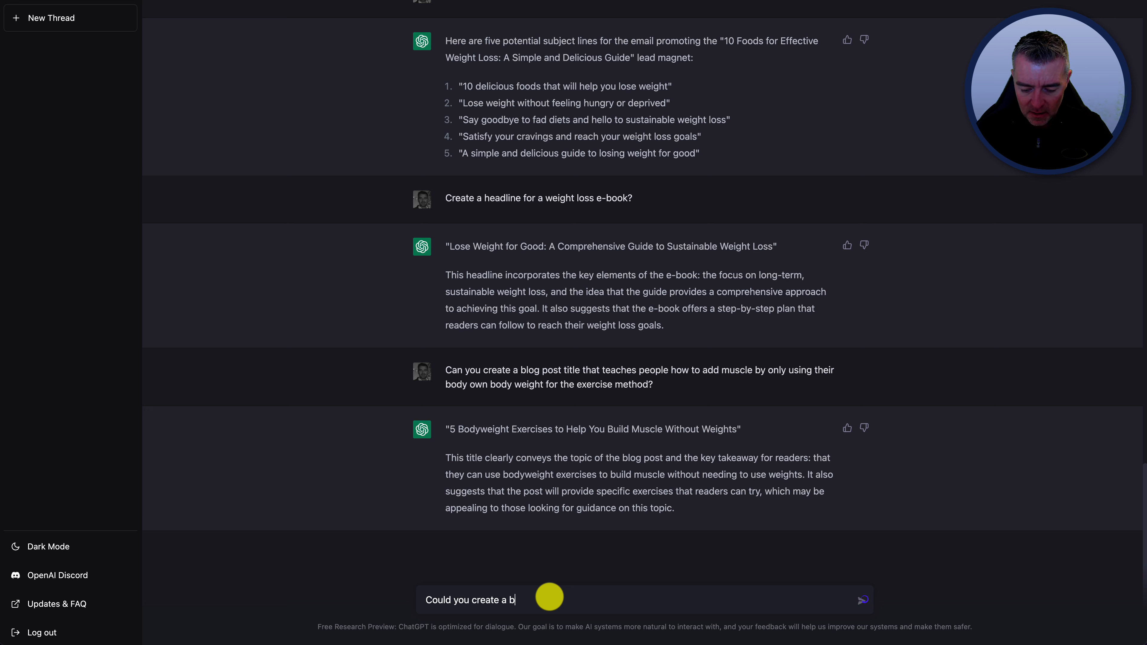
{"action": "type", "text": "log out"}
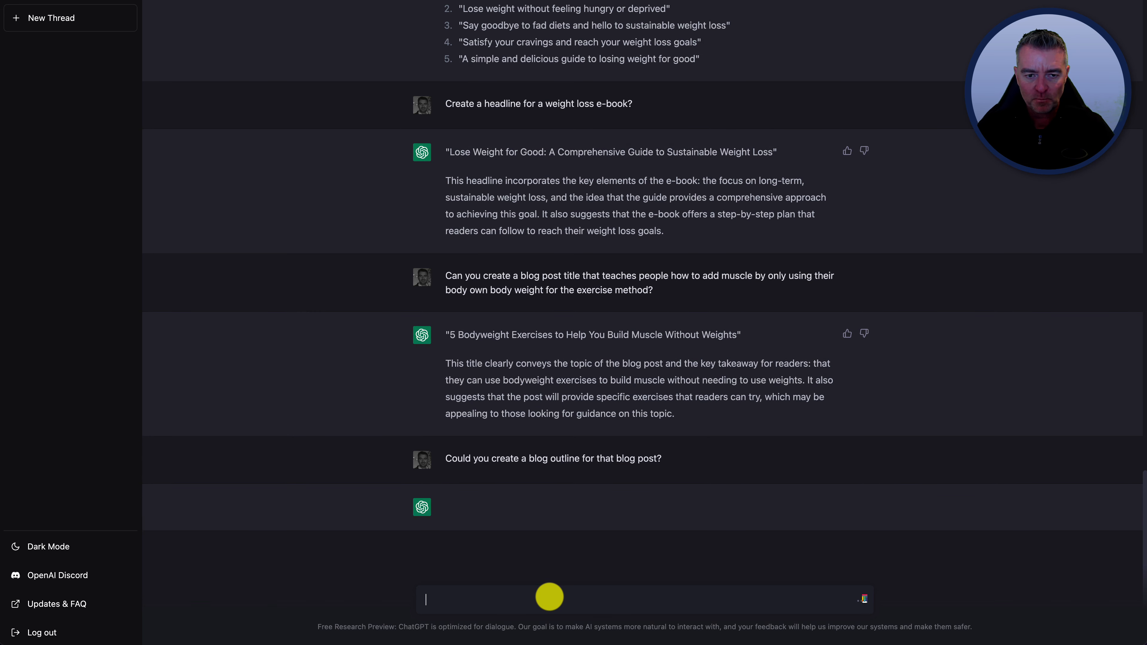
{"action": "mouse_move", "coordinate": [554, 398]}
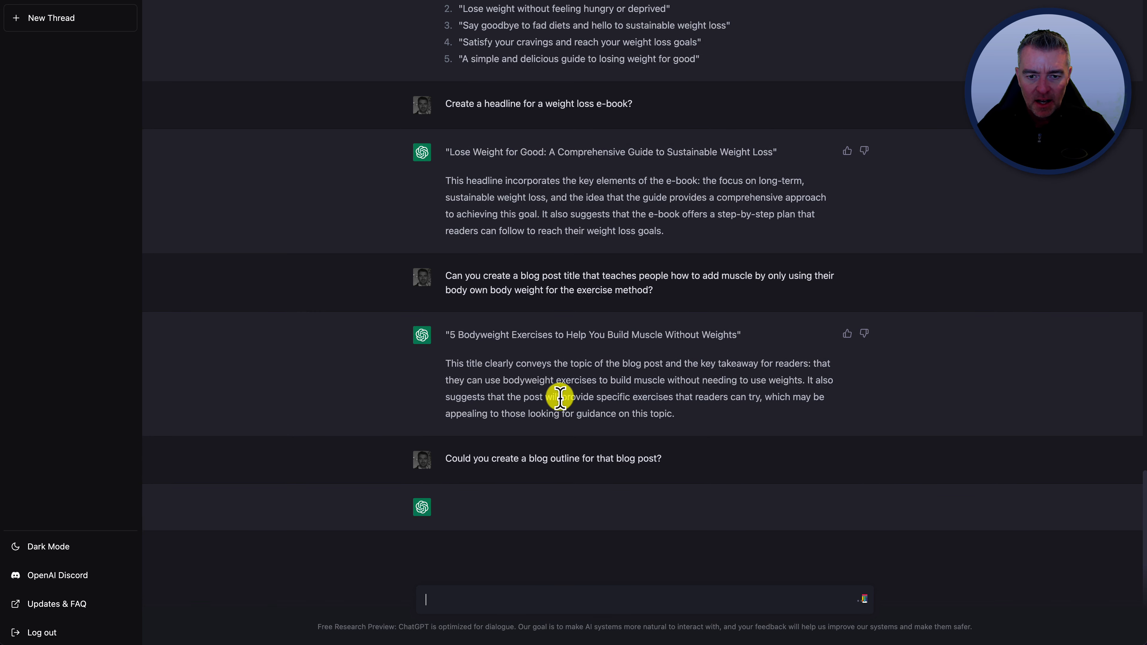
{"action": "mouse_move", "coordinate": [752, 311]}
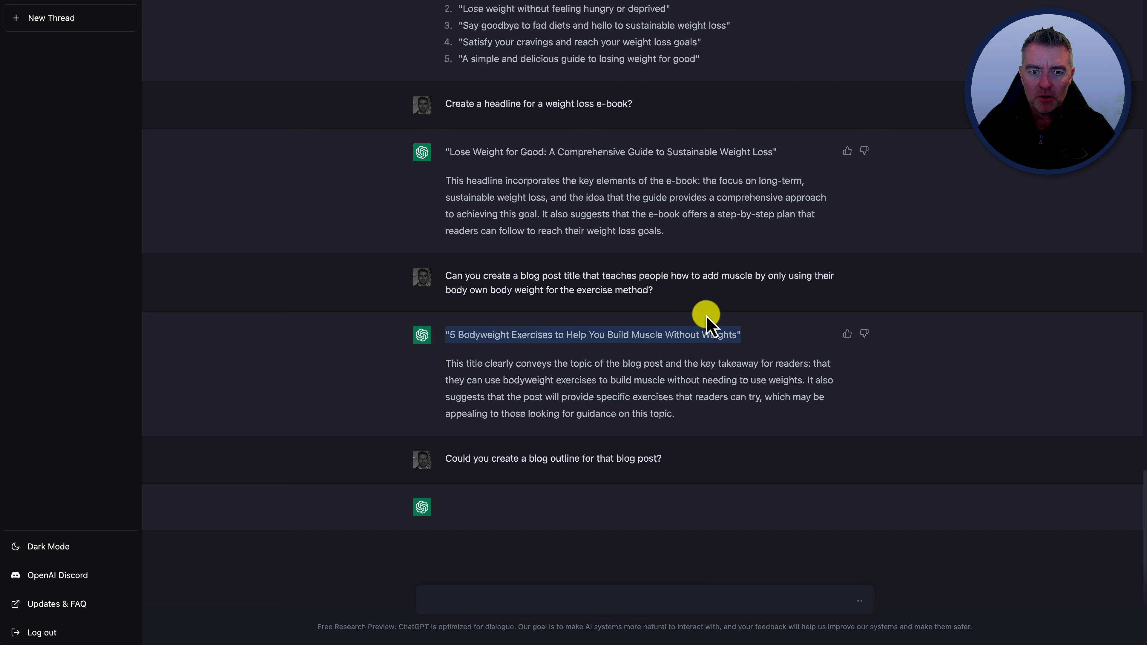
{"action": "mouse_move", "coordinate": [815, 348]}
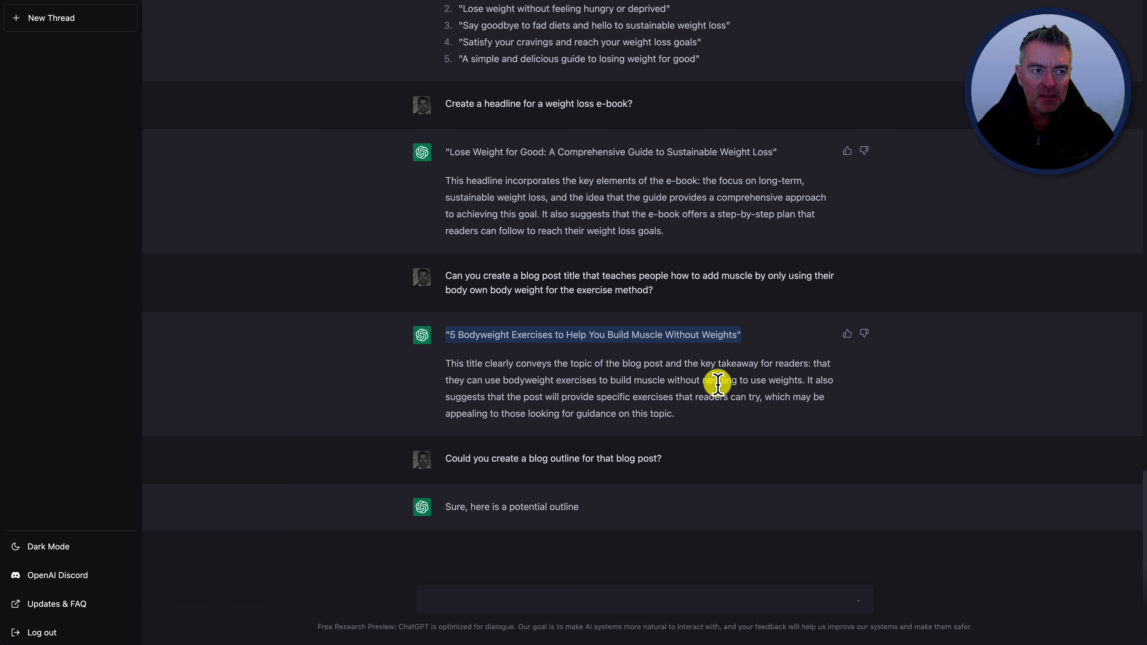
Scroll through the generated outline from introduction to conclusion, then back up to review it
{"action": "scroll", "scroll_direction": "down", "scroll_amount": 3}
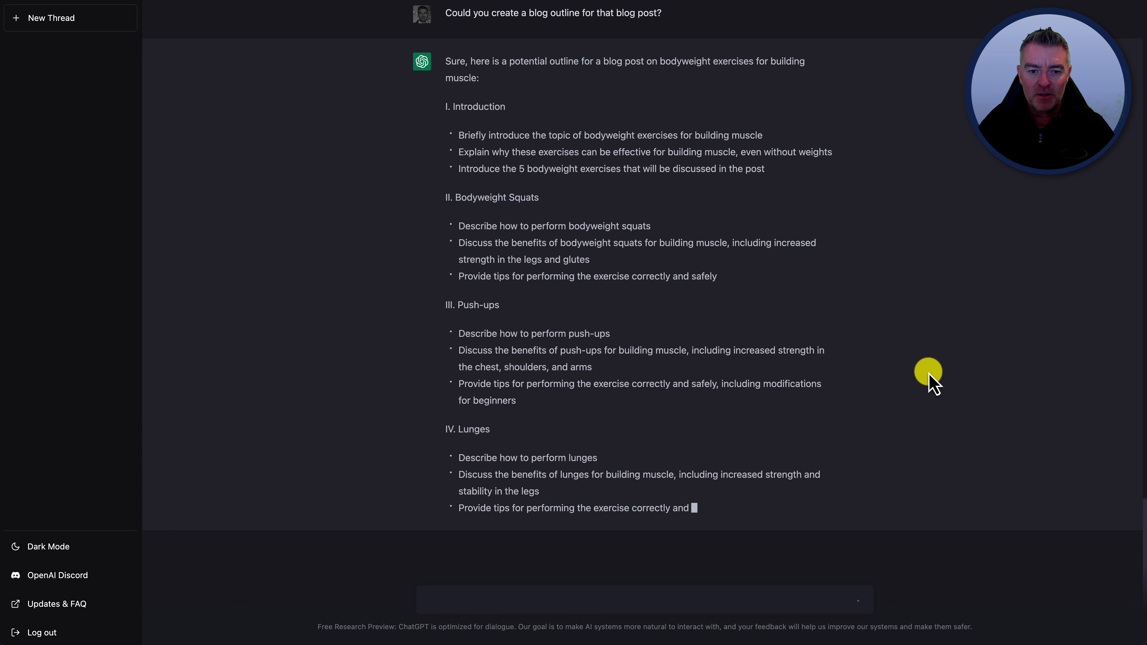
{"action": "scroll", "scroll_direction": "down", "scroll_amount": 3}
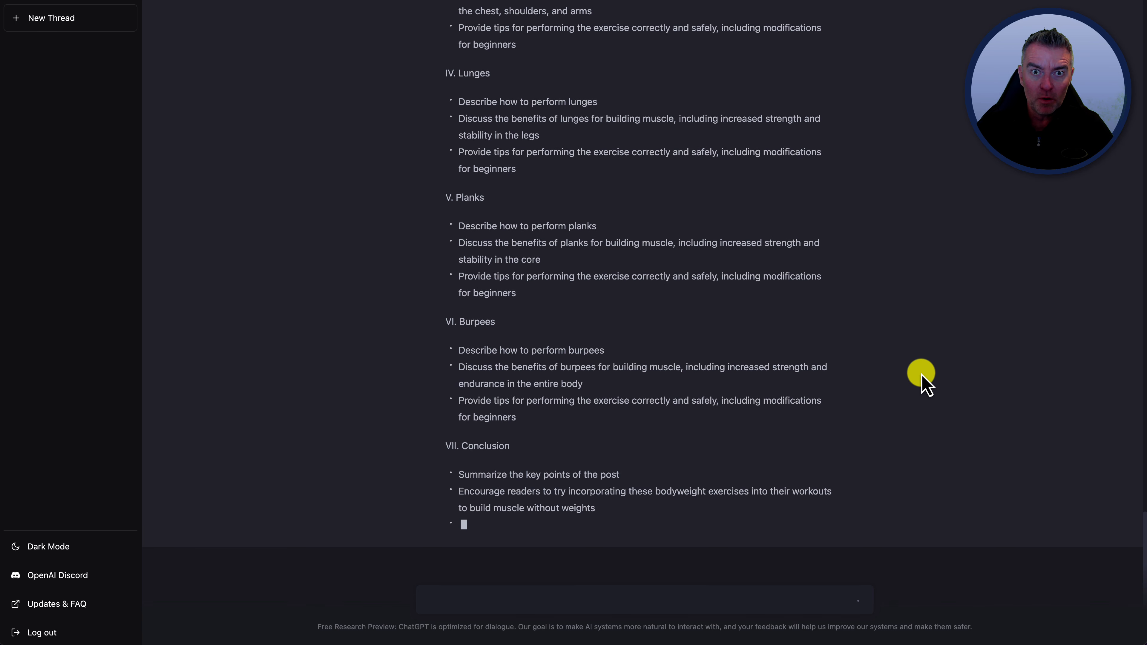
{"action": "scroll", "scroll_direction": "down", "scroll_amount": 3}
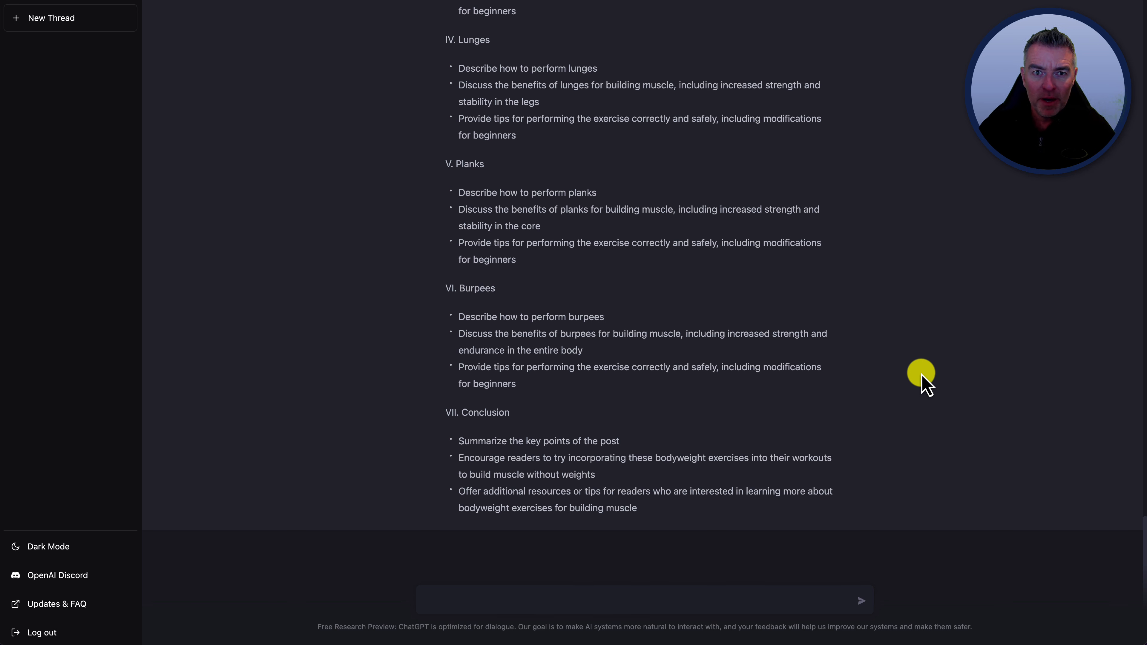
{"action": "mouse_move", "coordinate": [718, 224]}
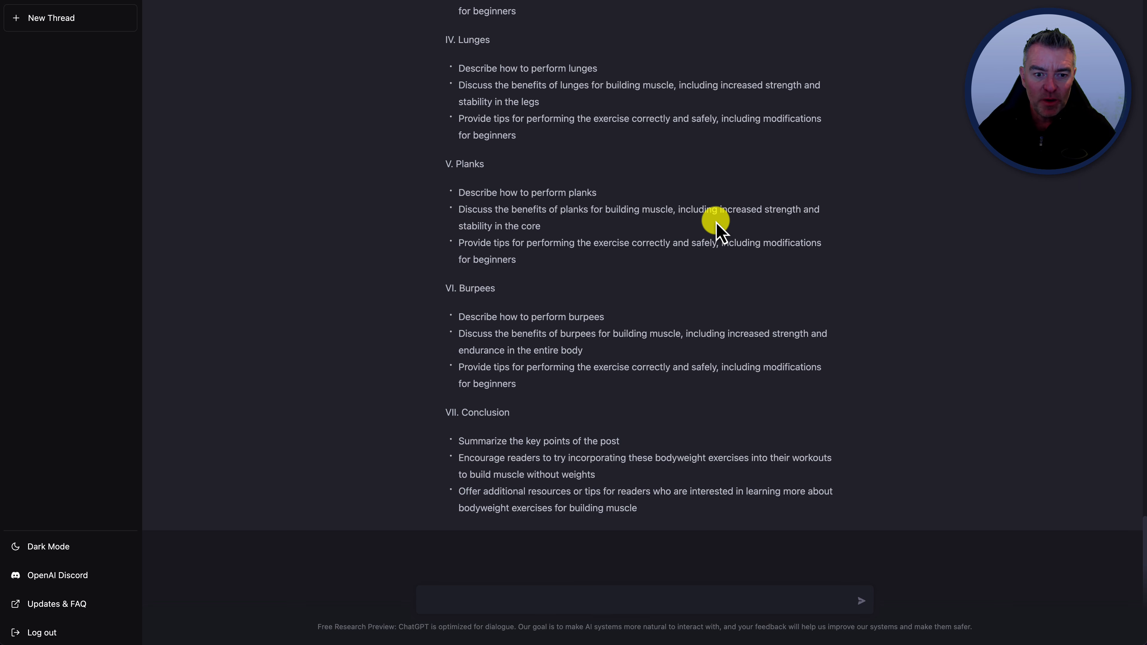
{"action": "scroll", "scroll_direction": "up", "scroll_amount": 3}
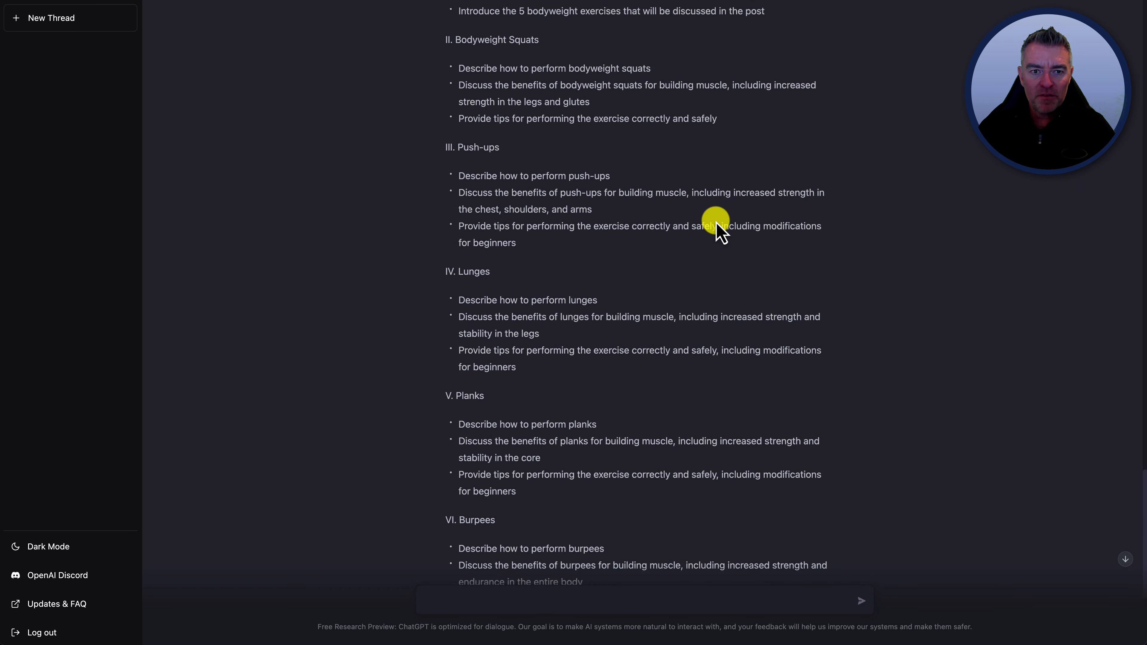
{"action": "scroll", "scroll_direction": "up", "scroll_amount": 3}
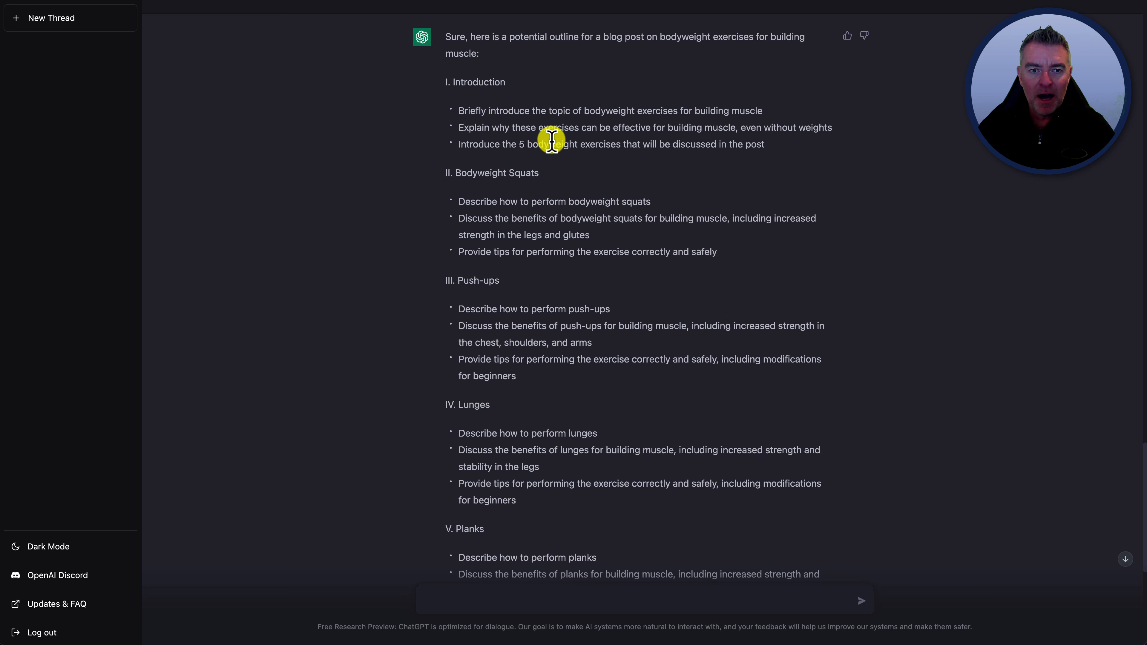
{"action": "mouse_move", "coordinate": [509, 111]}
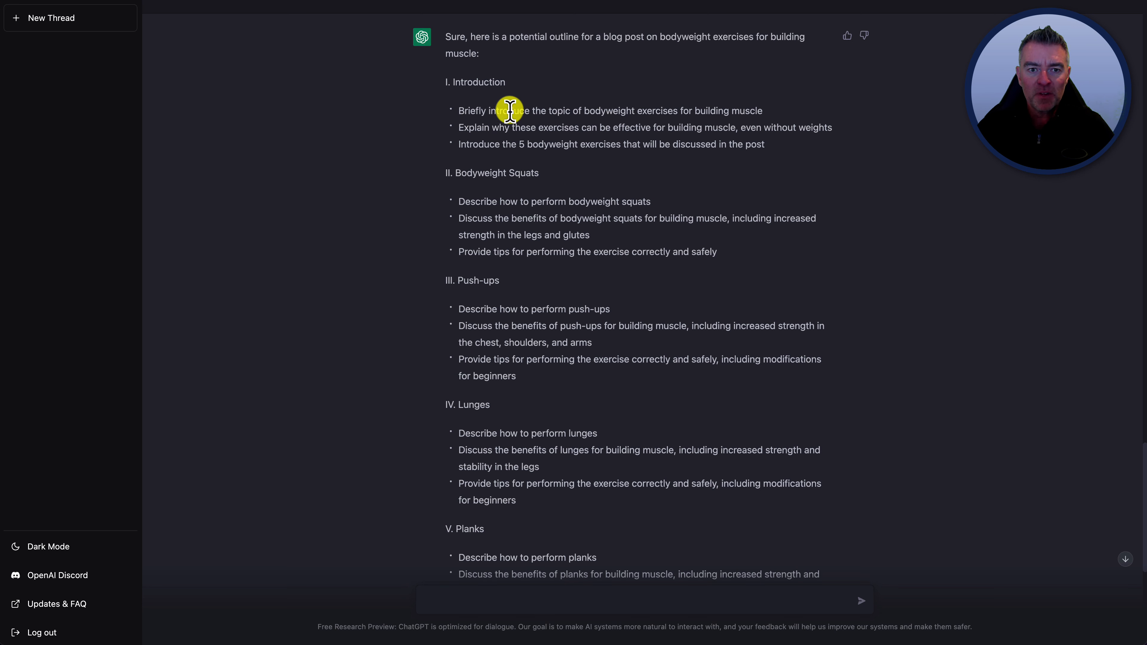
{"action": "mouse_move", "coordinate": [460, 111]}
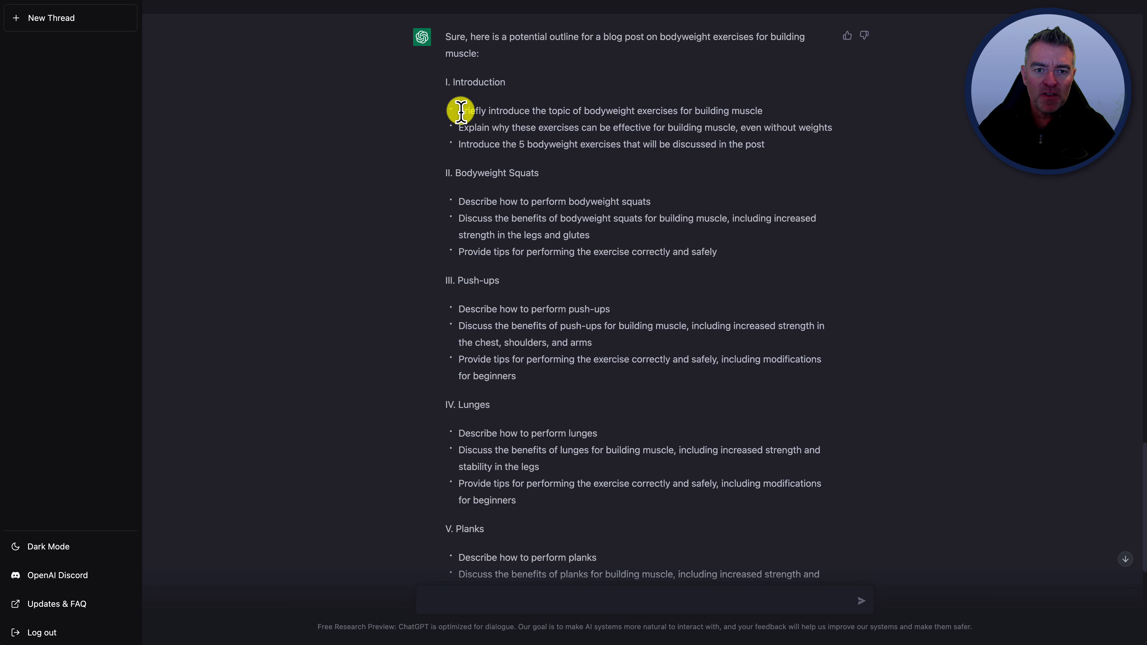
{"action": "mouse_move", "coordinate": [681, 111]}
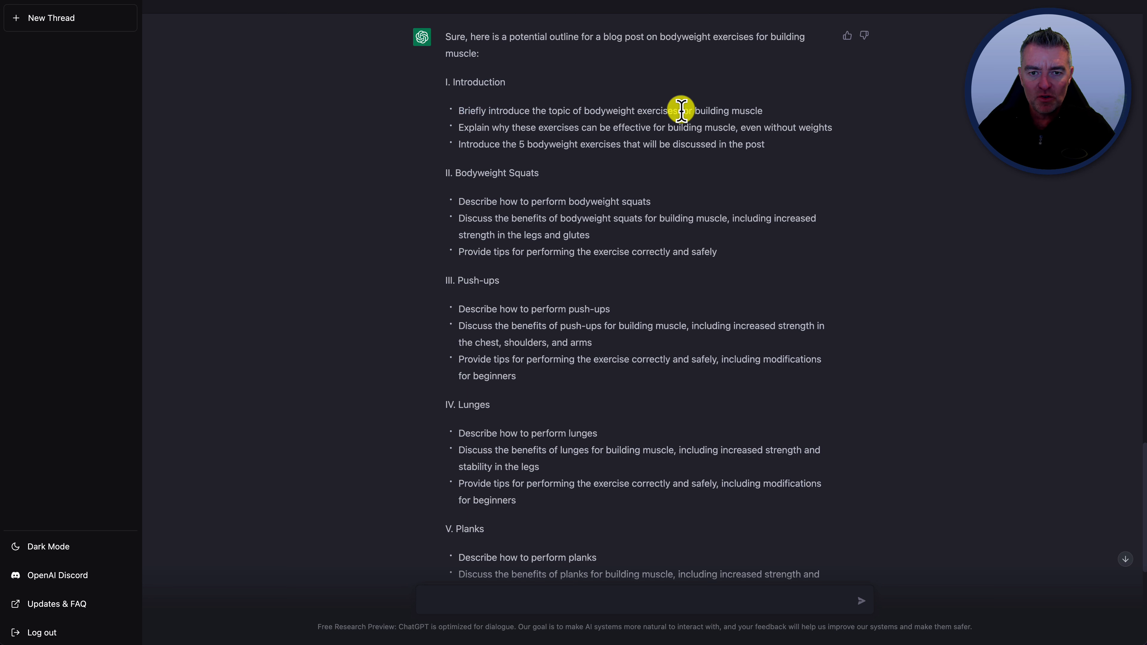
{"action": "mouse_move", "coordinate": [768, 118]}
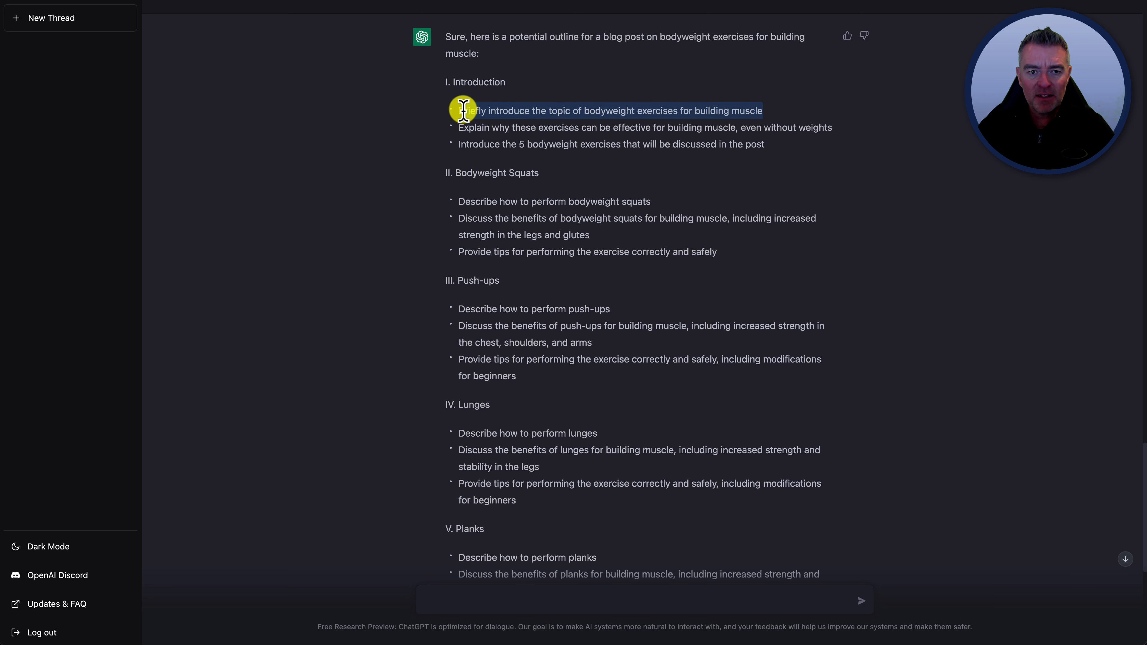
{"action": "mouse_move", "coordinate": [466, 574]}
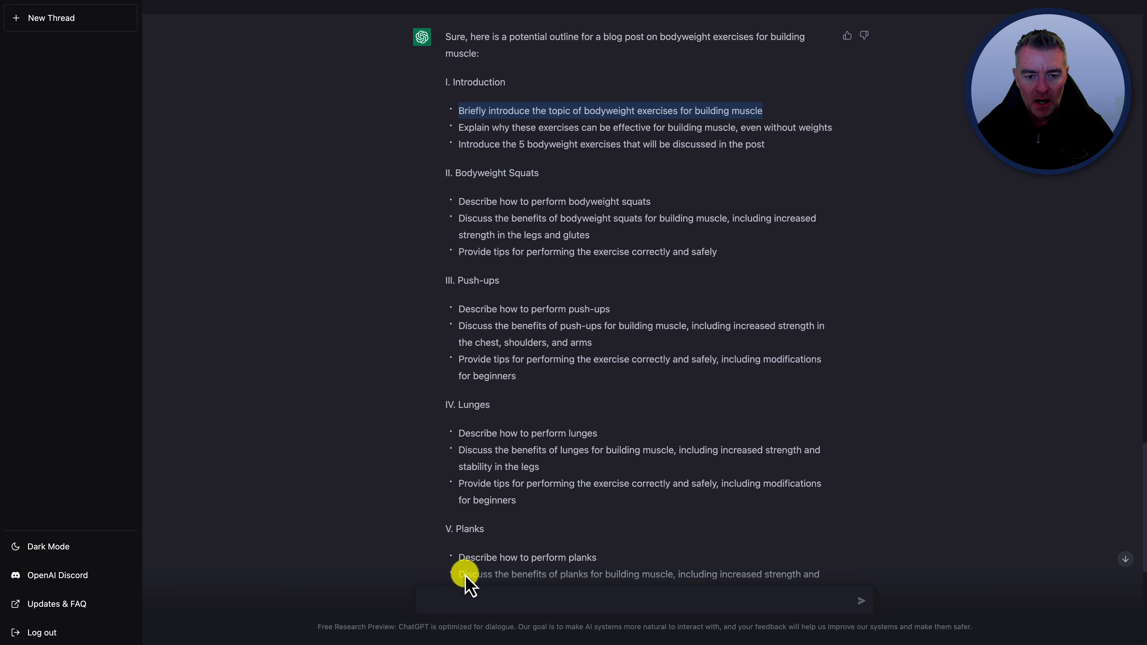
{"action": "mouse_move", "coordinate": [440, 600]}
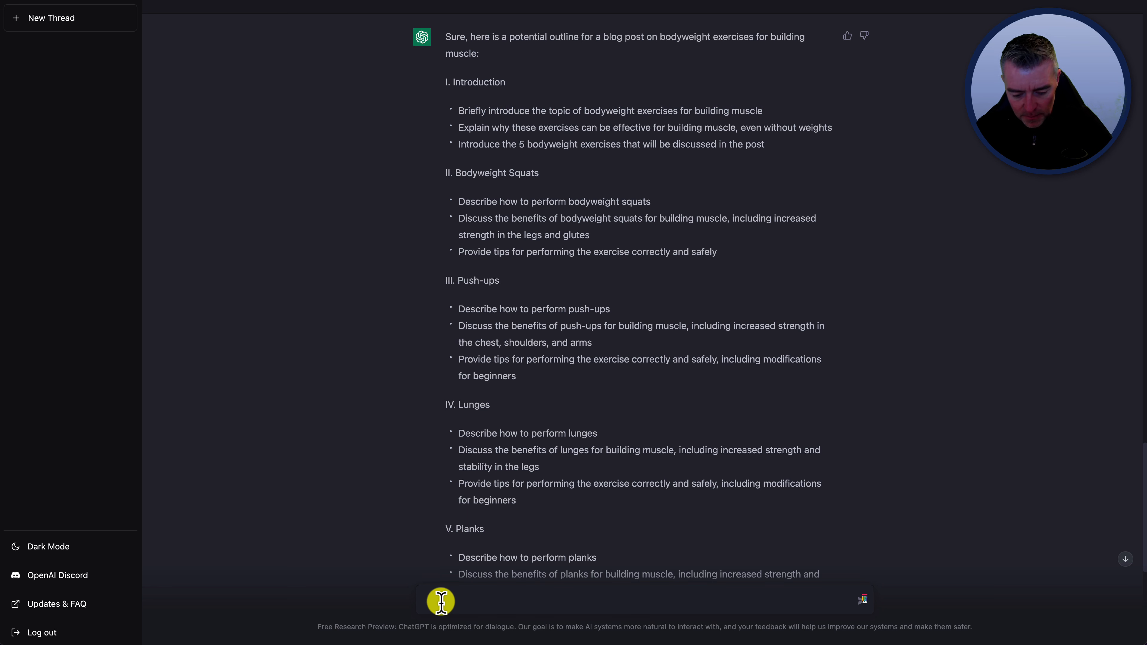
Request a blog intro briefly introducing bodyweight exercises for building muscle, based on the first outline bullet
{"action": "type", "text": "Create a blog ingto"}
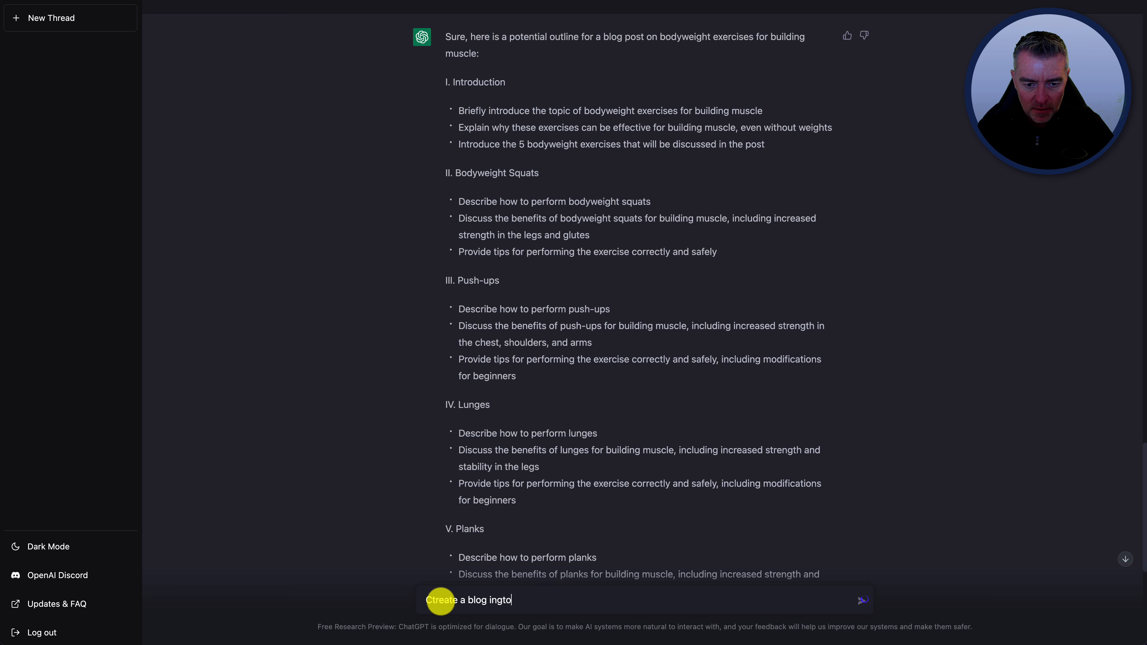
{"action": "type", "text": "intr"}
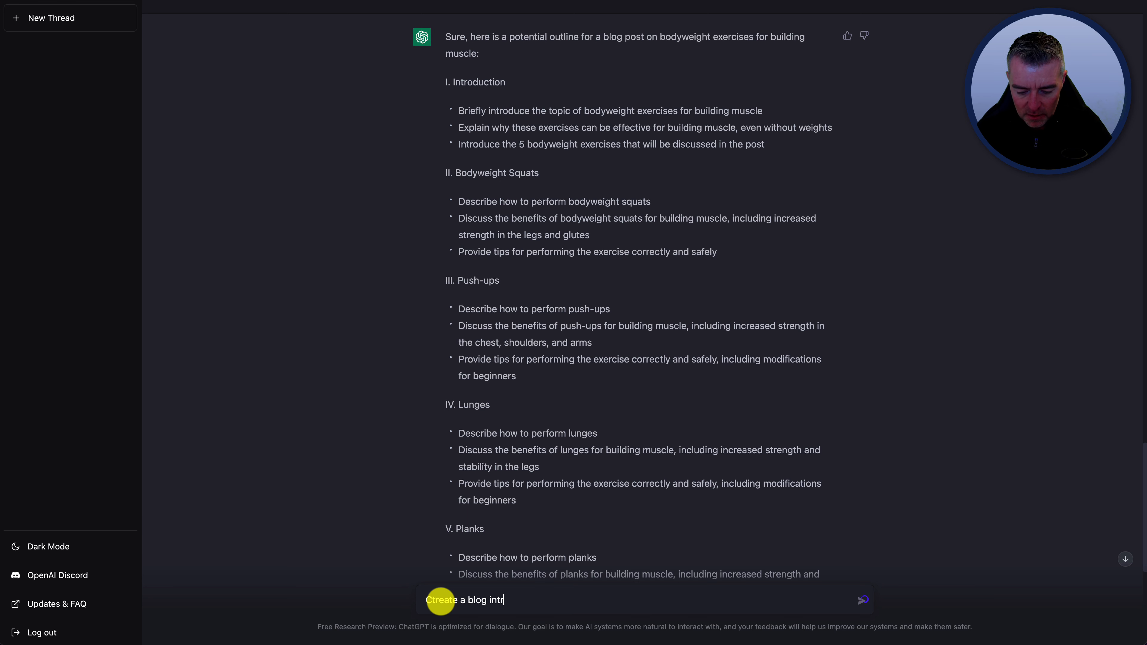
{"action": "type", "text": "o that Briefly introduce the topic of bodyweight exercises for building muscle"}
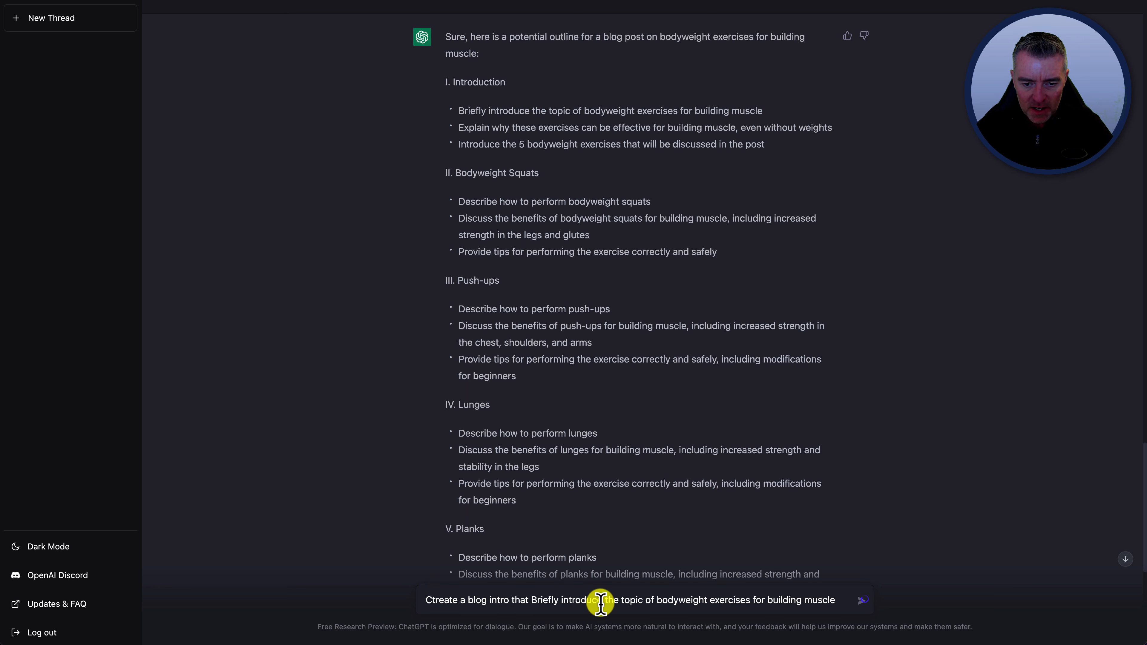
{"action": "mouse_move", "coordinate": [606, 586]}
{"action": "type", "text": "s"}
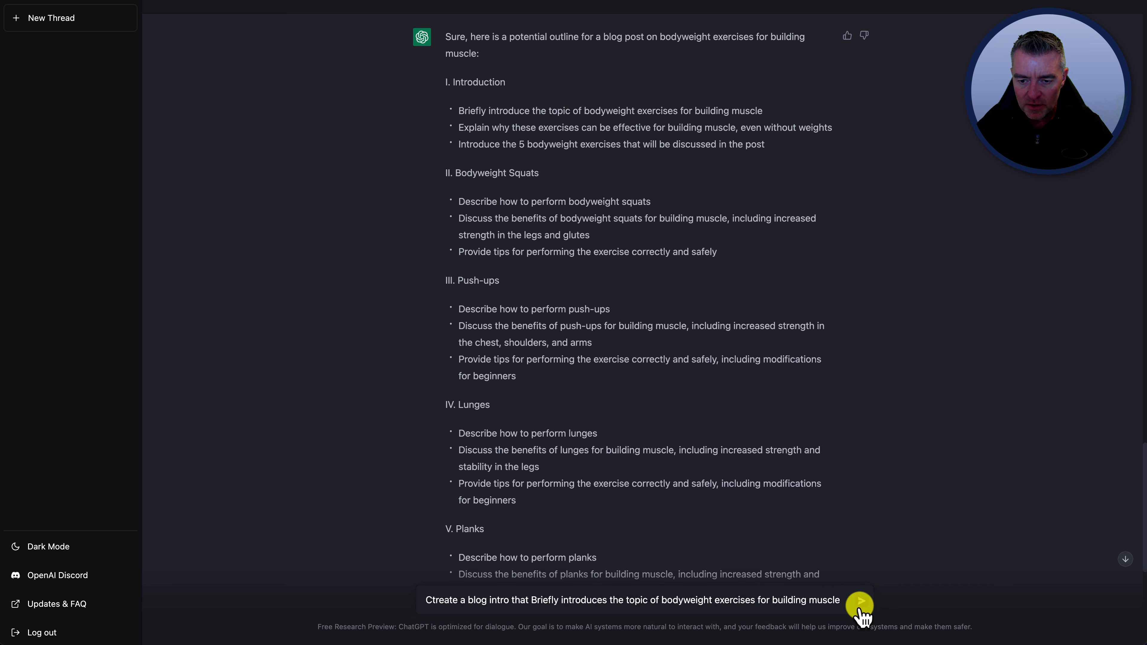
{"action": "scroll", "scroll_direction": "down", "scroll_amount": 3}
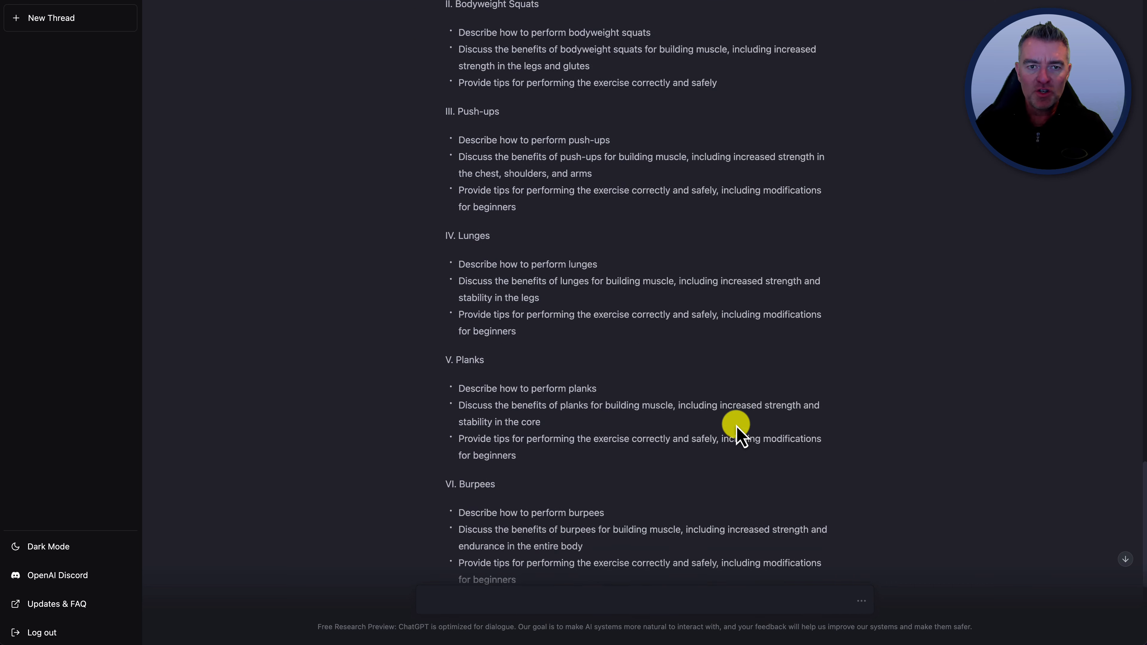
{"action": "scroll", "scroll_direction": "down", "scroll_amount": 3}
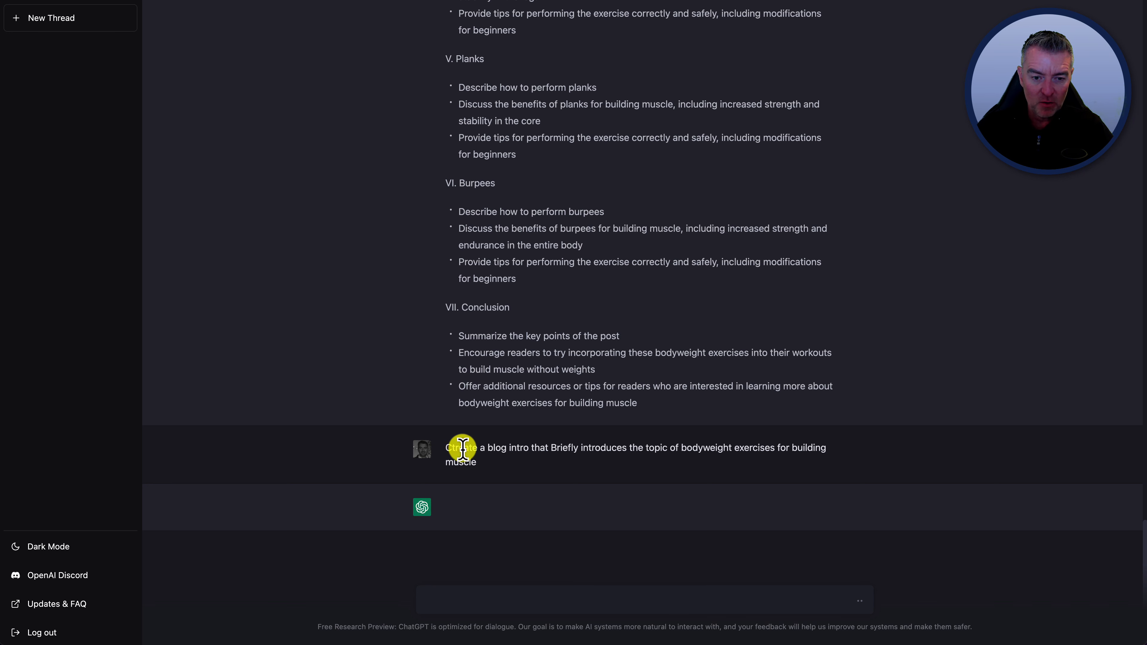
{"action": "mouse_move", "coordinate": [700, 452]}
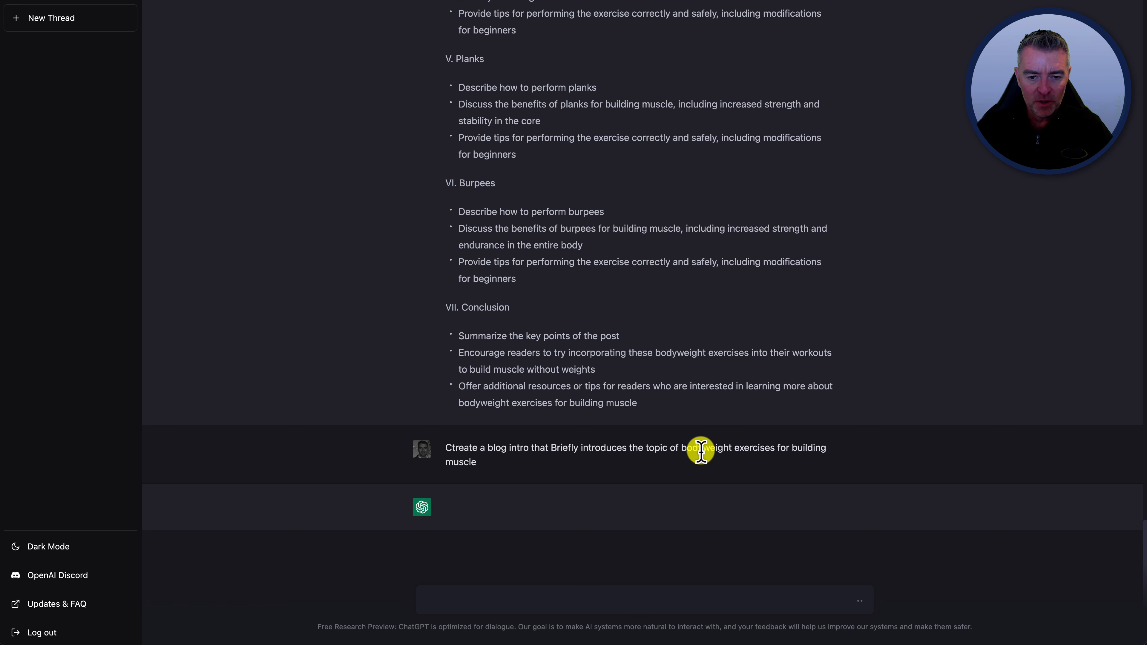
{"action": "mouse_move", "coordinate": [858, 465]}
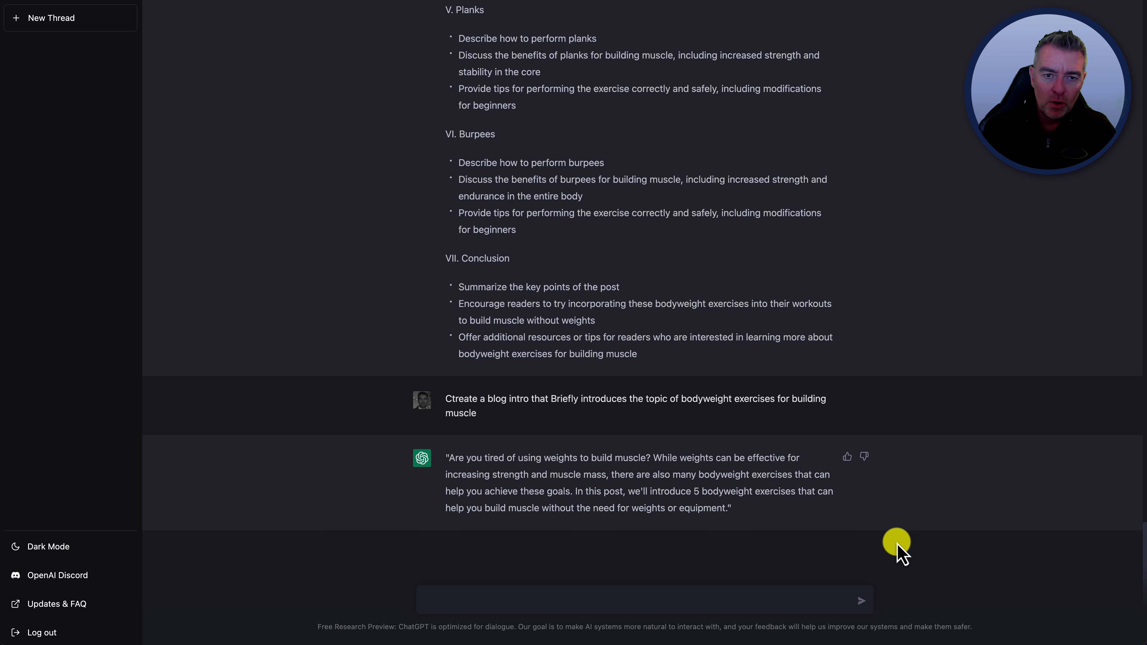
Scroll up through the outline and back down to the short intro reply to review them
{"action": "scroll", "scroll_direction": "up", "scroll_amount": 3}
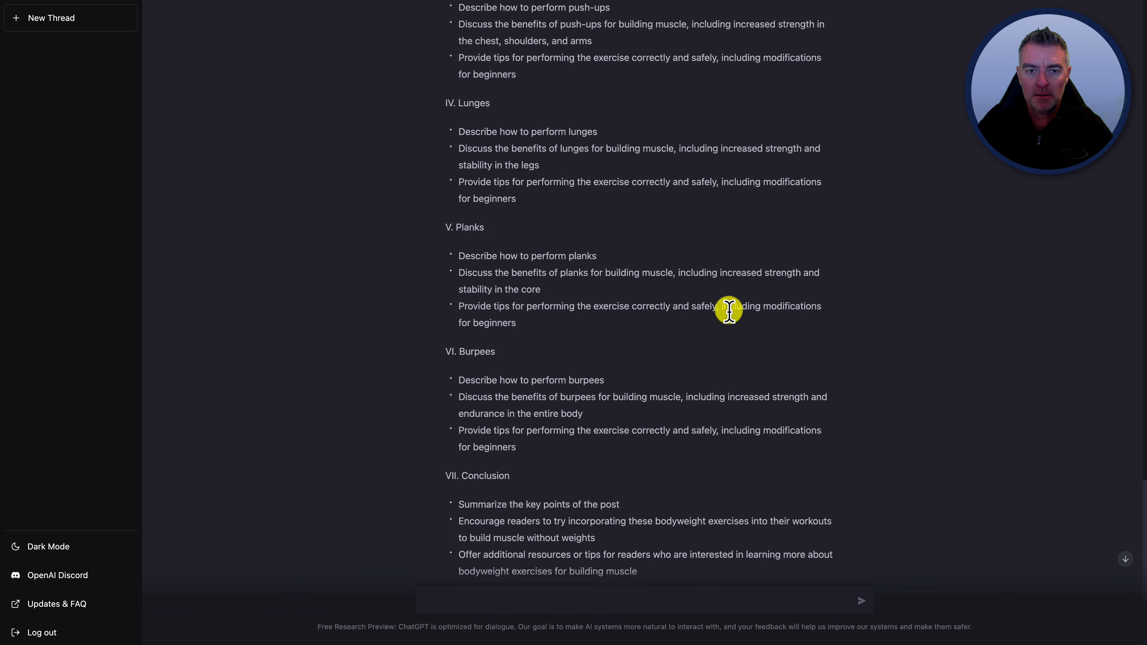
{"action": "scroll", "scroll_direction": "up", "scroll_amount": 3}
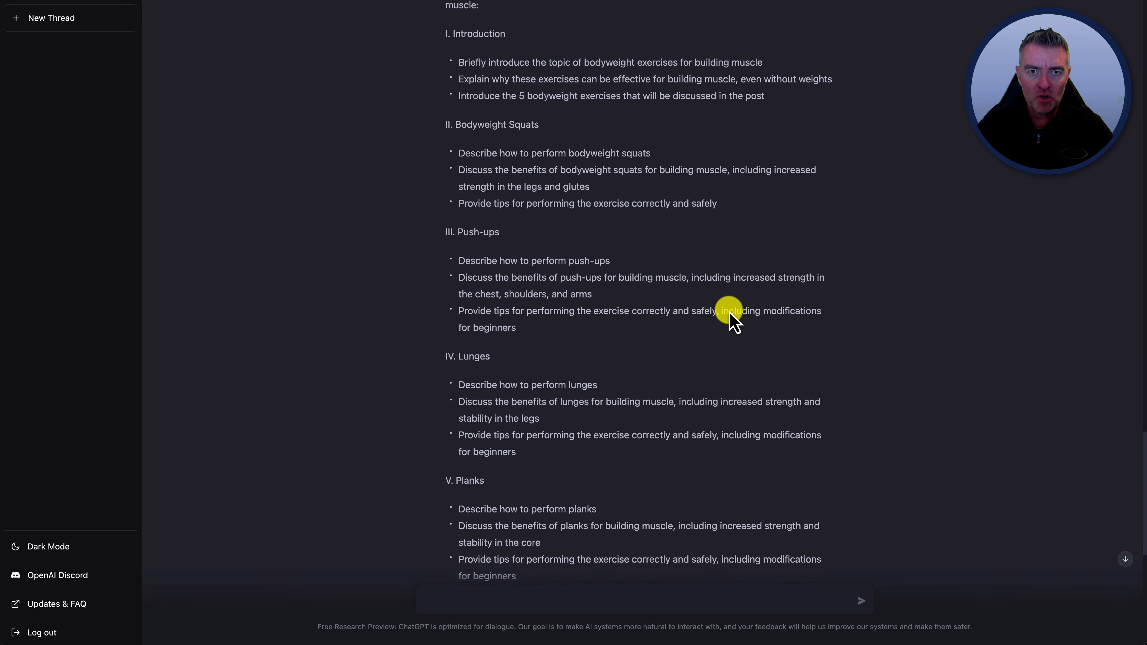
{"action": "scroll", "scroll_direction": "up", "scroll_amount": 3}
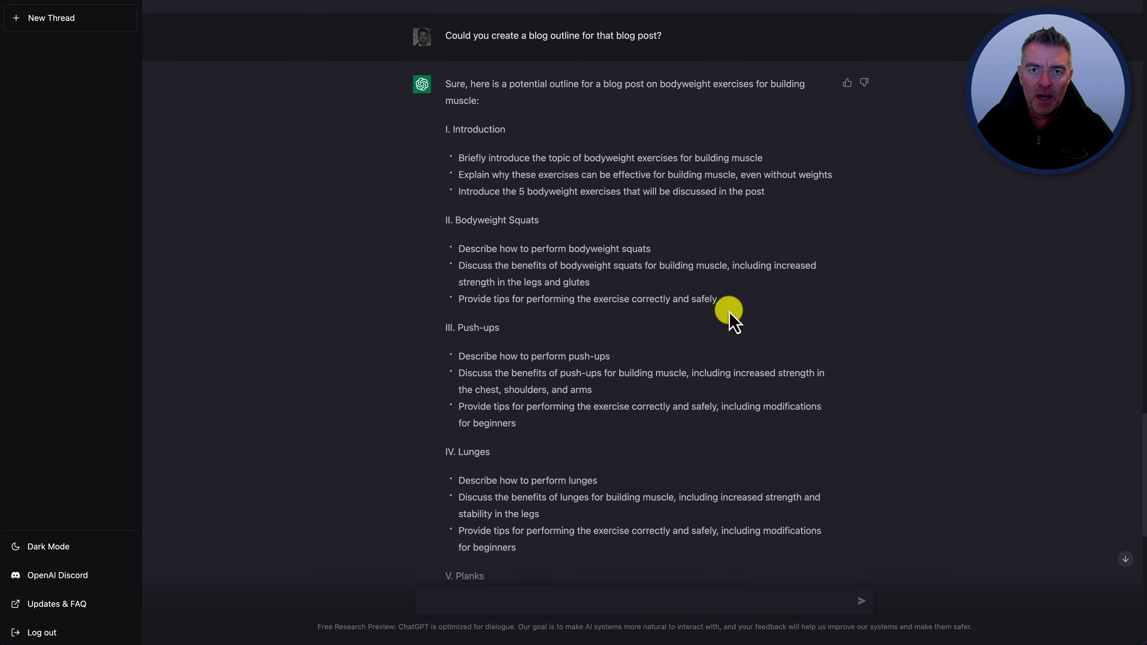
{"action": "scroll", "scroll_direction": "up", "scroll_amount": 3}
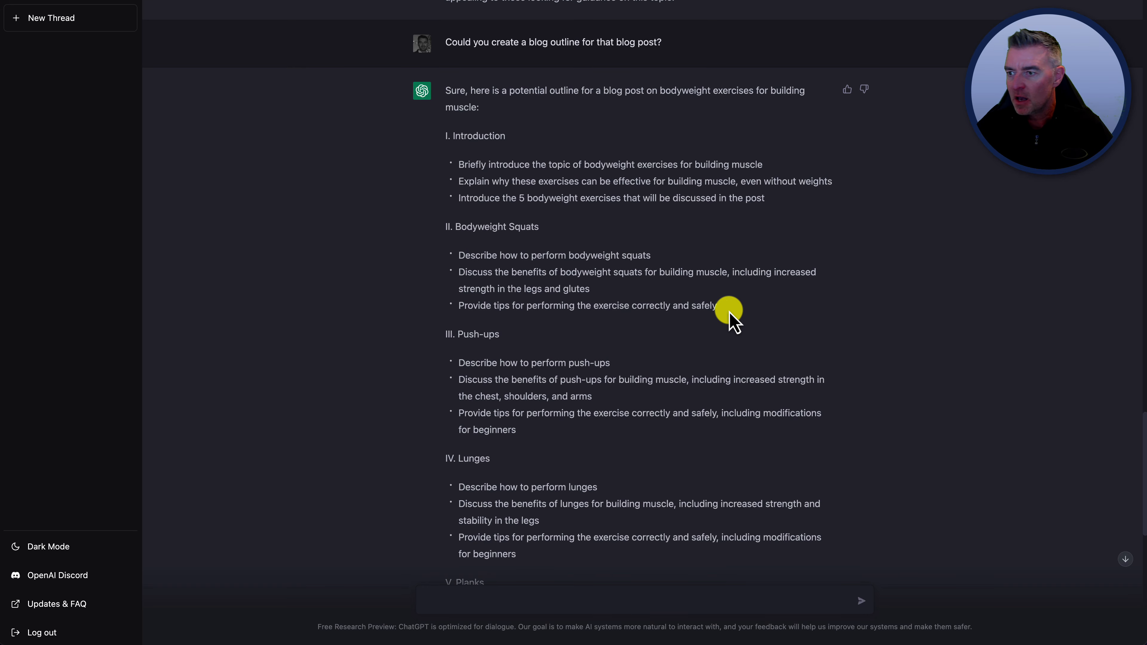
{"action": "scroll", "scroll_direction": "down", "scroll_amount": 3}
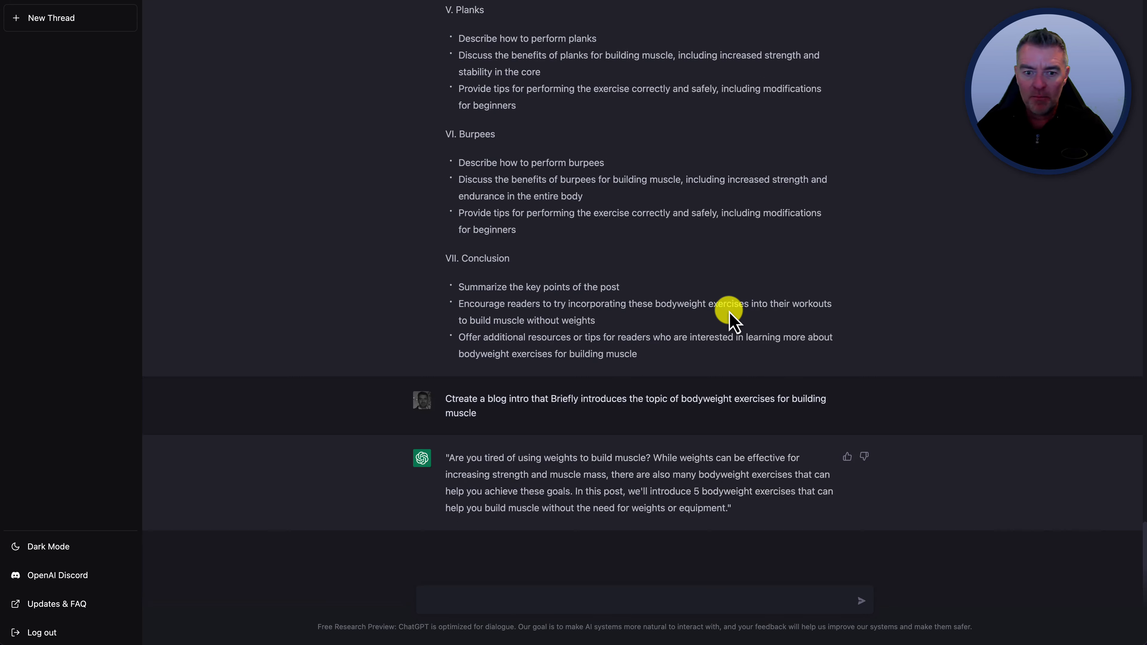
{"action": "mouse_move", "coordinate": [779, 492]}
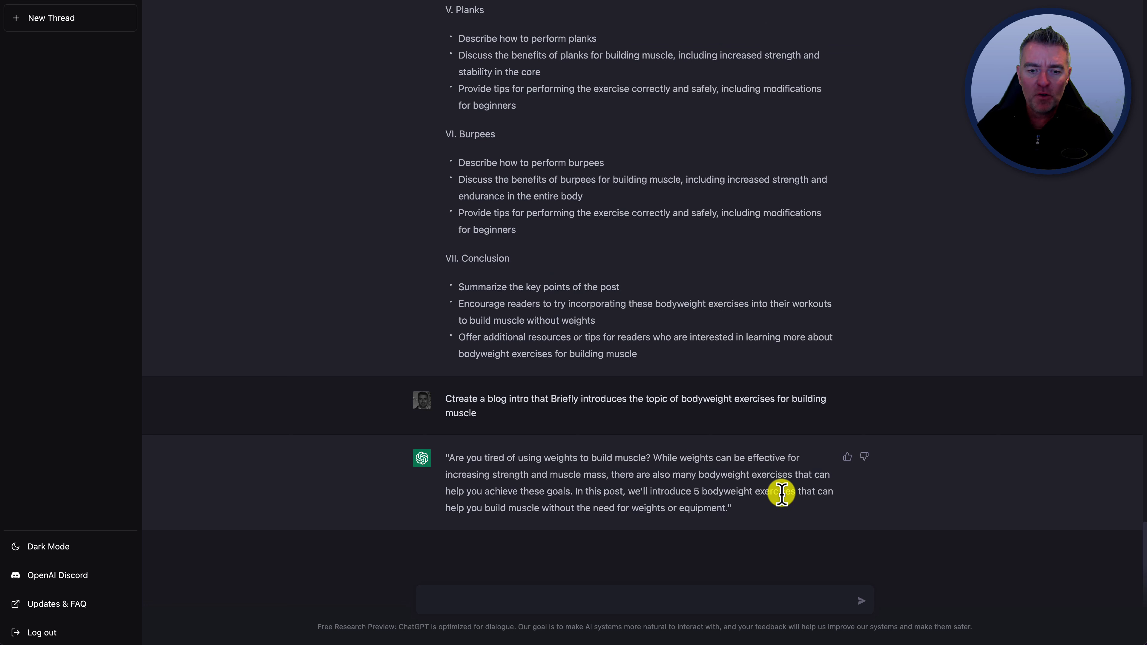
{"action": "mouse_move", "coordinate": [510, 597]}
{"action": "type", "text": "can you"}
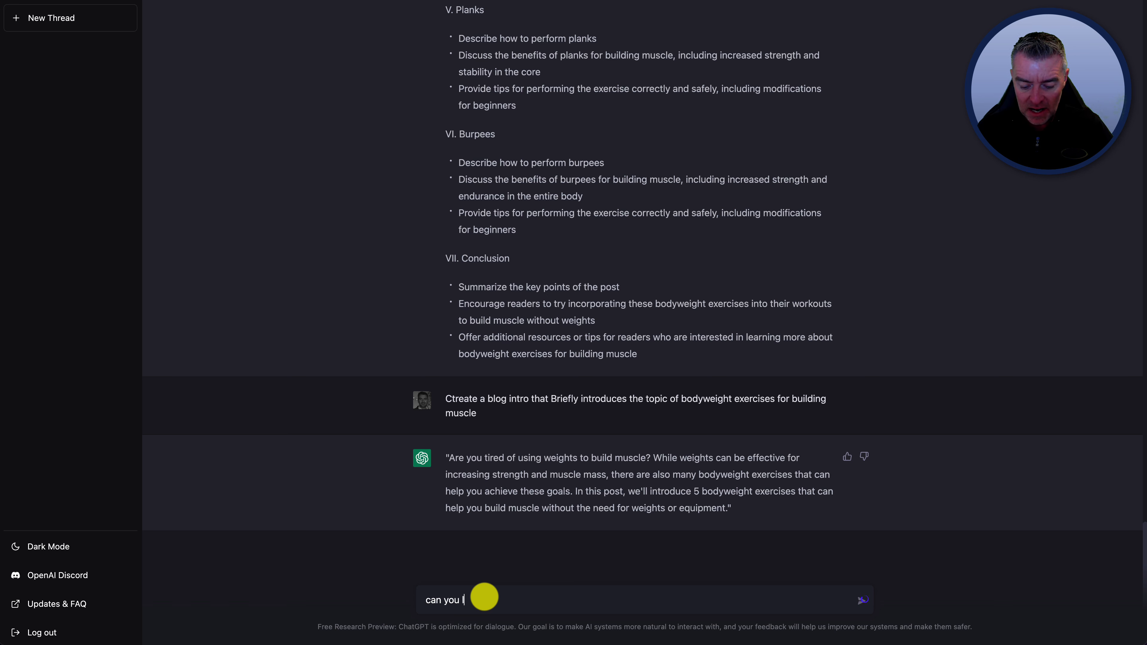
Ask 'can you lengthen the above introduction?' and review the three-paragraph version
{"action": "type", "text": "lengthen the a"}
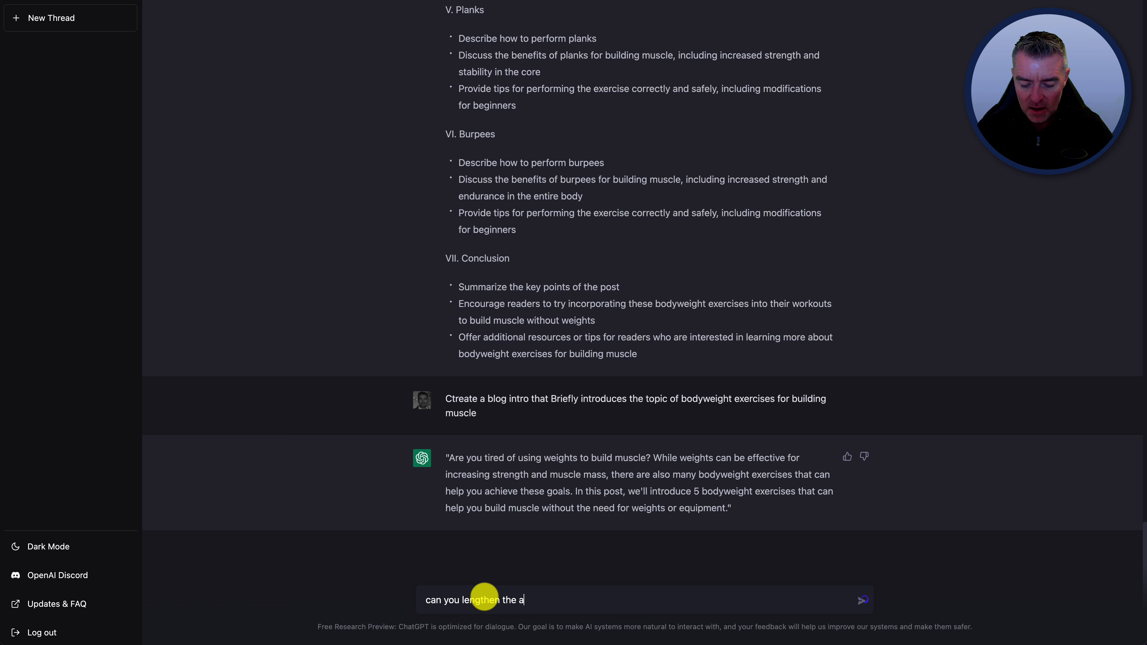
{"action": "type", "text": "bove intro"}
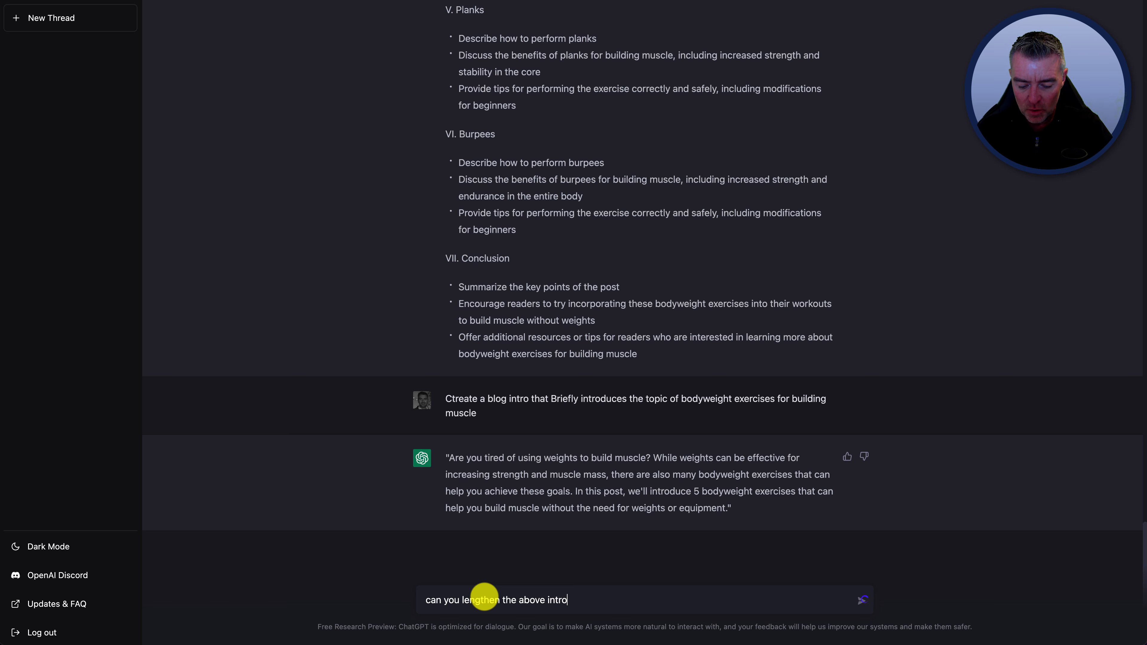
{"action": "type", "text": "duction?"}
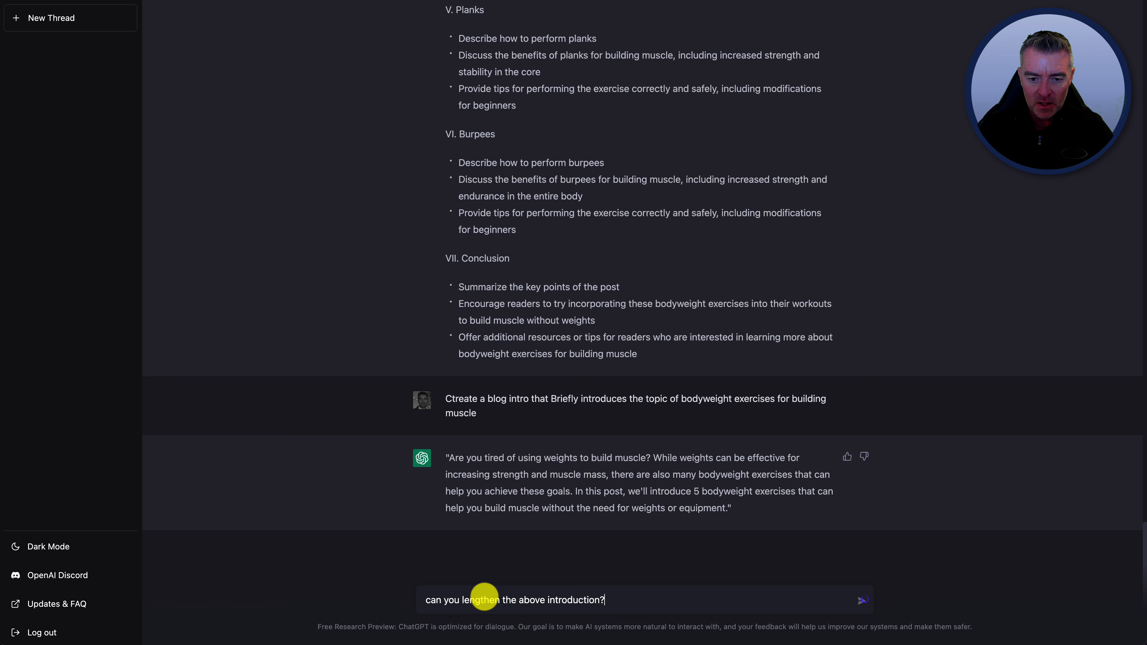
{"action": "left_click", "coordinate": [862, 600]}
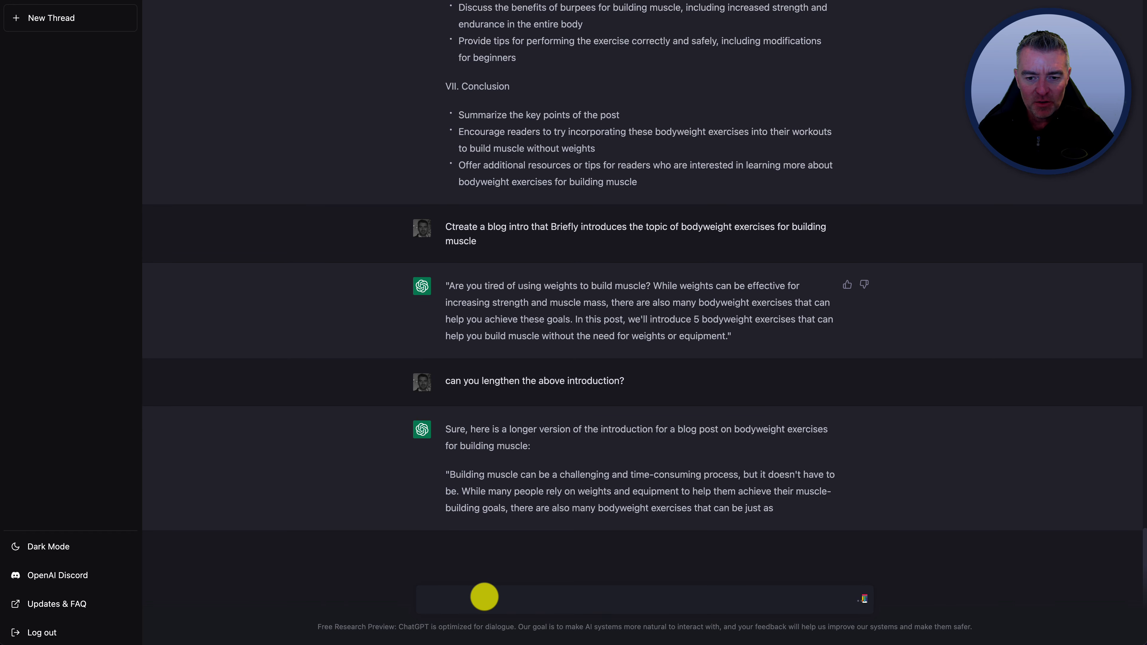
{"action": "scroll", "scroll_direction": "up", "scroll_amount": 3}
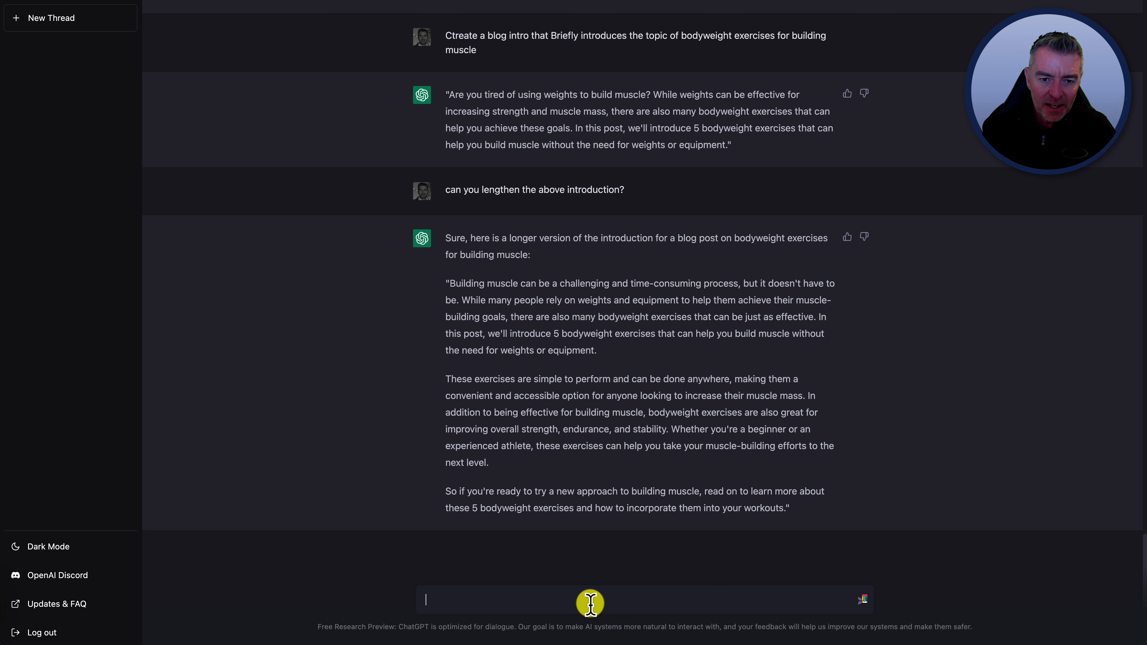
Request a social post promoting the blog that gets people to click the link, and read the reply
{"action": "type", "text": "can you create a social media post, perhaps for Facebook"}
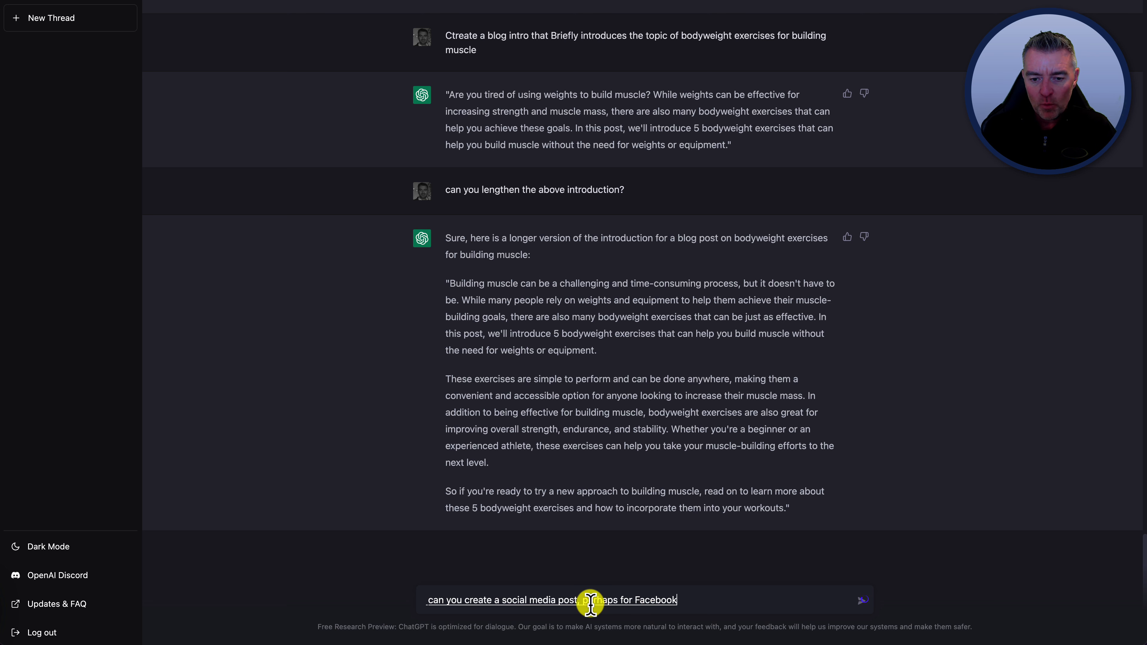
{"action": "type", "text": "that would promote?"}
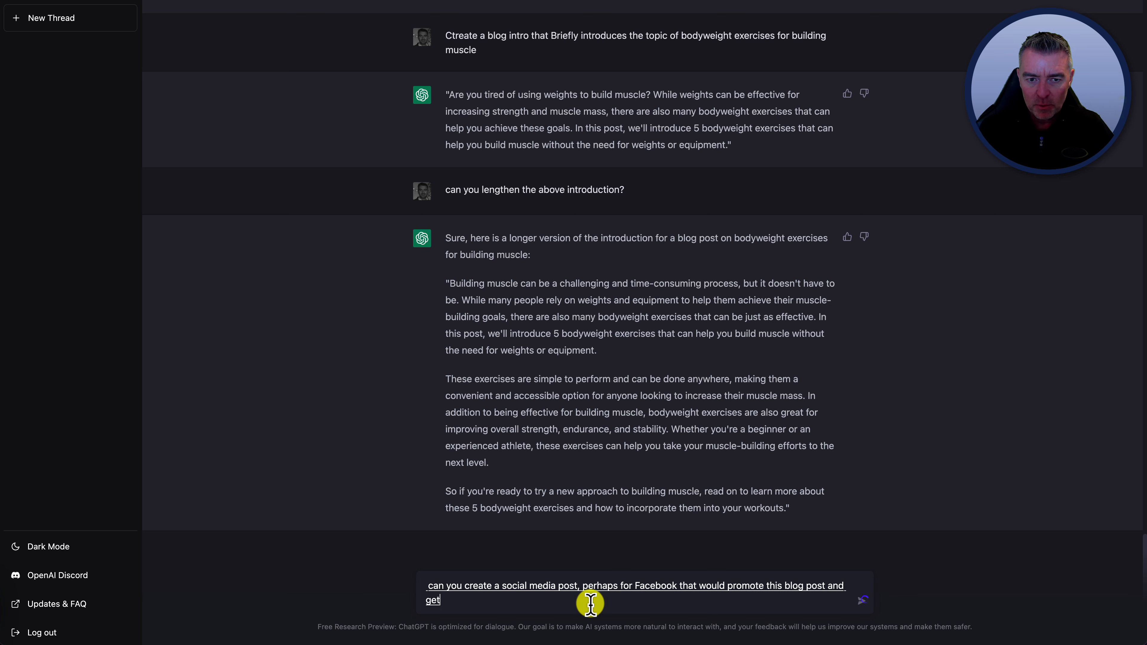
{"action": "type", "text": "people to click on the link to go"}
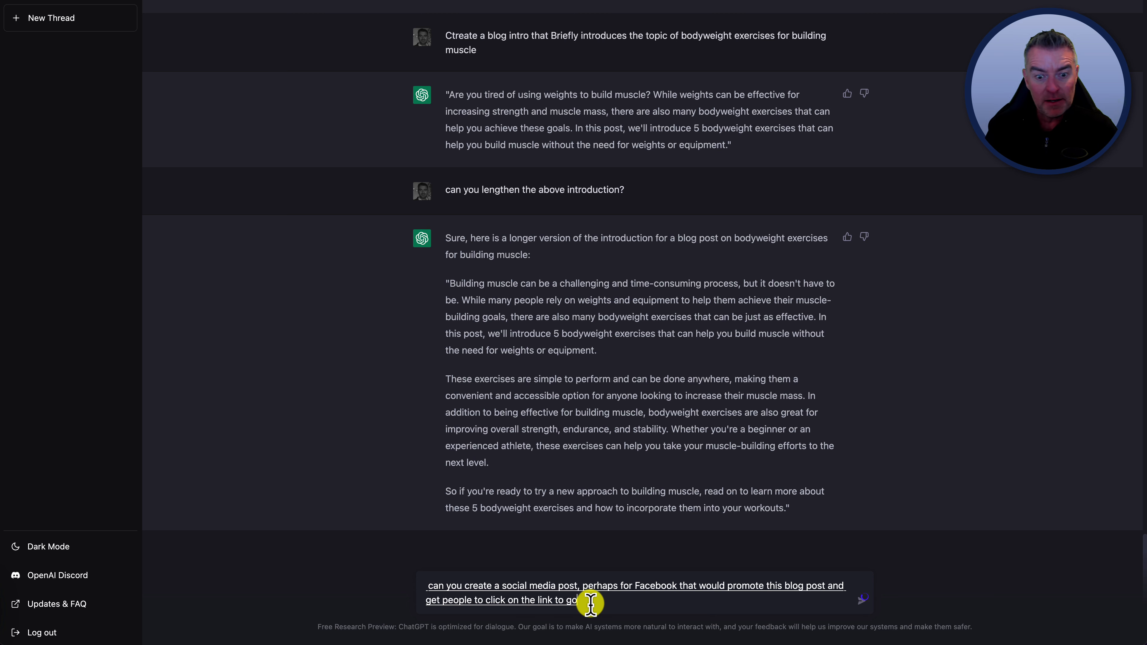
{"action": "type", "text": "and read it?"}
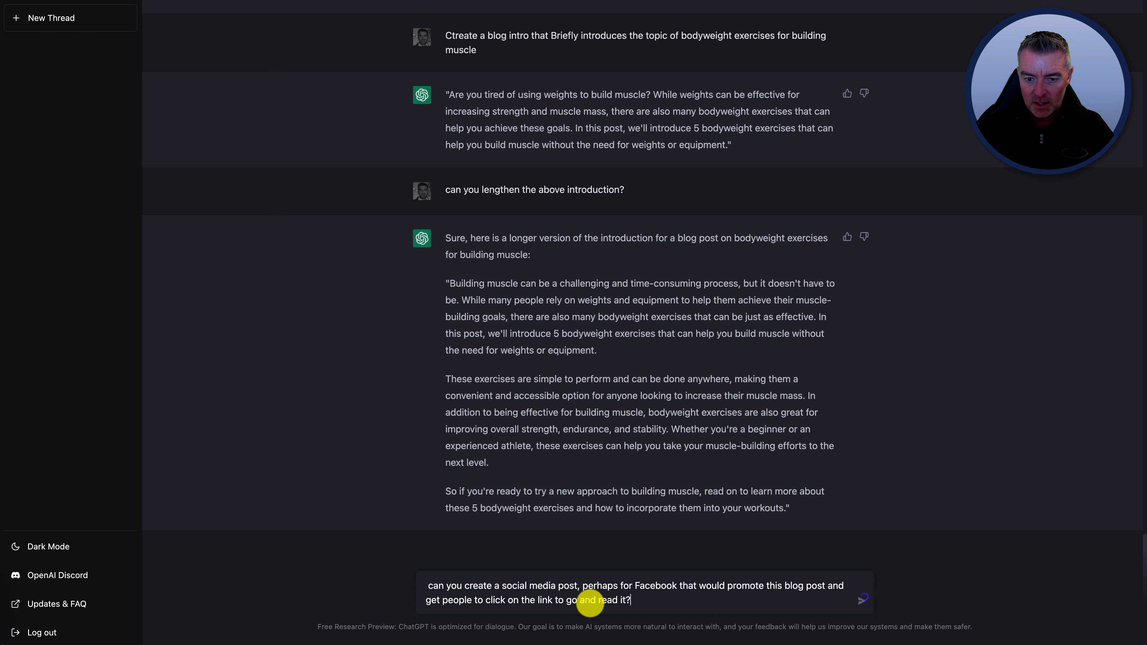
{"action": "left_click", "coordinate": [862, 599]}
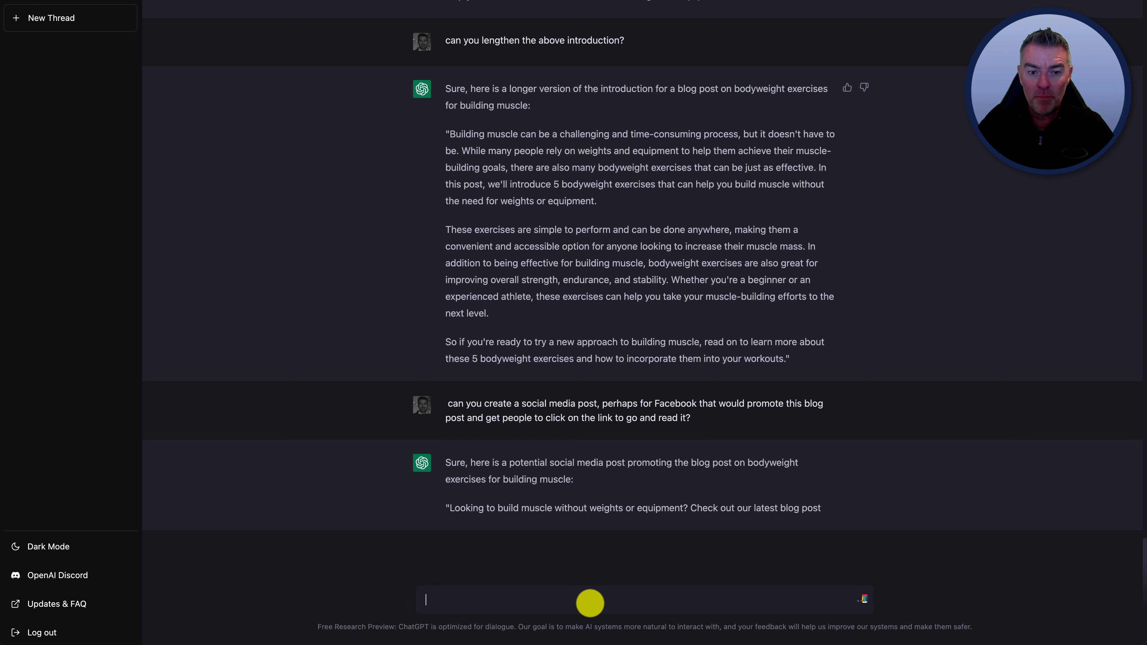
{"action": "scroll", "scroll_direction": "up", "scroll_amount": 3}
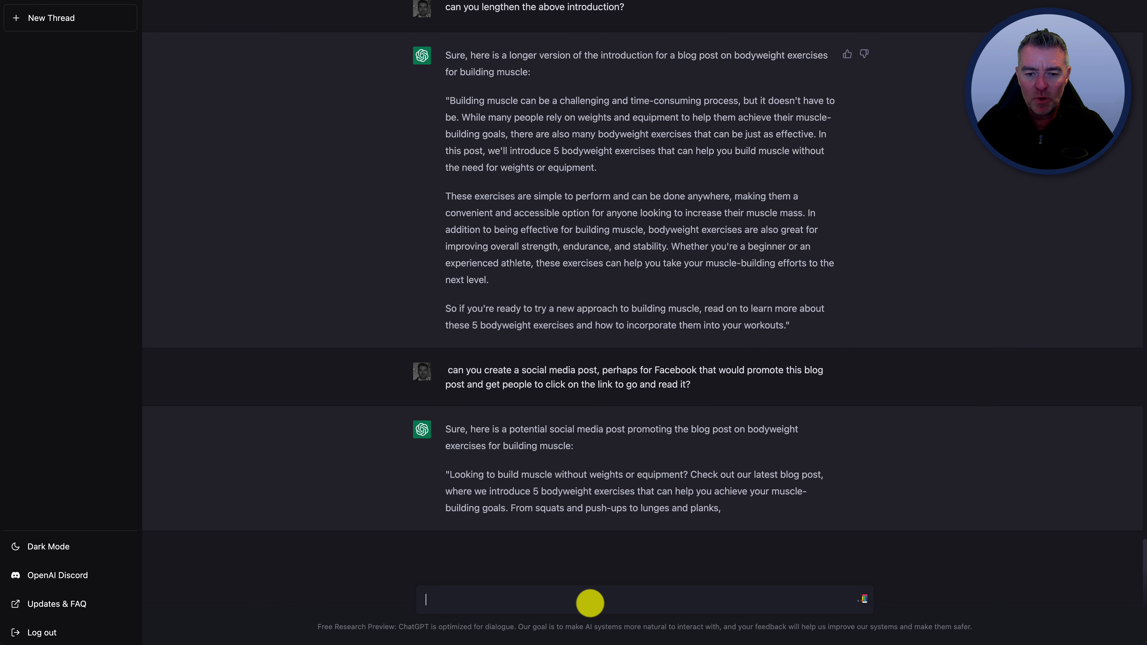
{"action": "scroll", "scroll_direction": "up", "scroll_amount": 3}
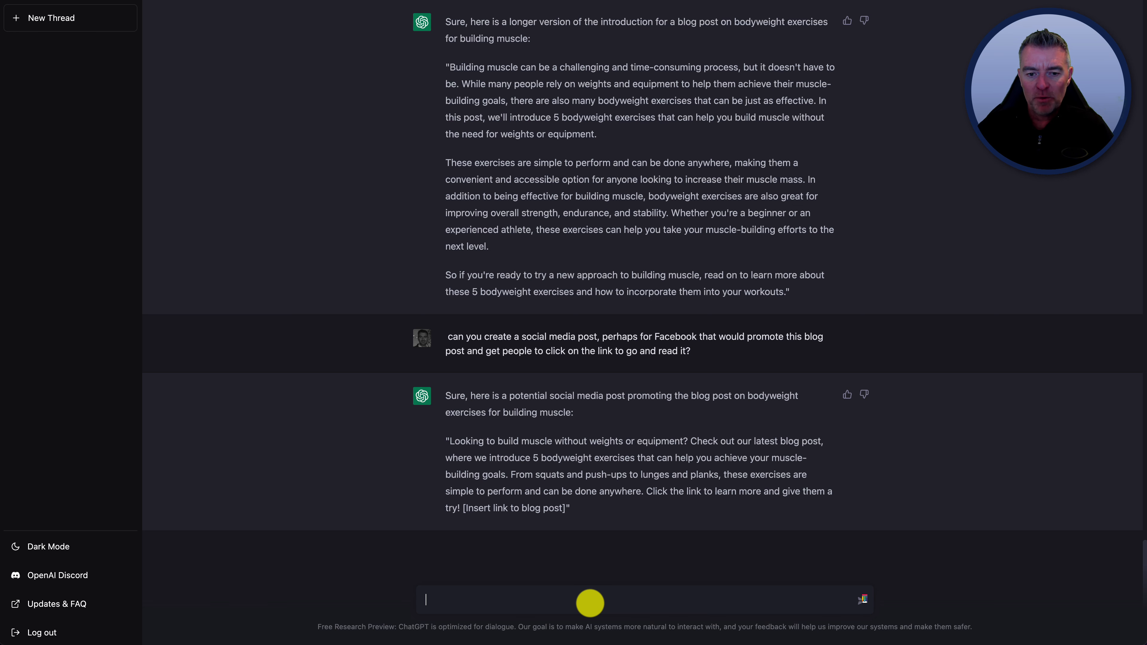
{"action": "mouse_move", "coordinate": [506, 424]}
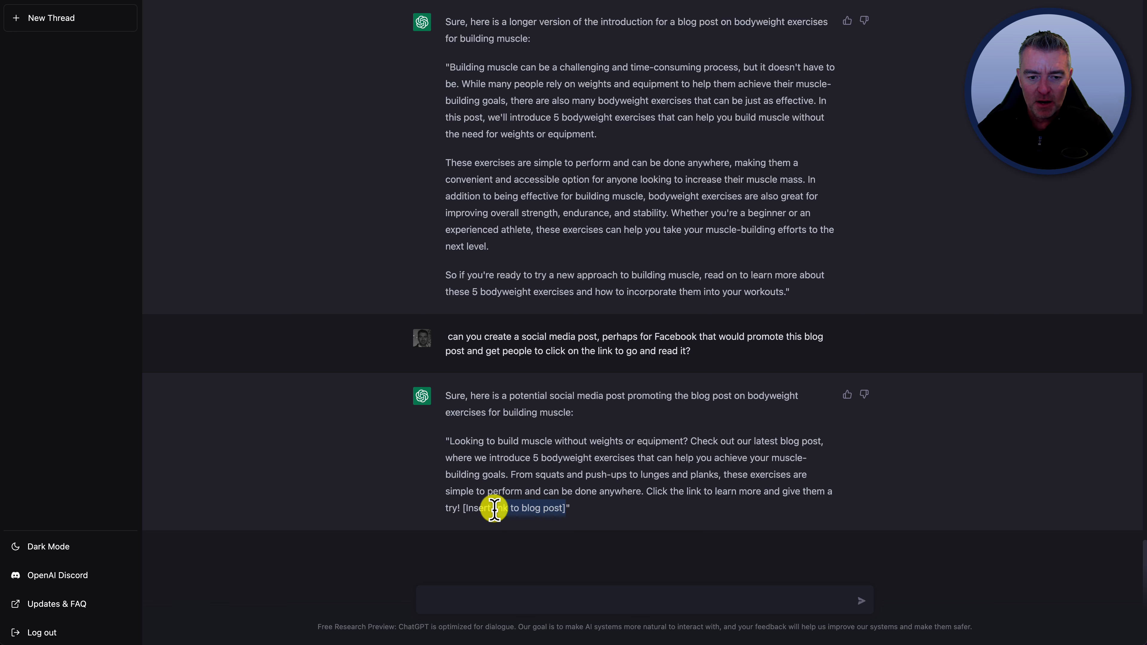
{"action": "mouse_move", "coordinate": [604, 465]}
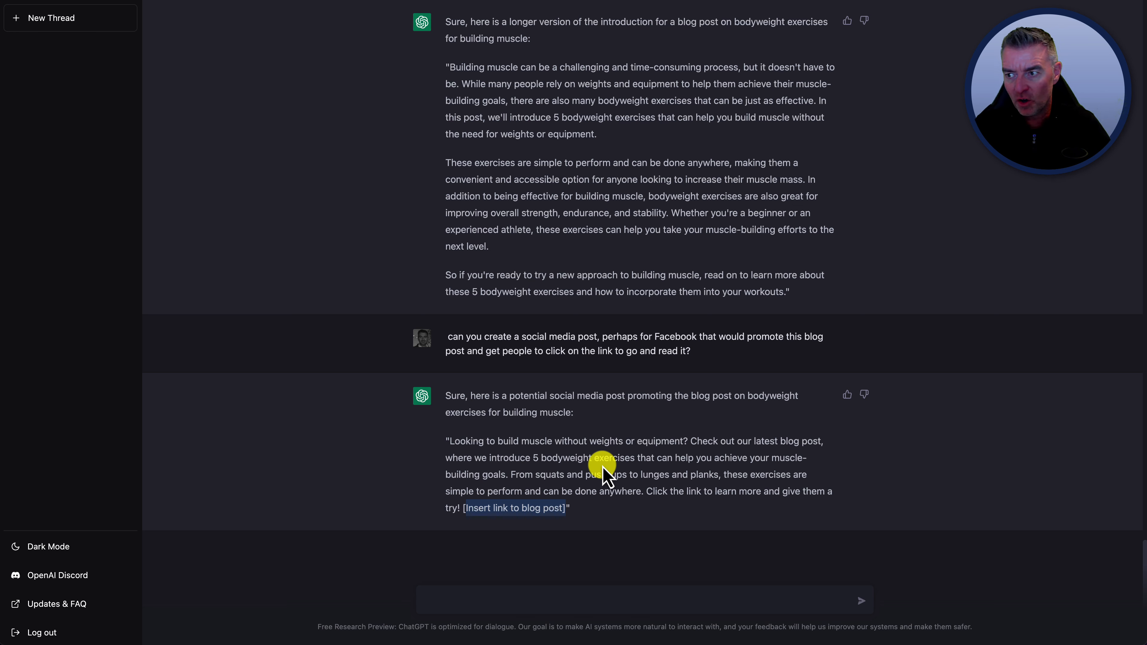
{"action": "mouse_move", "coordinate": [585, 552]}
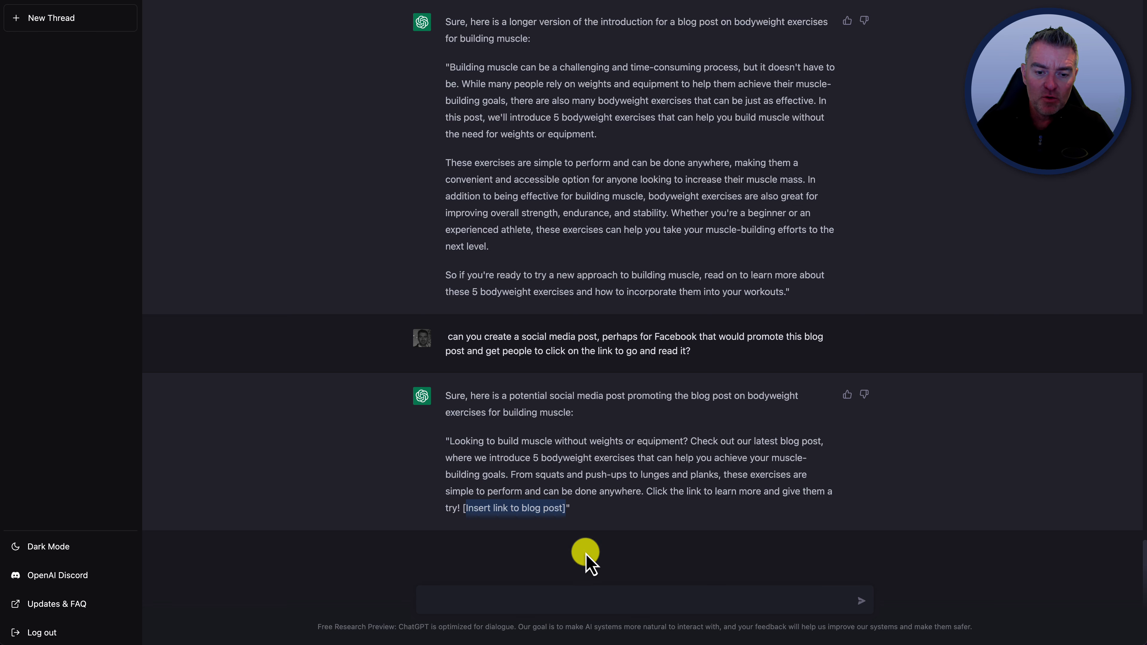
{"action": "mouse_move", "coordinate": [535, 600]}
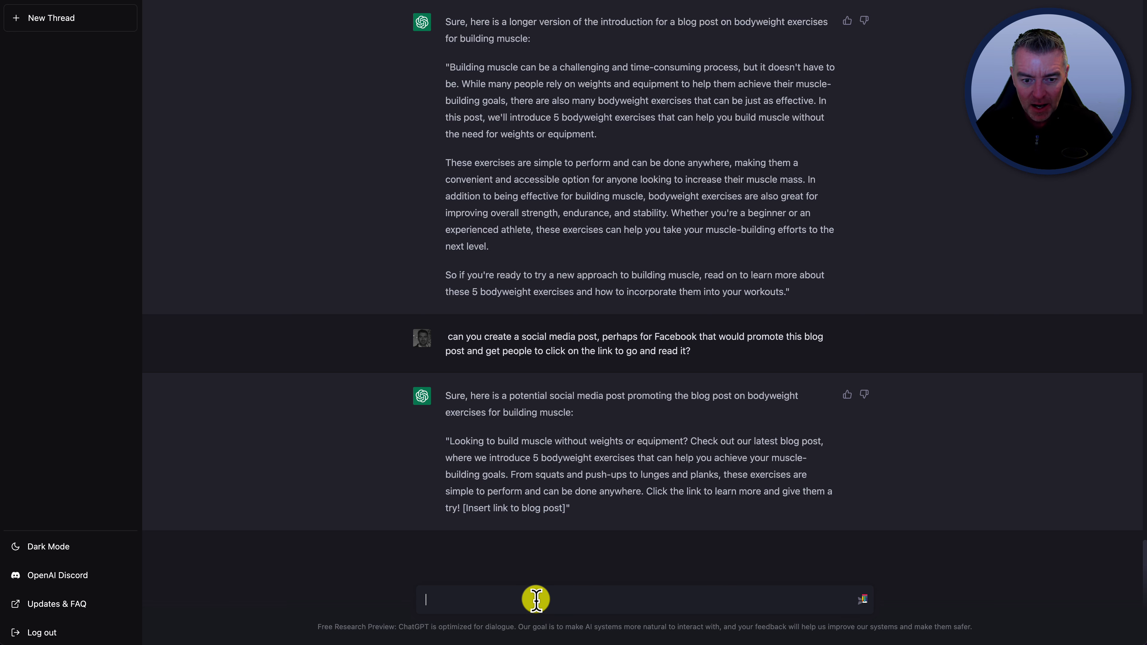
Ask 'Could you create 5 tweets to promote that blog post?' after fixing the typo
{"action": "type", "text": "Could you c"}
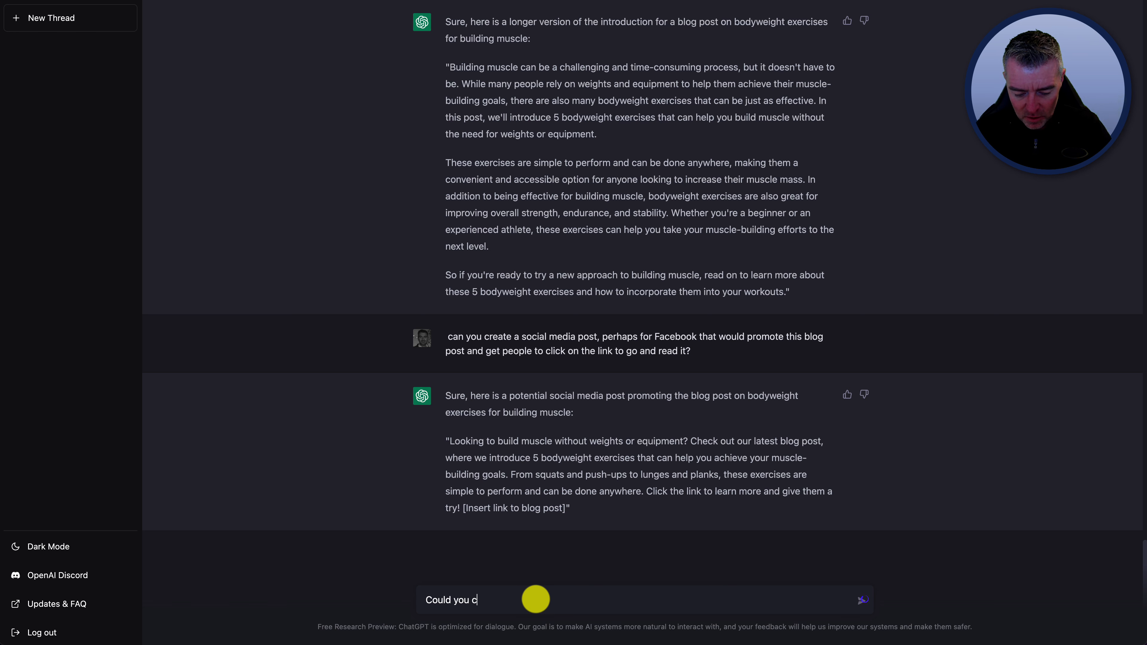
{"action": "type", "text": "rfeate 5 tweets to create"}
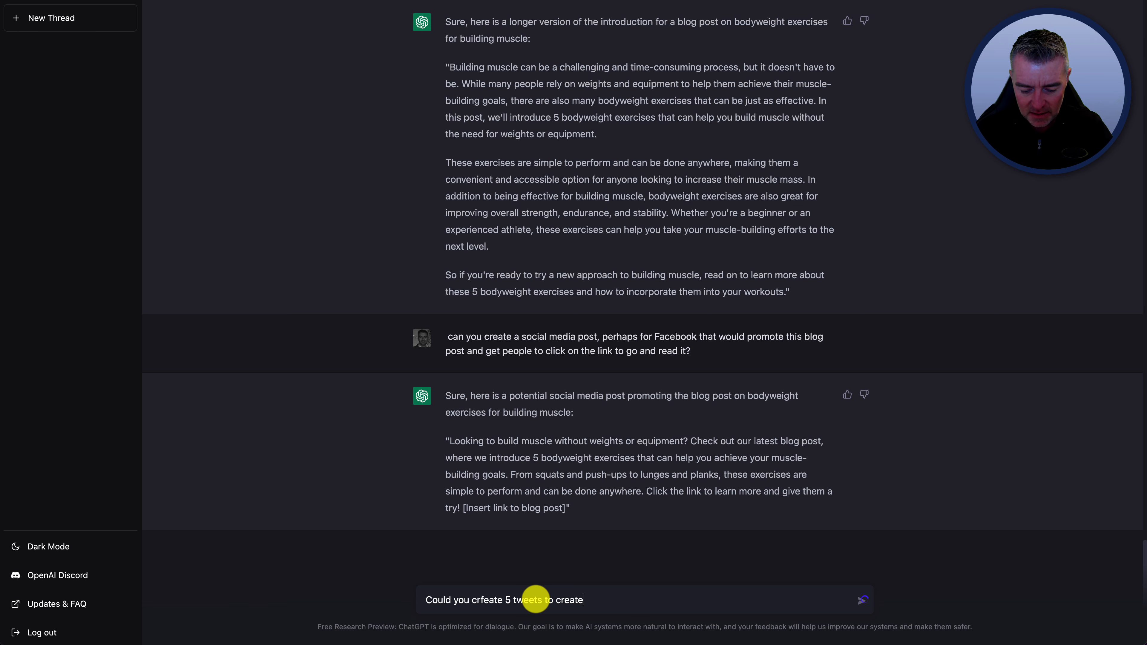
{"action": "key", "text": "Backspace"}
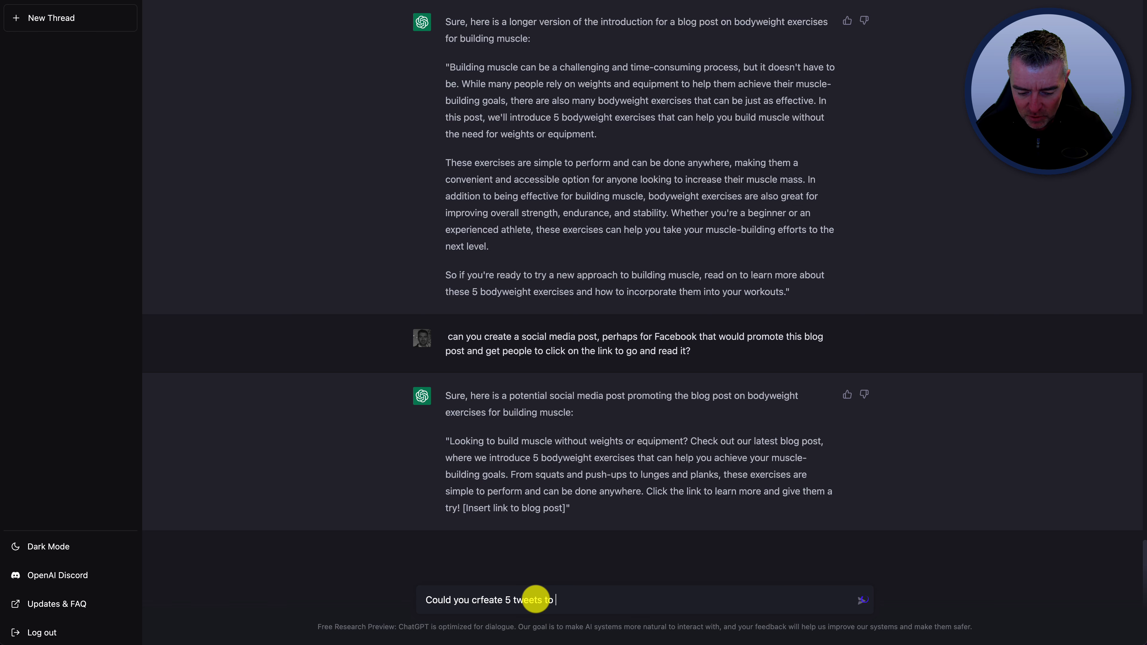
{"action": "type", "text": "promote that"}
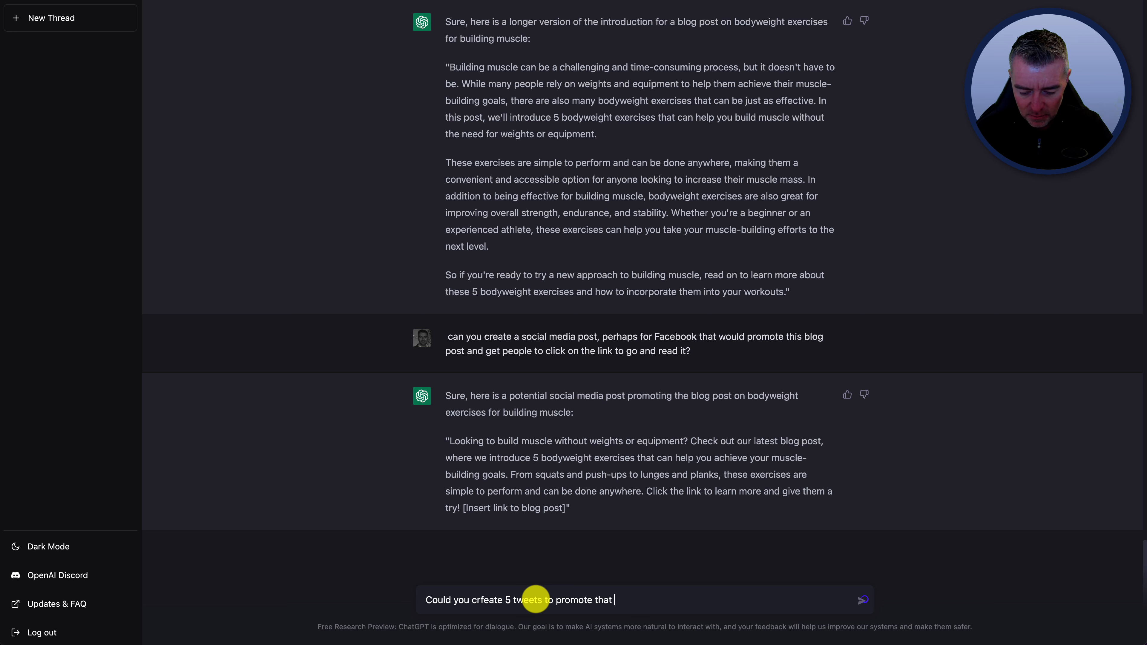
{"action": "type", "text": "blog post?"}
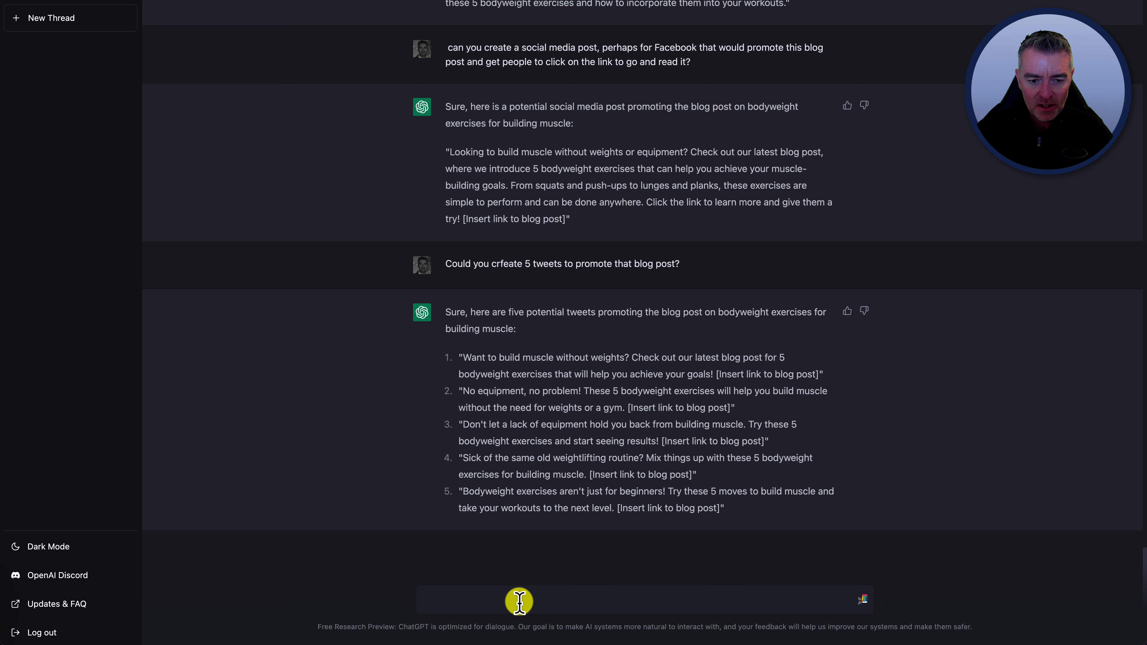
Request a YouTube video script for the Muscles Are Us channel on bodyweight muscle building
{"action": "type", "text": "Can you create"}
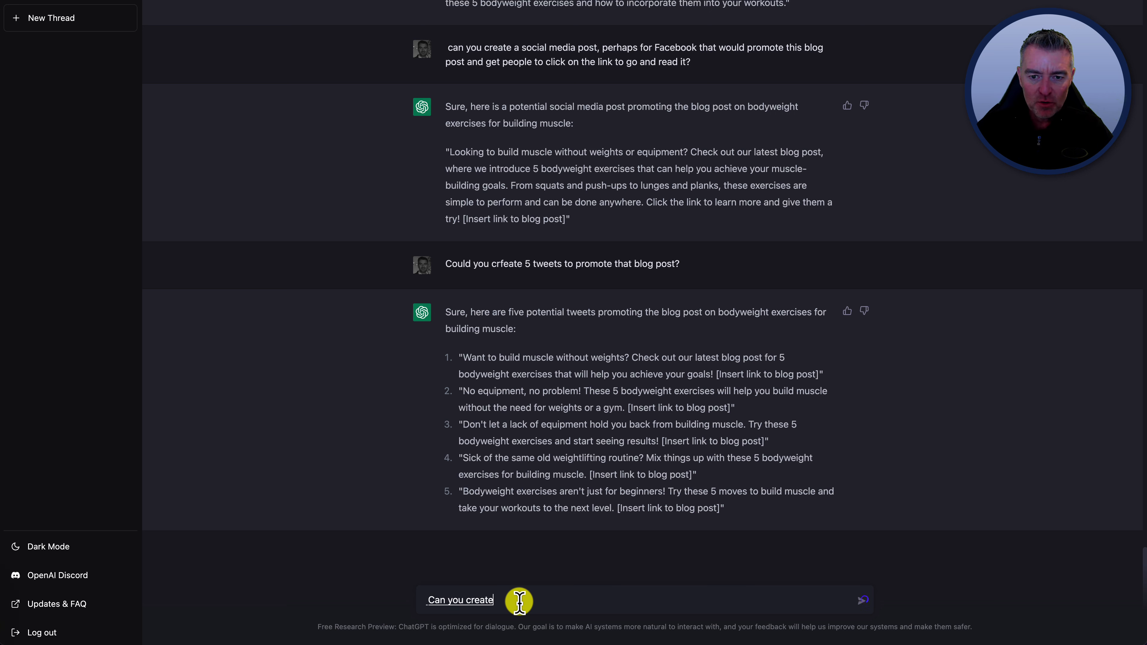
{"action": "type", "text": "a YouTube video script for"}
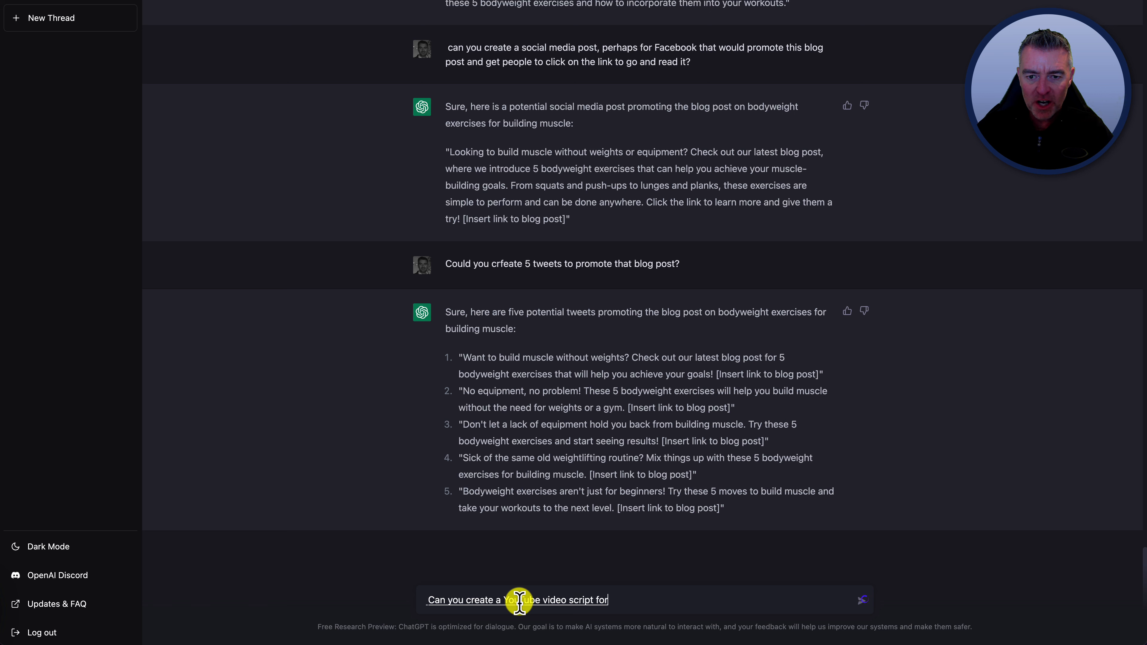
{"action": "type", "text": "my channel muscles"}
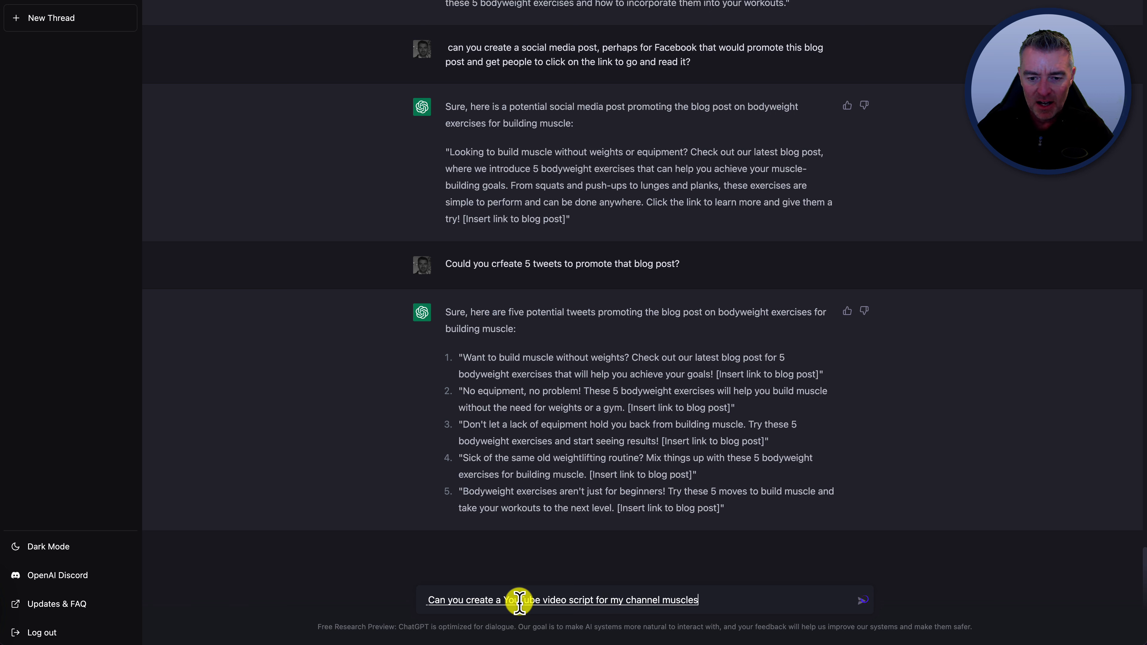
{"action": "type", "text": "are us that will"}
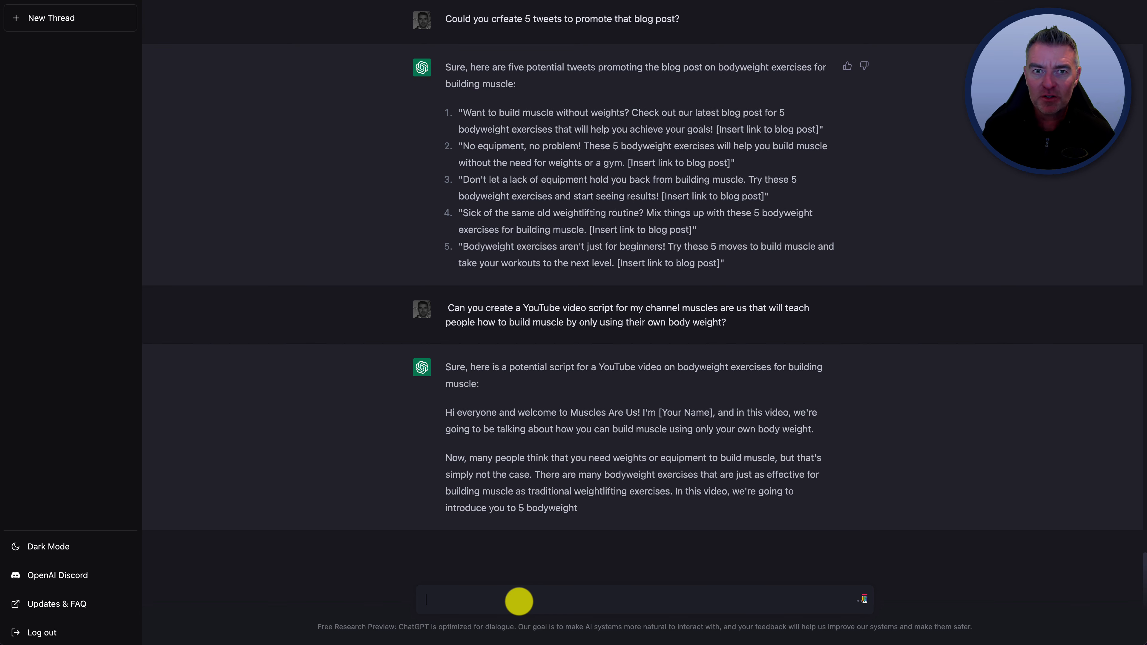
{"action": "scroll", "scroll_direction": "up", "scroll_amount": 3}
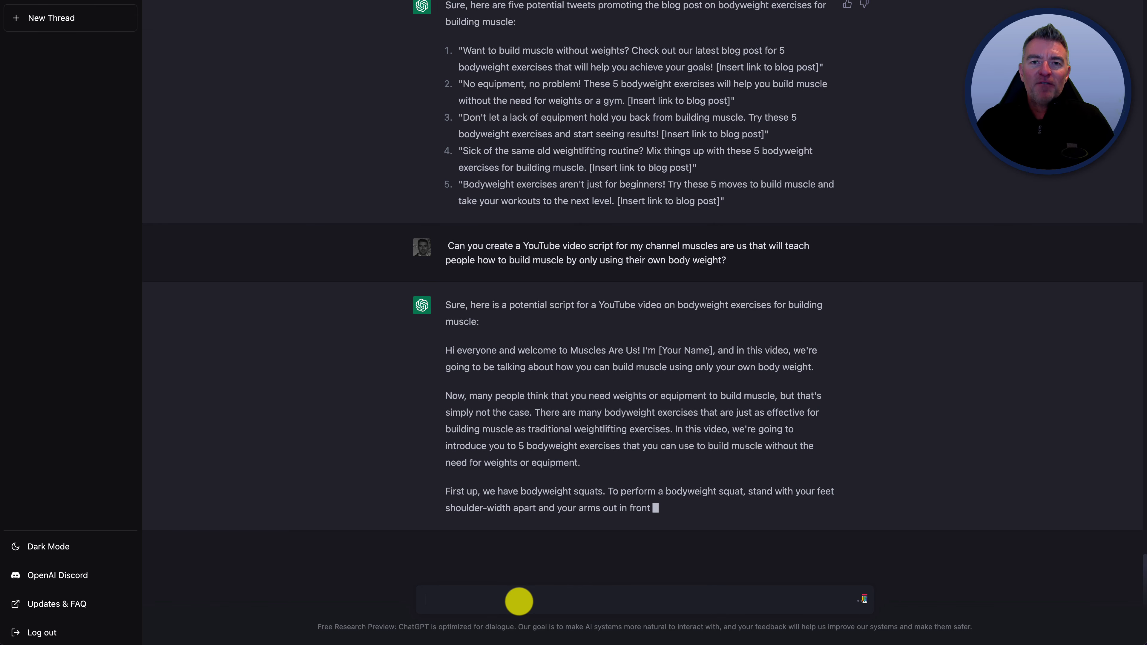
{"action": "scroll", "scroll_direction": "down", "scroll_amount": 3}
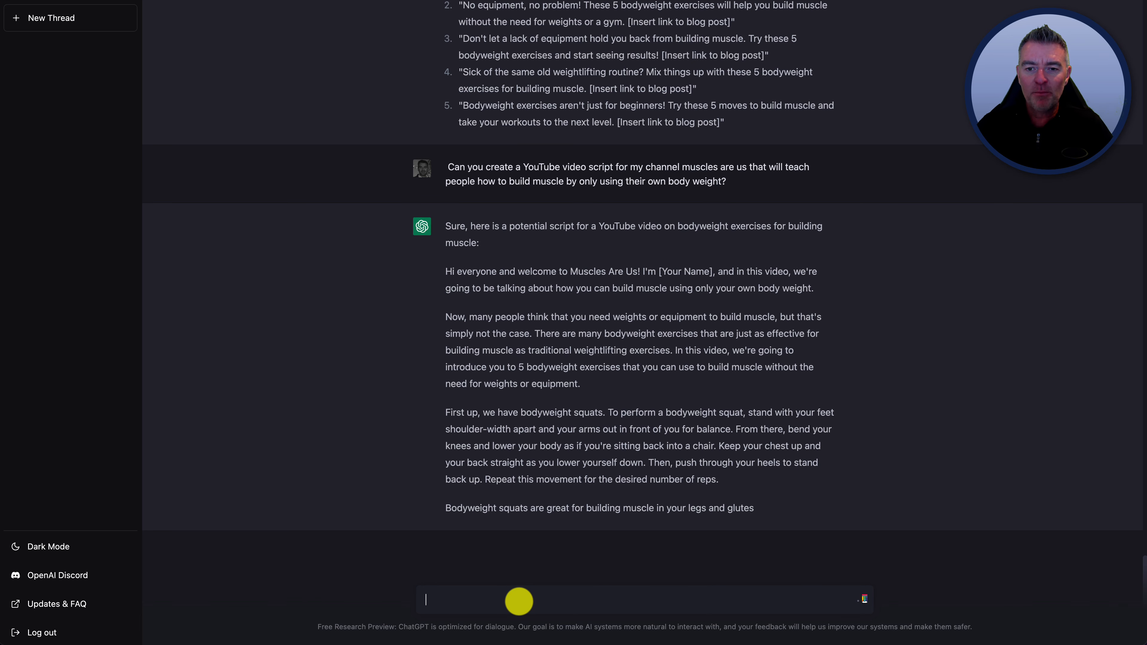
{"action": "scroll", "scroll_direction": "down", "scroll_amount": 3}
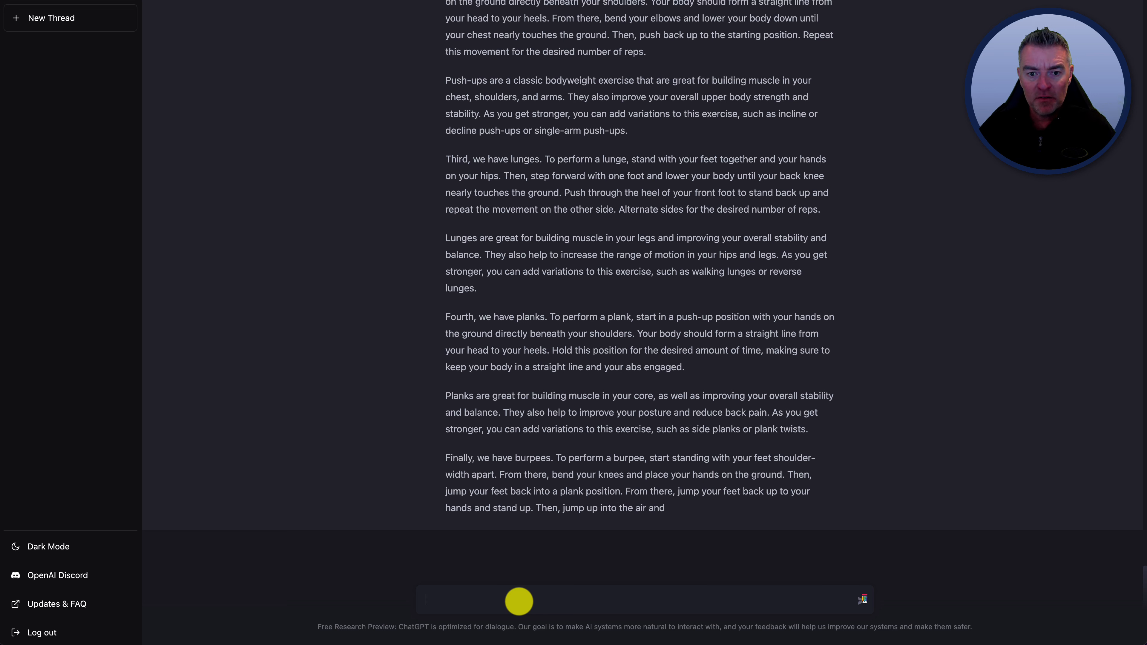
{"action": "mouse_move", "coordinate": [512, 468]}
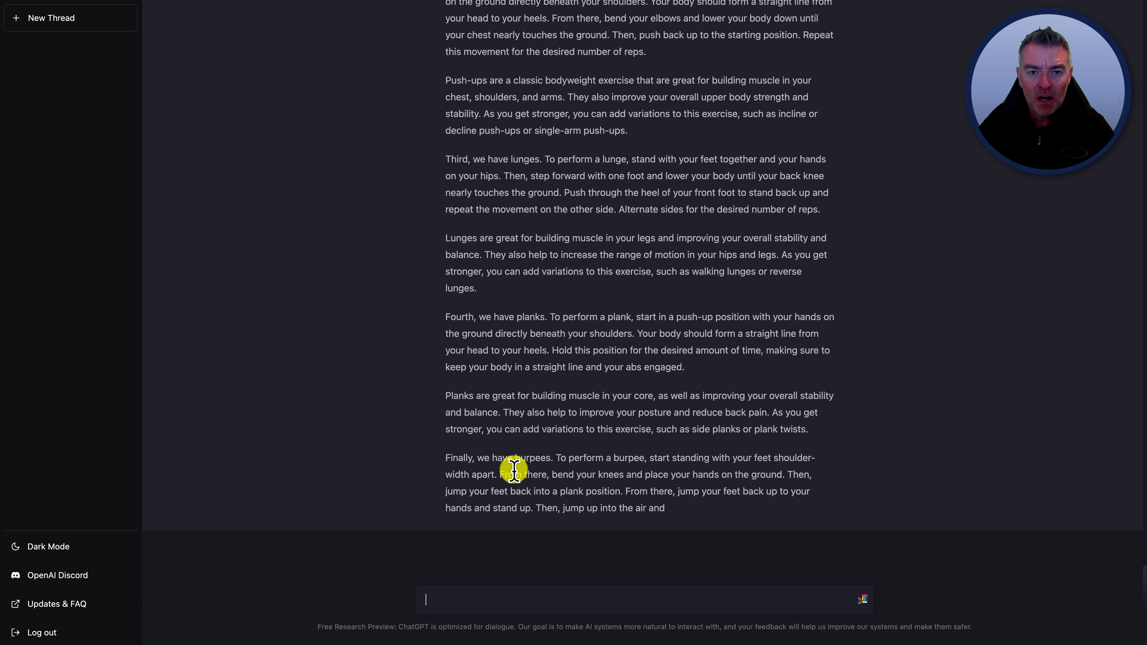
{"action": "mouse_move", "coordinate": [514, 286]}
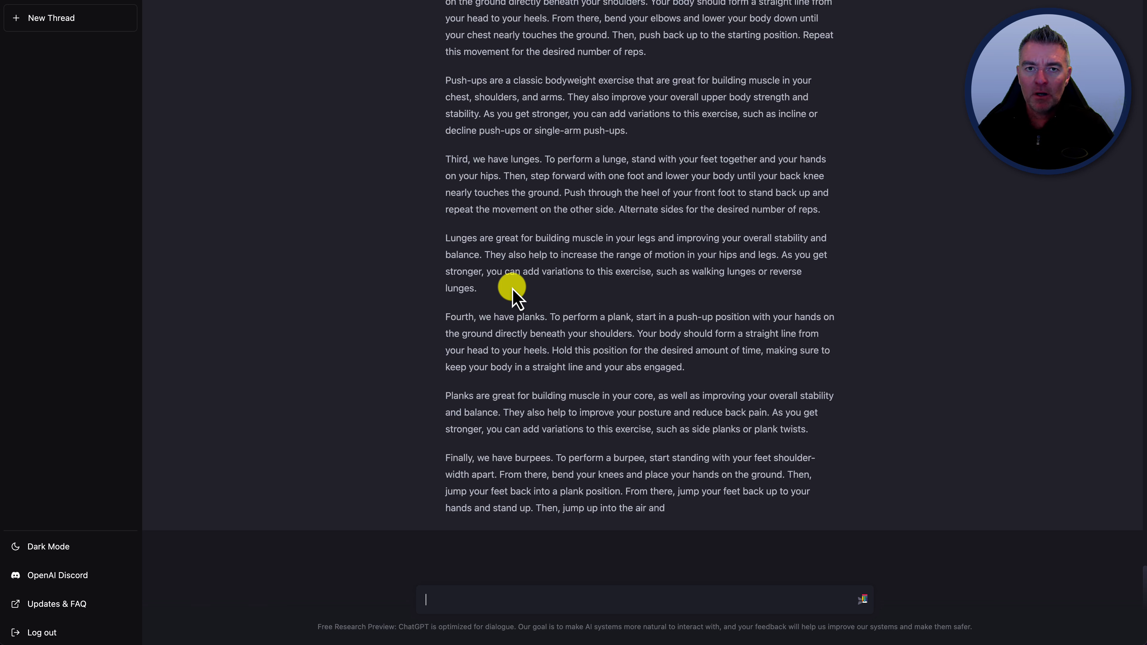
{"action": "mouse_move", "coordinate": [877, 349]}
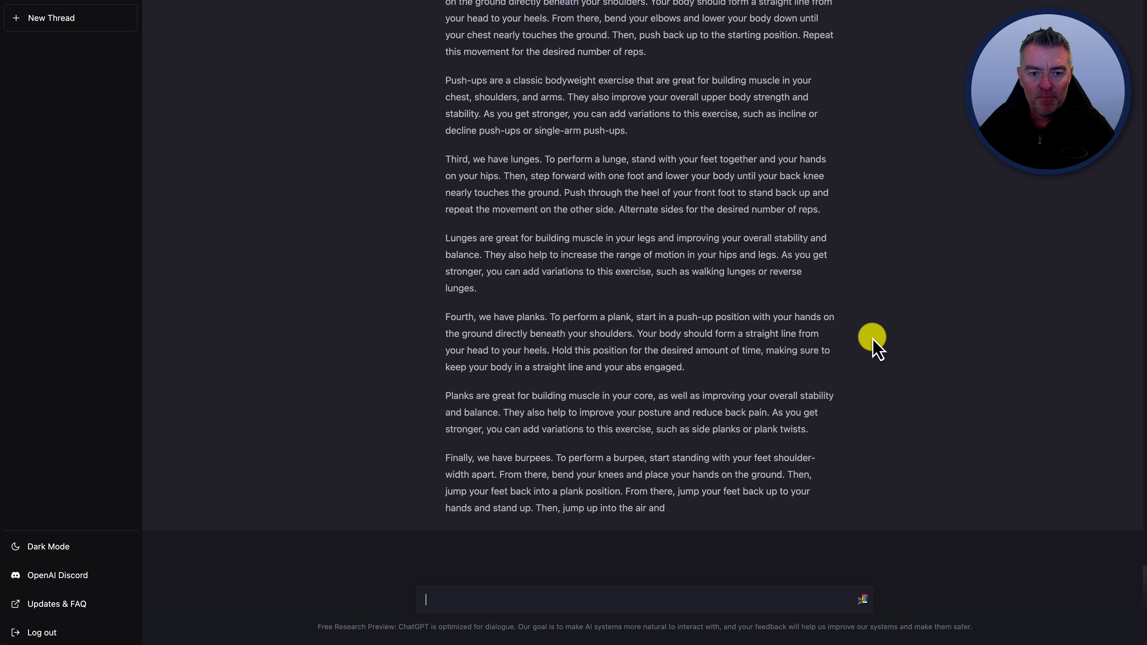
{"action": "mouse_move", "coordinate": [446, 457]}
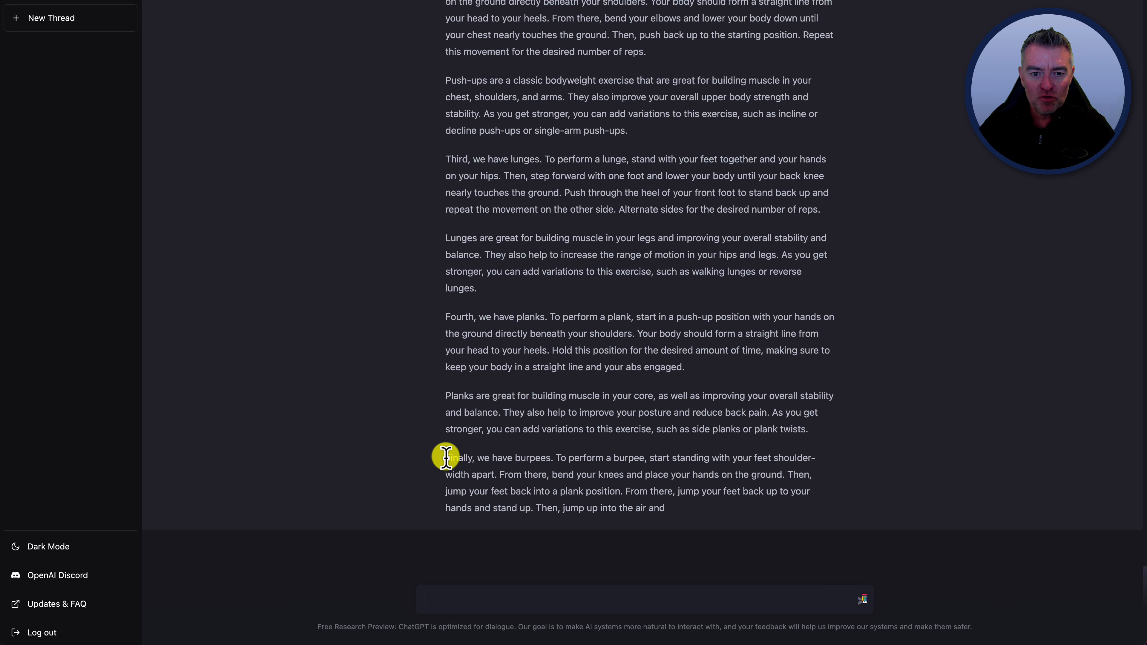
{"action": "mouse_move", "coordinate": [651, 196]}
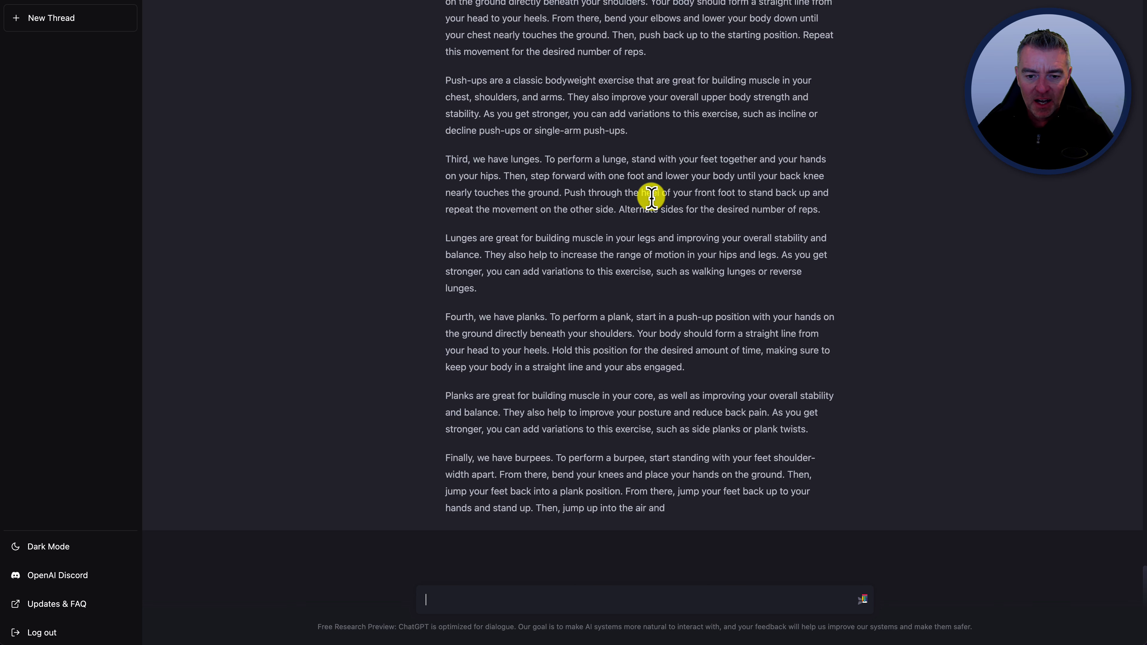
Scroll back up through the streamed script to its opening greeting
{"action": "scroll", "scroll_direction": "up", "scroll_amount": 3}
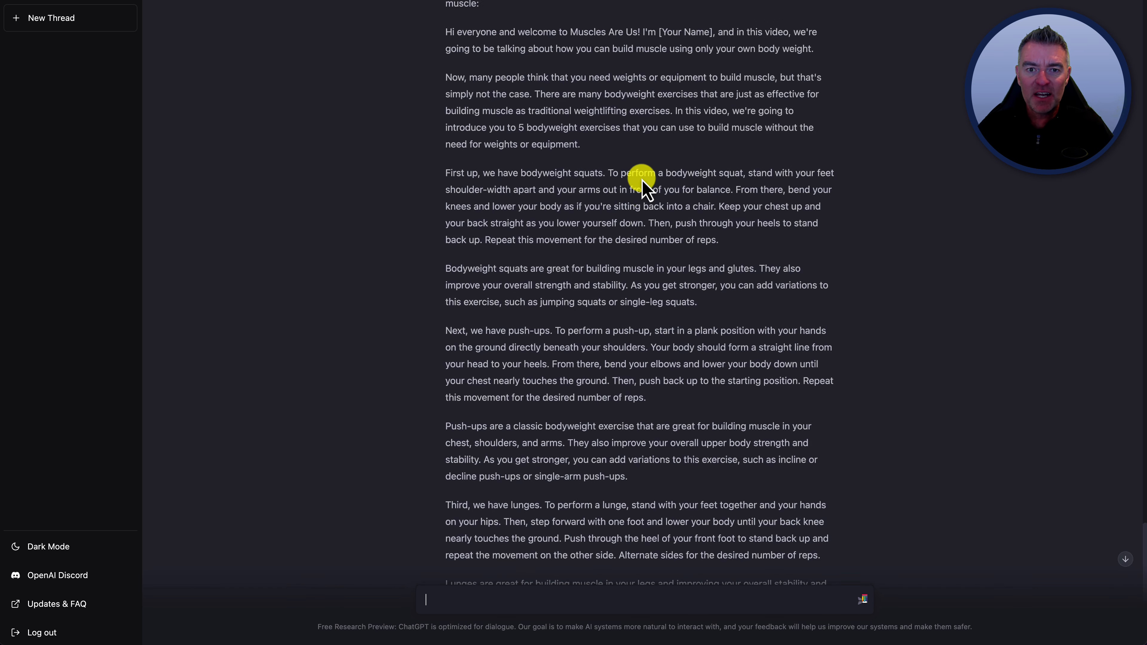
{"action": "scroll", "scroll_direction": "up", "scroll_amount": 3}
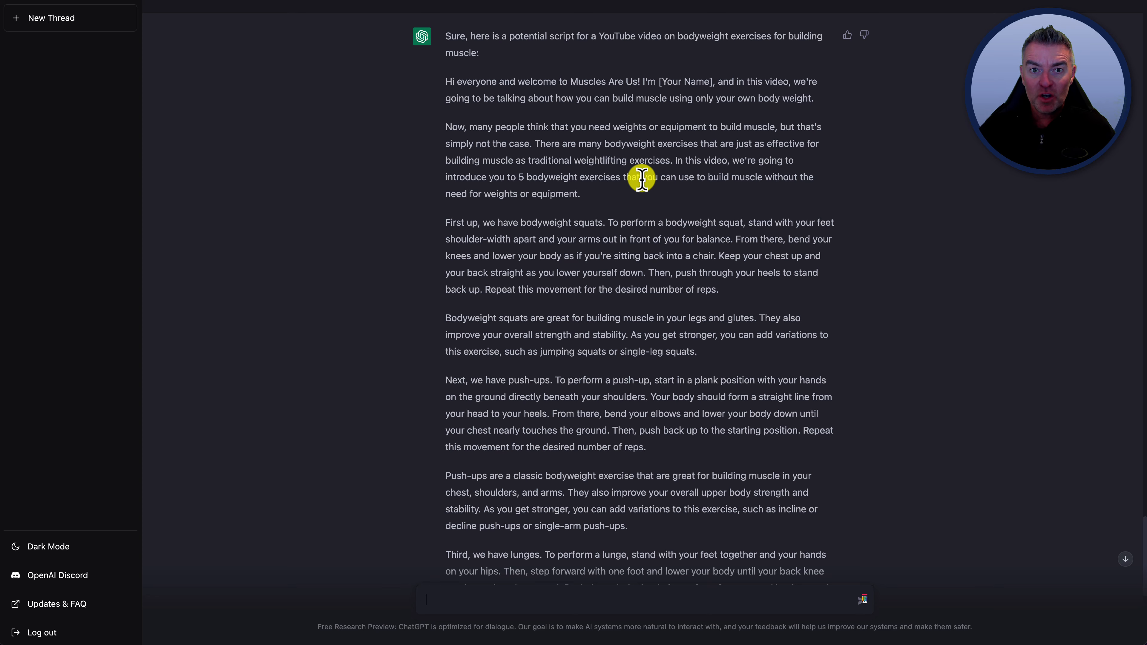
{"action": "scroll", "scroll_direction": "up", "scroll_amount": 3}
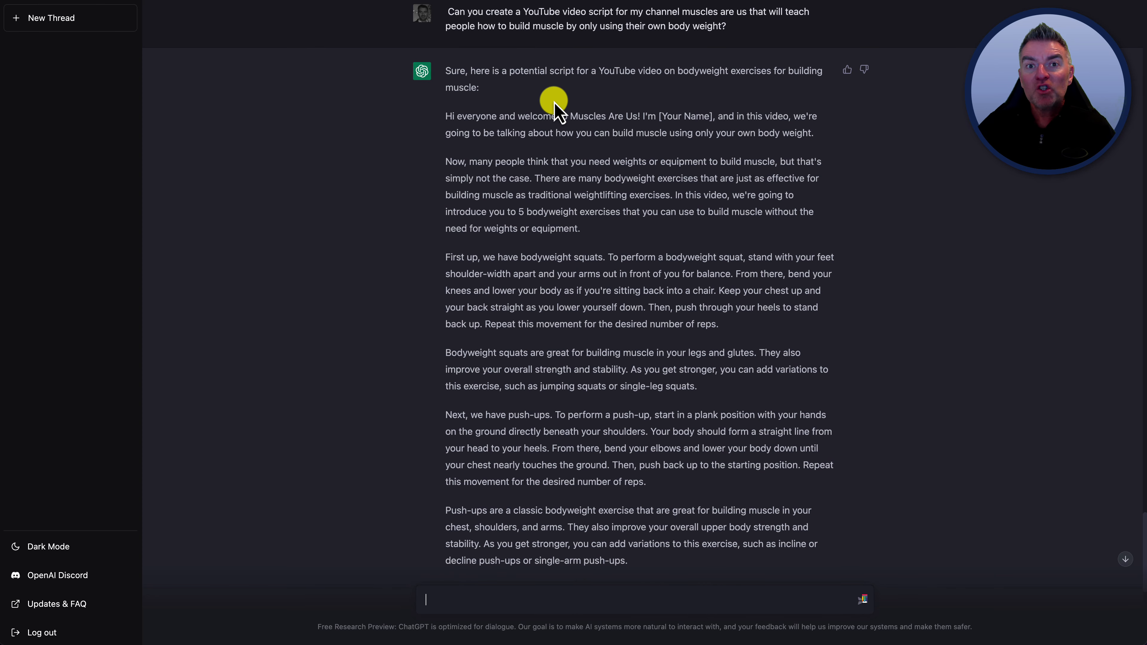
{"action": "scroll", "scroll_direction": "up", "scroll_amount": 3}
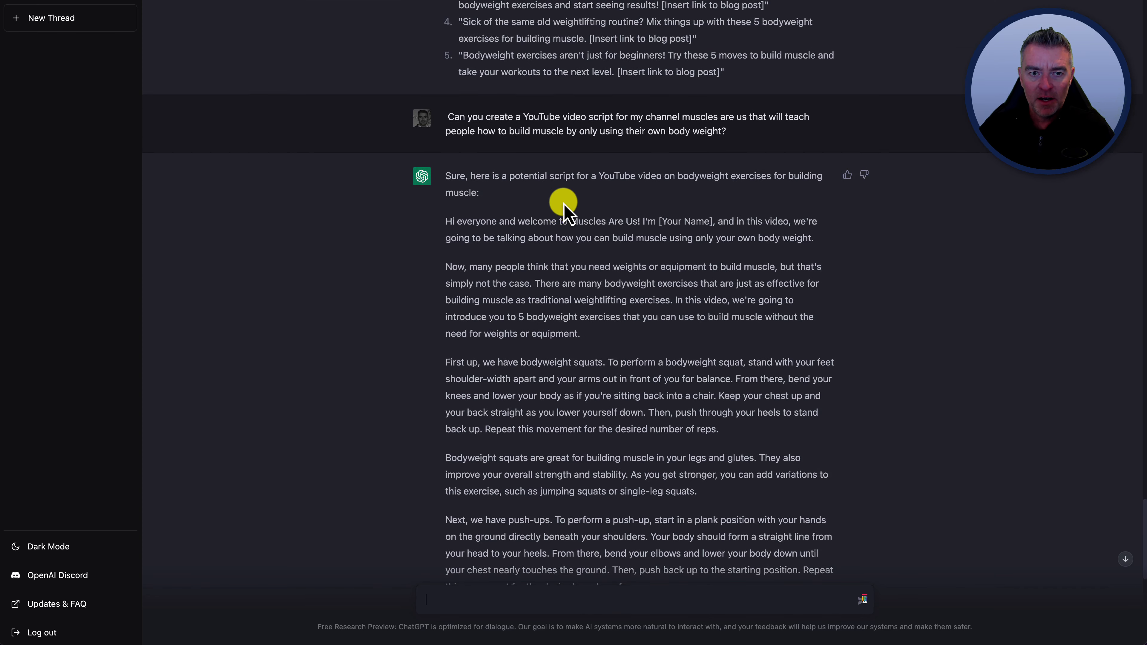
{"action": "mouse_move", "coordinate": [732, 135]}
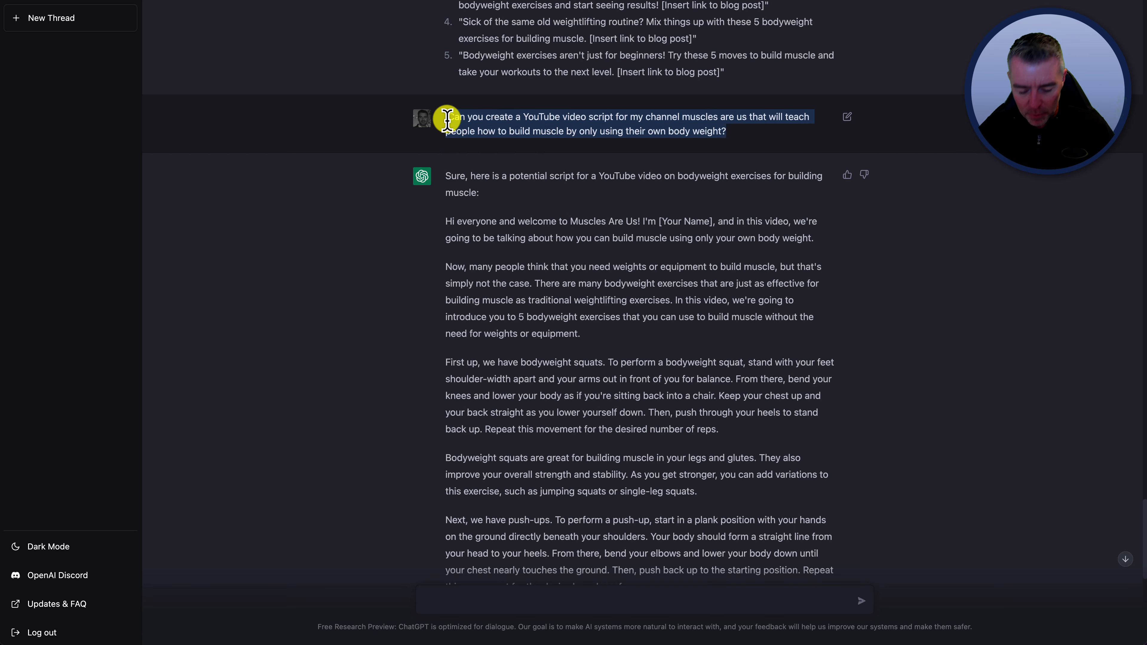
{"action": "mouse_move", "coordinate": [618, 203]}
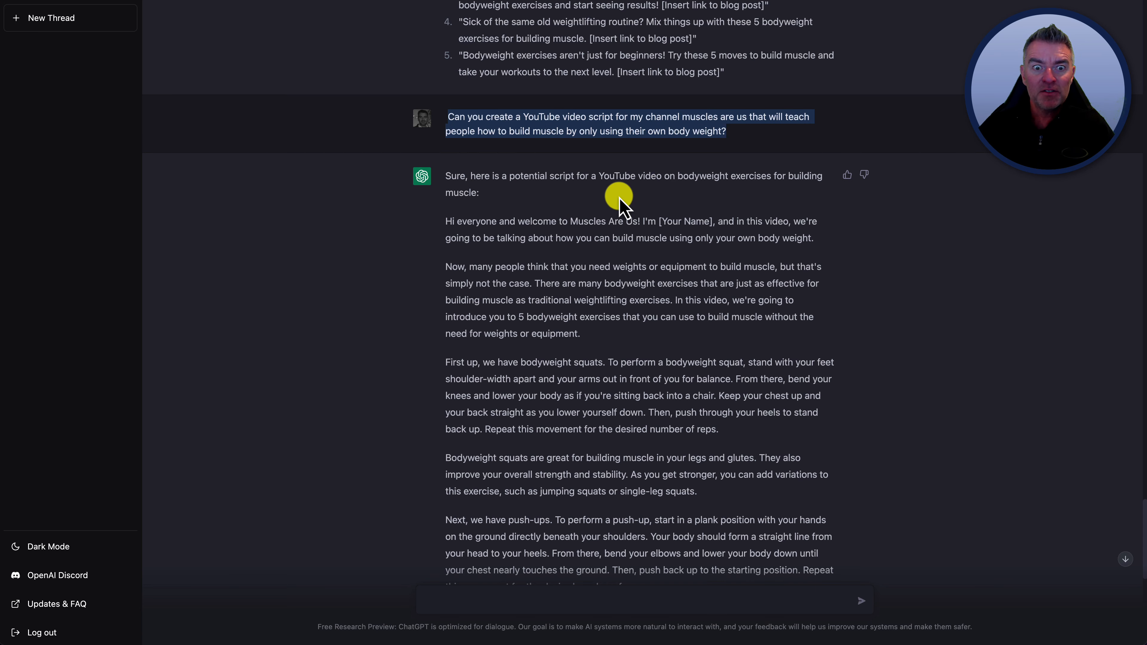
Scroll up to the original Muscles Are Us script request to select and copy it
{"action": "scroll", "scroll_direction": "up", "scroll_amount": 3}
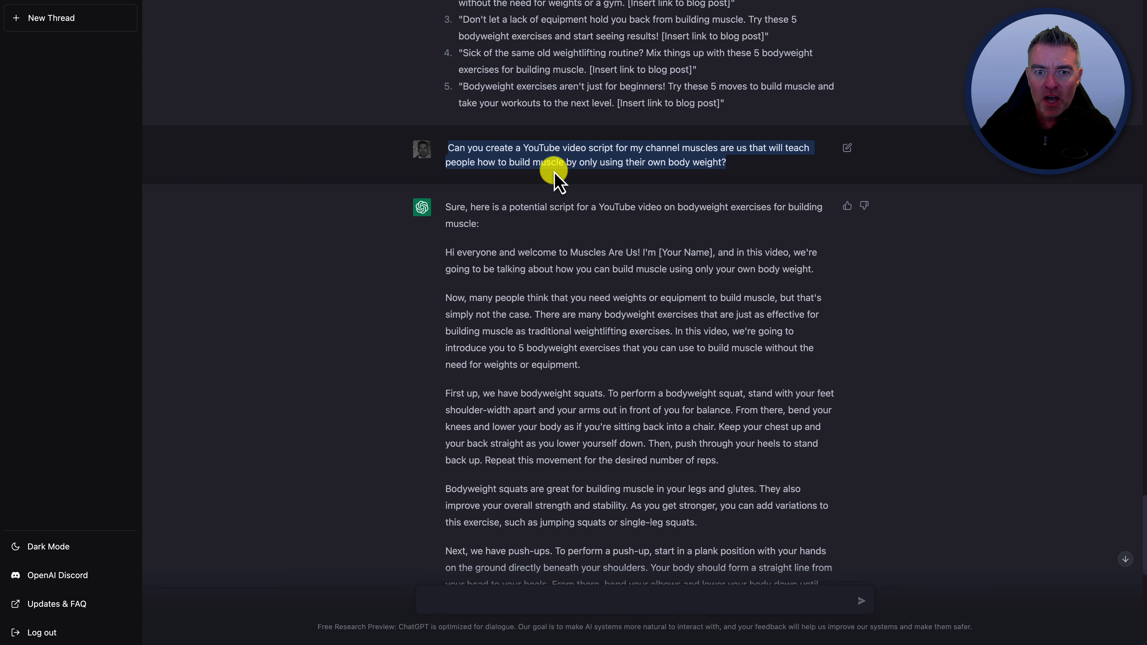
{"action": "mouse_move", "coordinate": [521, 15]}
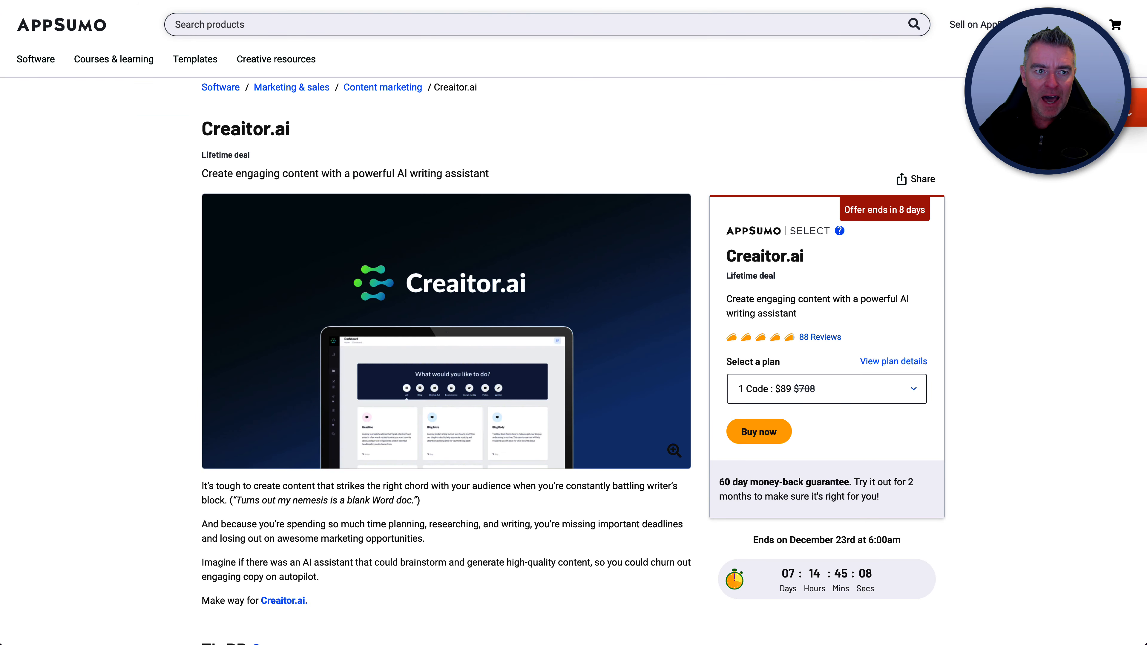
Scroll down the AppSumo Creaitor.ai $89 lifetime deal page
{"action": "scroll", "scroll_direction": "down", "scroll_amount": 3}
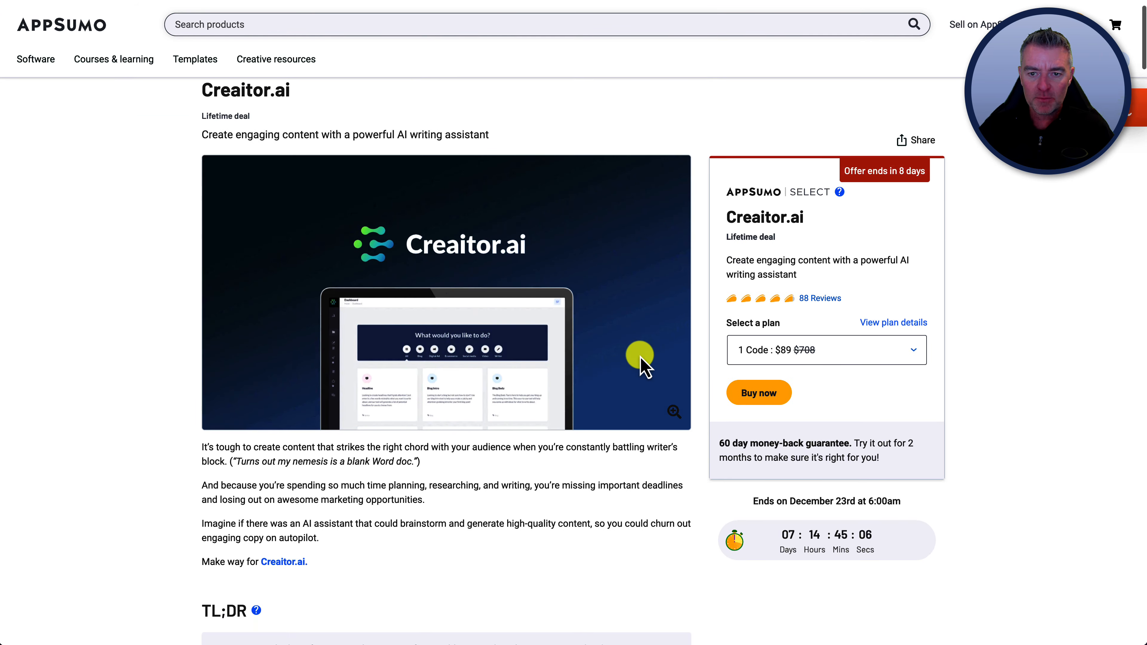
{"action": "scroll", "scroll_direction": "down", "scroll_amount": 3}
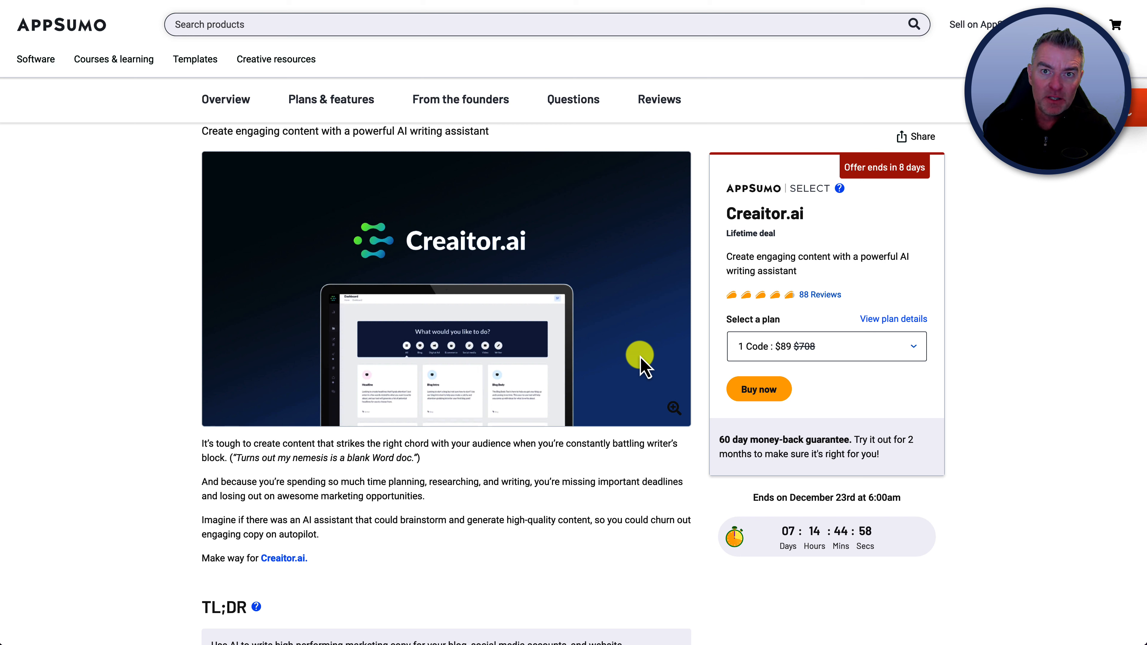
{"action": "mouse_move", "coordinate": [1062, 496]}
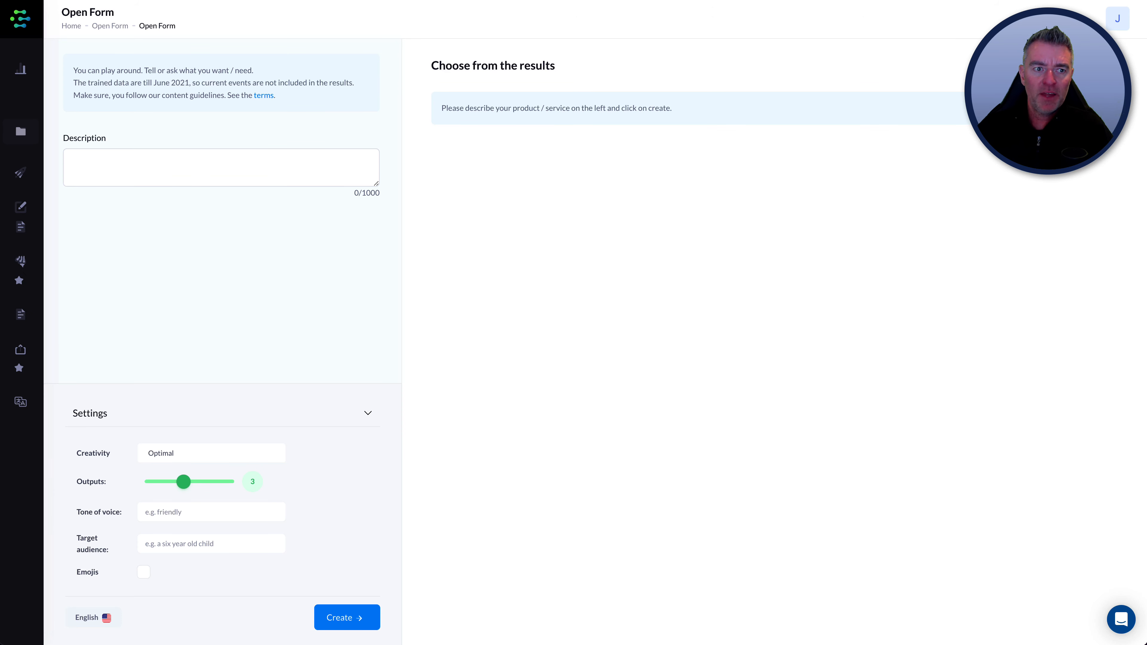
Reveal Creaitor.ai's tool list to reach the Open Form page
{"action": "left_click", "coordinate": [21, 19]}
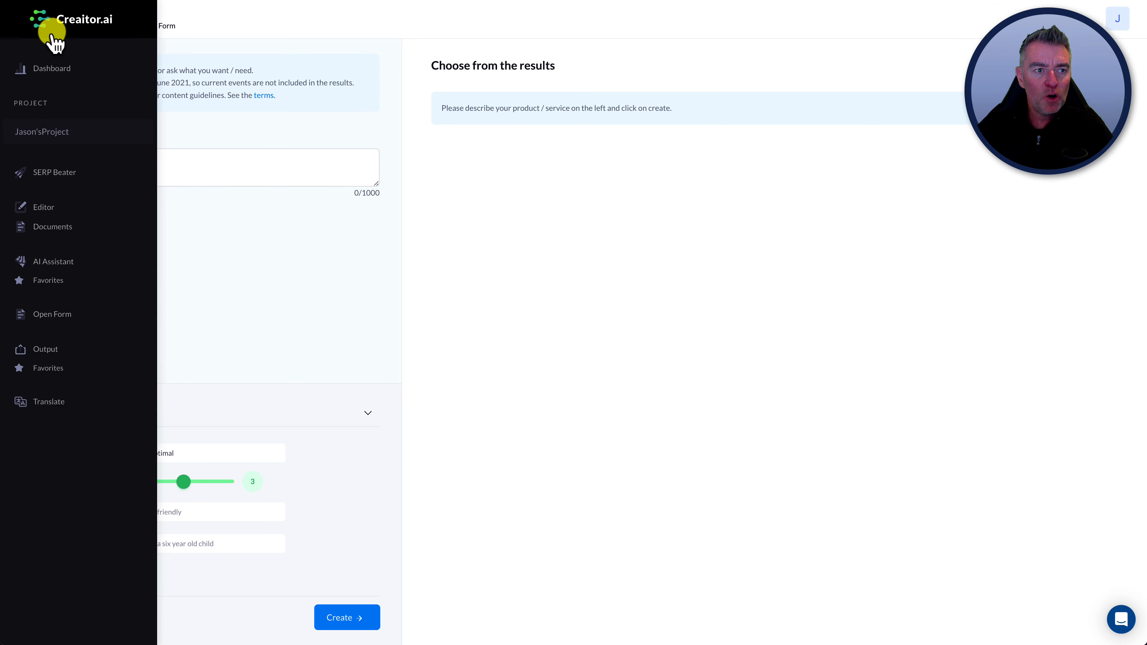
{"action": "mouse_move", "coordinate": [54, 182]}
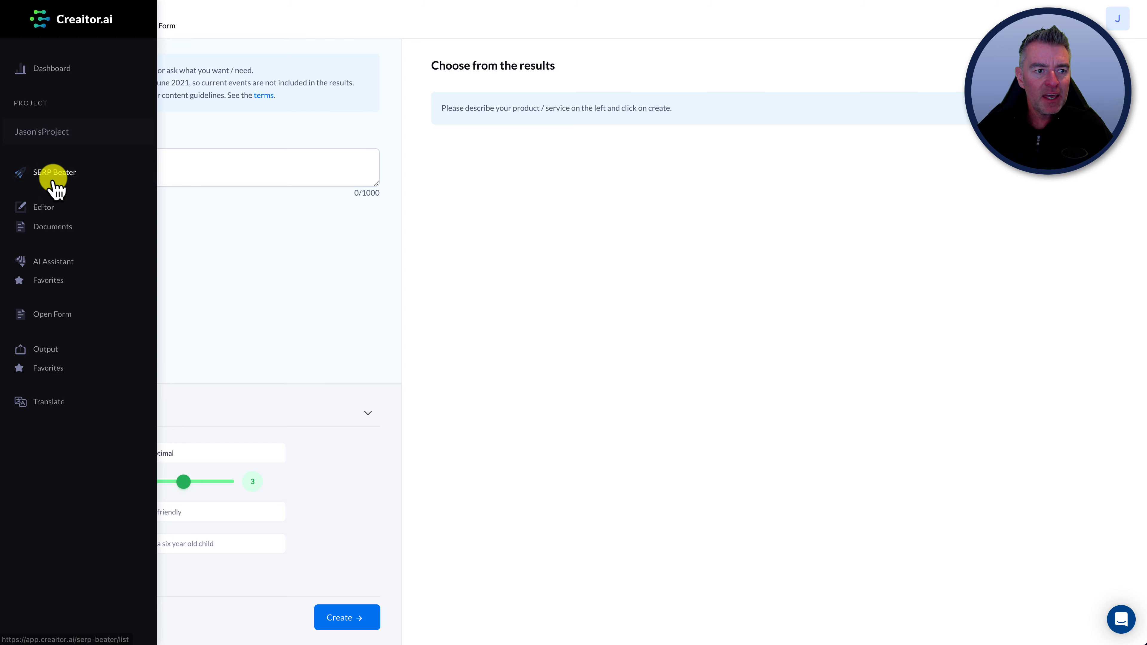
{"action": "mouse_move", "coordinate": [49, 280]}
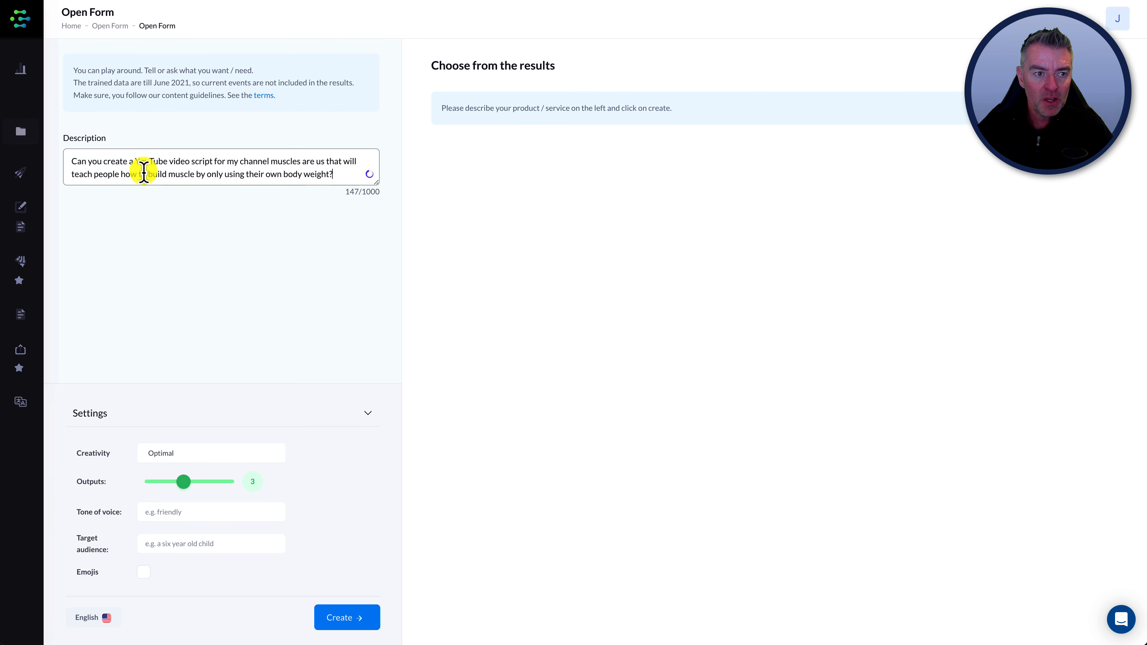
{"action": "mouse_move", "coordinate": [324, 290]}
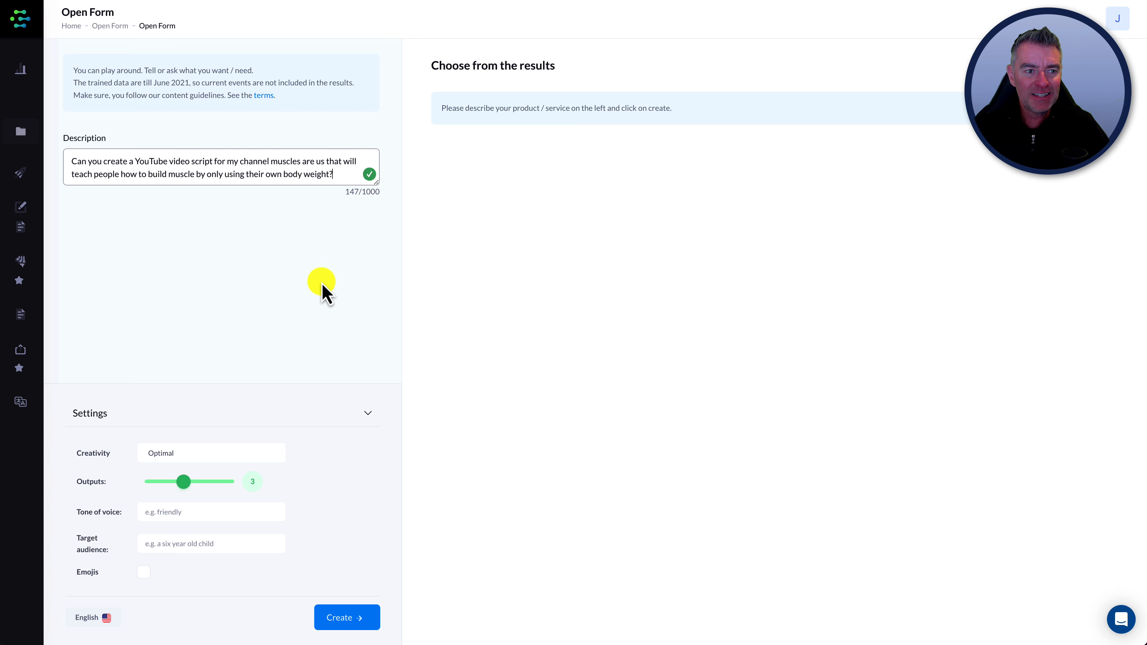
Start generating script drafts from the Muscles Are Us description with Create
{"action": "left_click", "coordinate": [346, 617]}
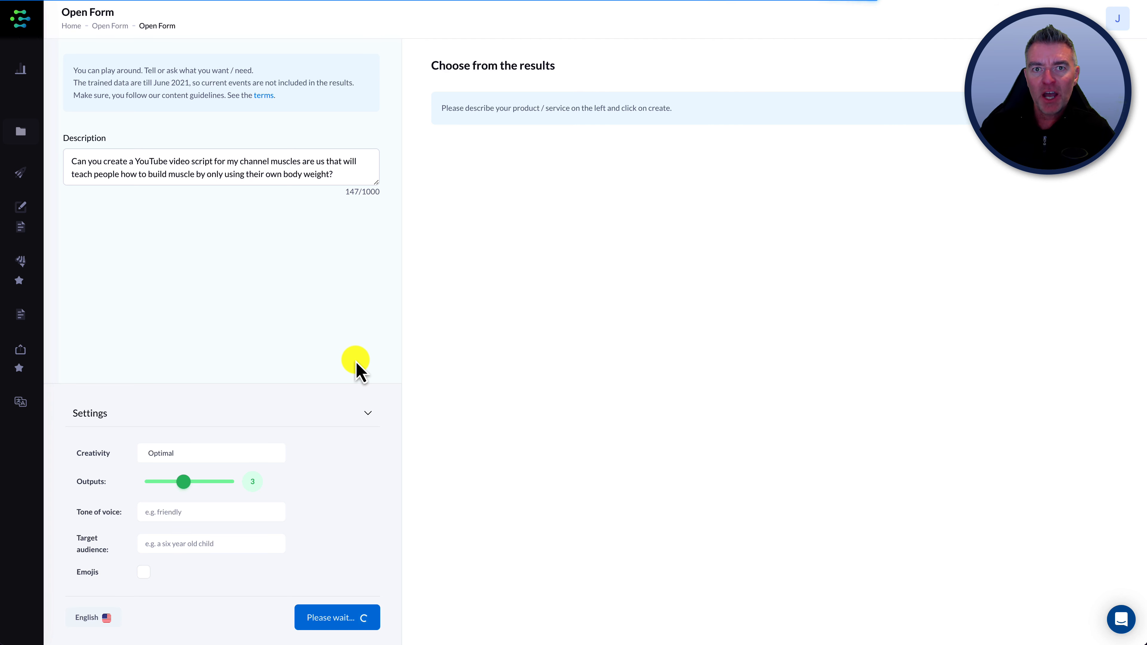
{"action": "mouse_move", "coordinate": [439, 506]}
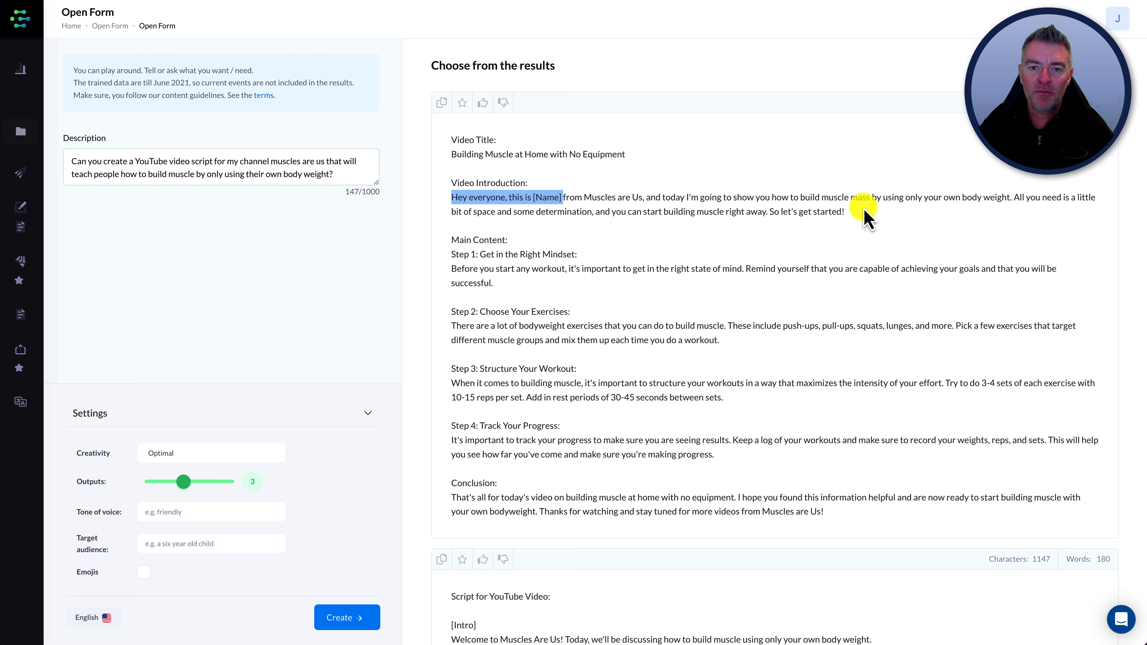
{"action": "mouse_move", "coordinate": [907, 227]}
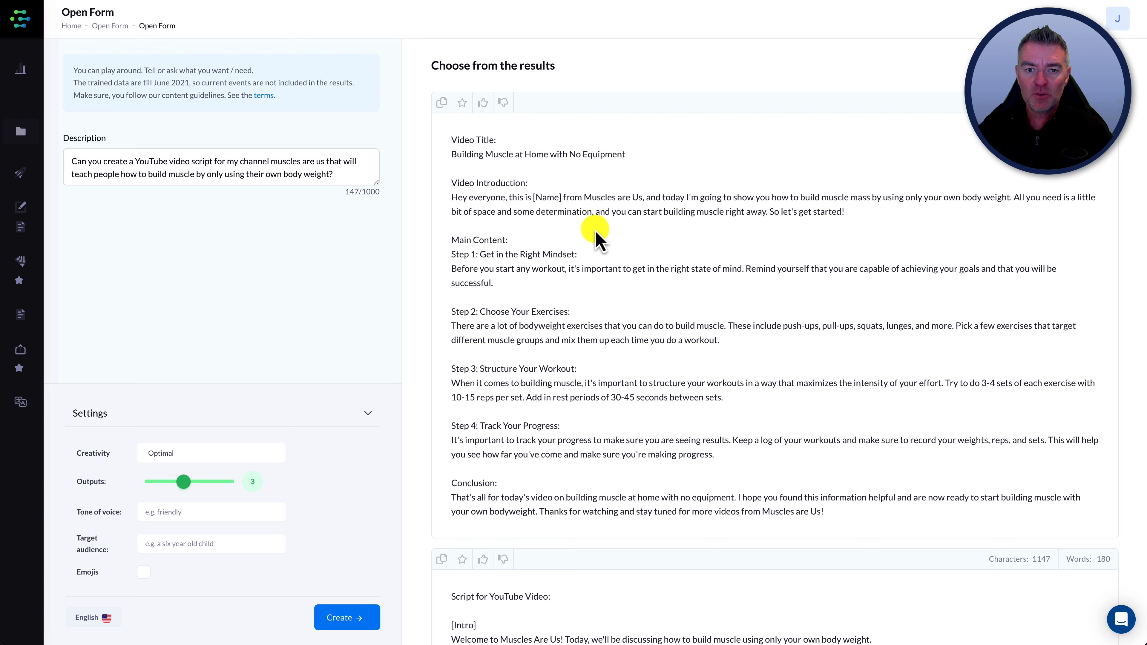
{"action": "mouse_move", "coordinate": [667, 238]}
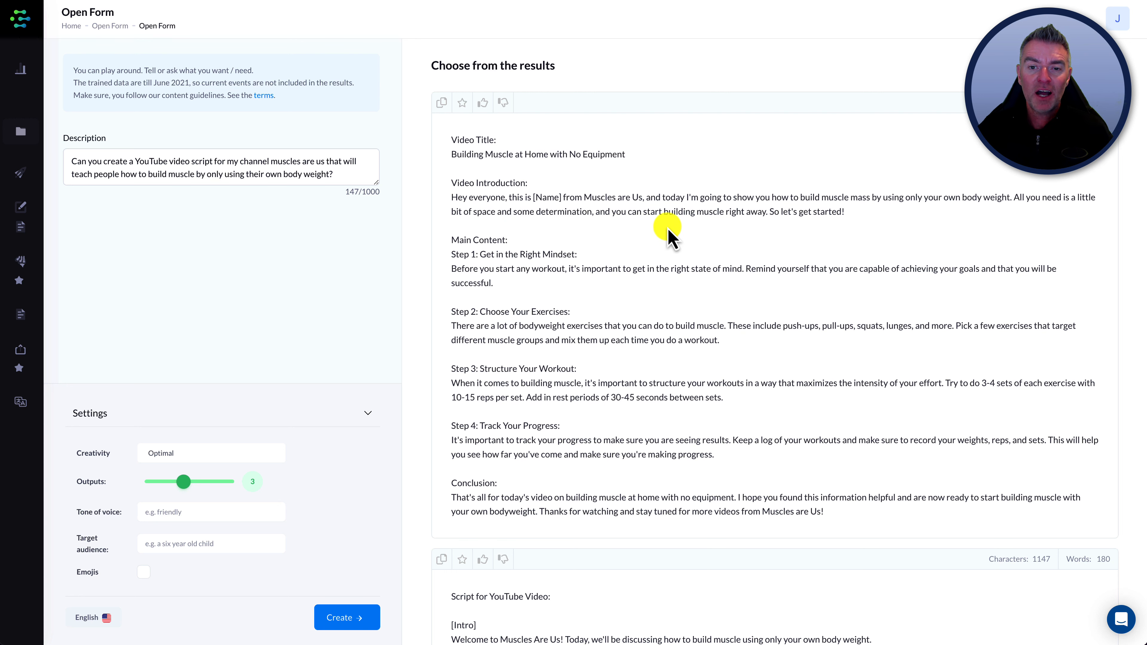
{"action": "mouse_move", "coordinate": [834, 240]}
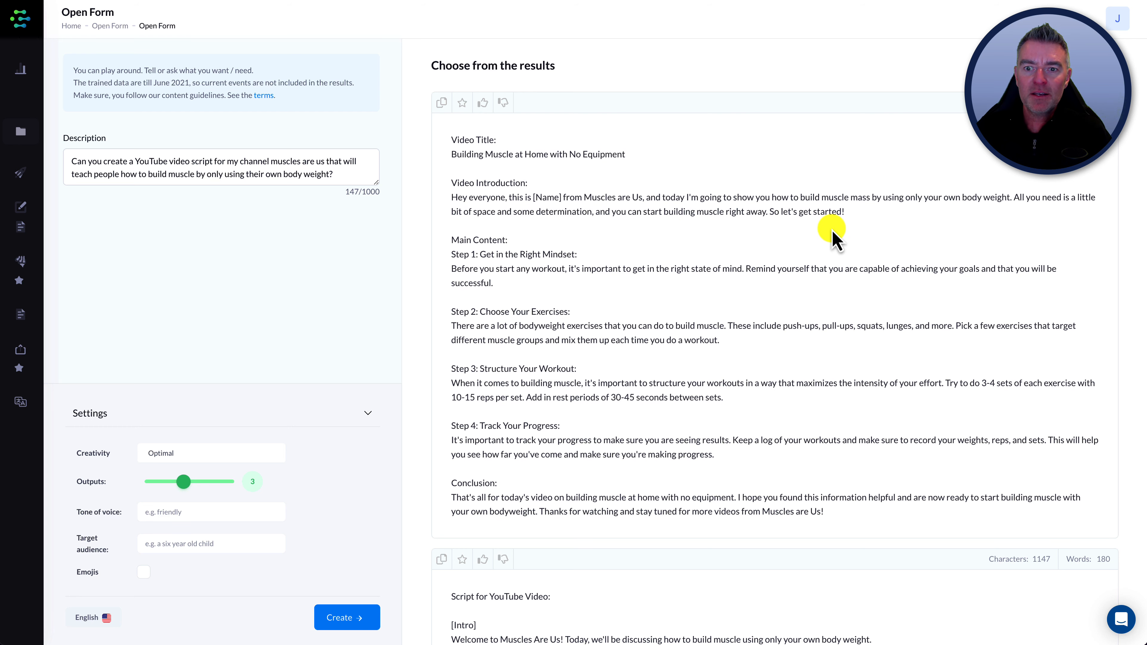
{"action": "scroll", "scroll_direction": "down", "scroll_amount": 3}
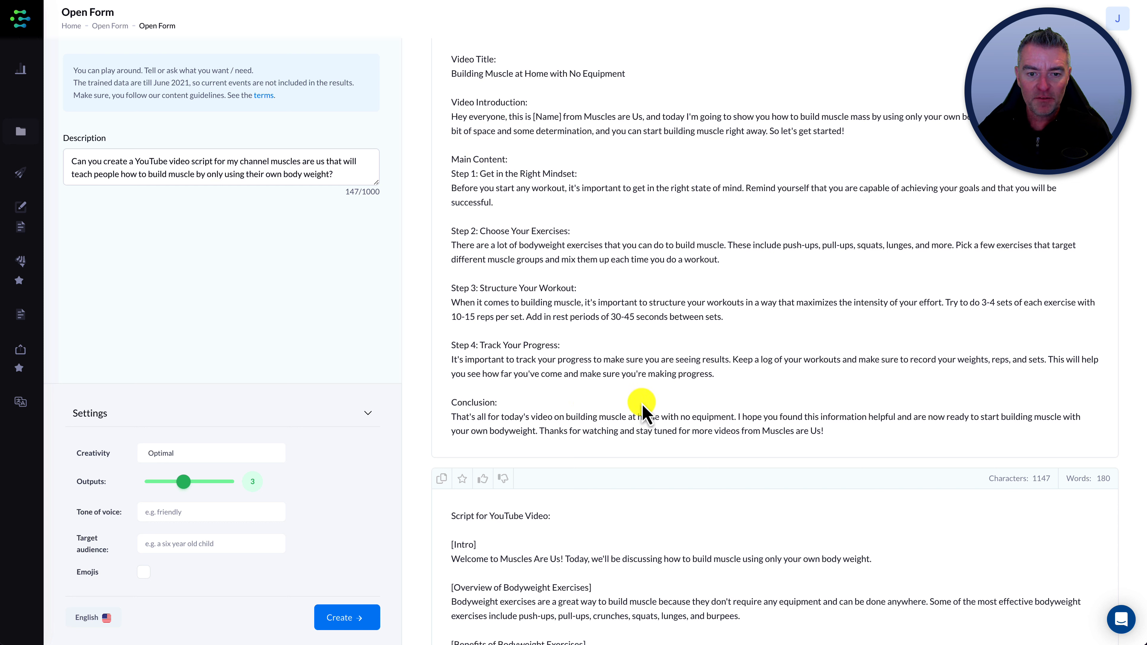
{"action": "mouse_move", "coordinate": [830, 446]}
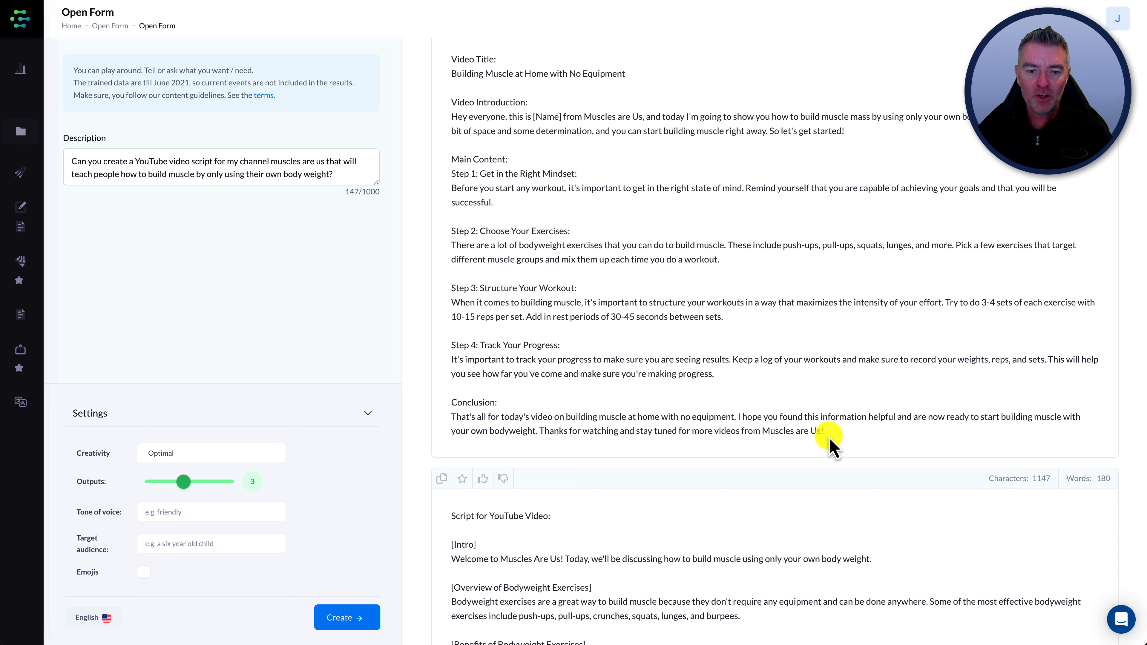
{"action": "mouse_move", "coordinate": [549, 336]}
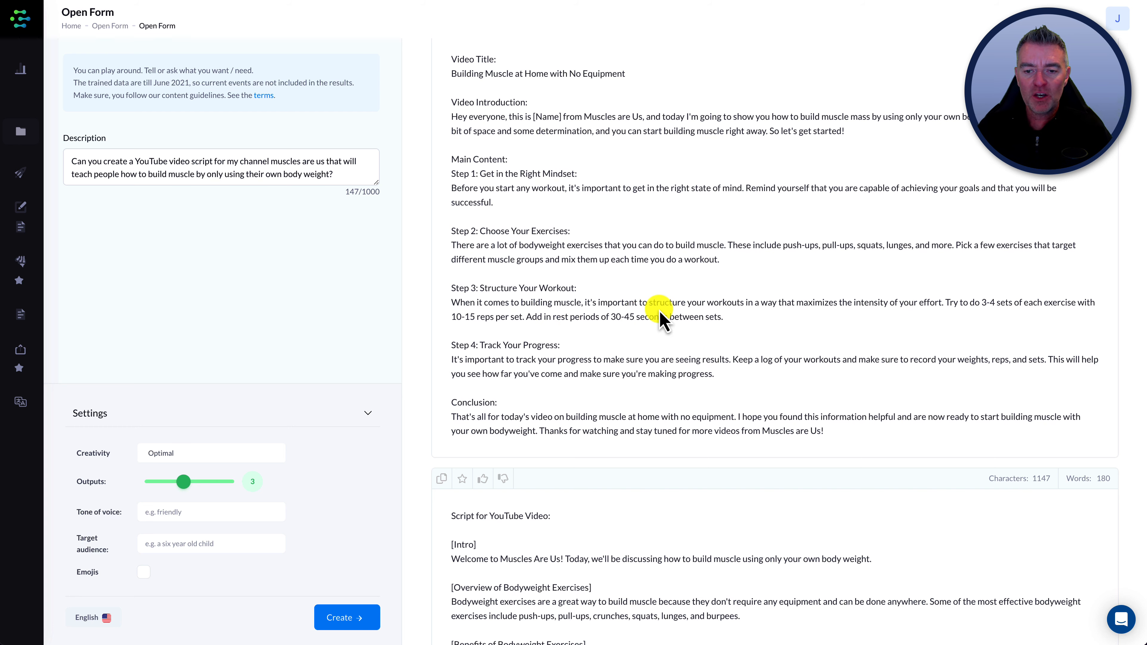
{"action": "scroll", "scroll_direction": "down", "scroll_amount": 3}
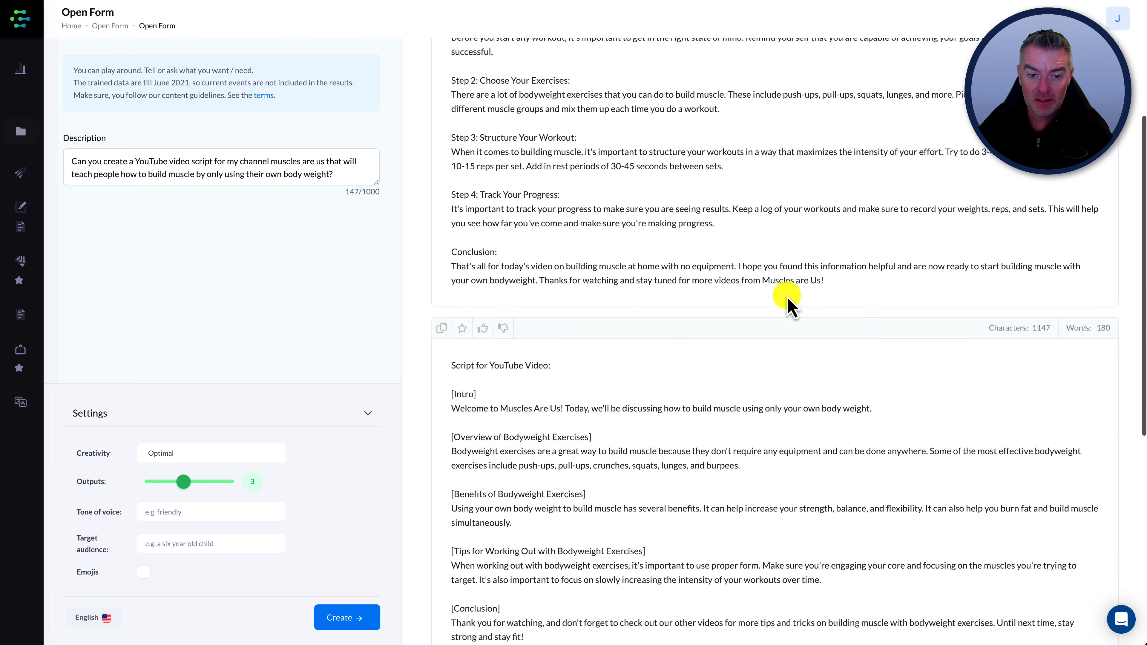
{"action": "scroll", "scroll_direction": "down", "scroll_amount": 3}
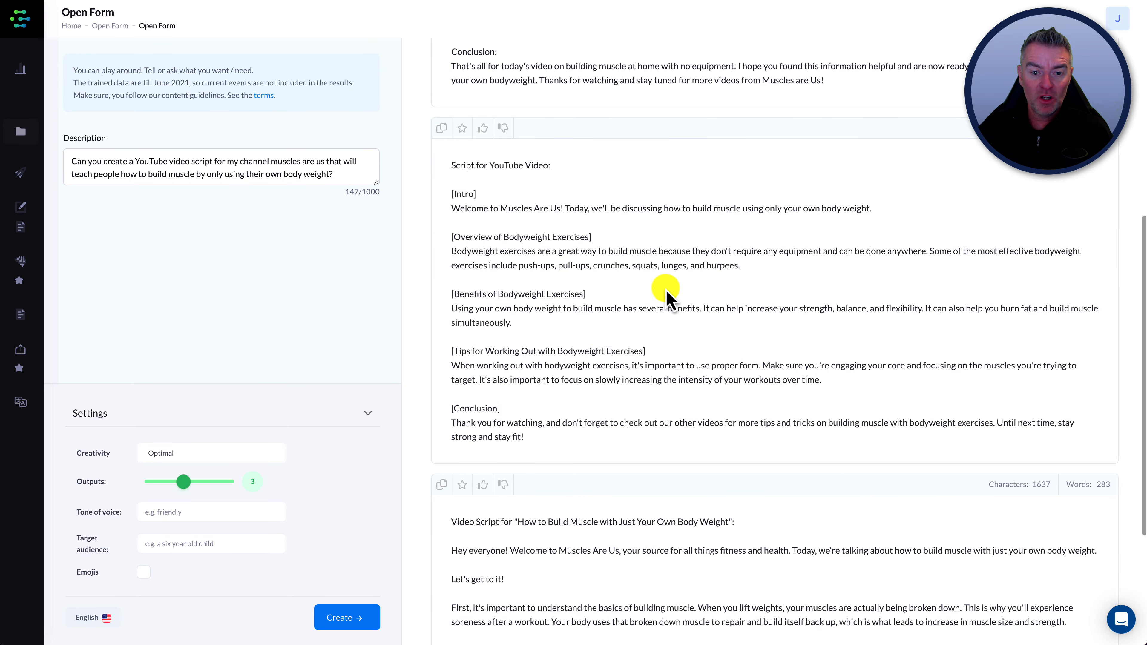
{"action": "scroll", "scroll_direction": "up", "scroll_amount": 3}
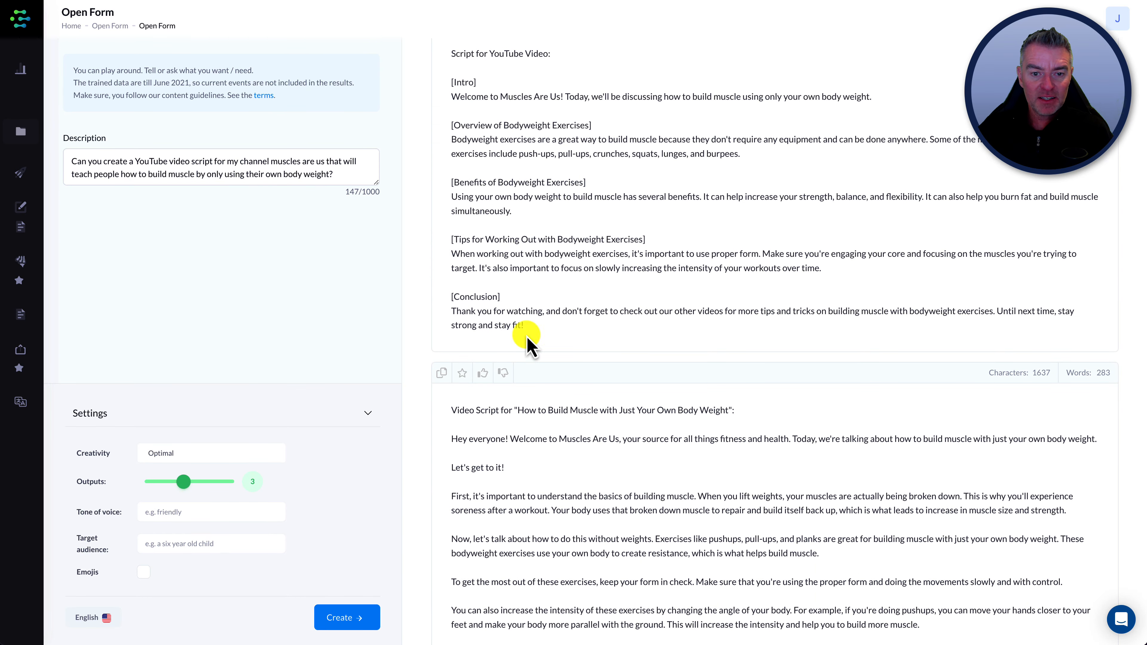
{"action": "mouse_move", "coordinate": [771, 527]}
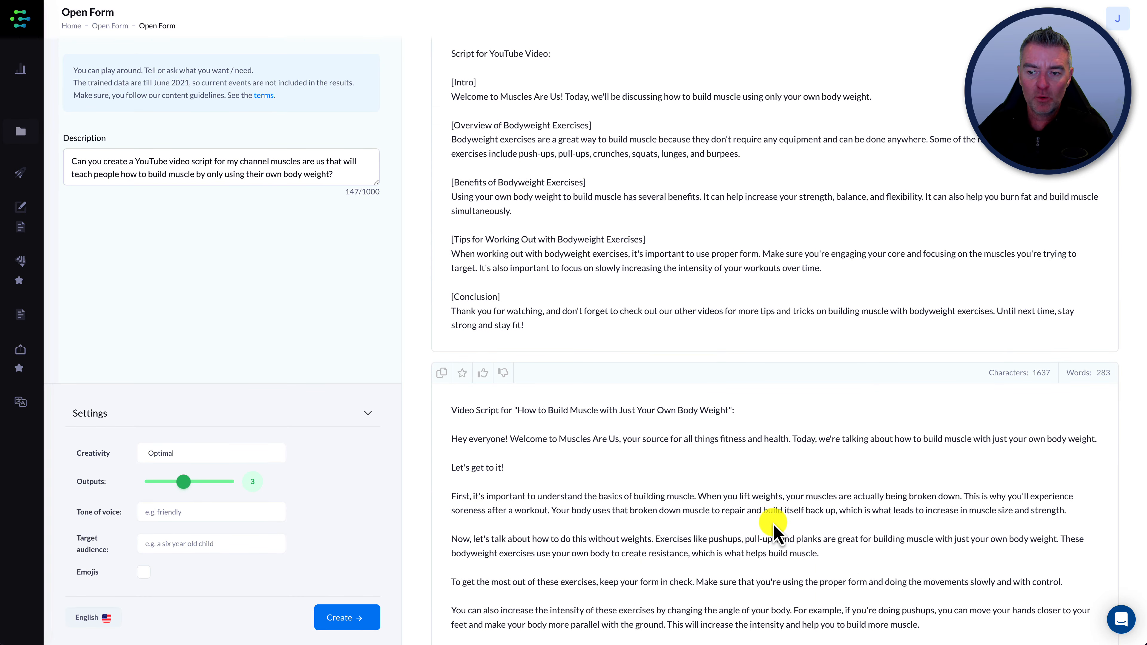
{"action": "scroll", "scroll_direction": "up", "scroll_amount": 3}
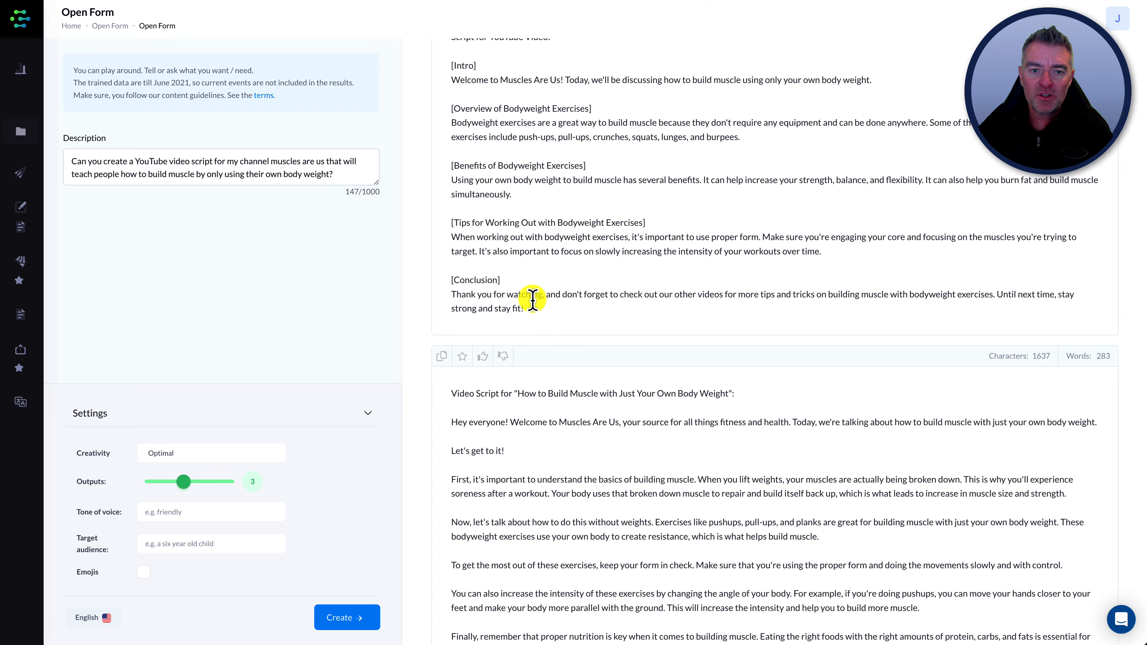
{"action": "scroll", "scroll_direction": "up", "scroll_amount": 3}
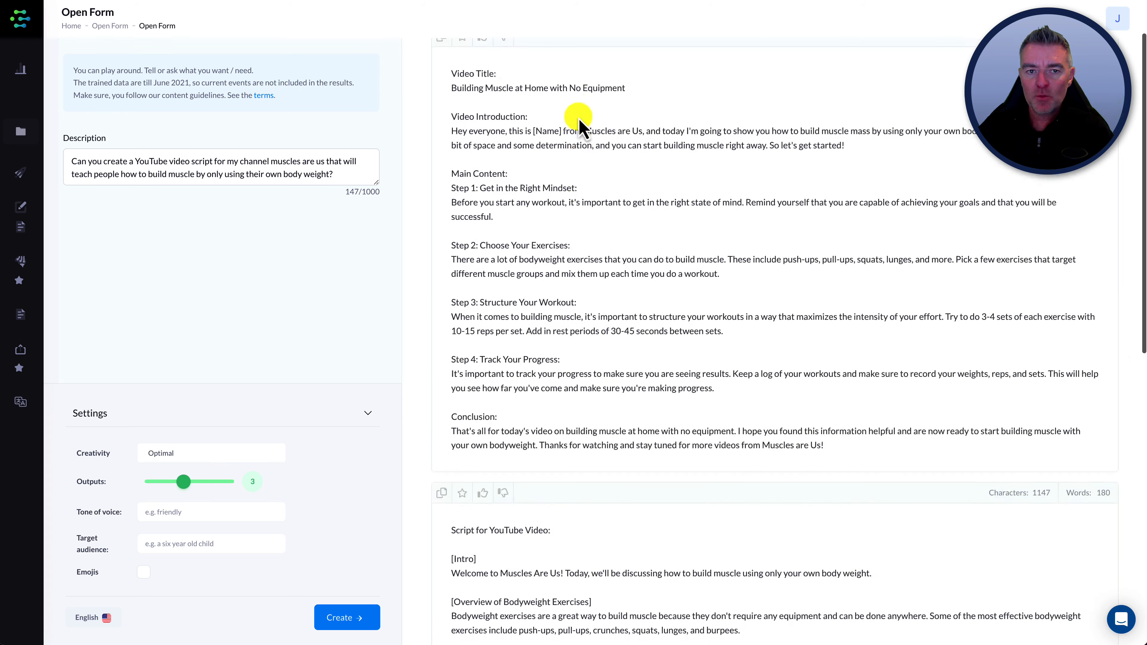
{"action": "scroll", "scroll_direction": "up", "scroll_amount": 3}
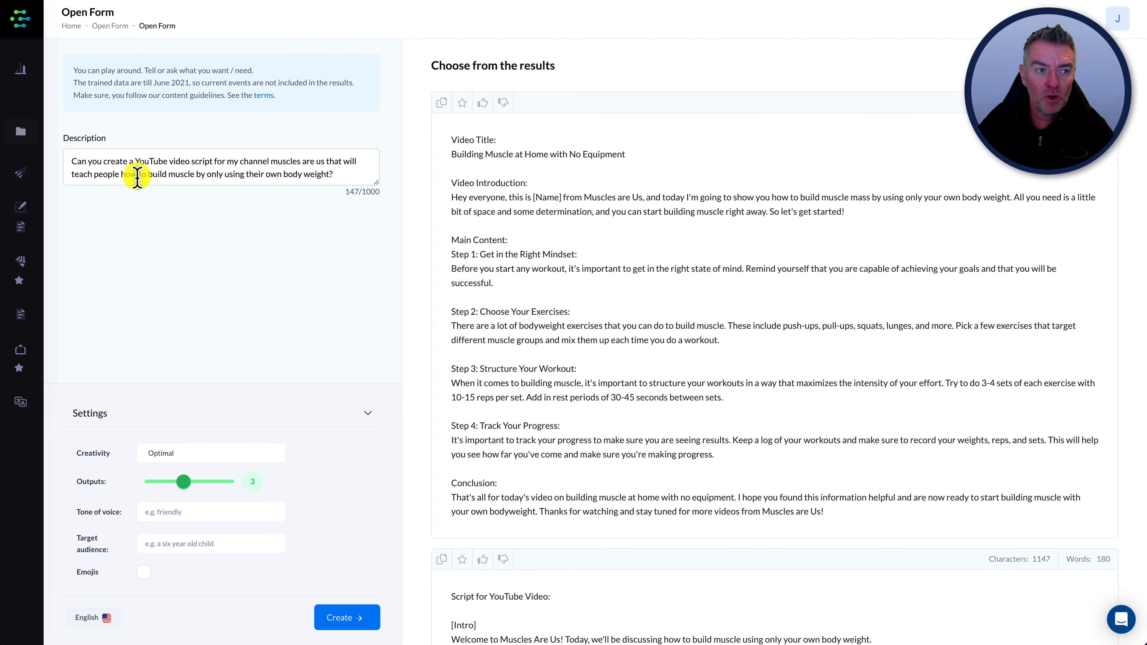
Go to the Creaitor.ai dashboard and browse its blog, ad and social template cards
{"action": "left_click", "coordinate": [22, 18]}
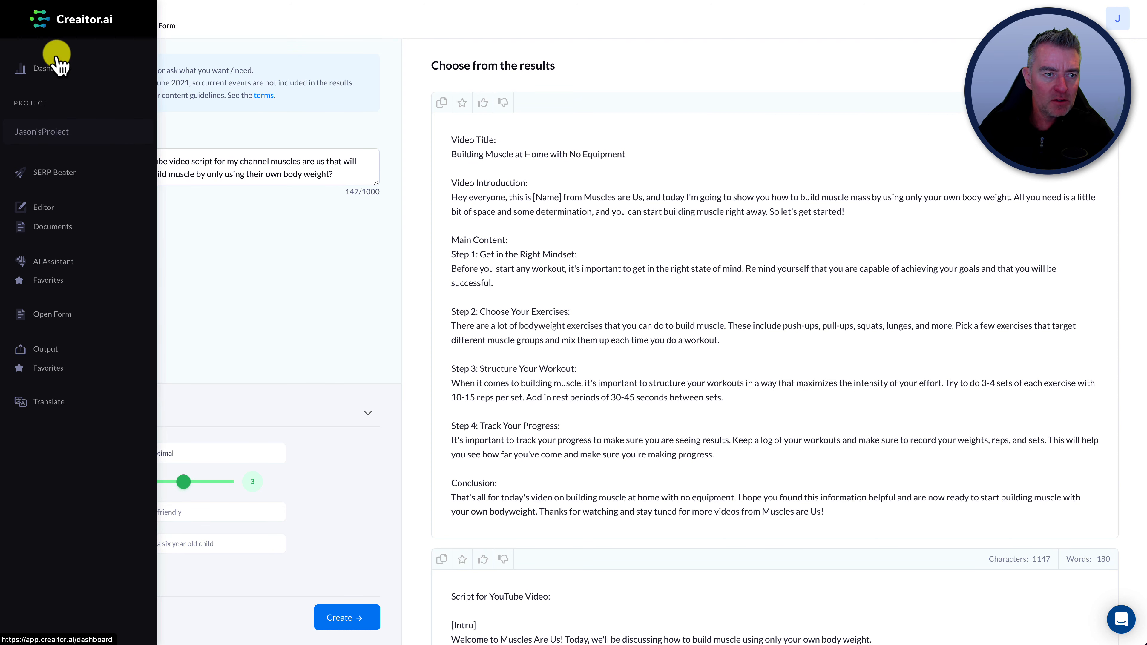
{"action": "left_click", "coordinate": [45, 68]}
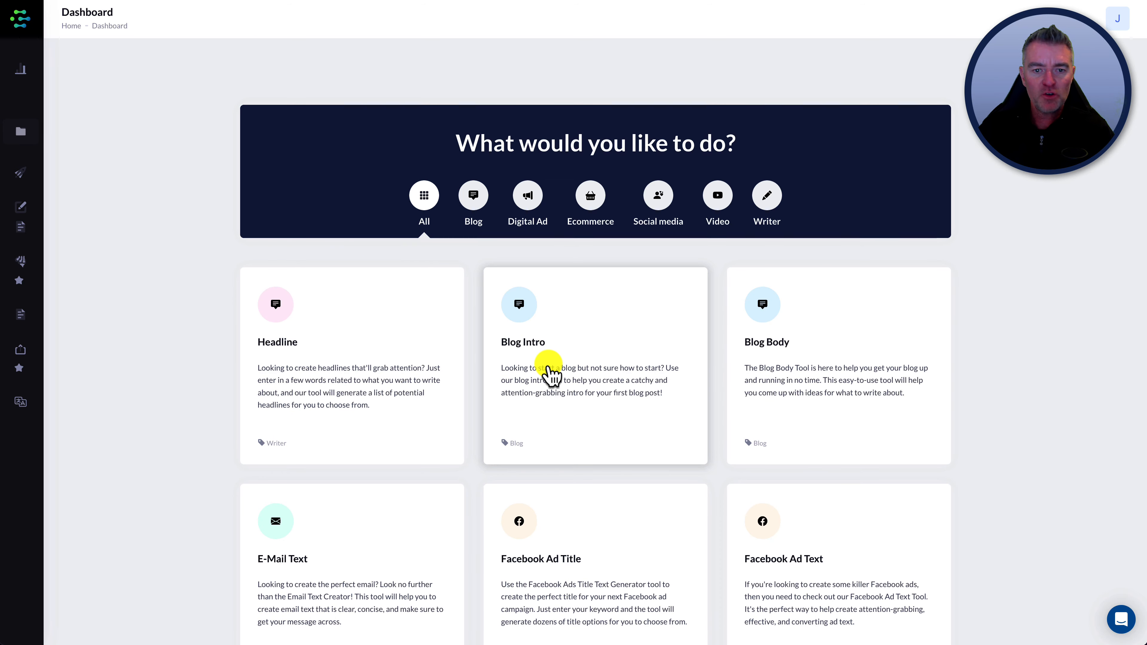
{"action": "scroll", "scroll_direction": "down", "scroll_amount": 3}
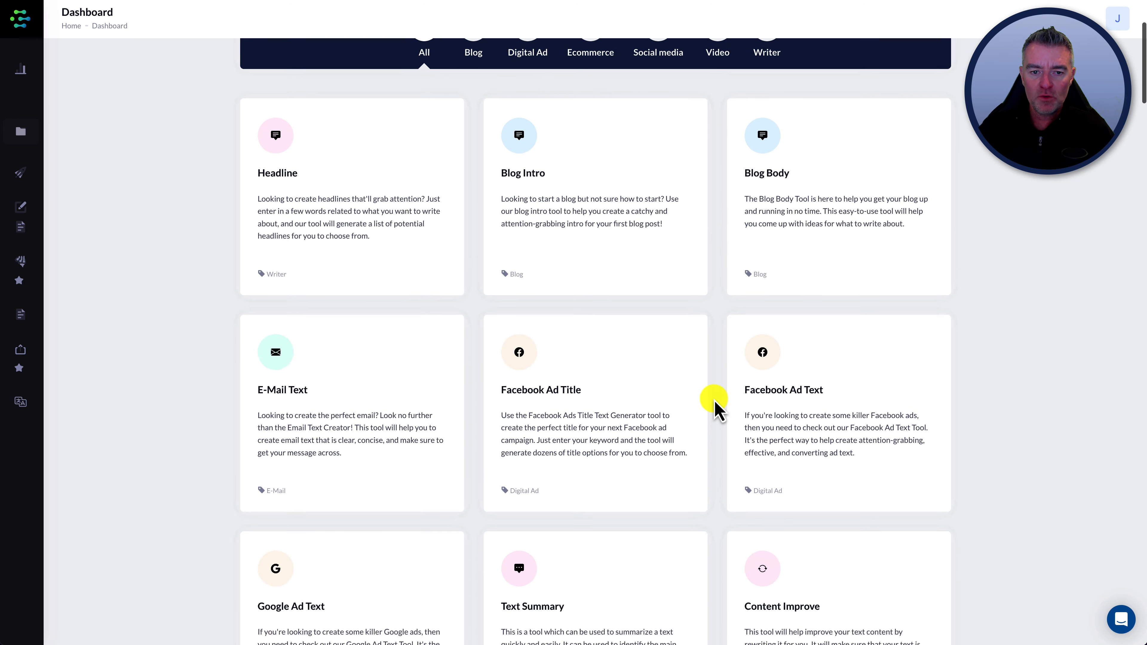
{"action": "scroll", "scroll_direction": "down", "scroll_amount": 3}
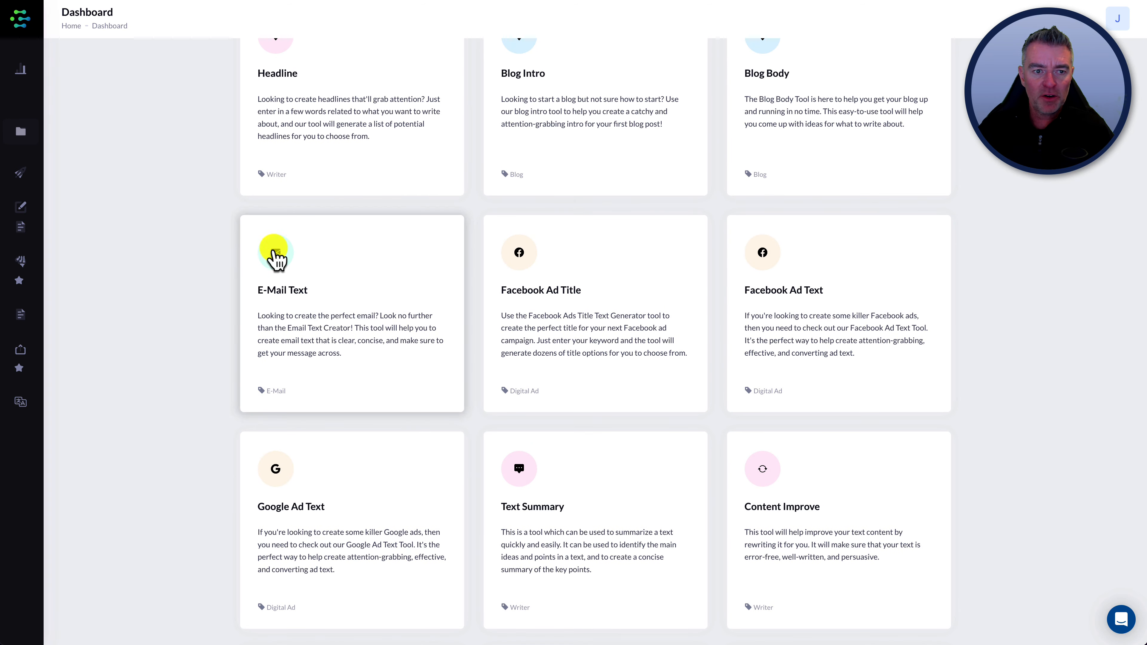
{"action": "mouse_move", "coordinate": [782, 278]}
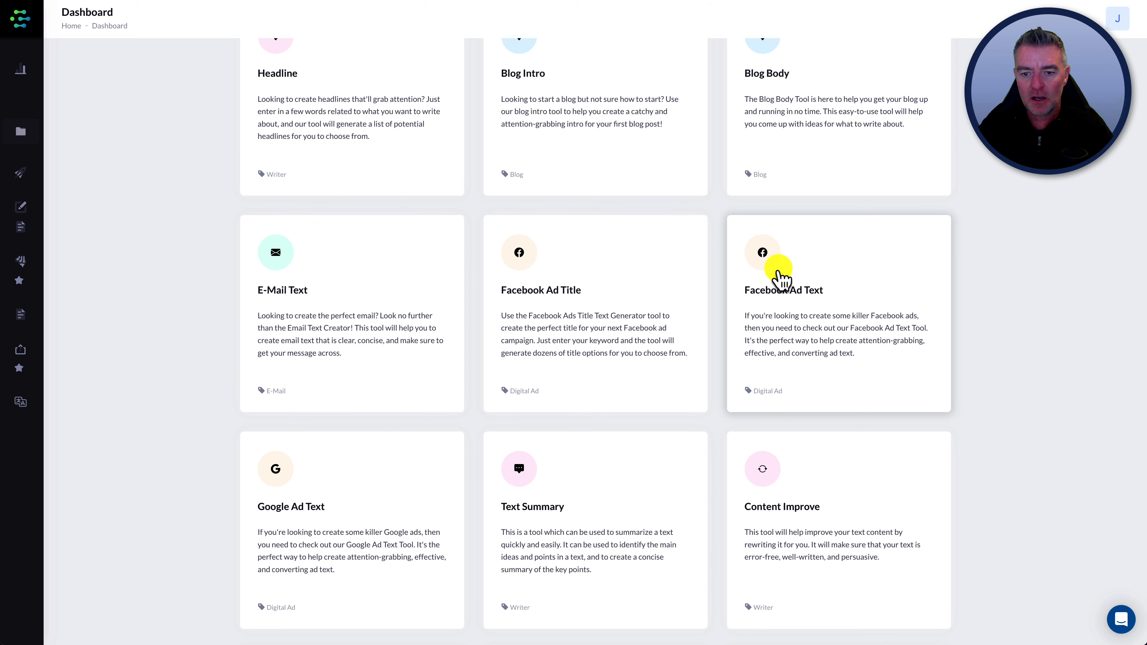
{"action": "scroll", "scroll_direction": "down", "scroll_amount": 3}
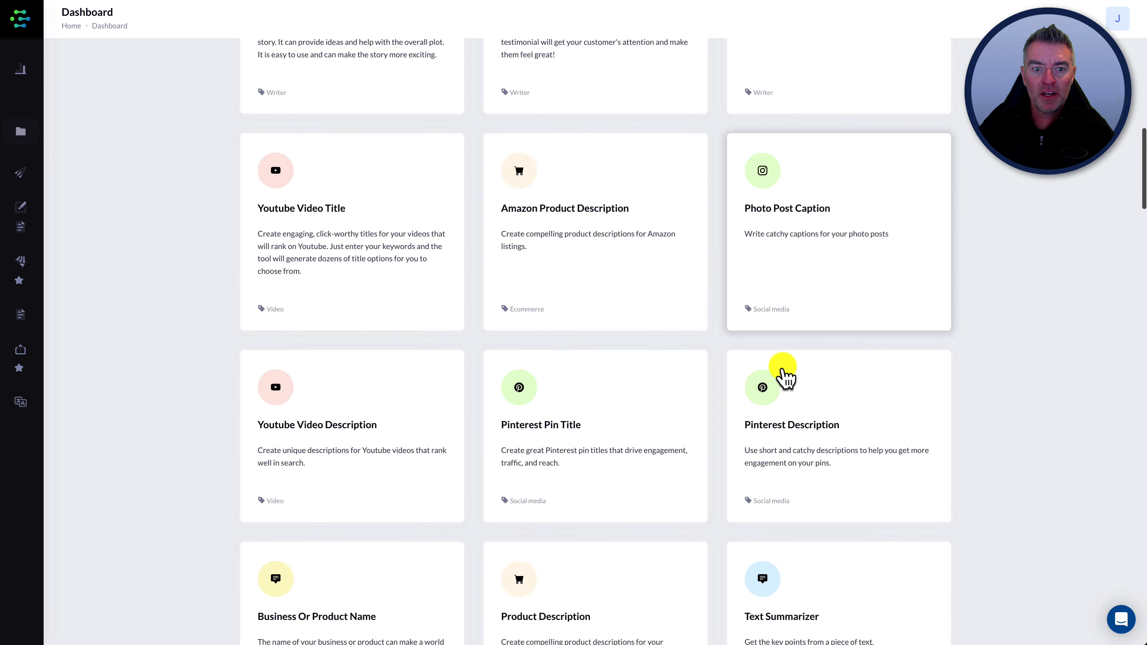
{"action": "scroll", "scroll_direction": "down", "scroll_amount": 3}
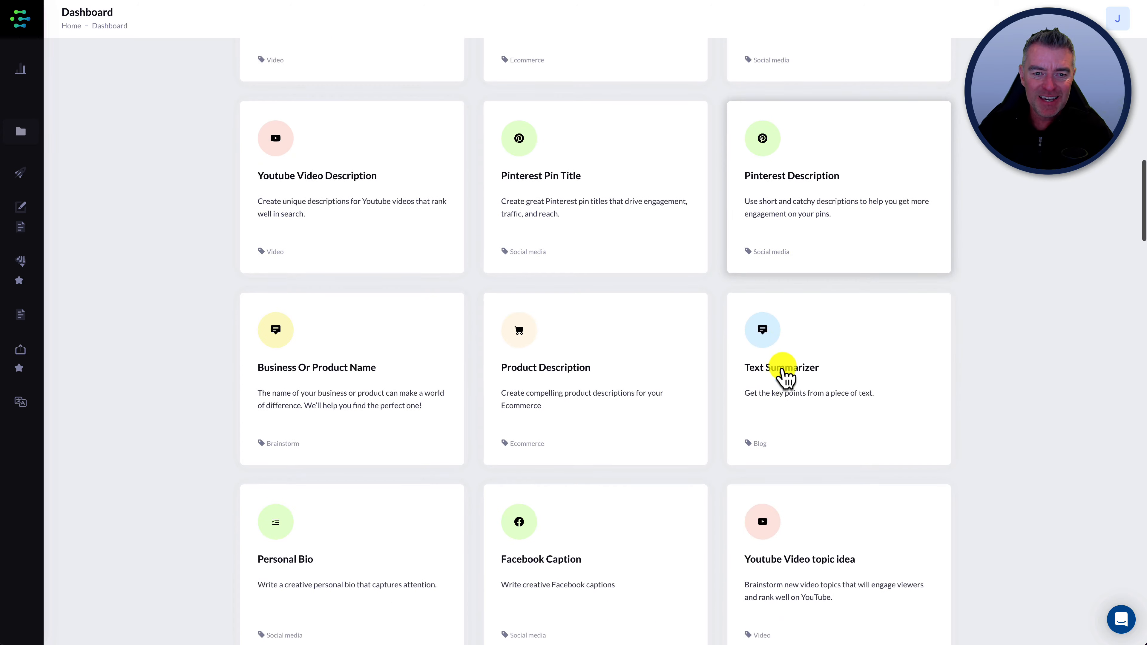
{"action": "scroll", "scroll_direction": "down", "scroll_amount": 3}
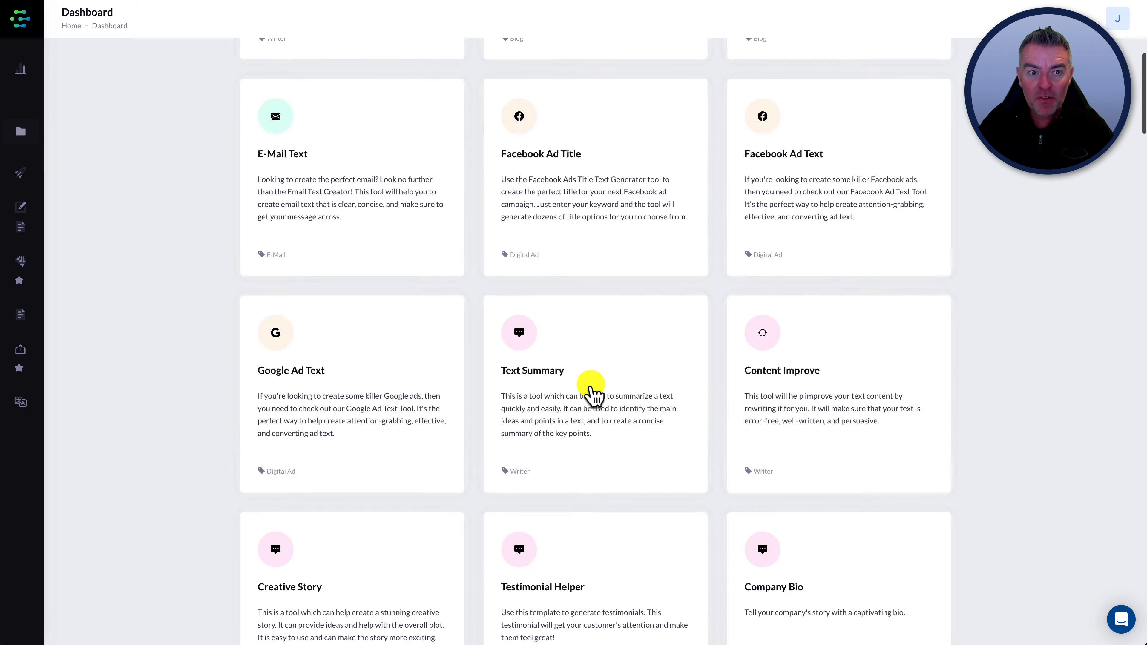
{"action": "scroll", "scroll_direction": "up", "scroll_amount": 3}
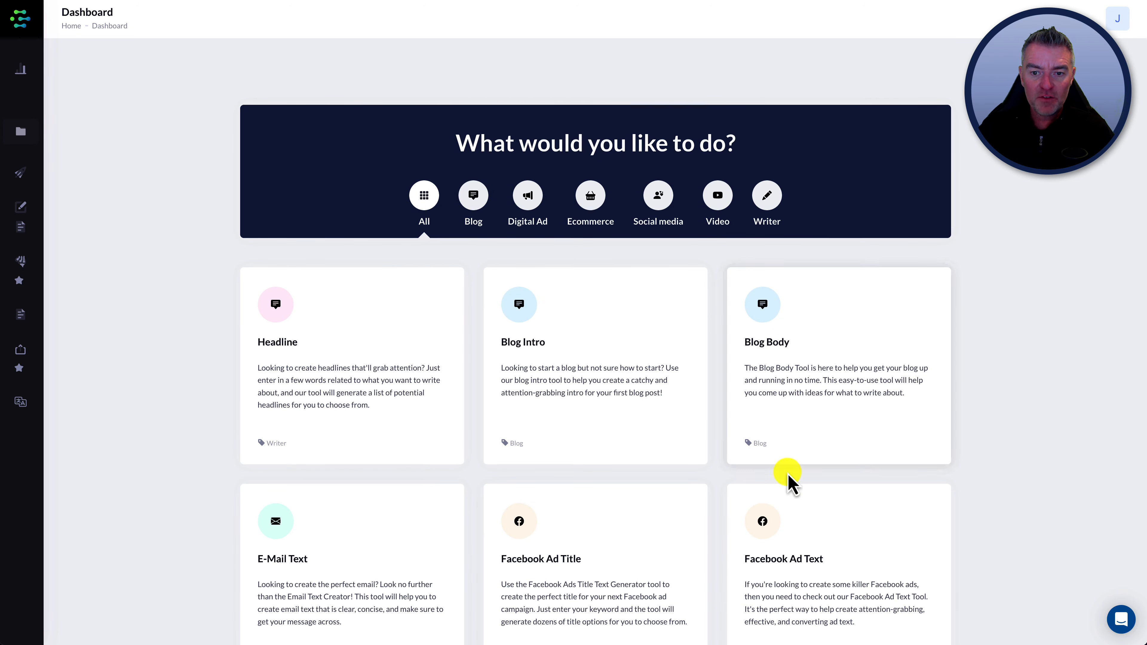
{"action": "mouse_move", "coordinate": [488, 364]}
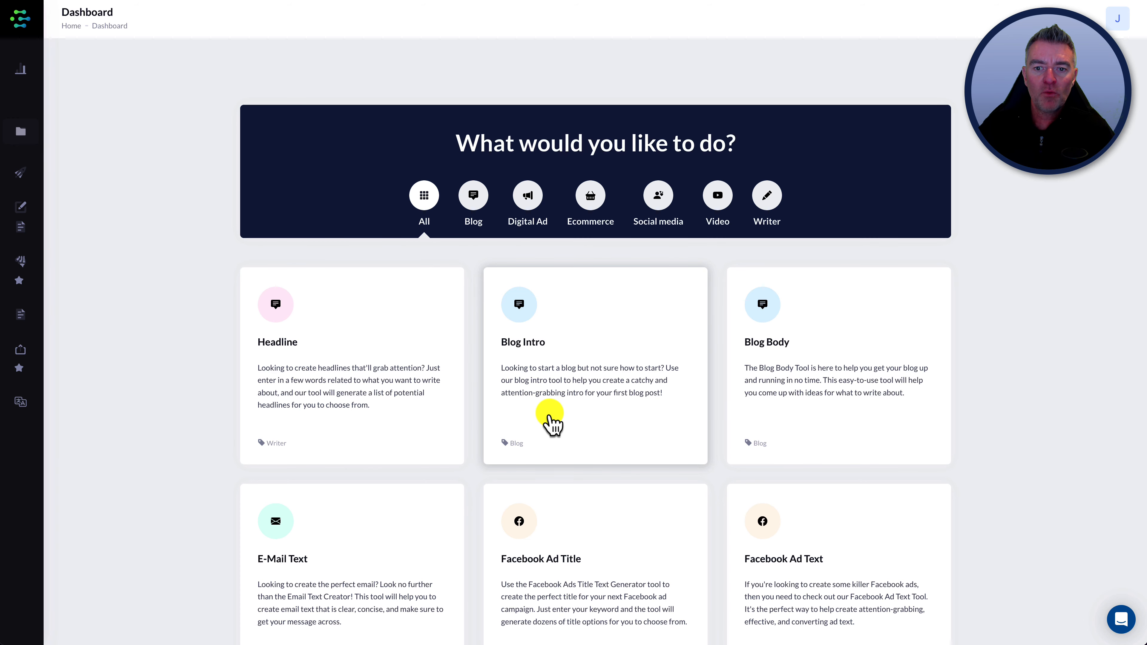
{"action": "mouse_move", "coordinate": [528, 439]}
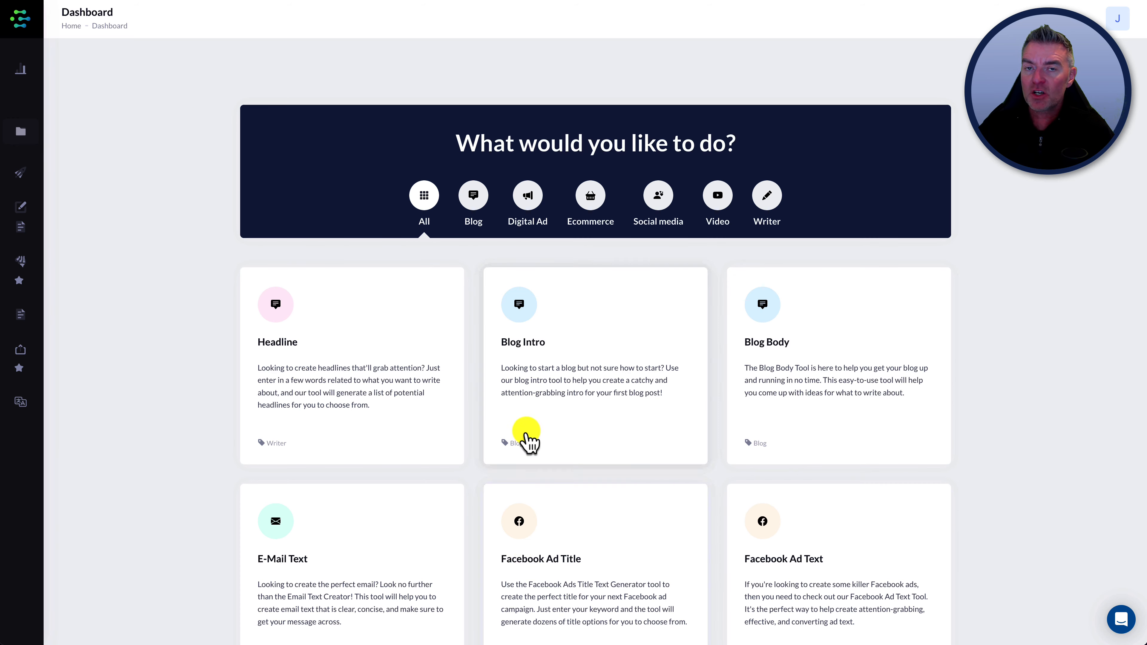
{"action": "scroll", "scroll_direction": "down", "scroll_amount": 3}
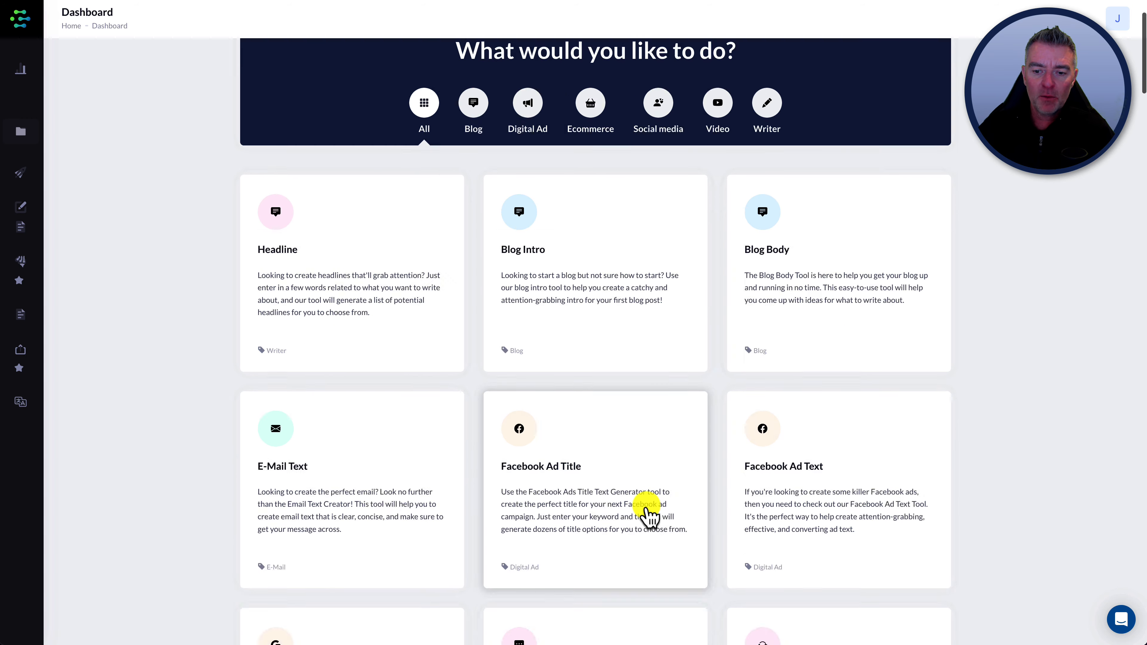
{"action": "scroll", "scroll_direction": "down", "scroll_amount": 3}
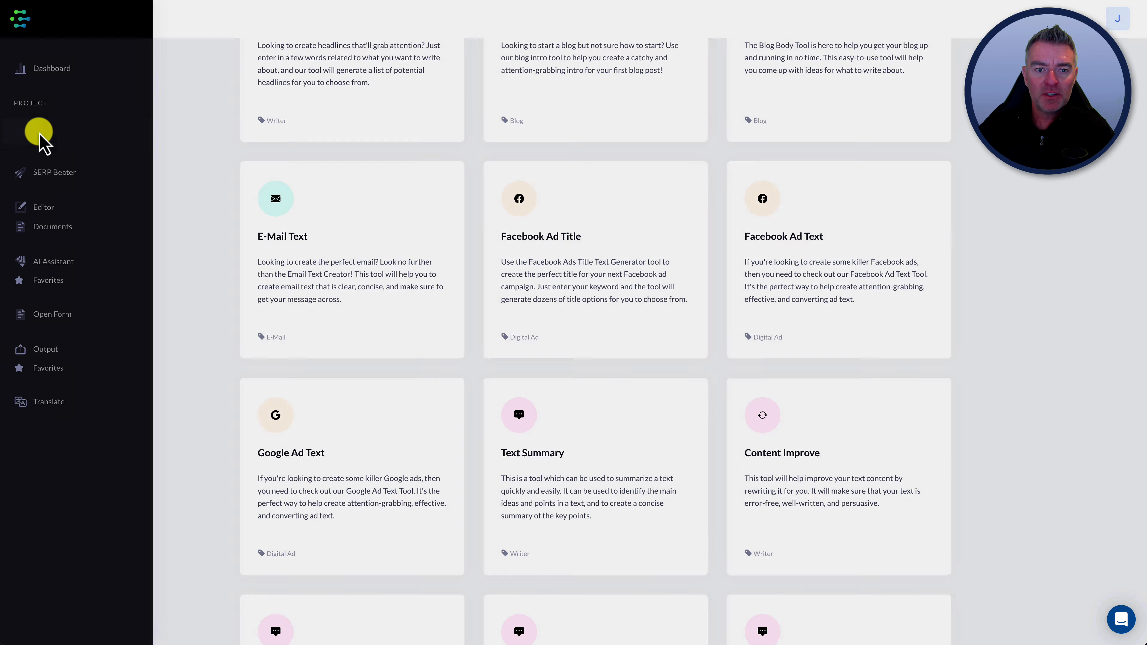
{"action": "left_click", "coordinate": [39, 131]}
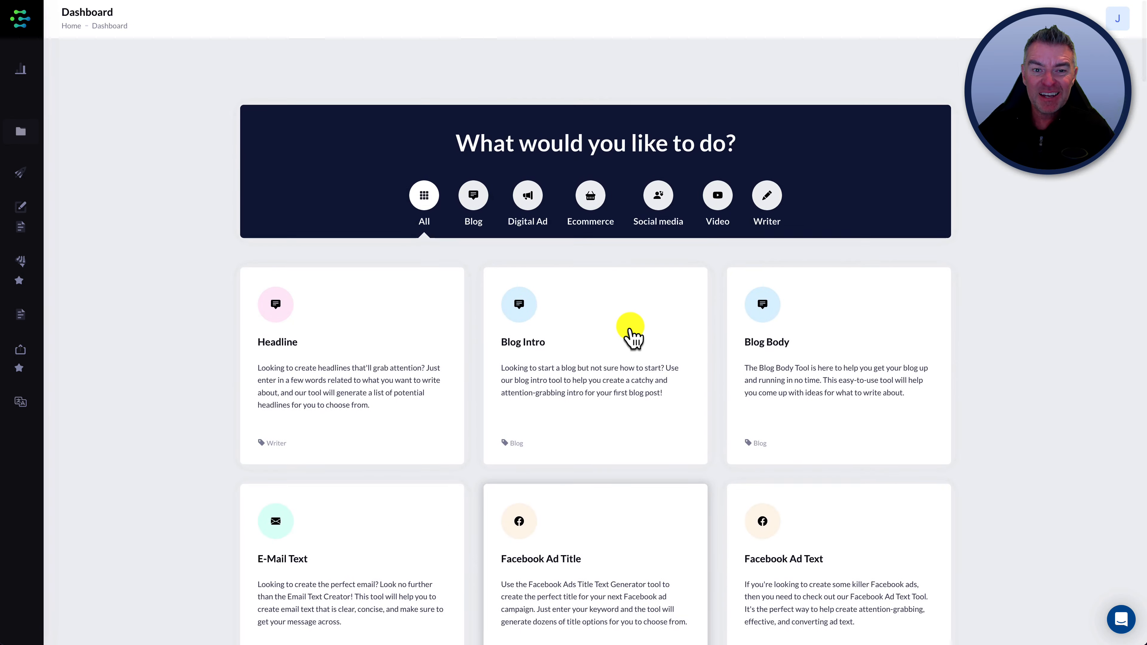
{"action": "mouse_move", "coordinate": [270, 29]}
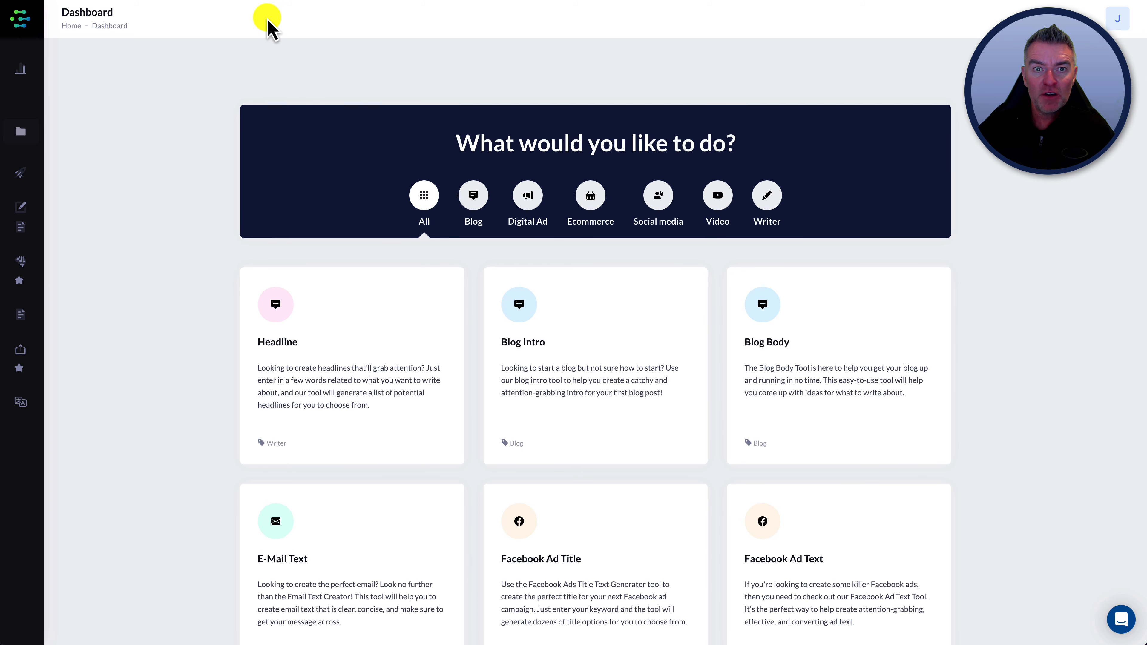